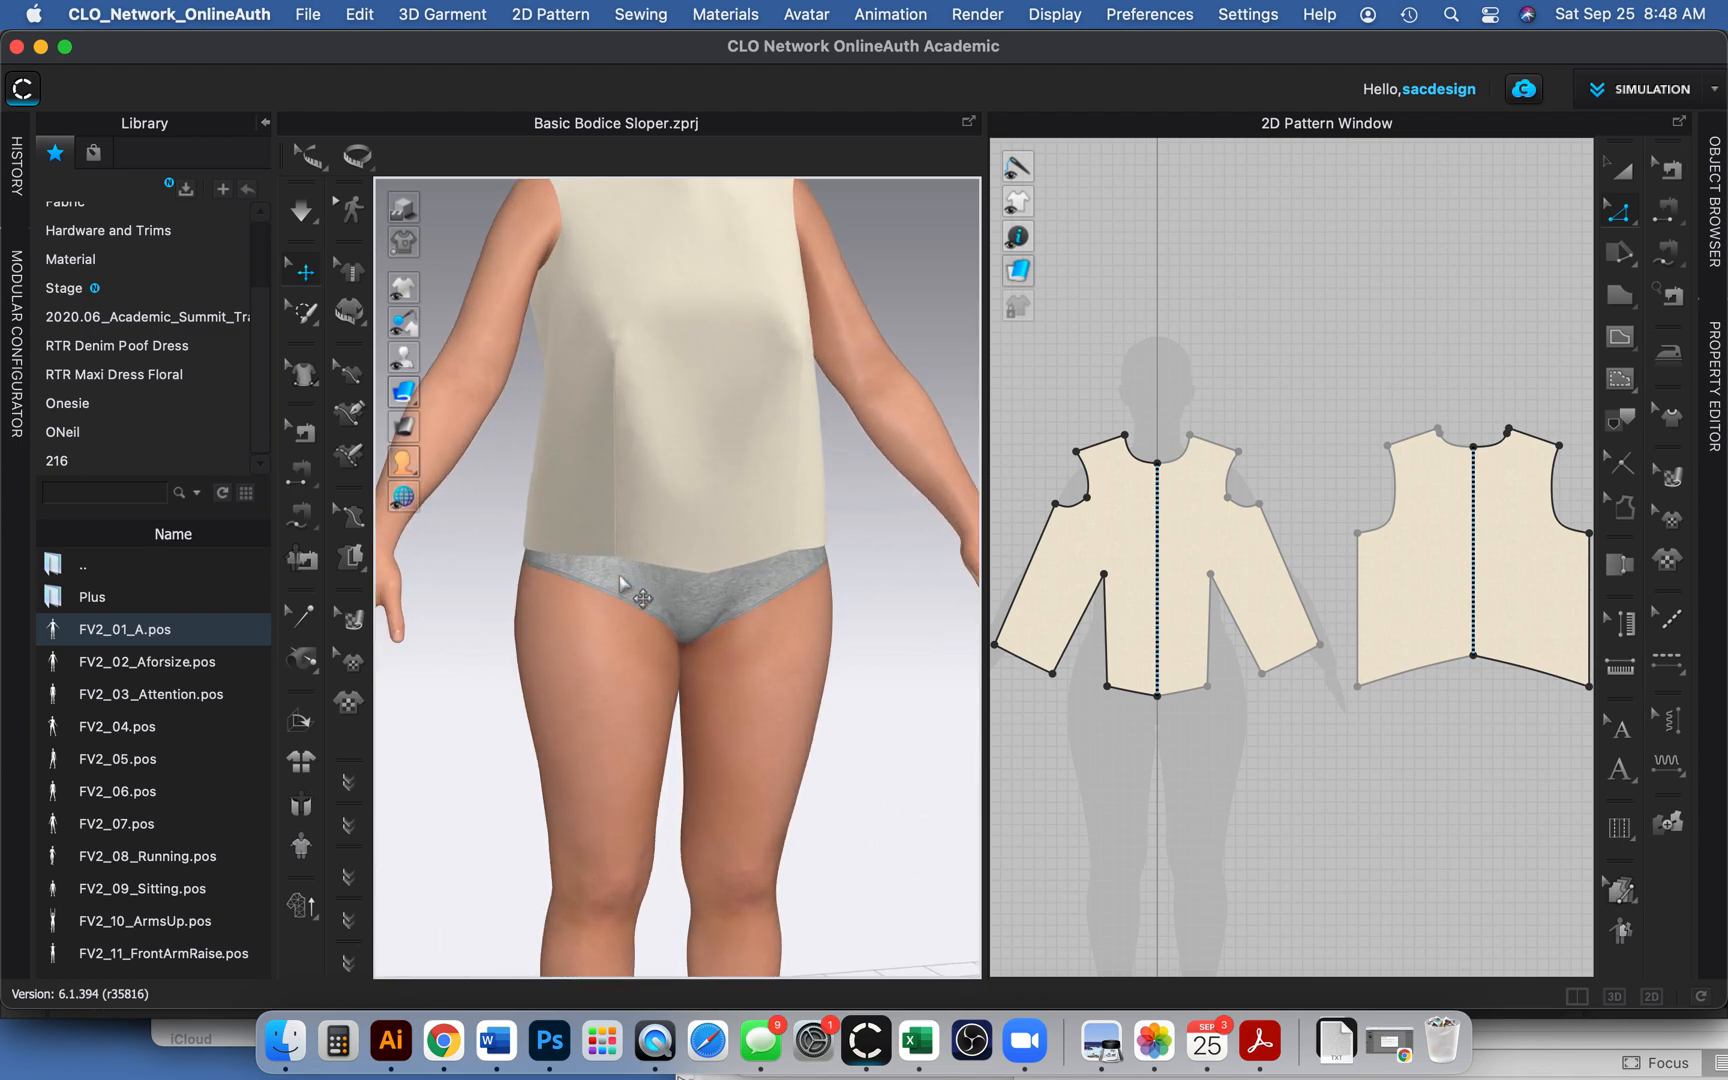
Orbit around the bodice to inspect the hemline, then collapse the Library panel.
drag(623, 584, 827, 557)
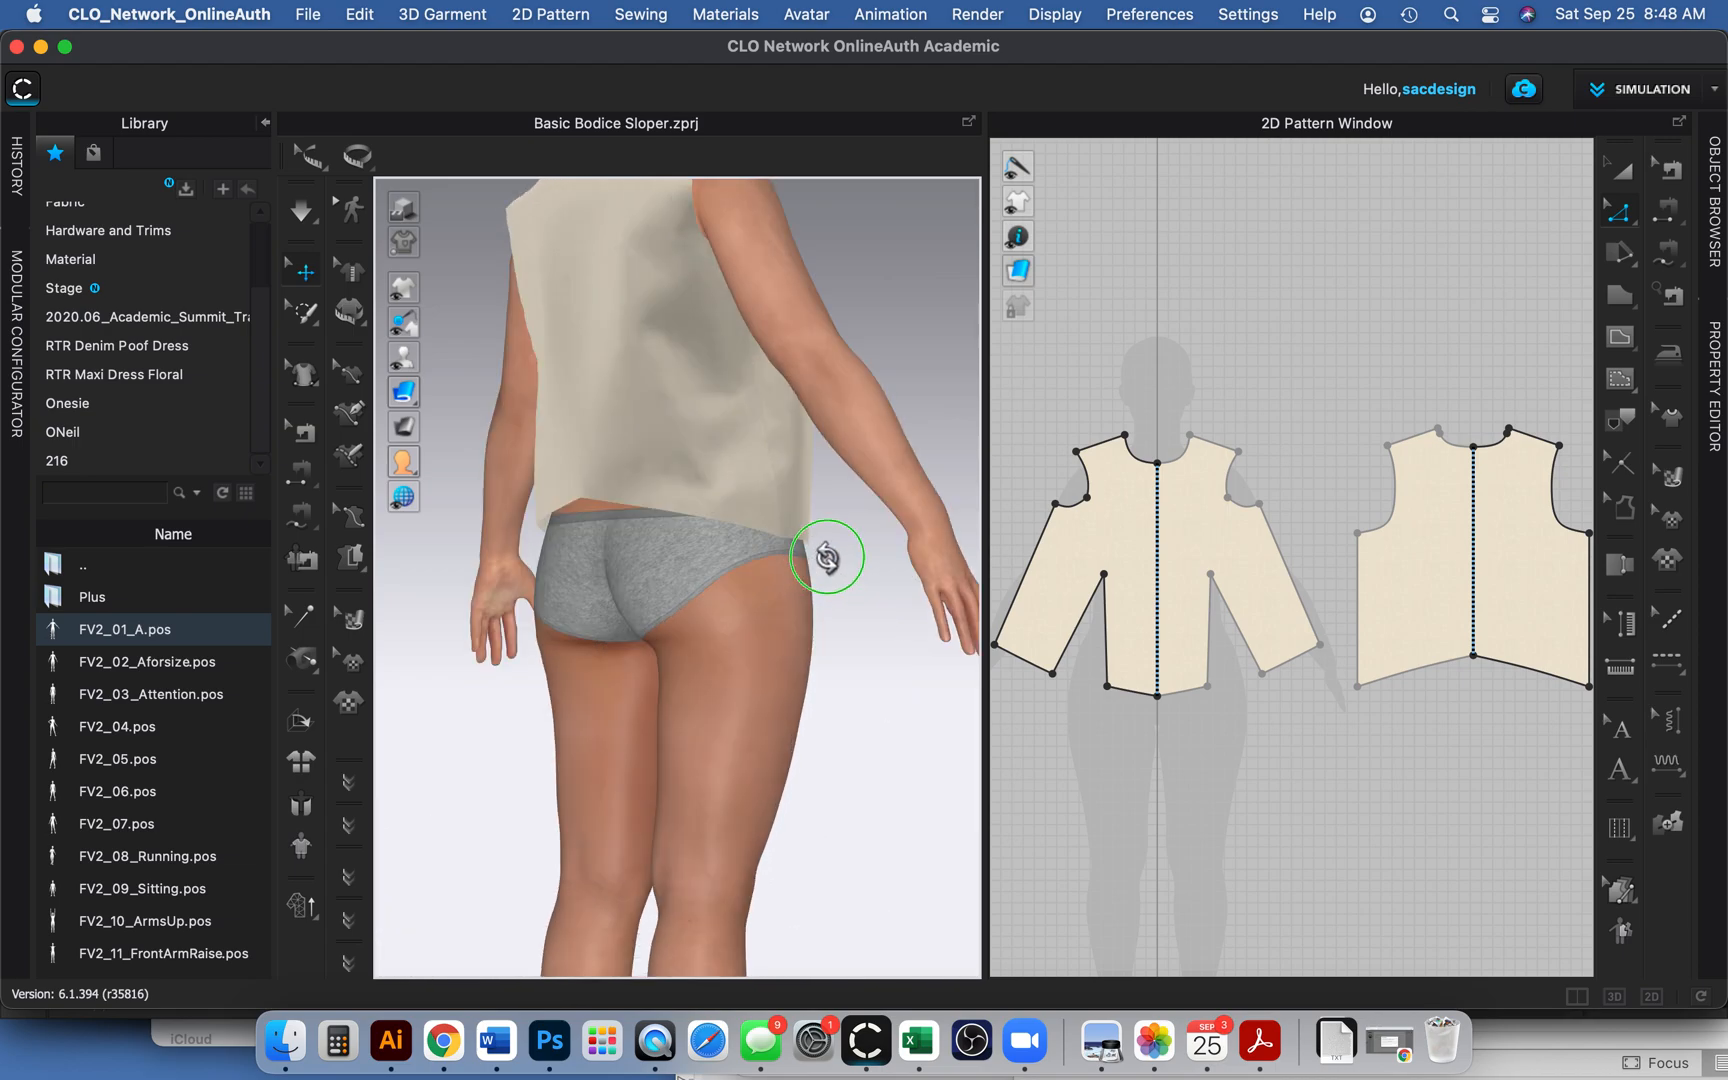
drag(827, 557, 724, 571)
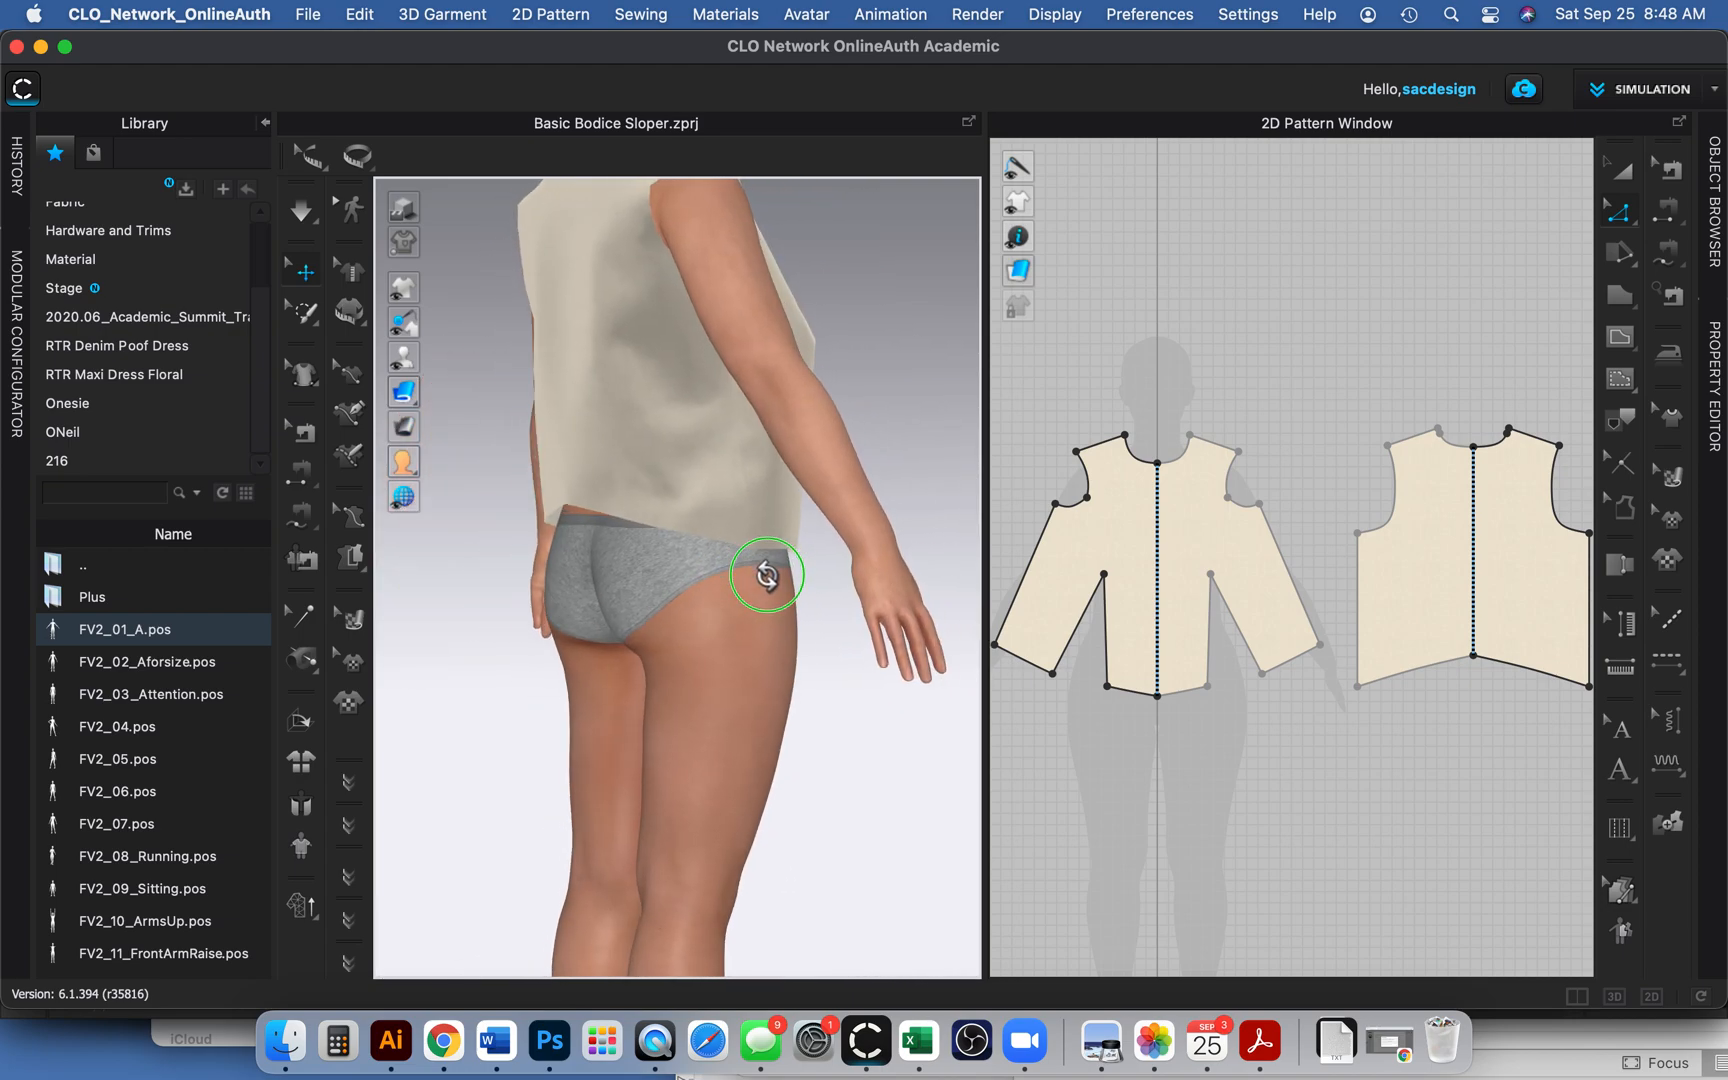
drag(766, 574, 691, 574)
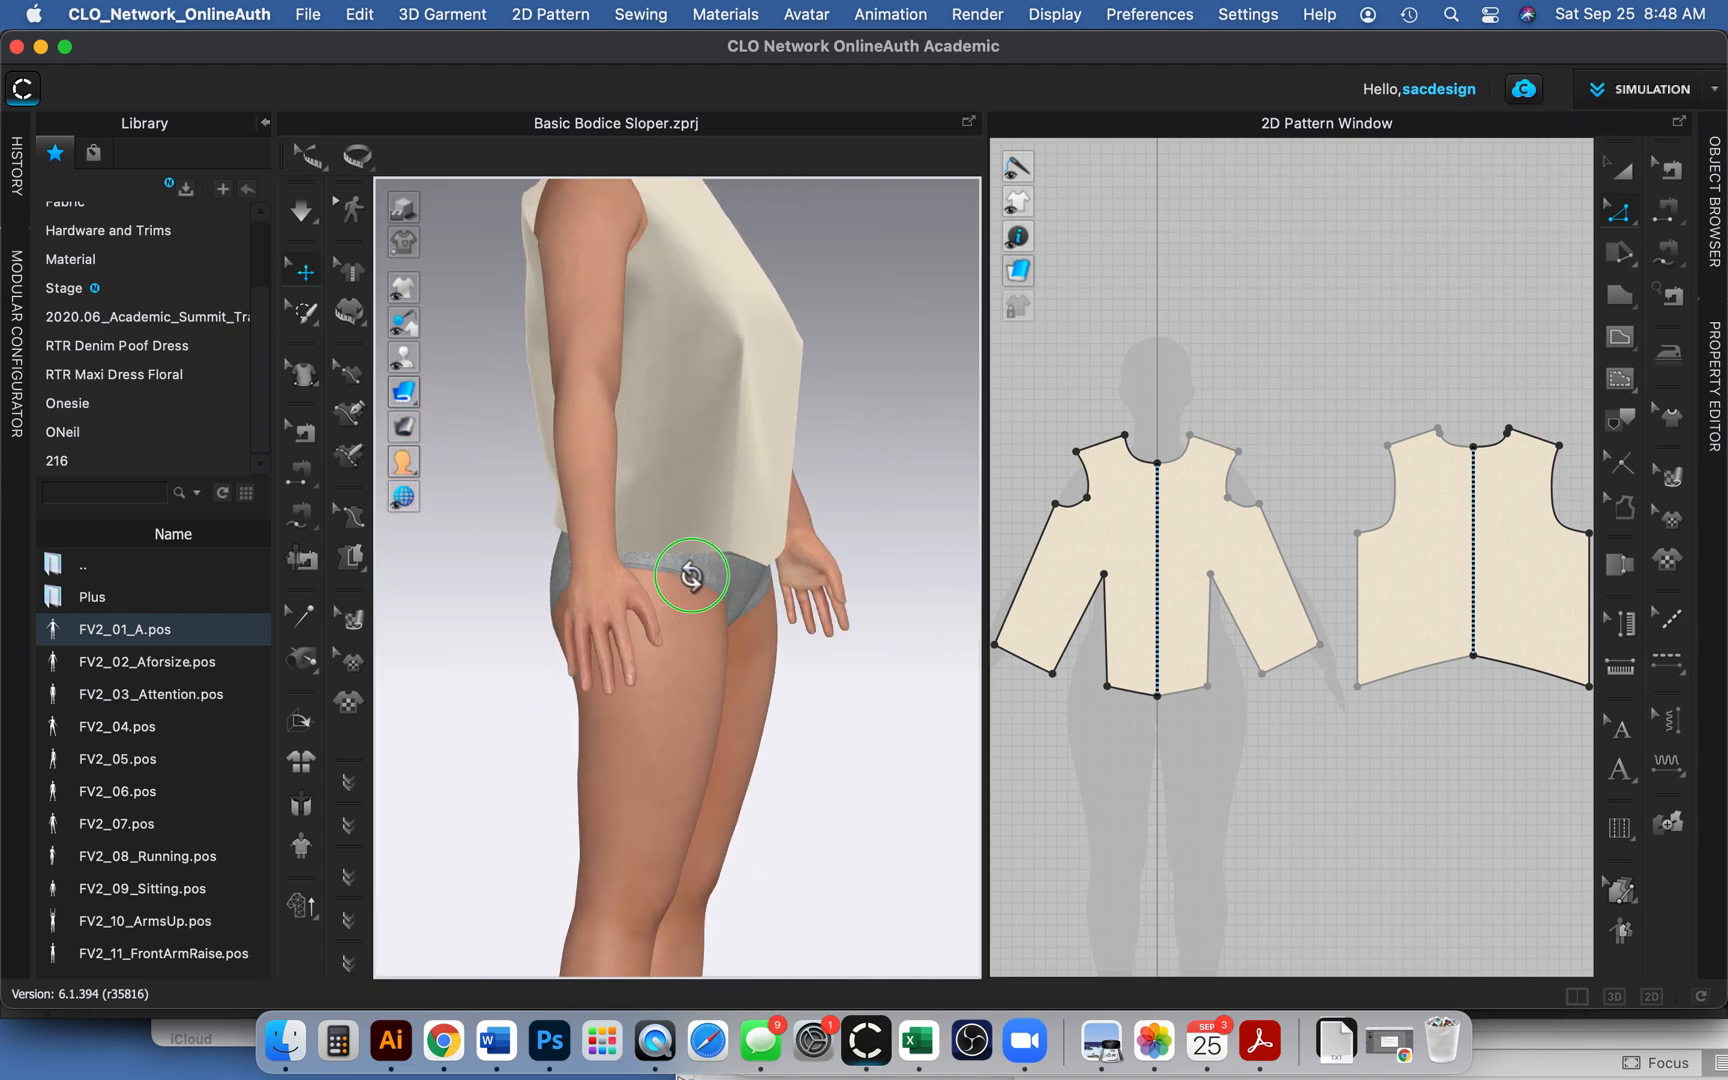
drag(691, 574, 662, 570)
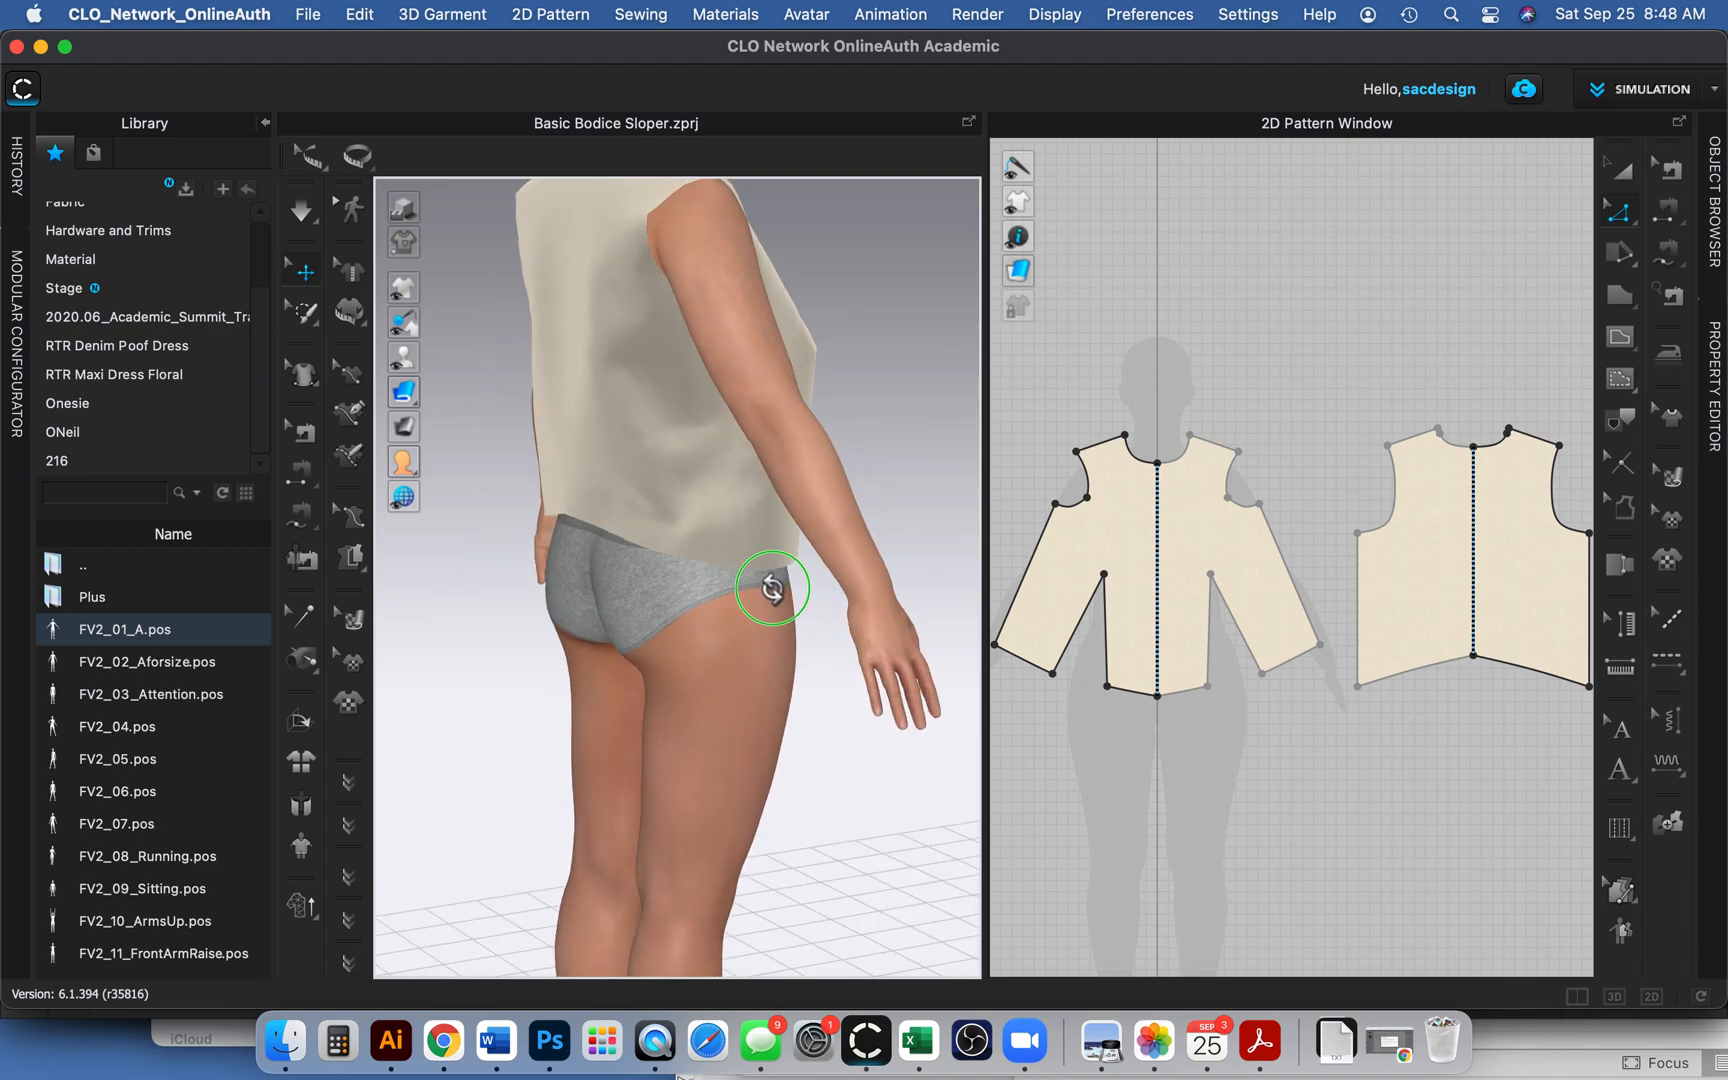
drag(771, 587, 873, 571)
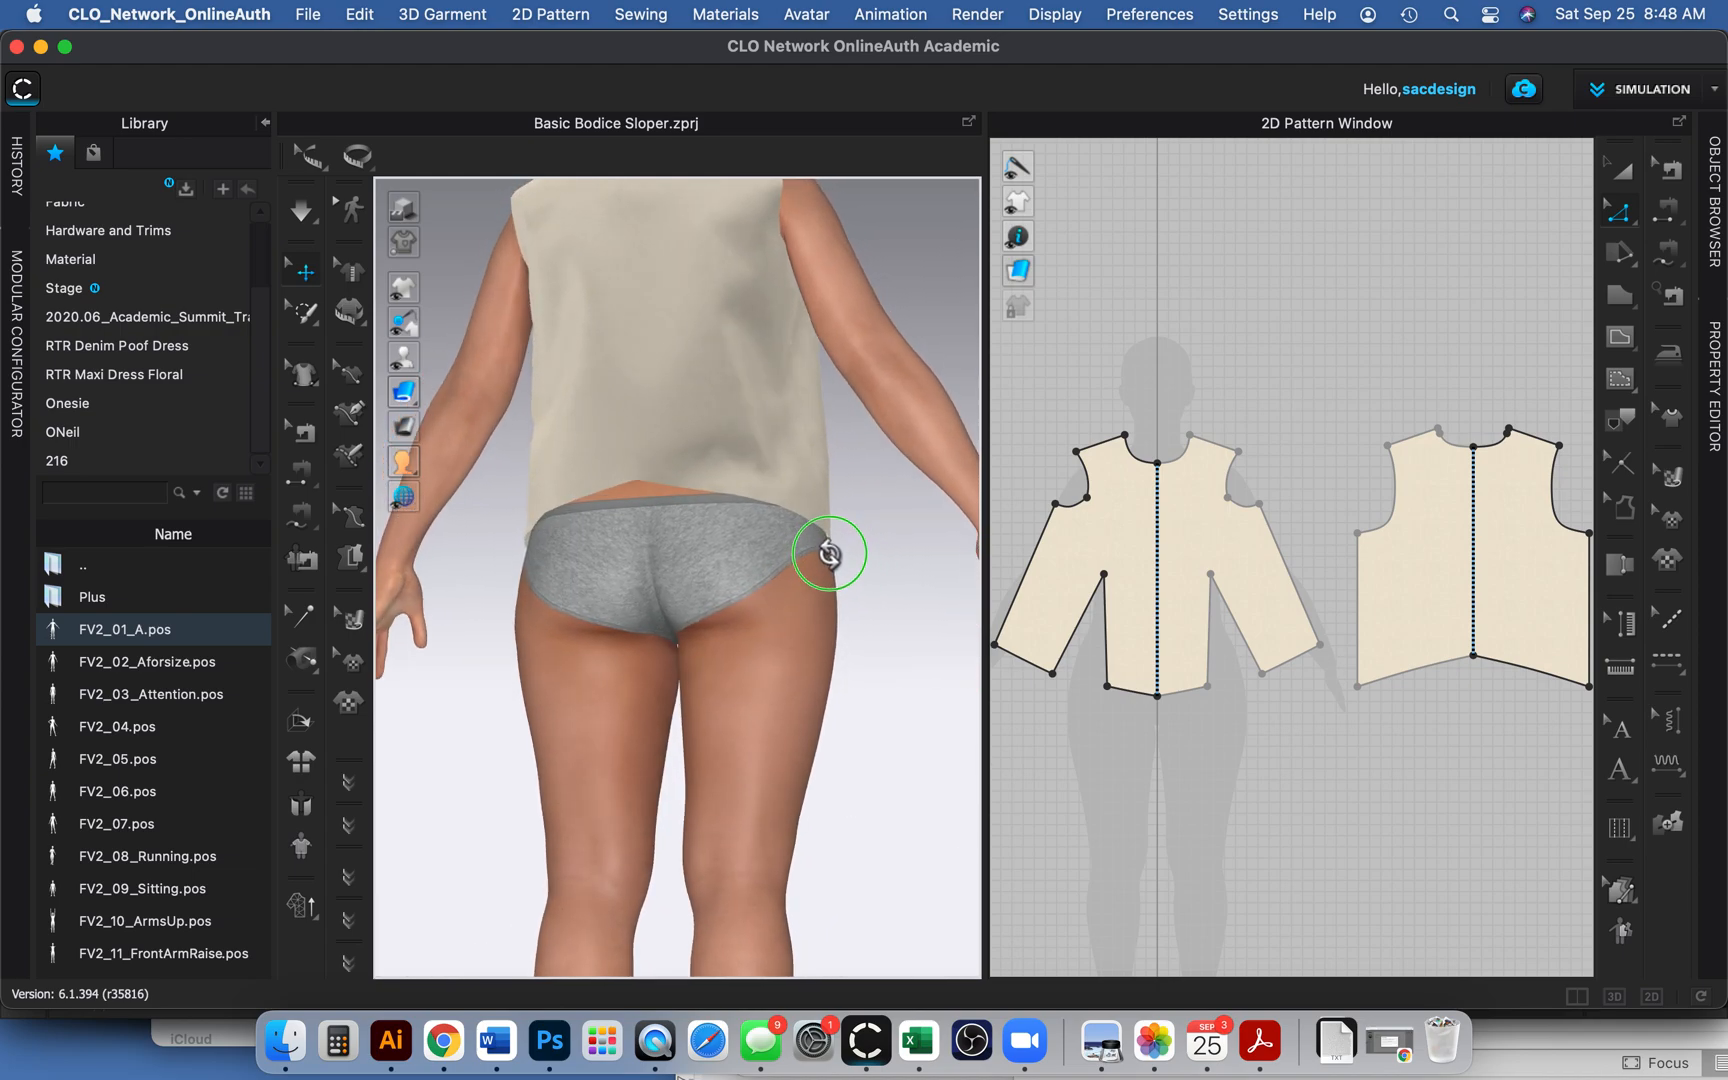
drag(828, 553, 735, 573)
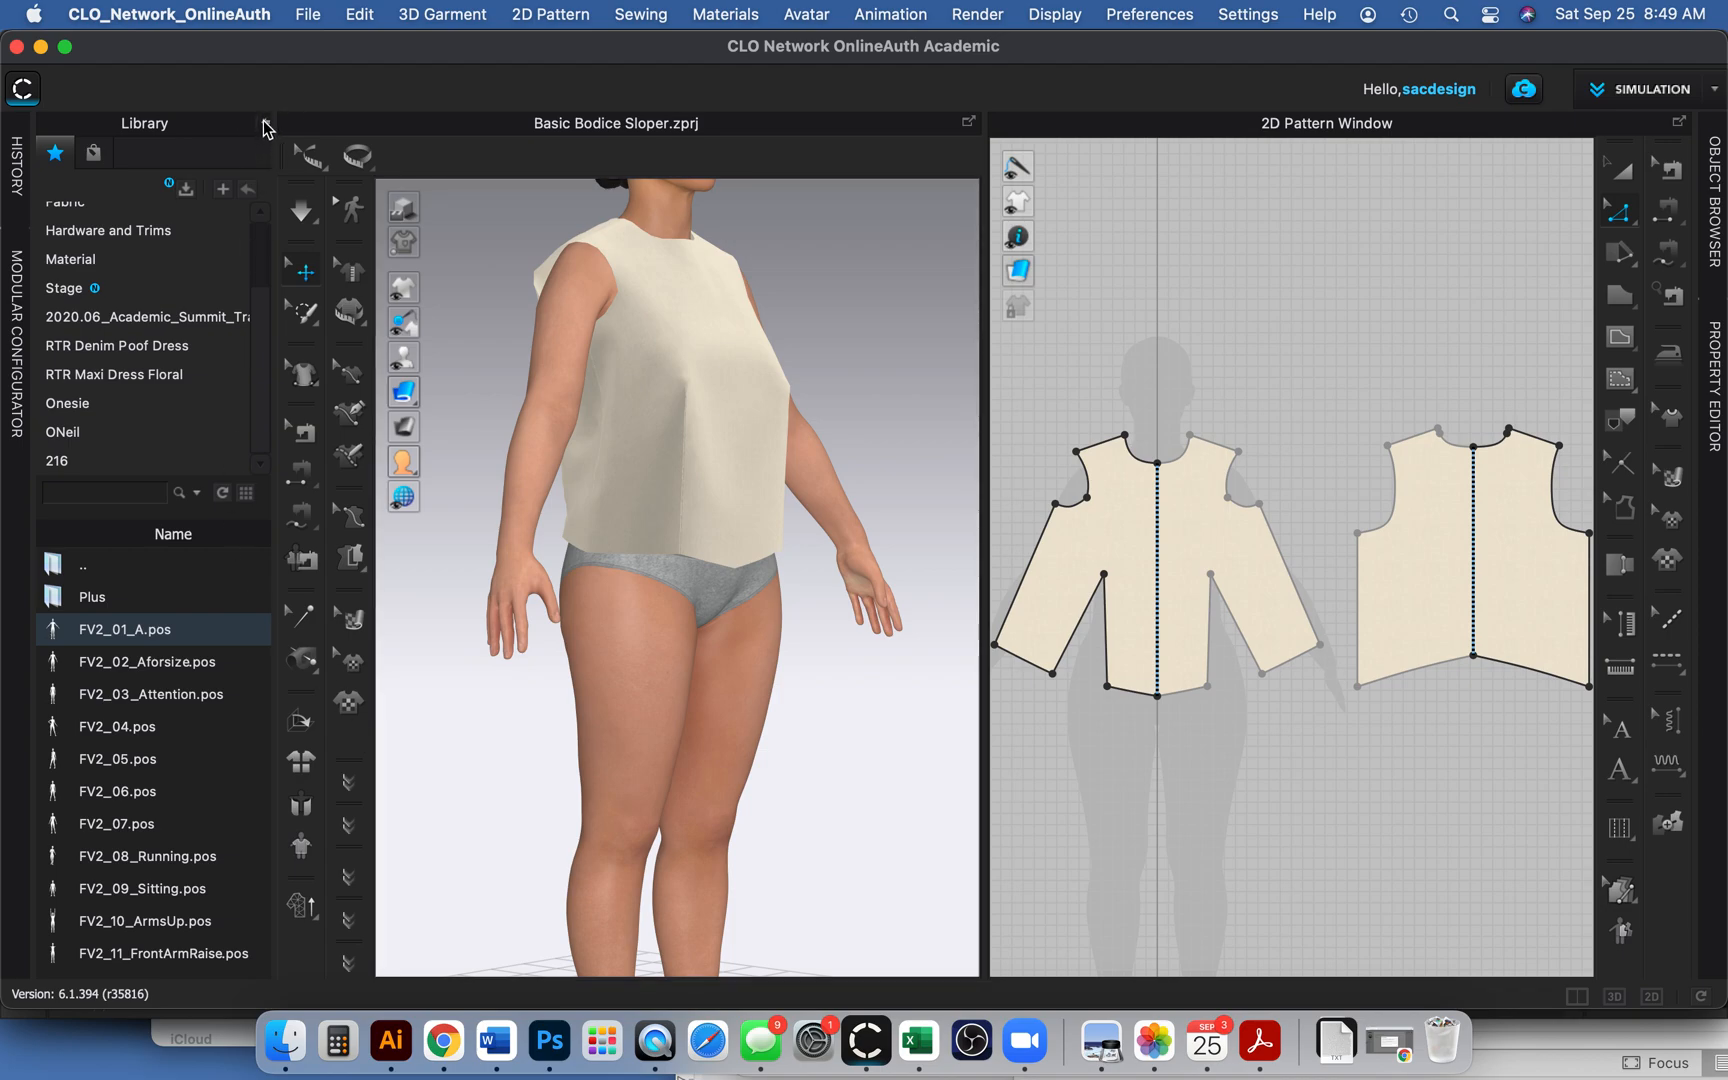
click(264, 127)
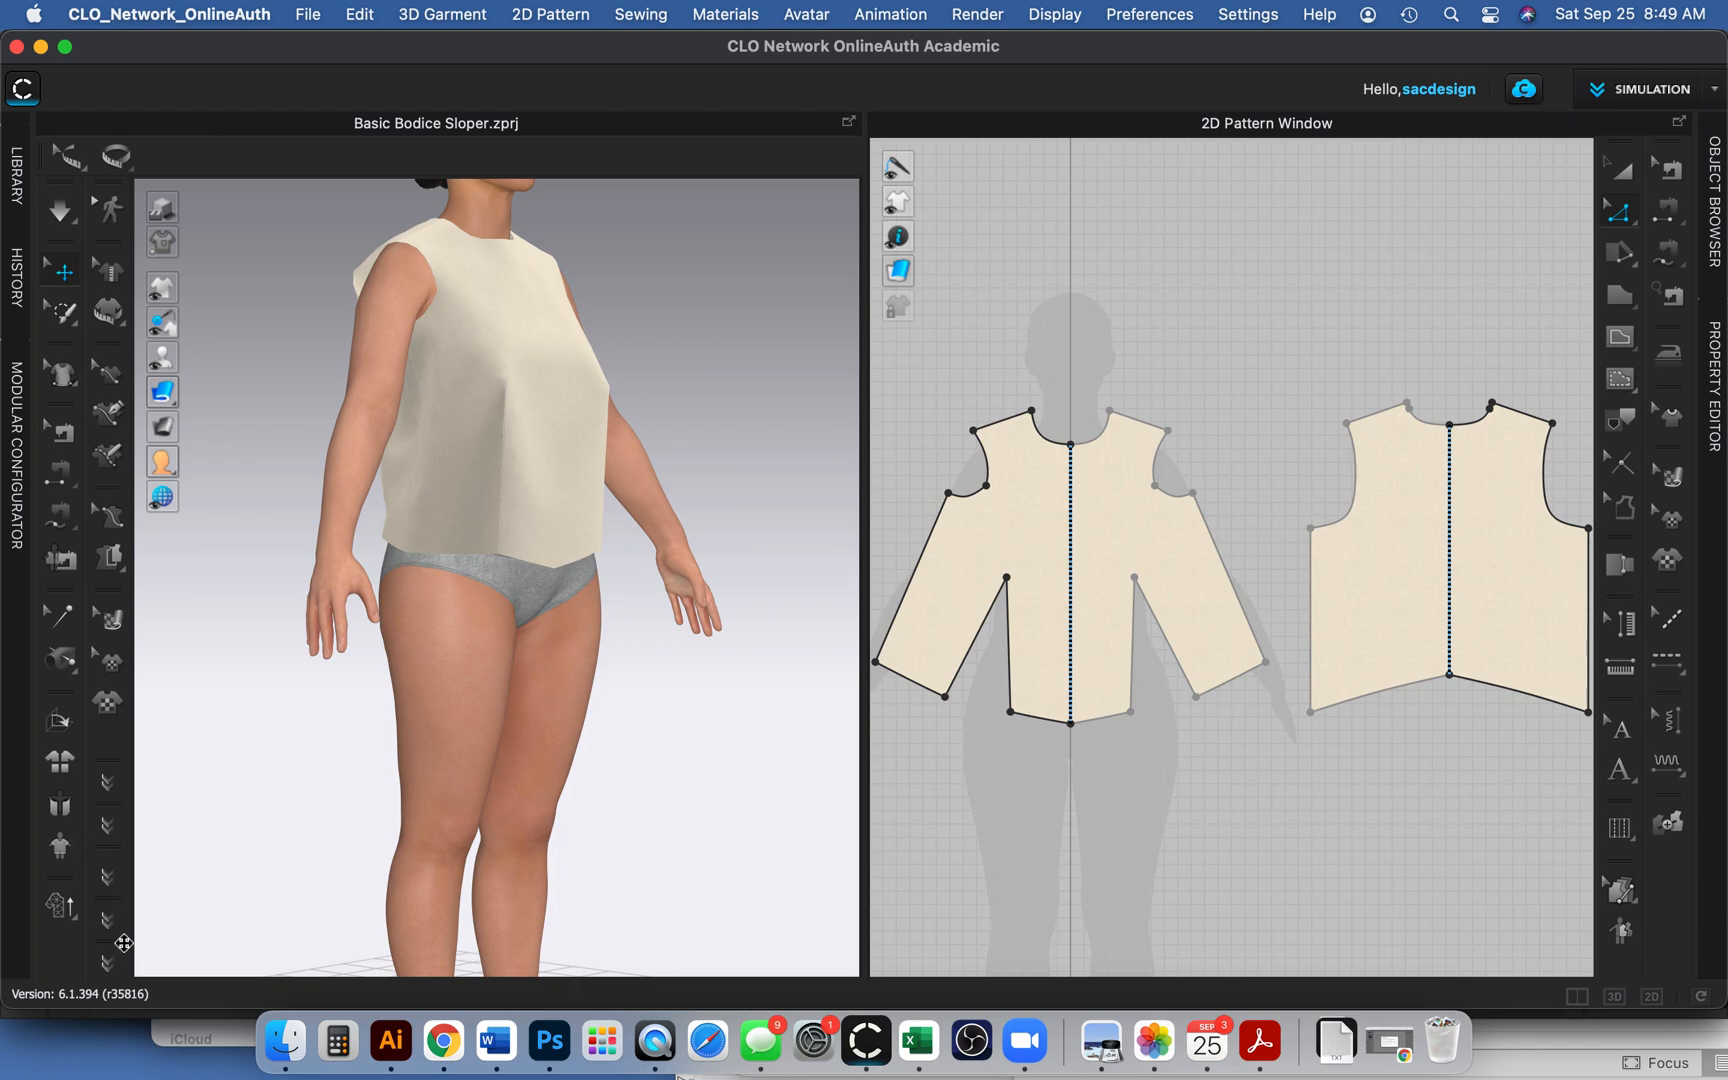
mouse_move(105, 788)
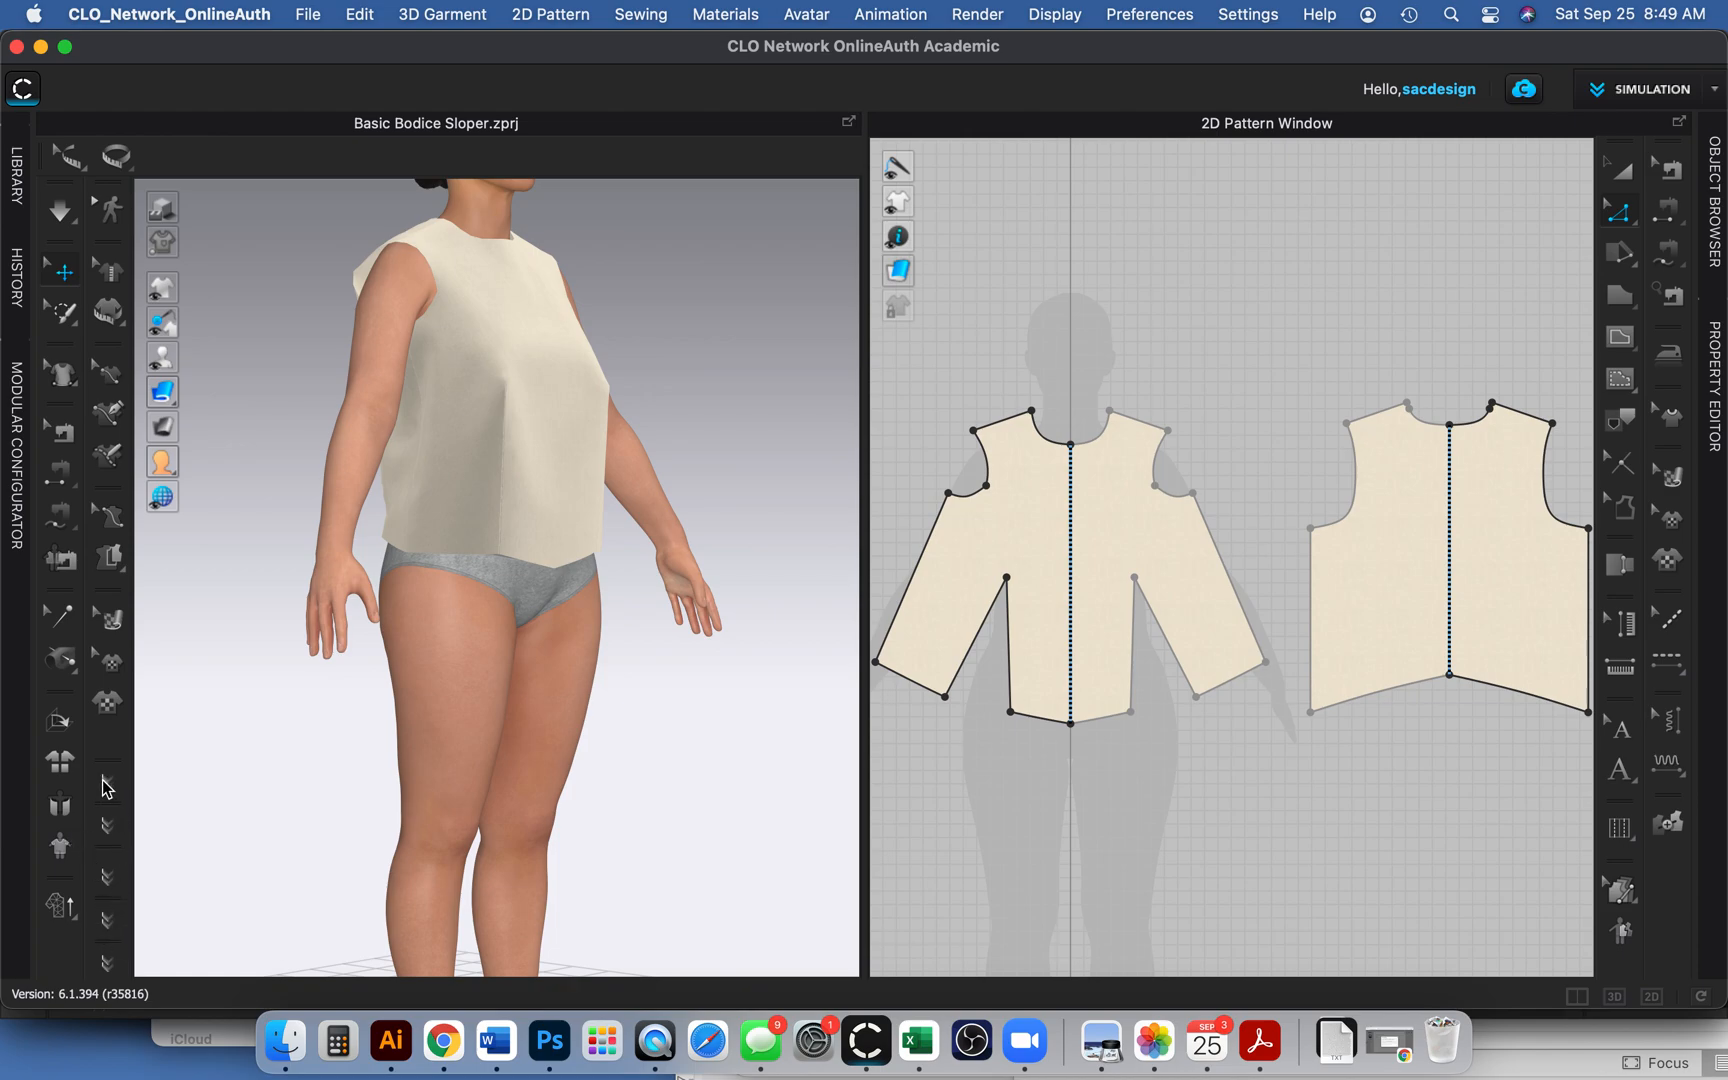
mouse_move(116, 981)
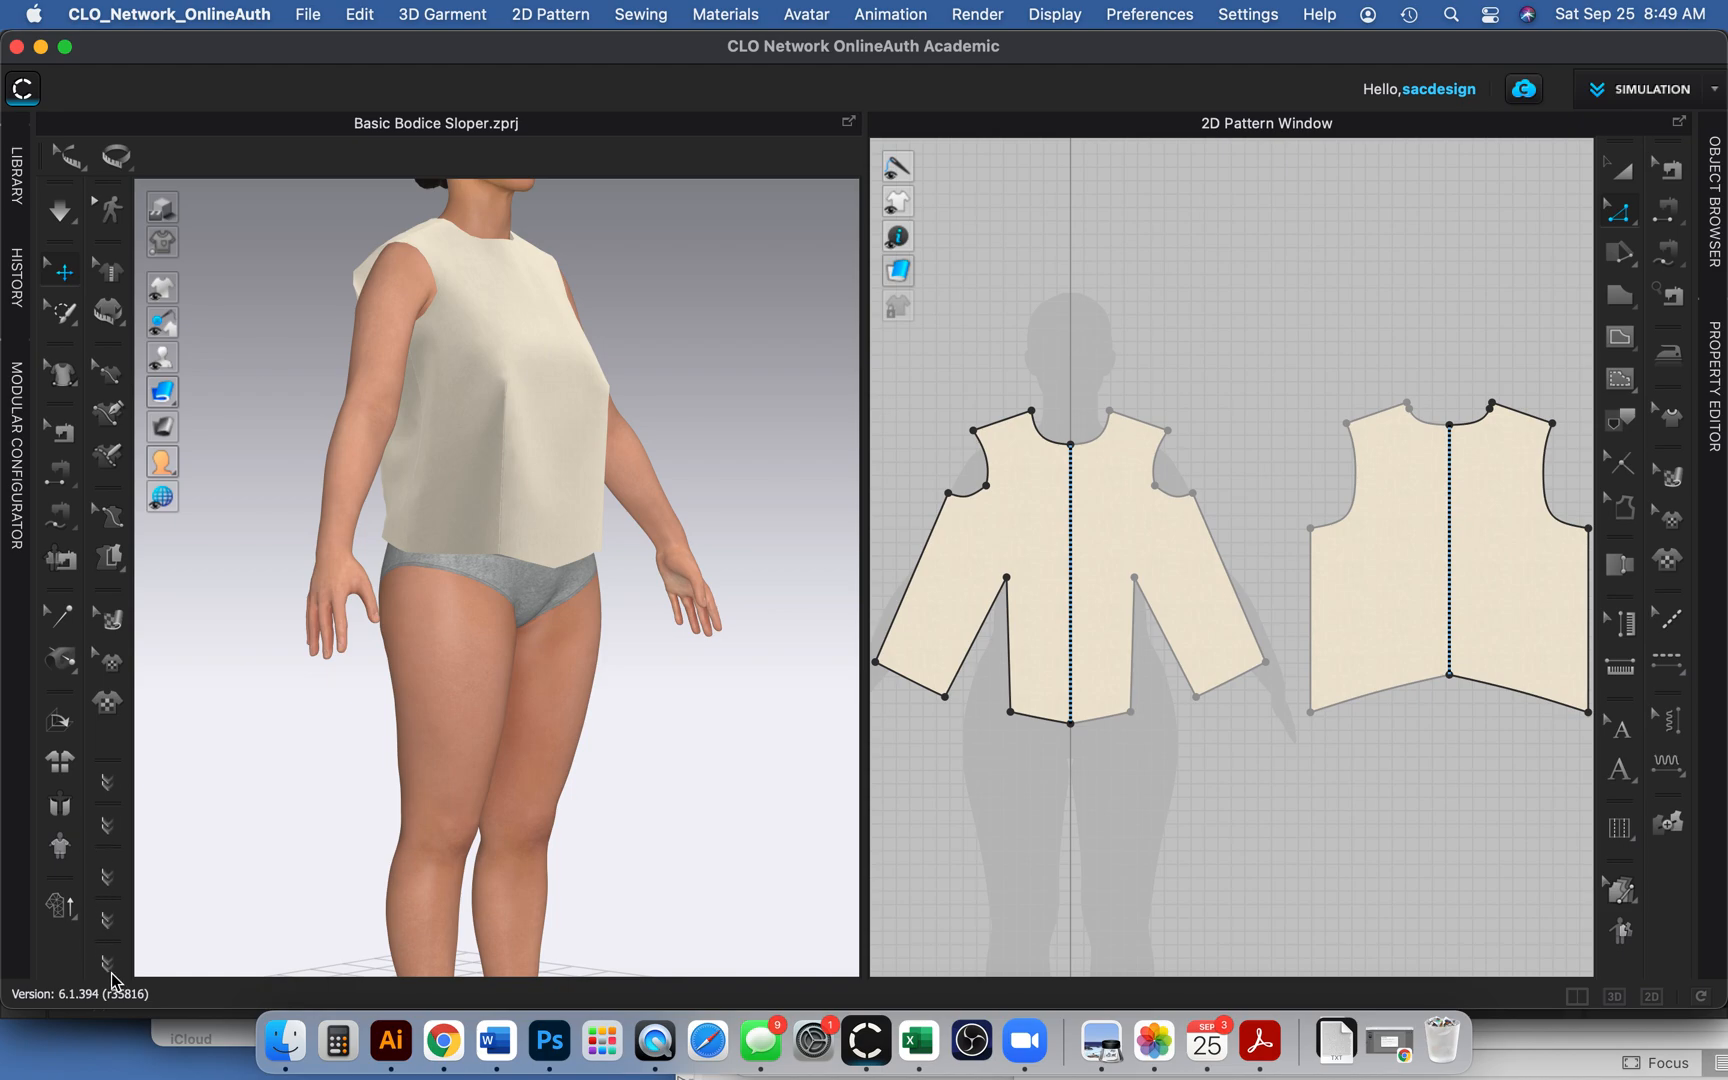
mouse_move(108, 921)
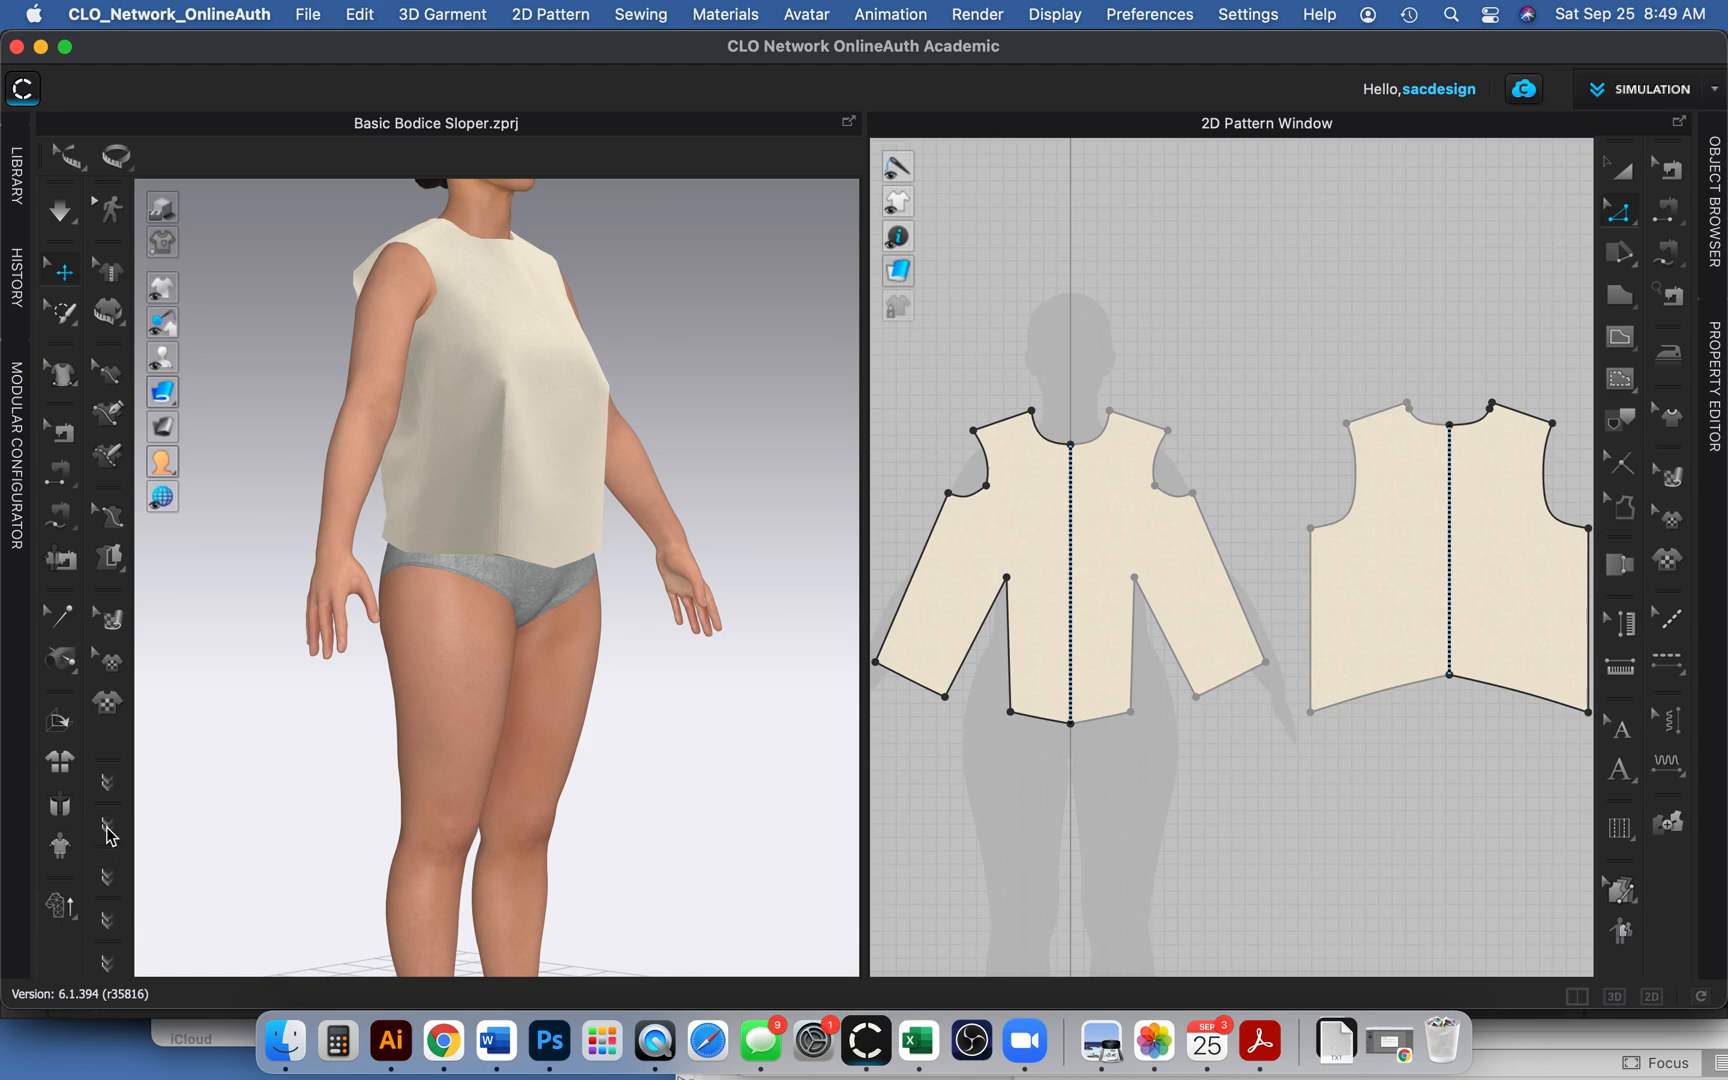
mouse_move(109, 787)
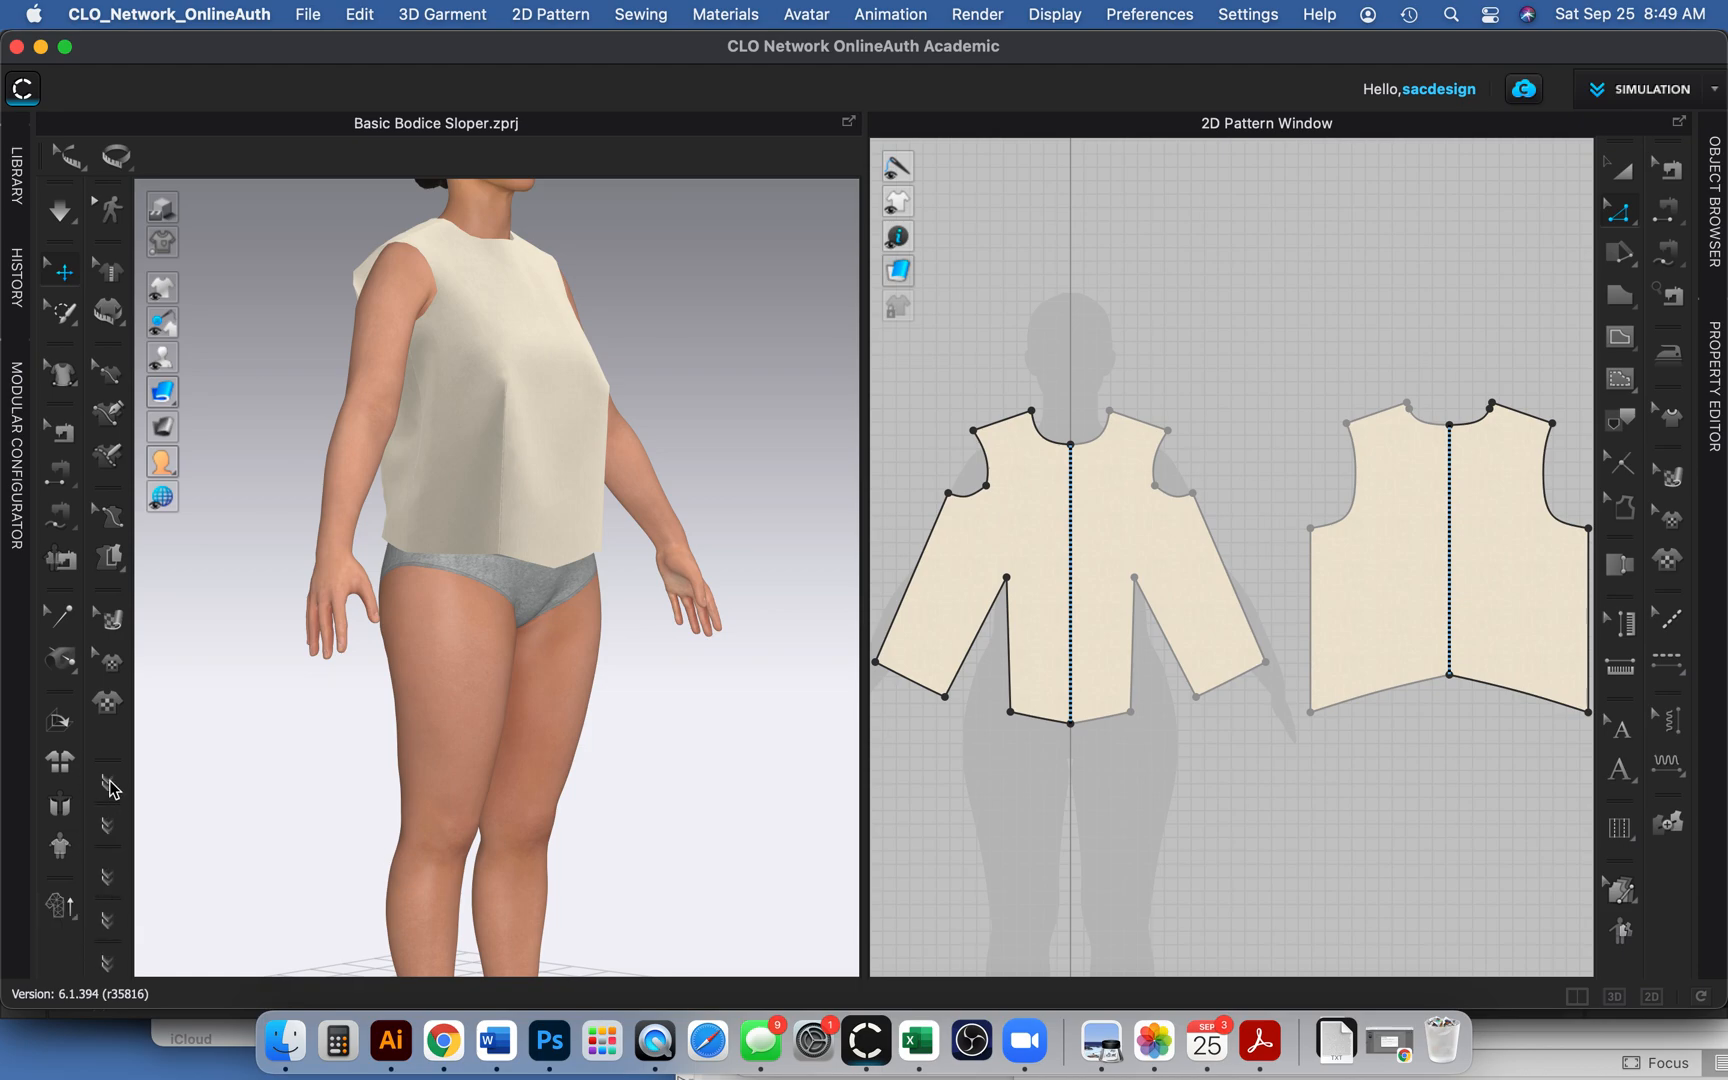
mouse_move(63, 887)
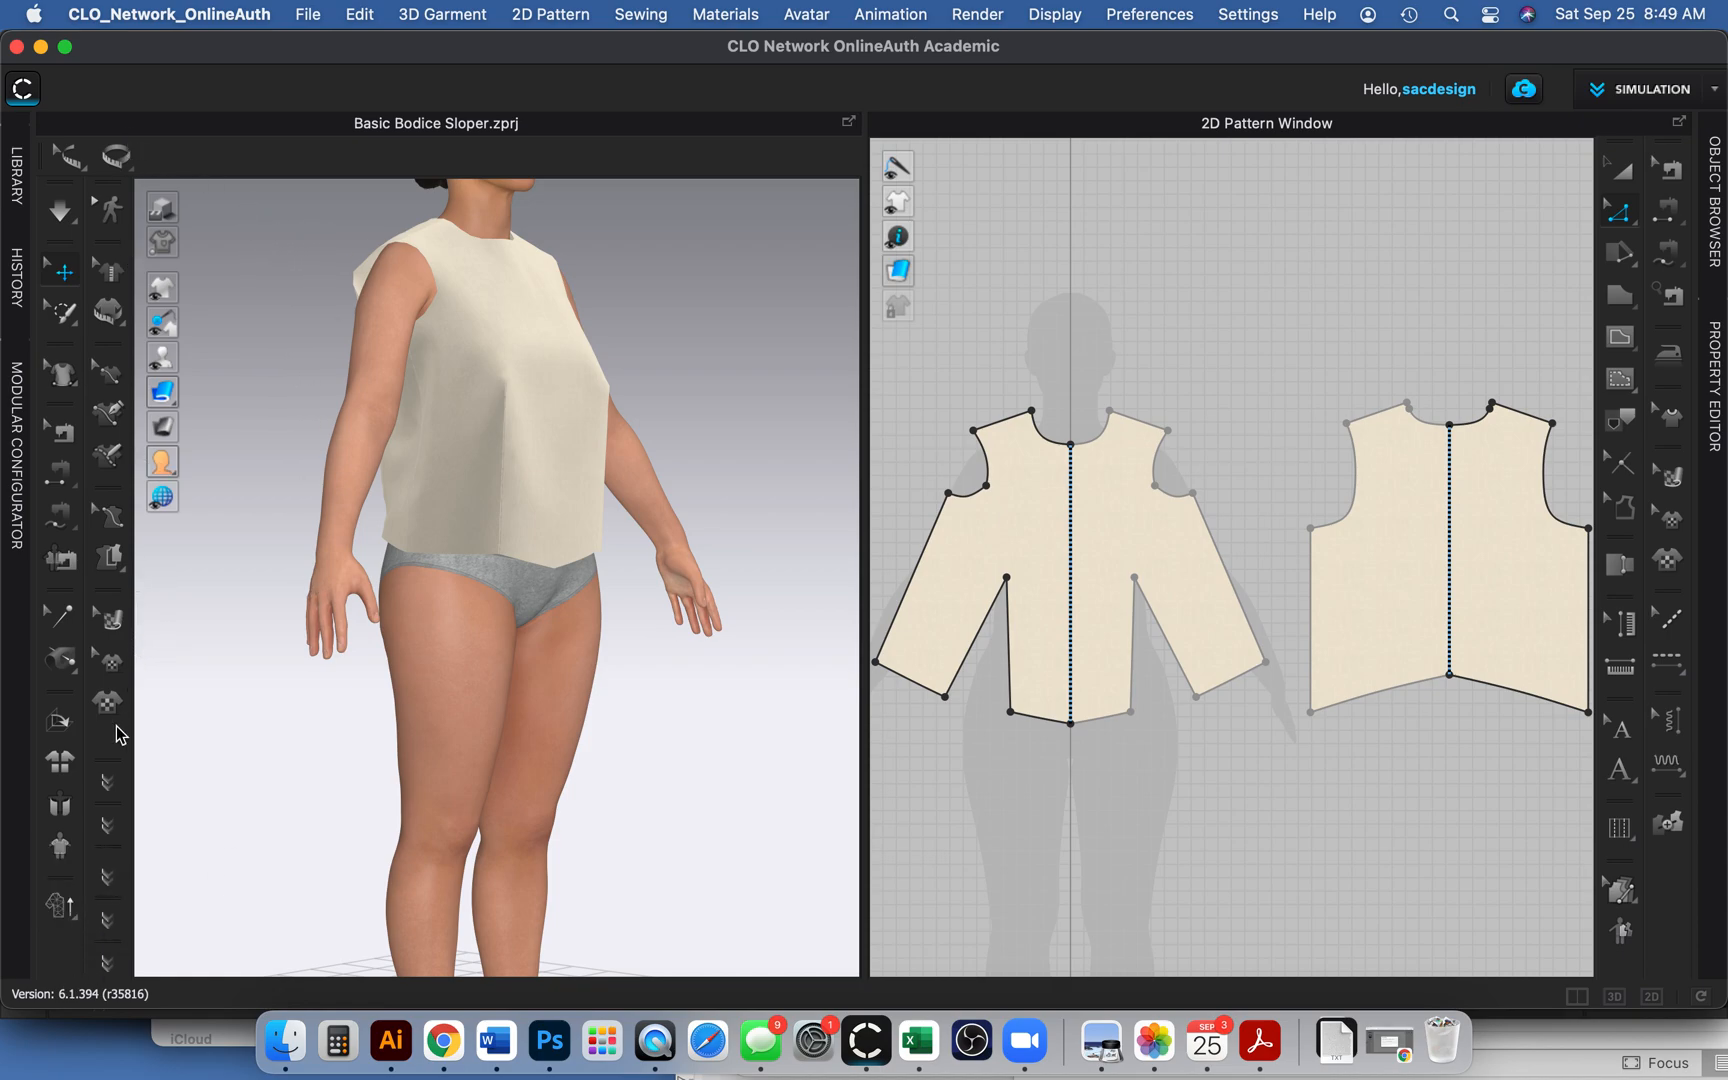
mouse_move(108, 775)
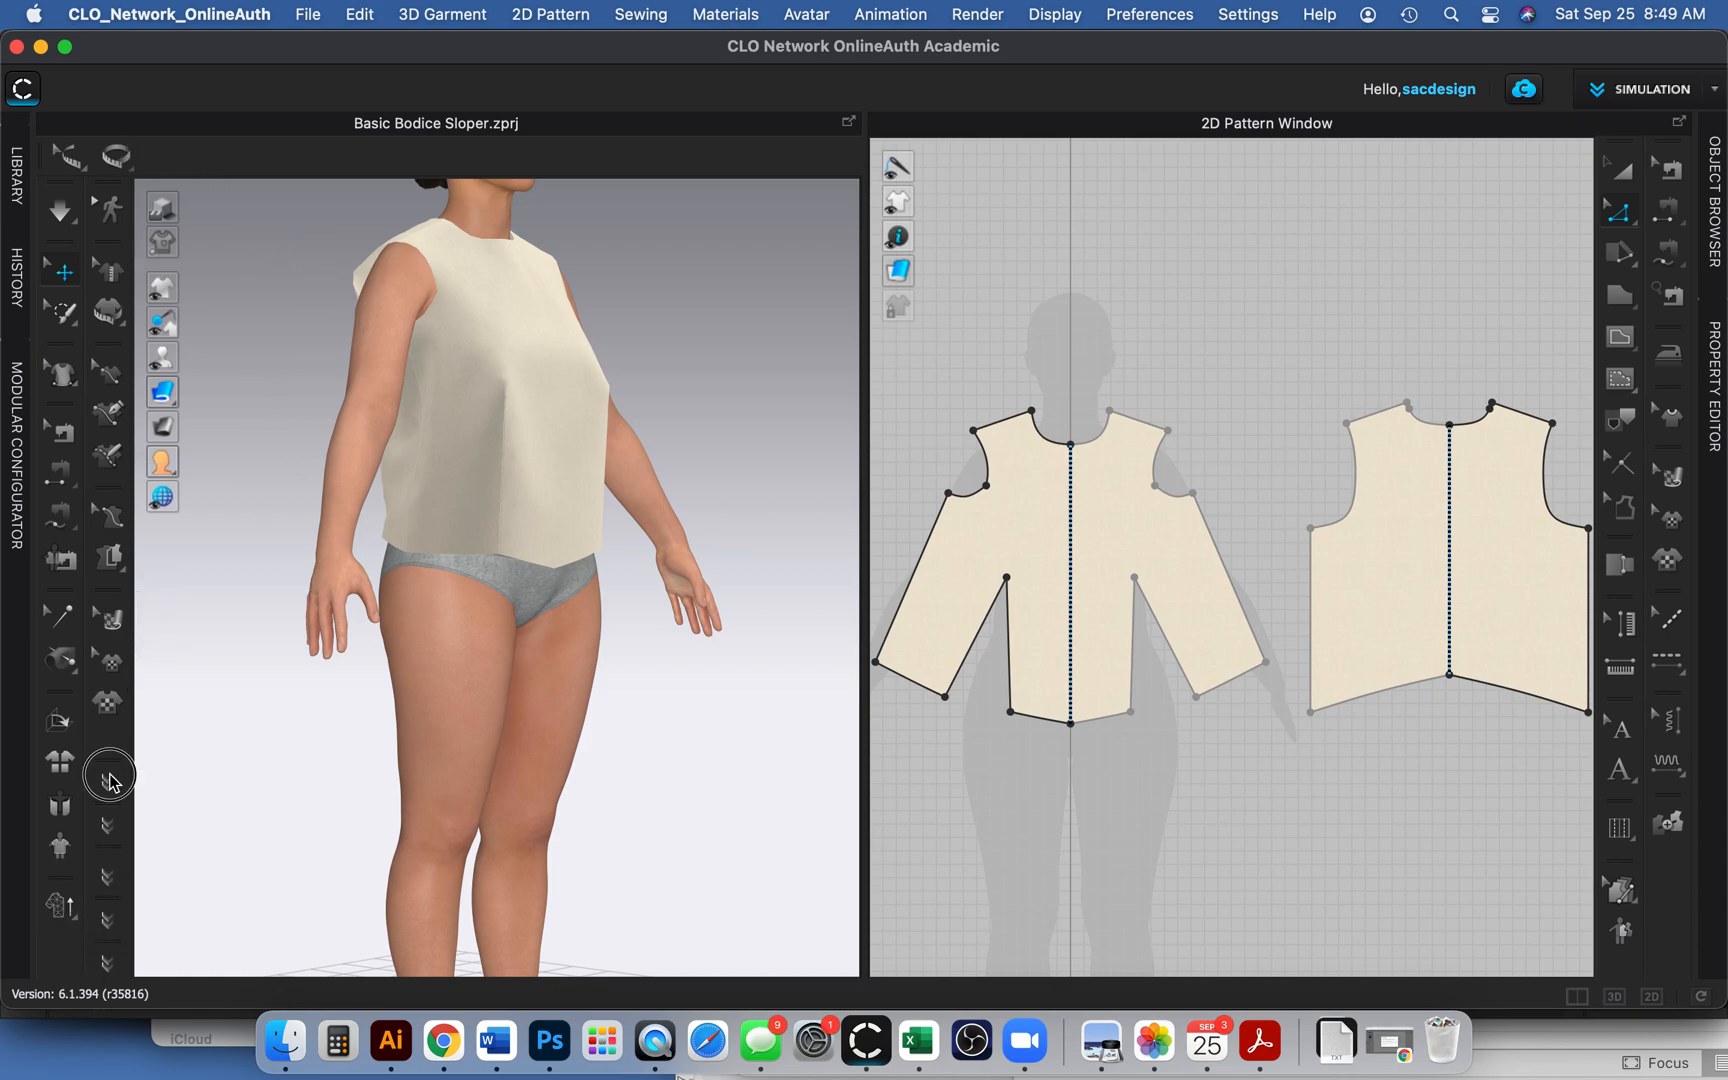
mouse_move(63, 968)
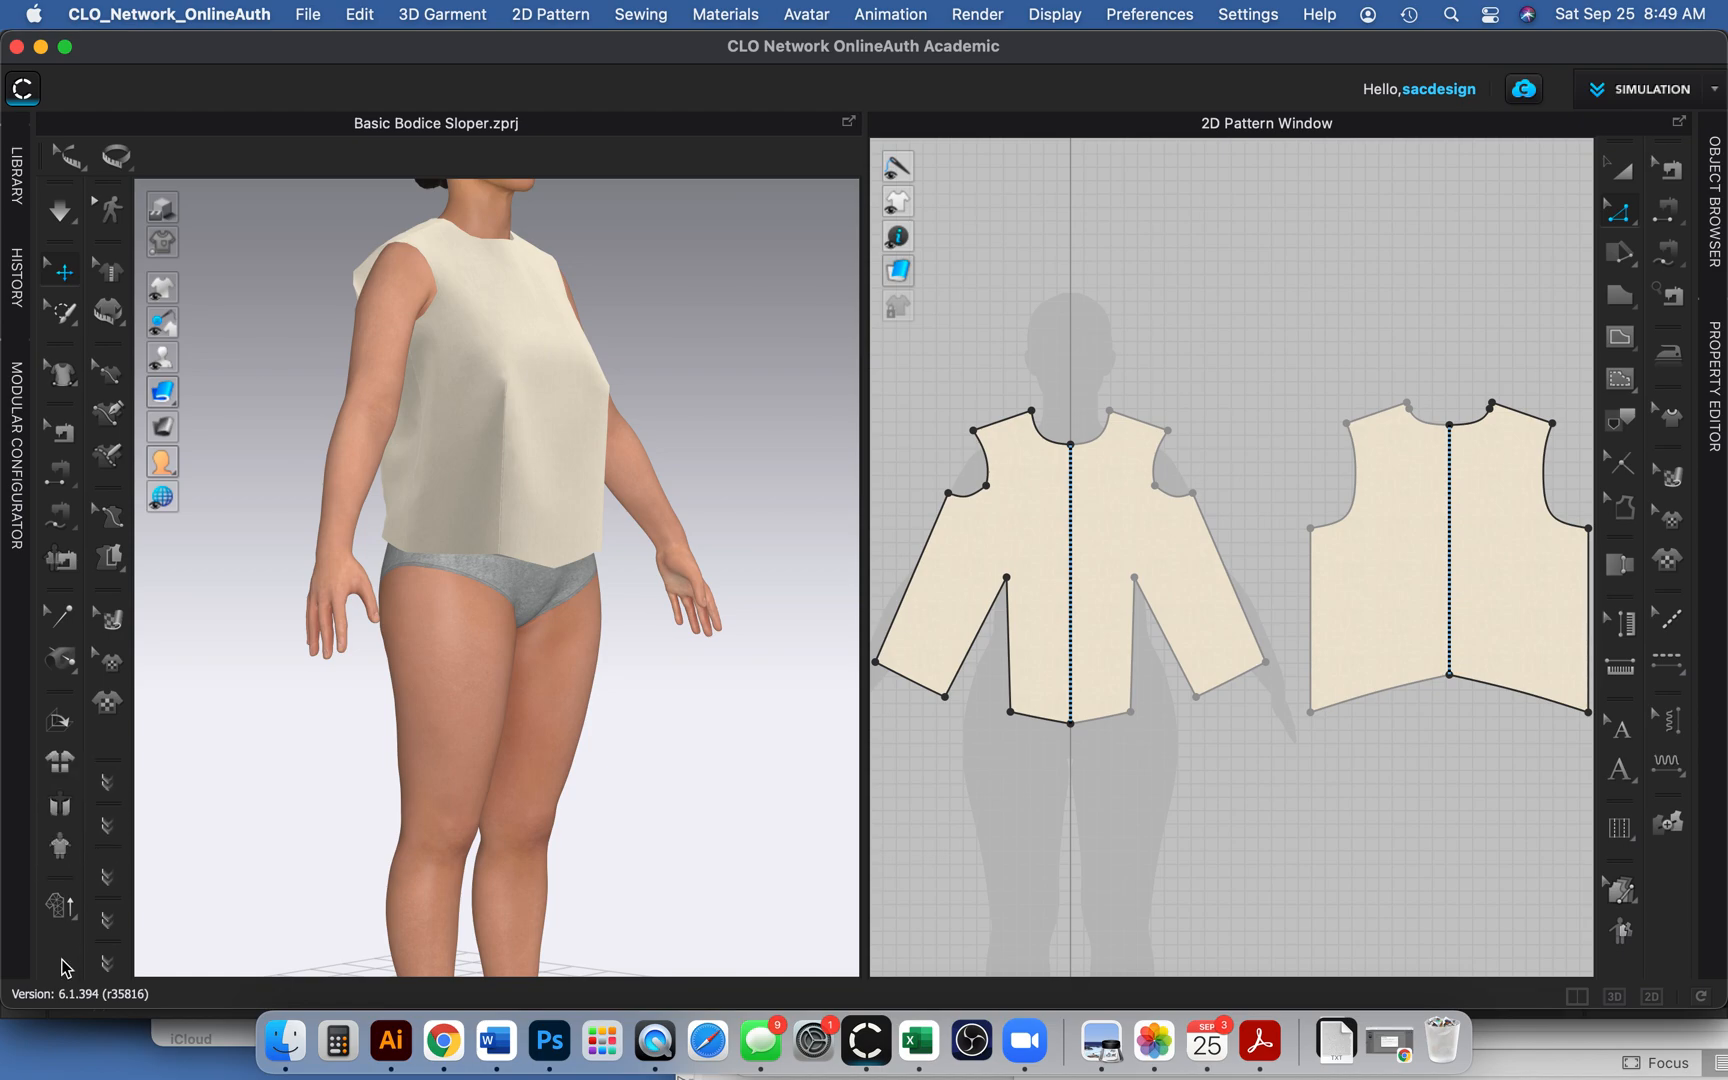
mouse_move(77, 639)
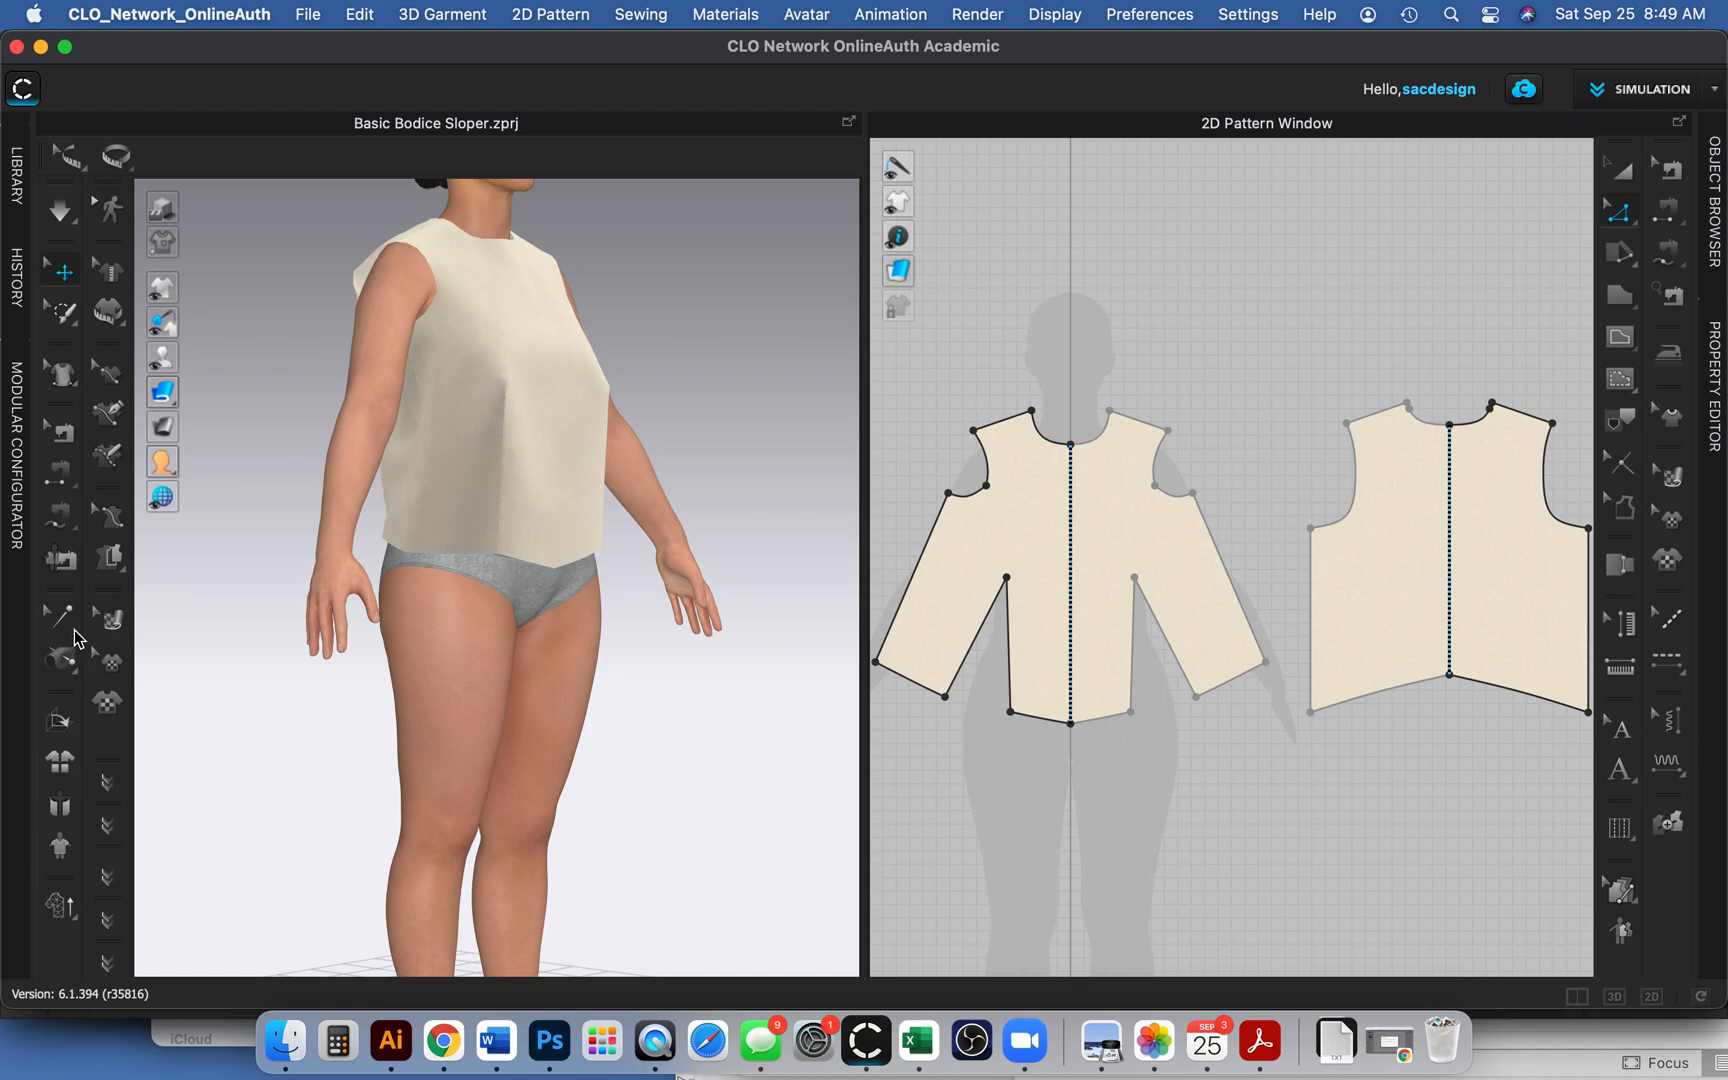
mouse_move(72, 158)
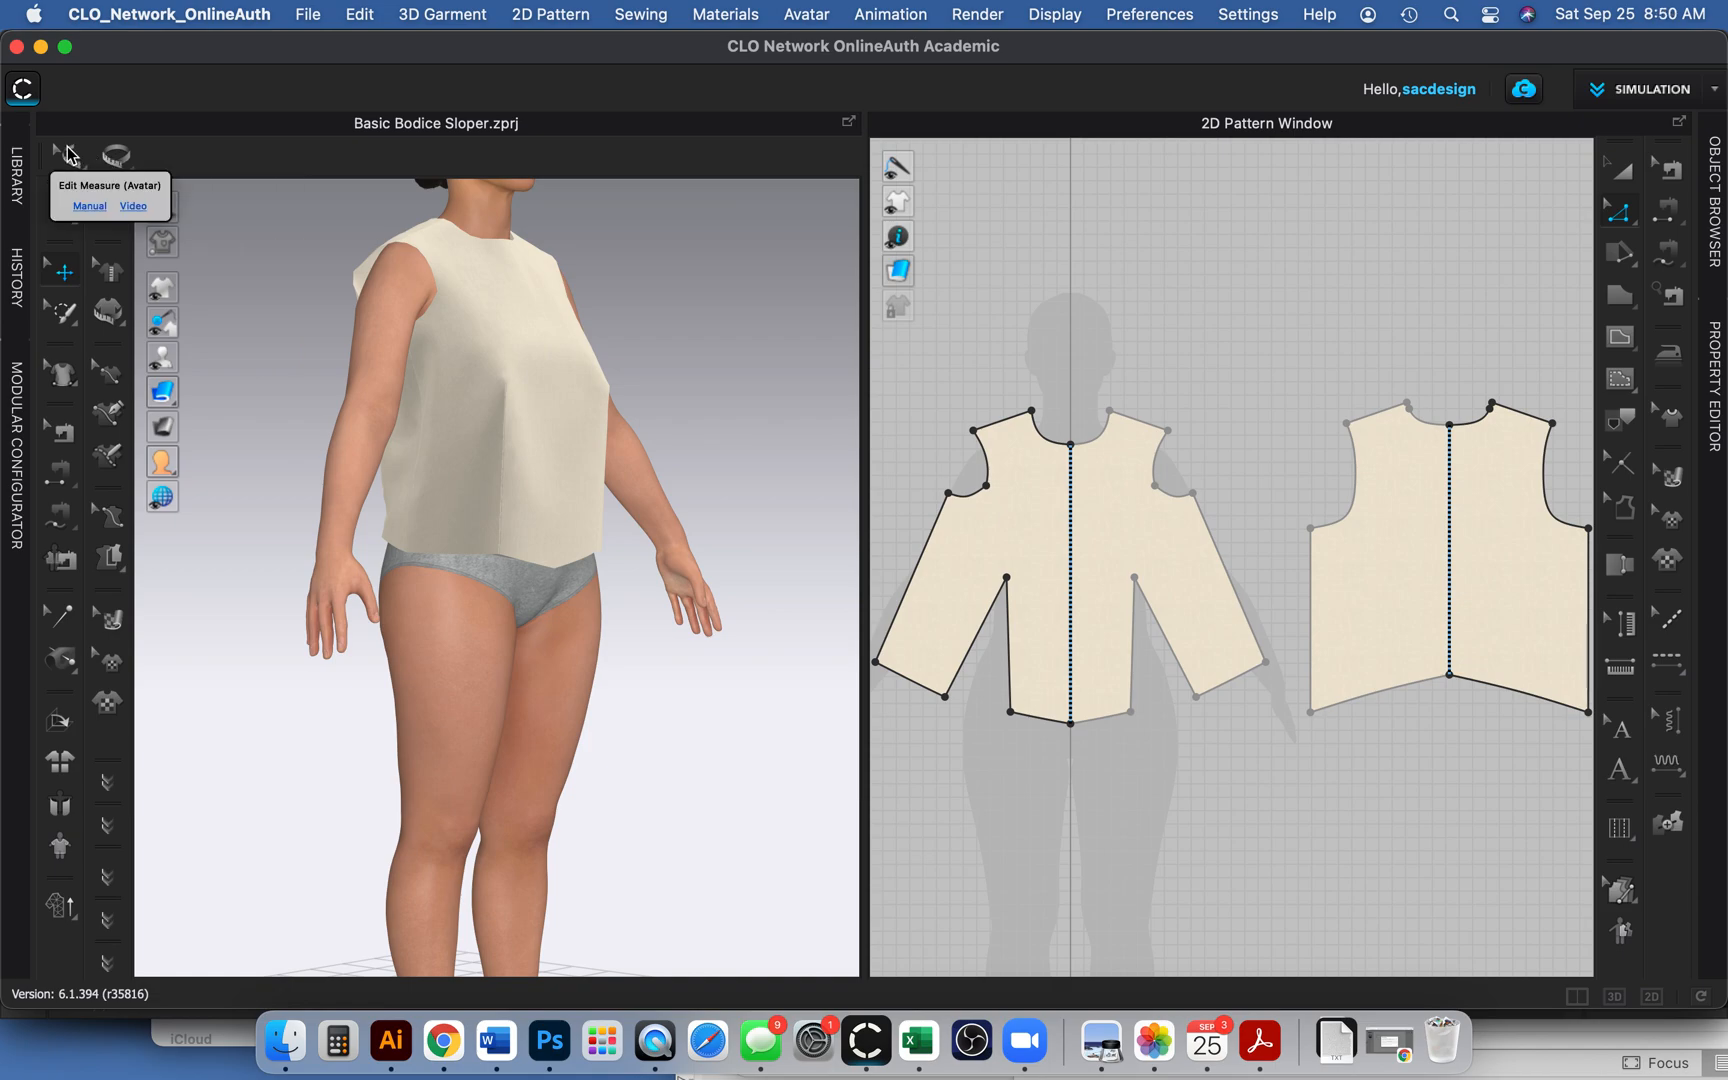
mouse_move(126, 141)
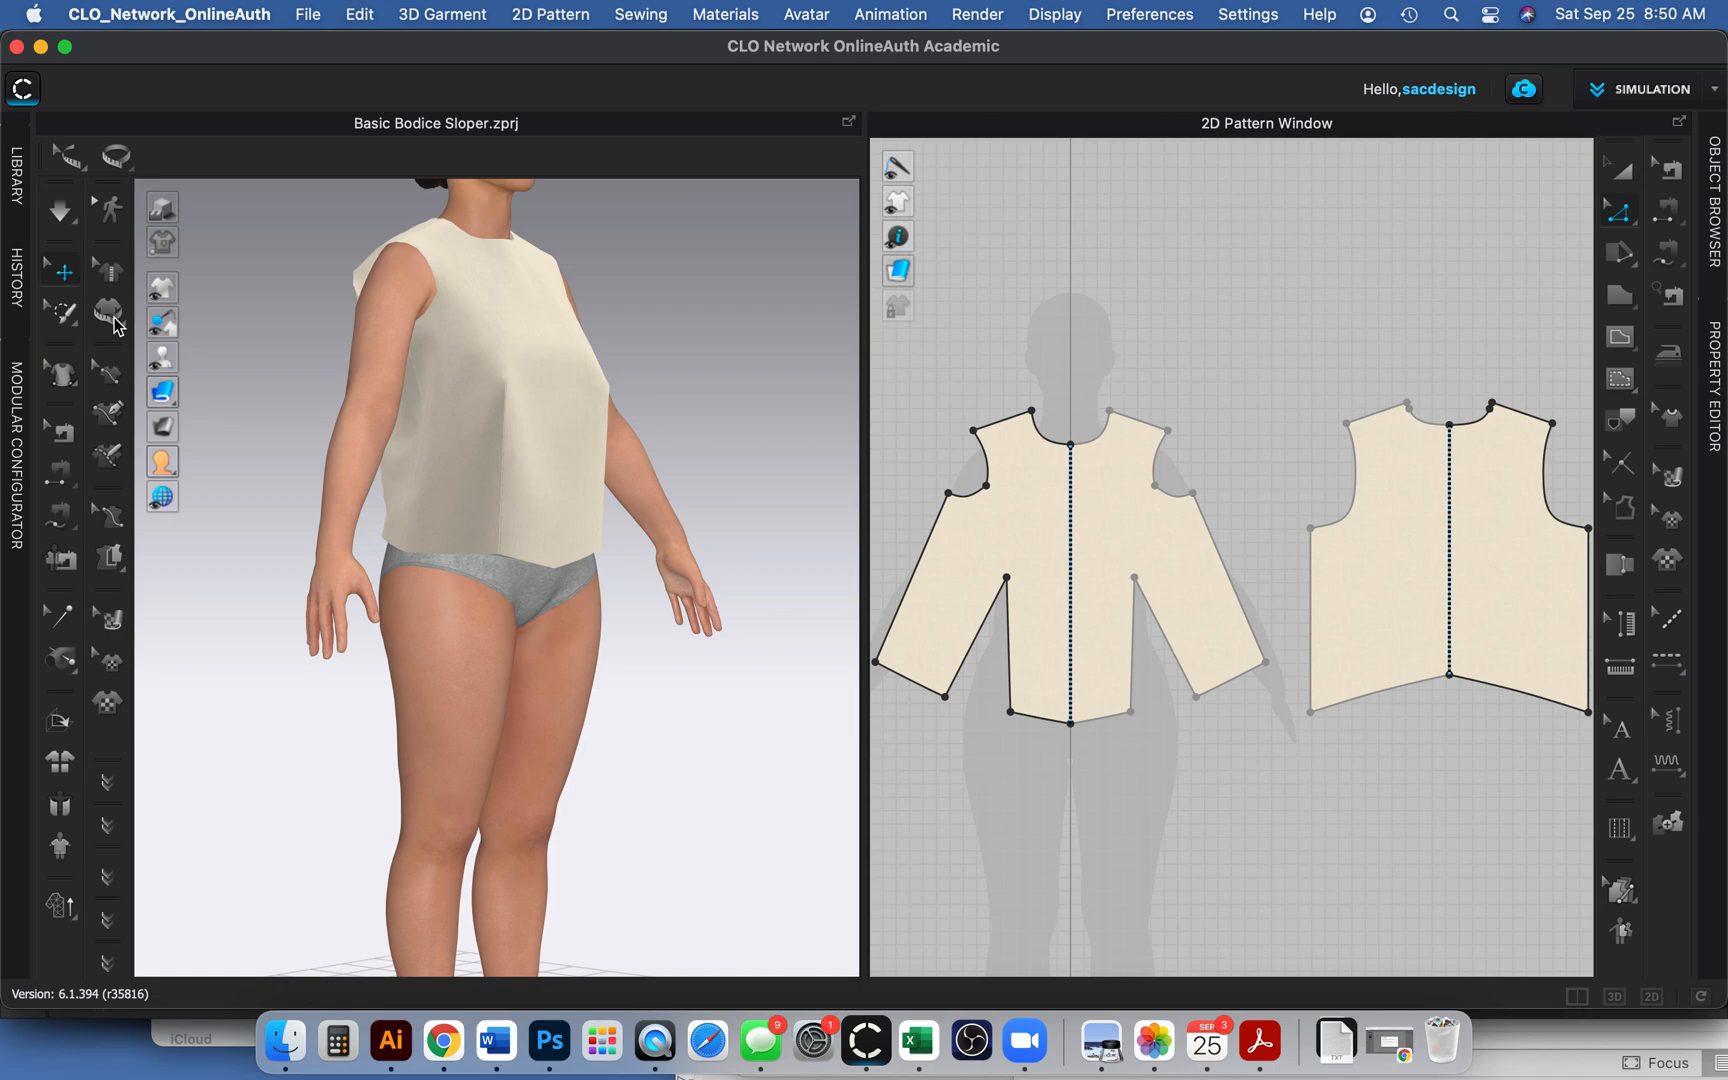
mouse_move(110, 264)
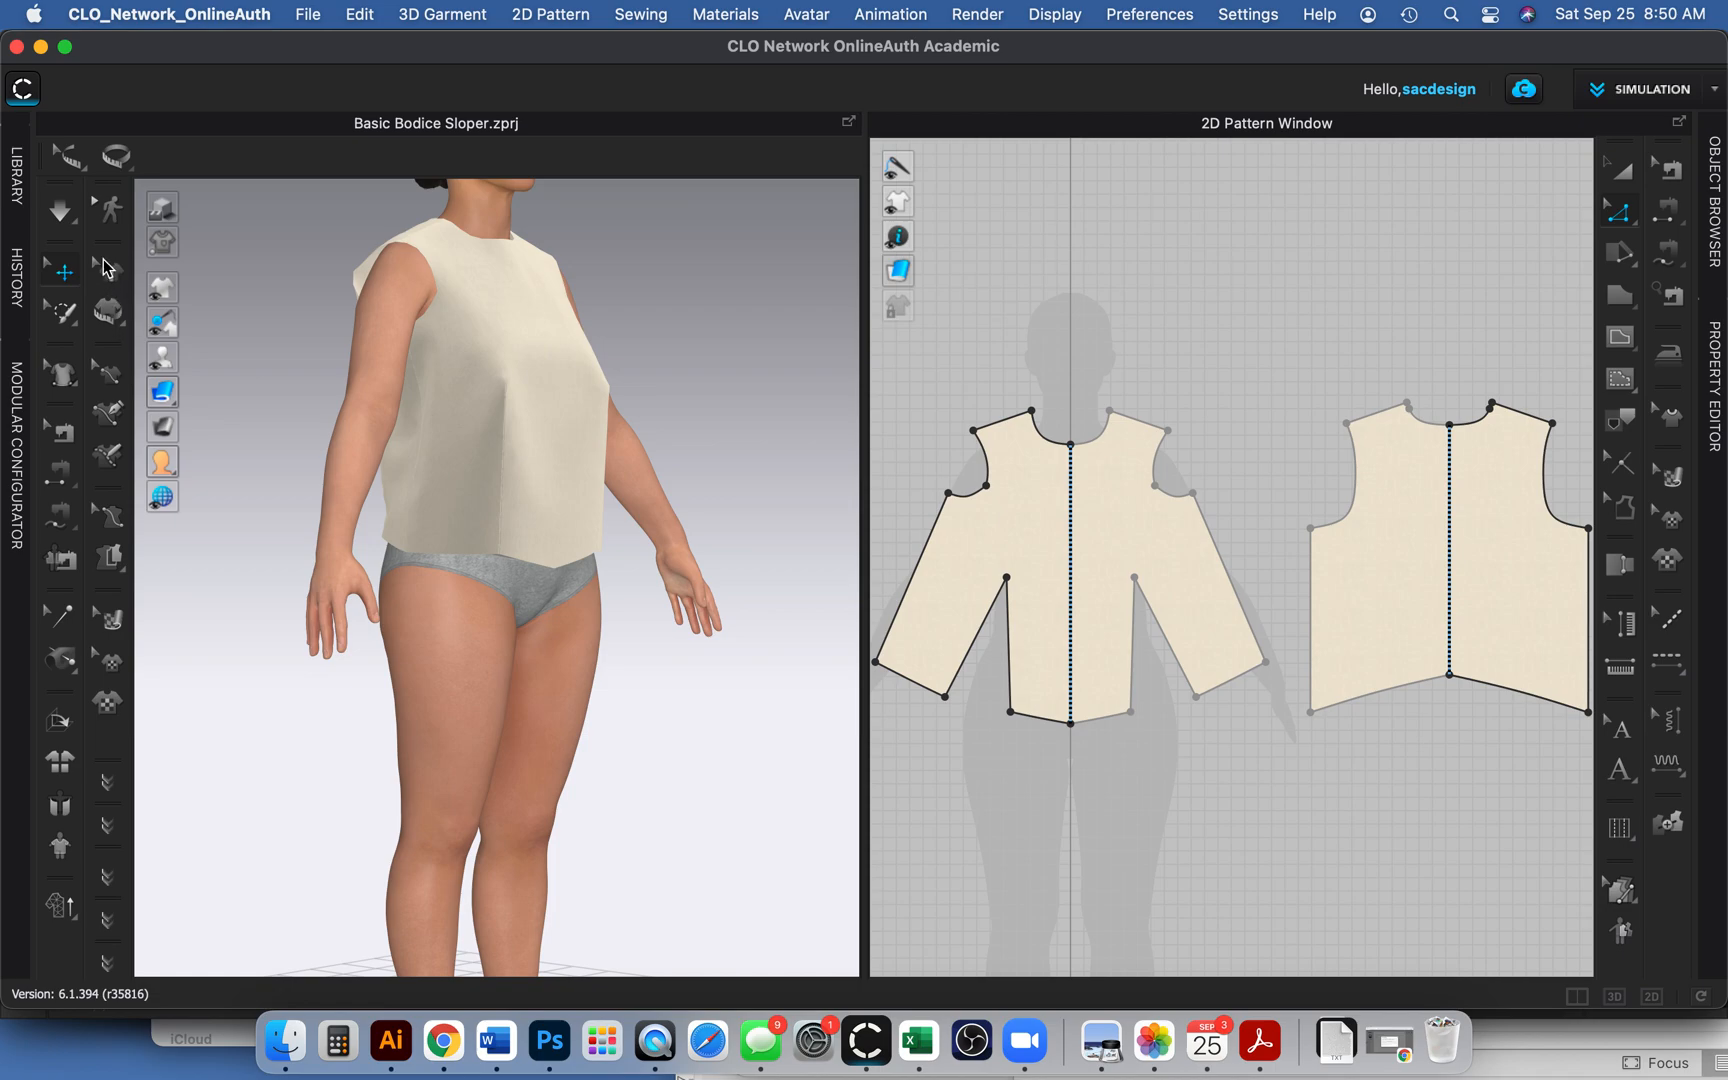
mouse_move(119, 321)
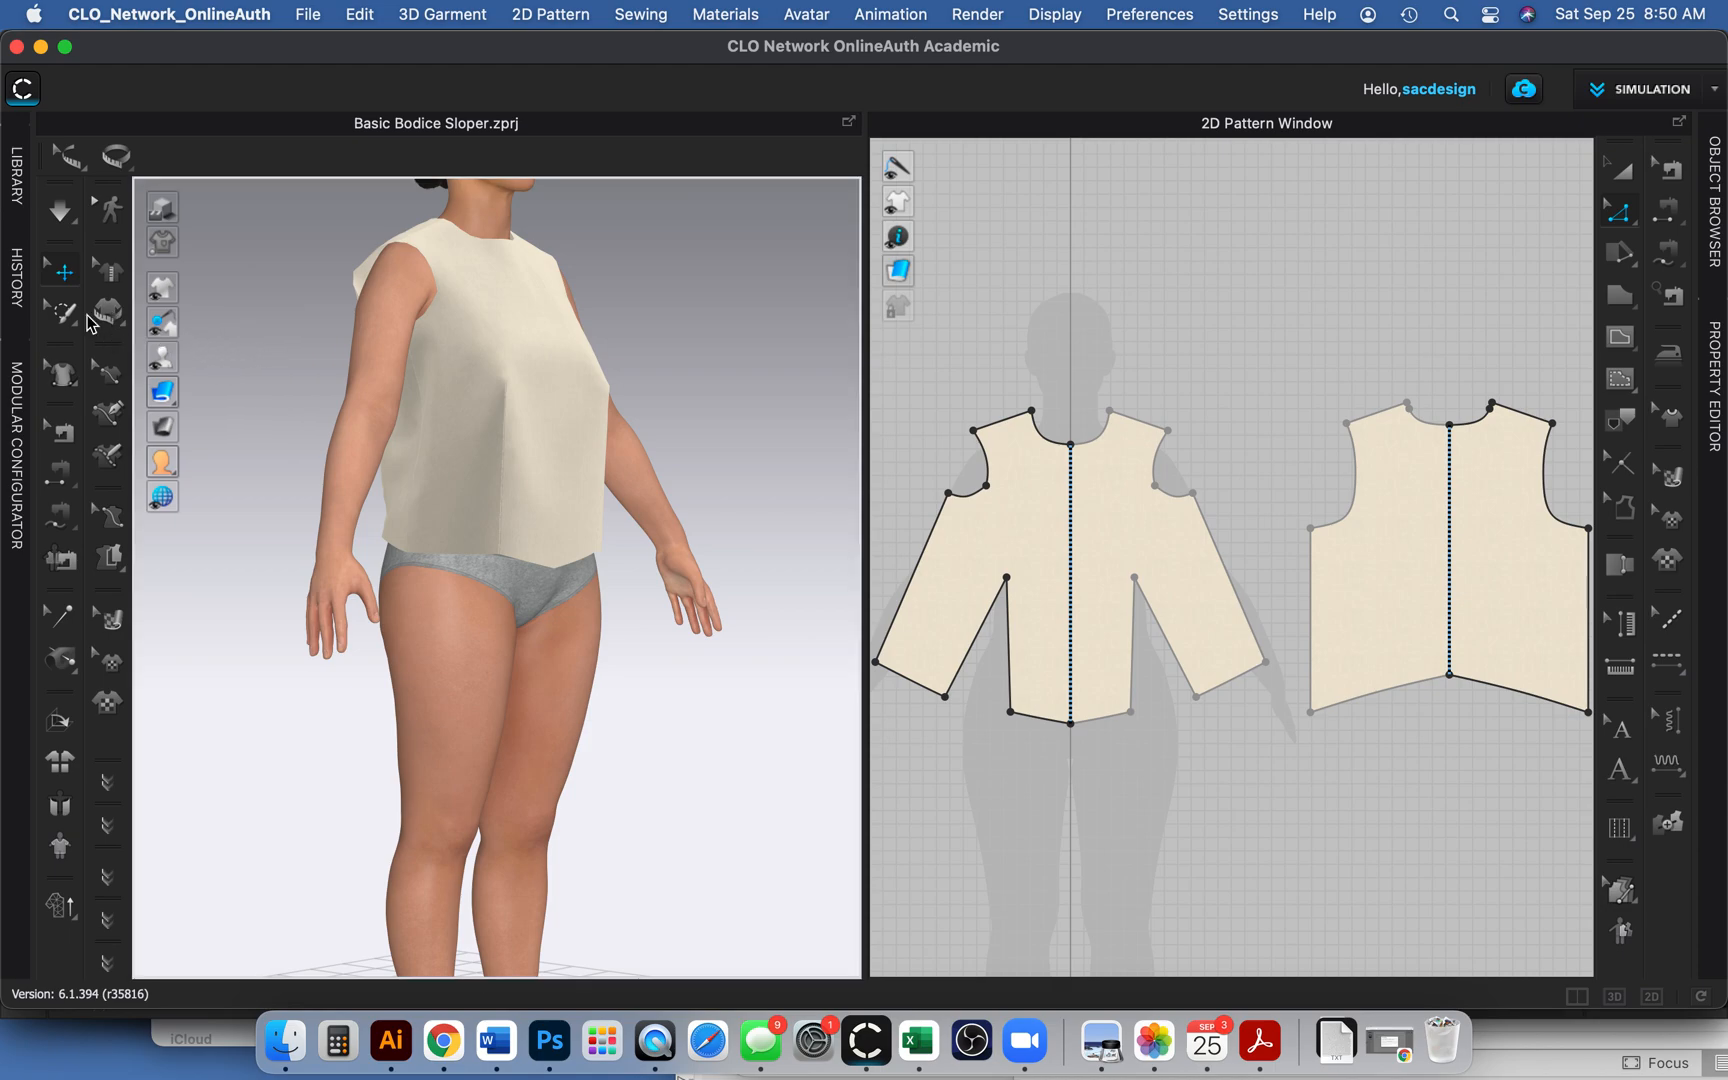
mouse_move(123, 330)
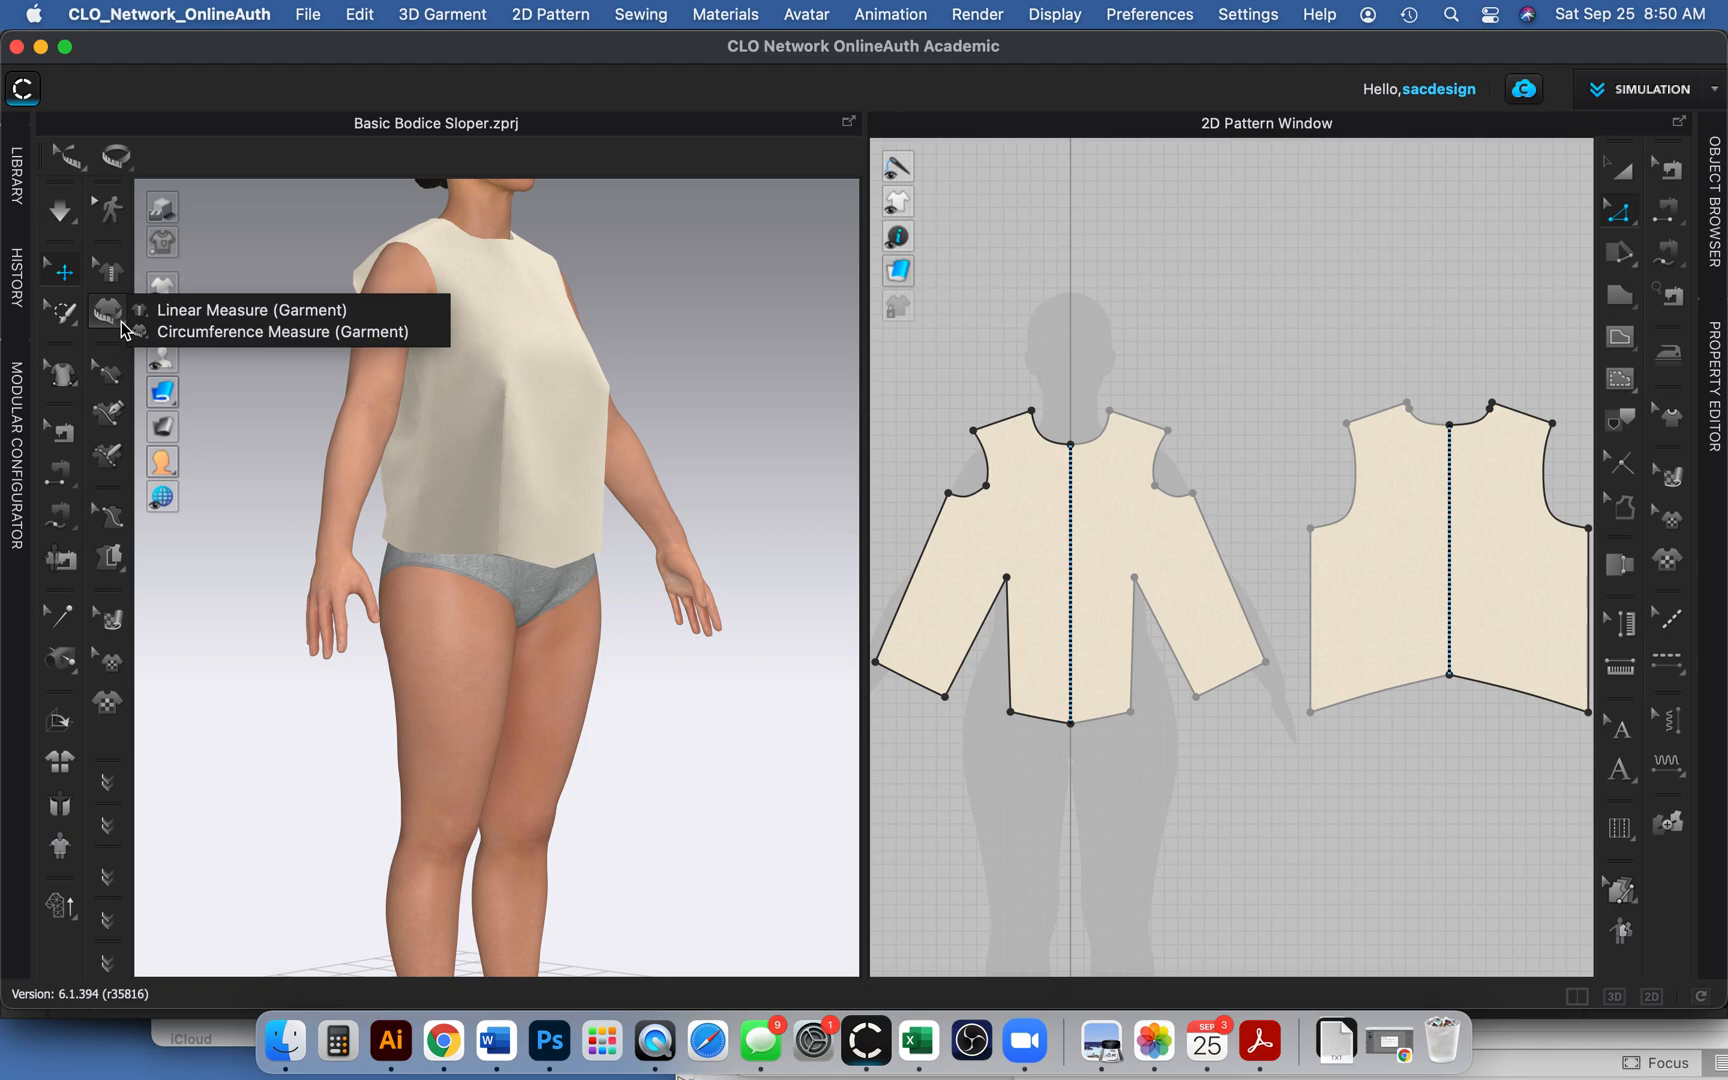
mouse_move(125, 295)
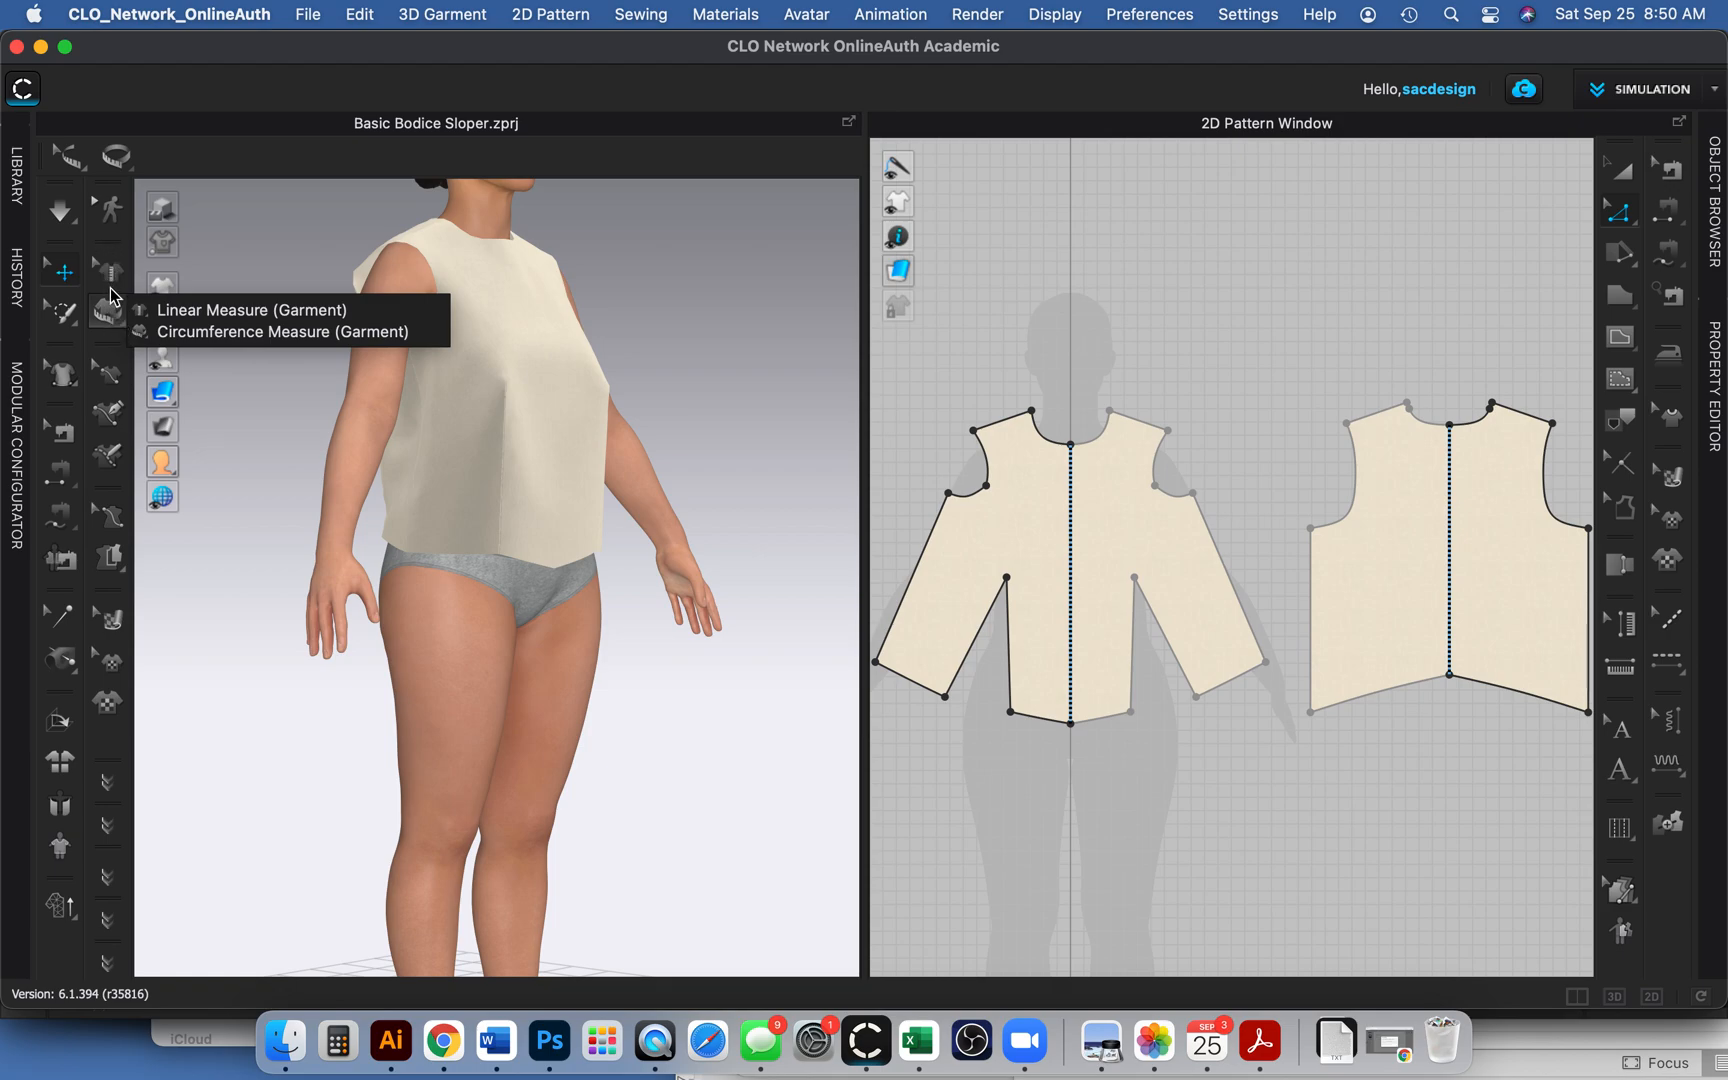
mouse_move(90, 428)
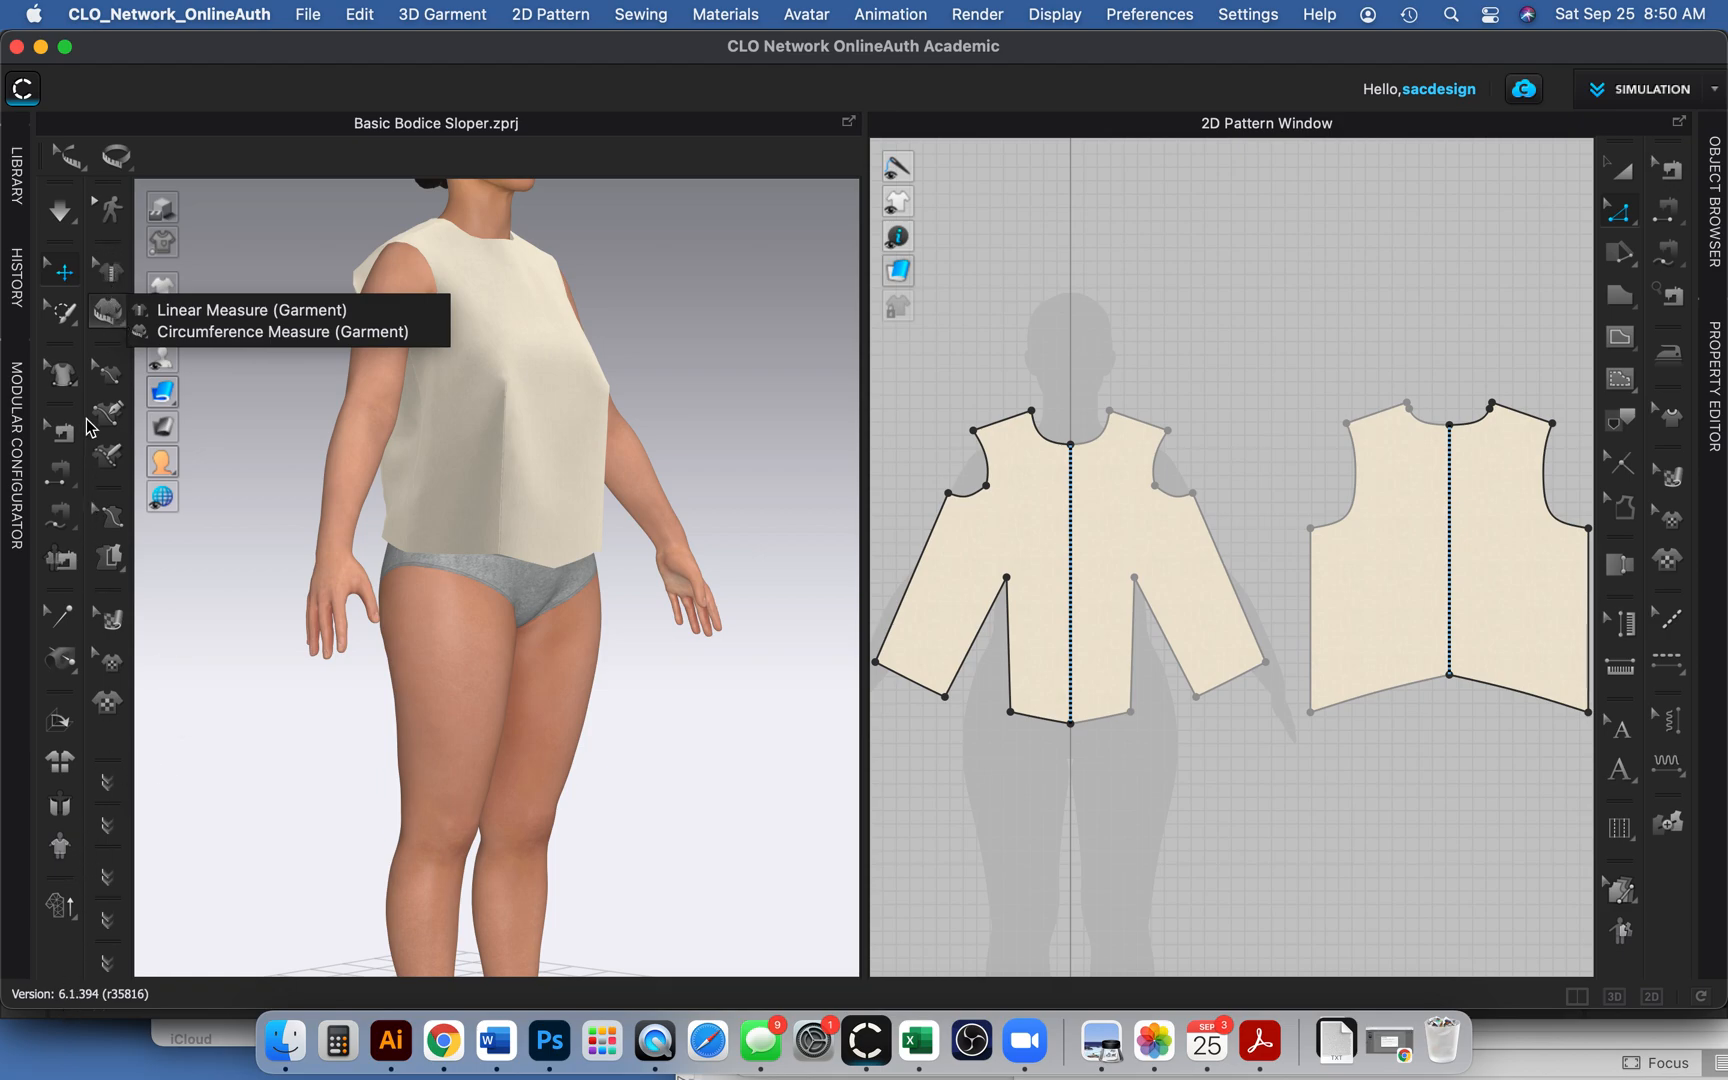
mouse_move(108, 248)
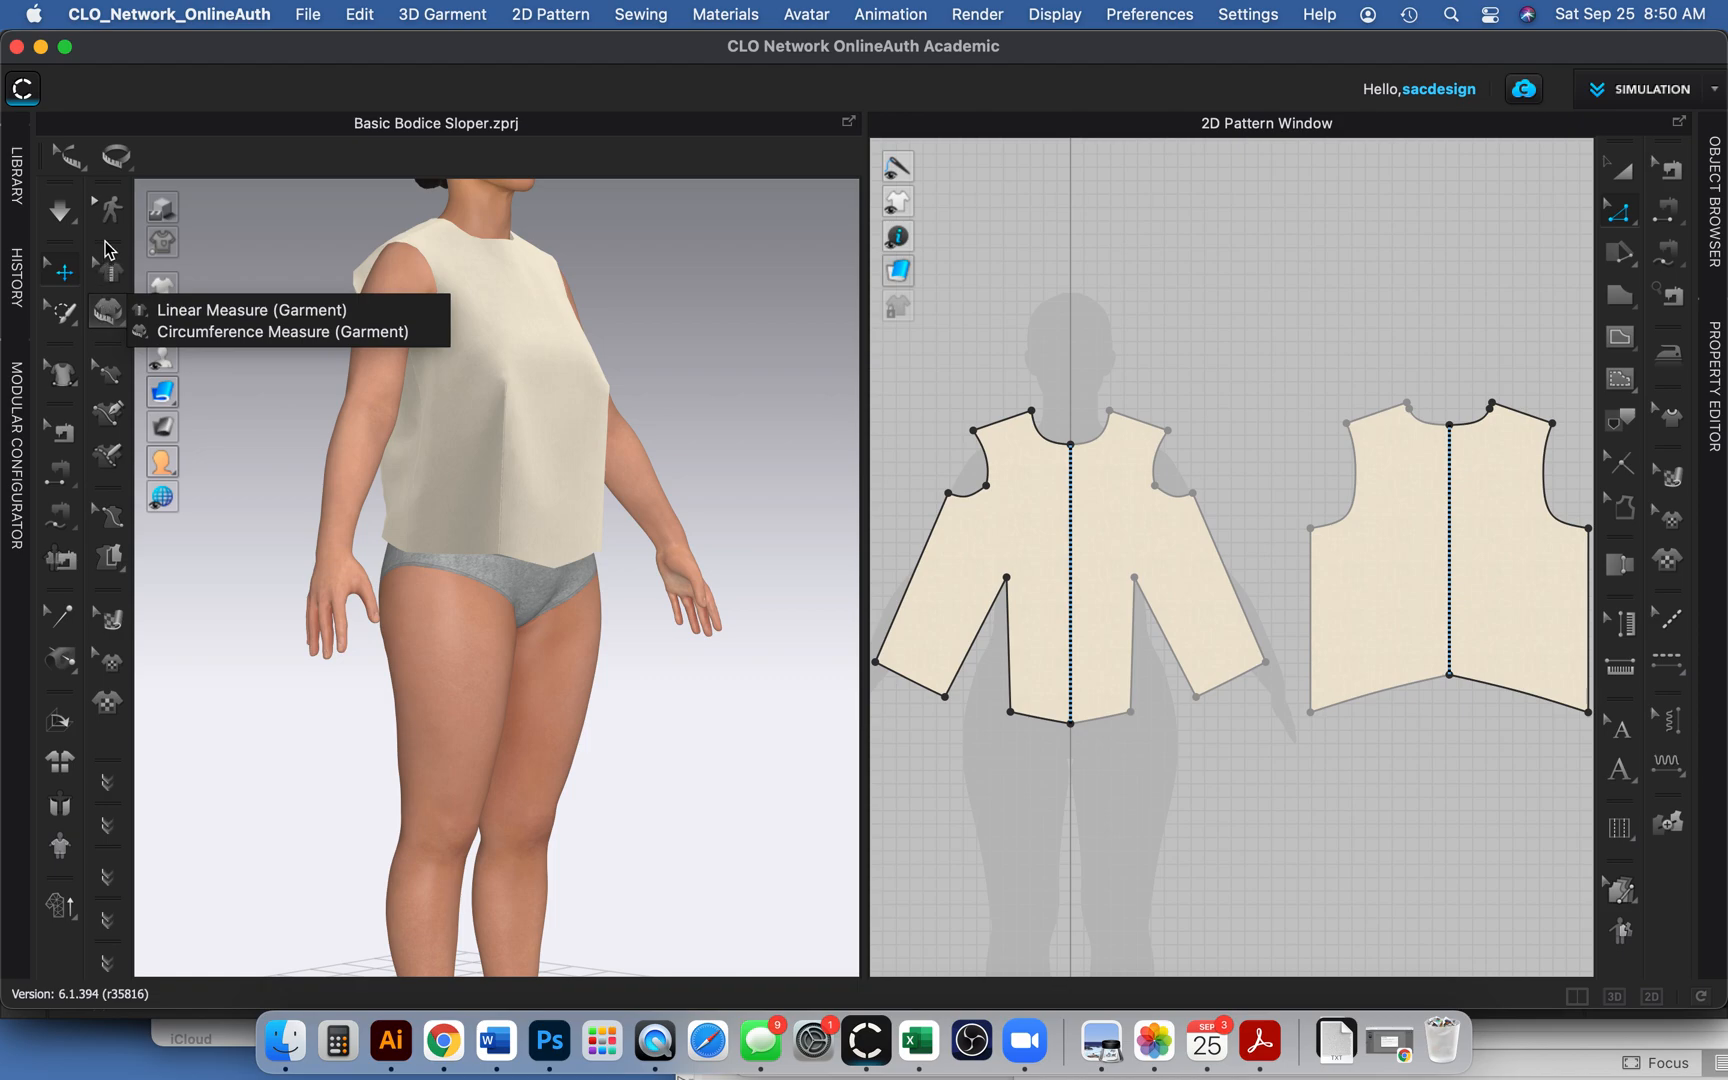
mouse_move(109, 241)
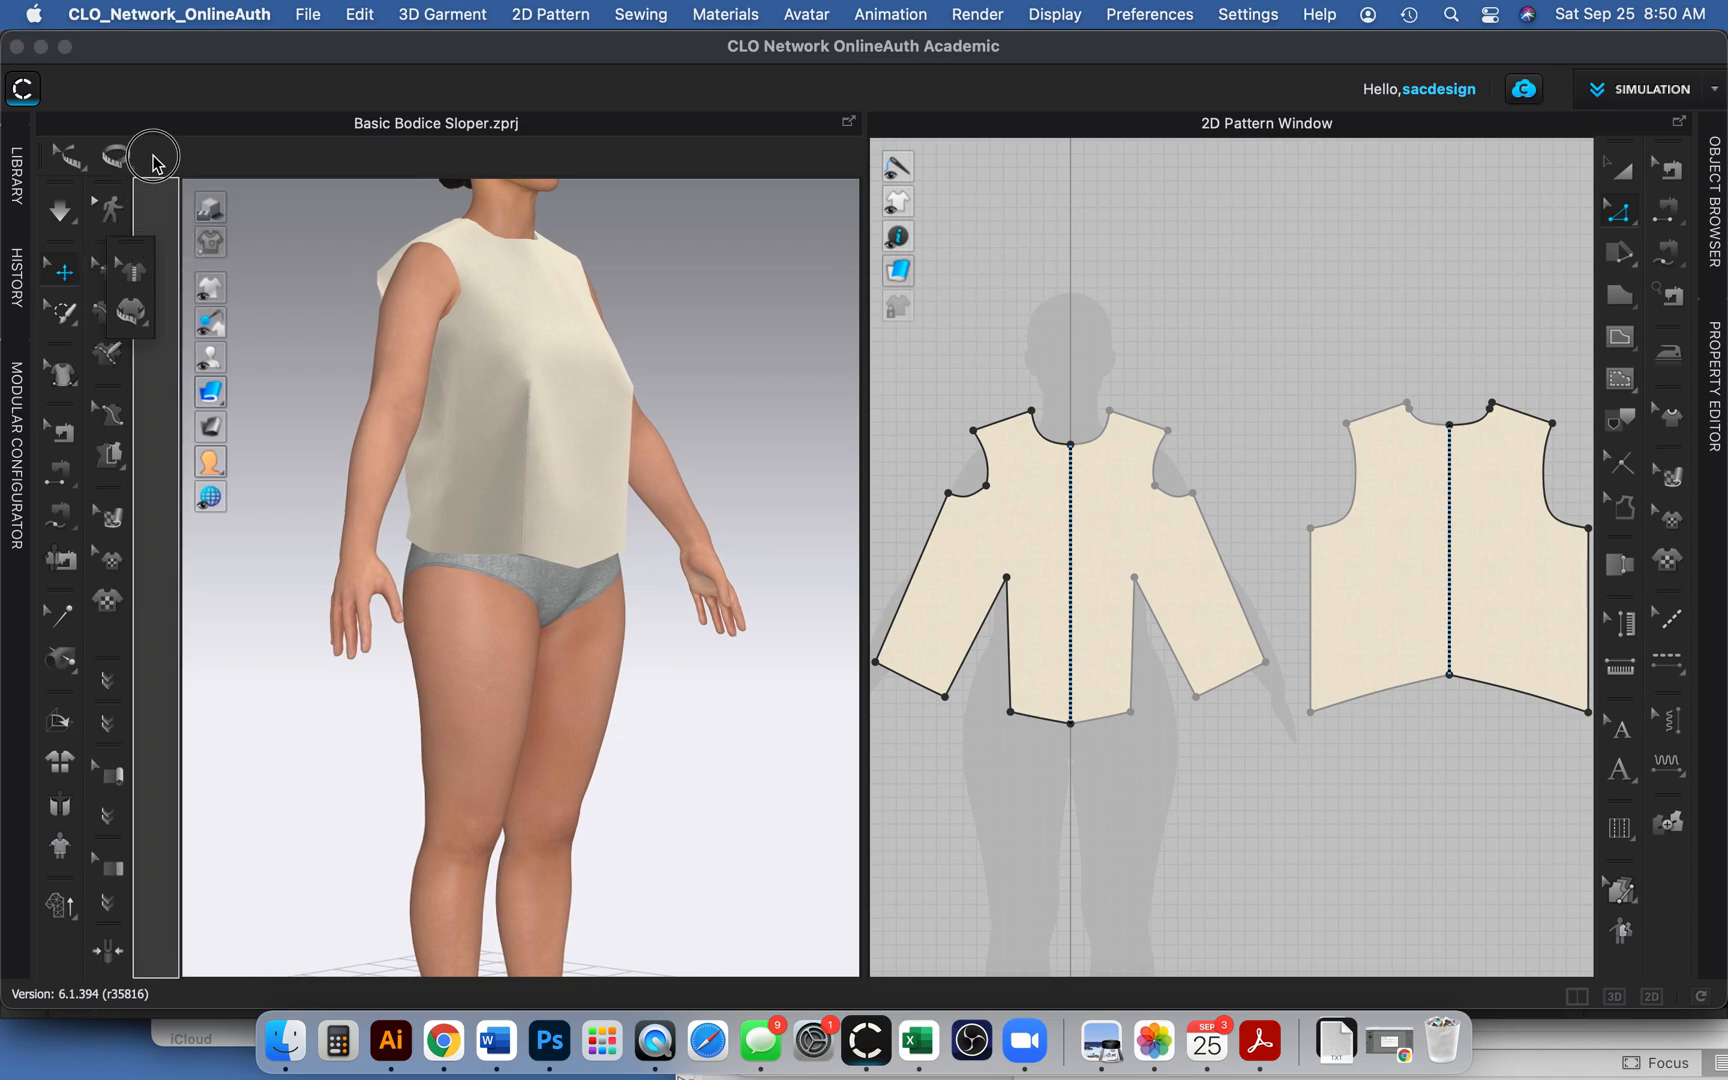
mouse_move(160, 217)
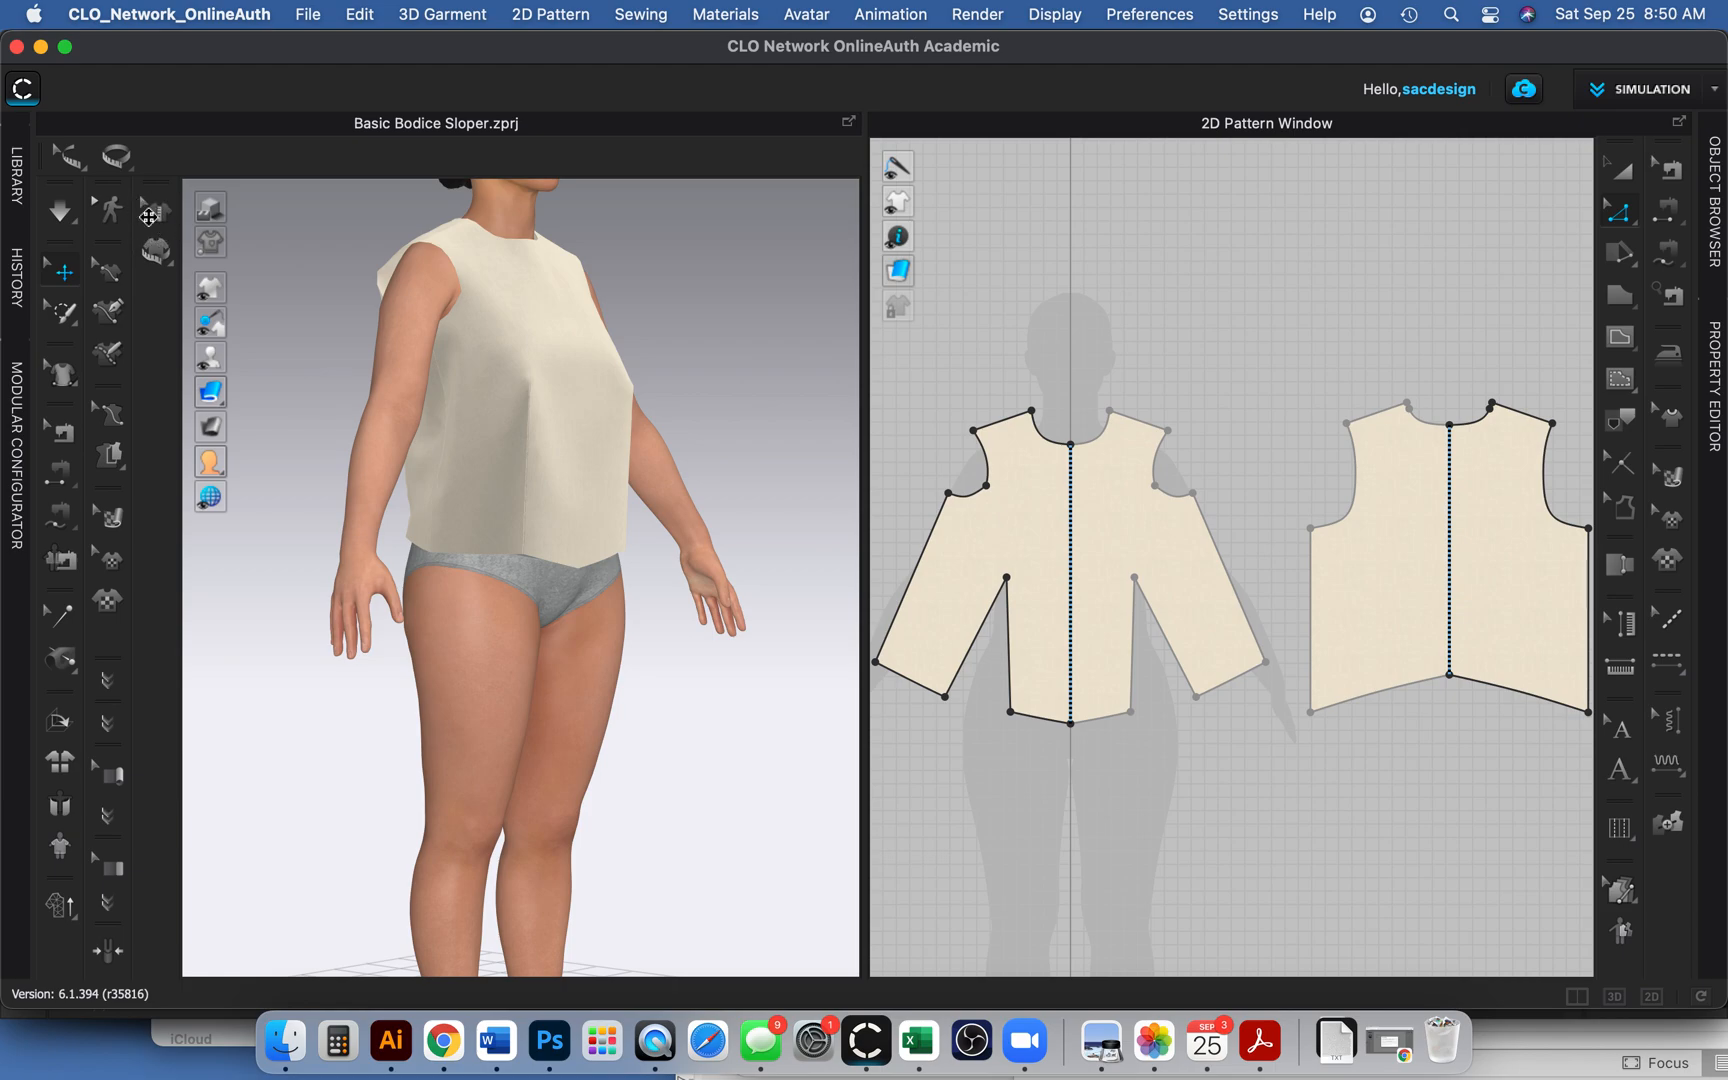
mouse_move(147, 214)
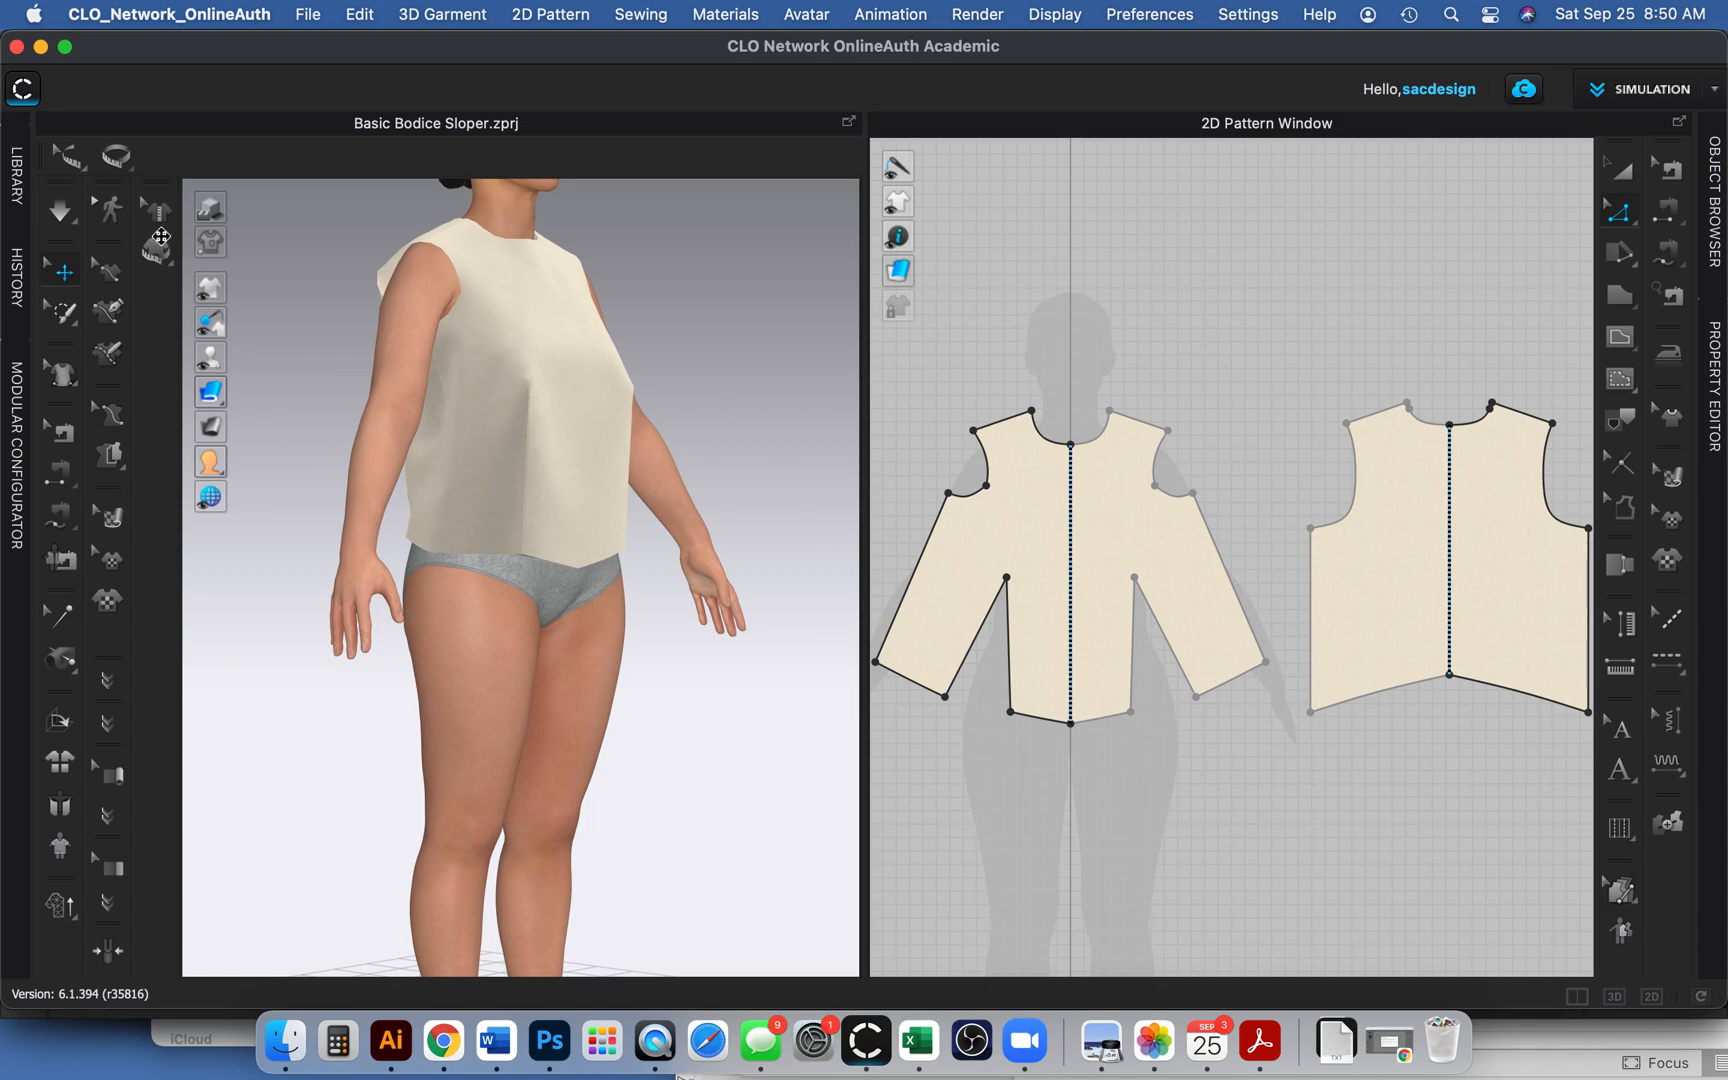
mouse_move(174, 279)
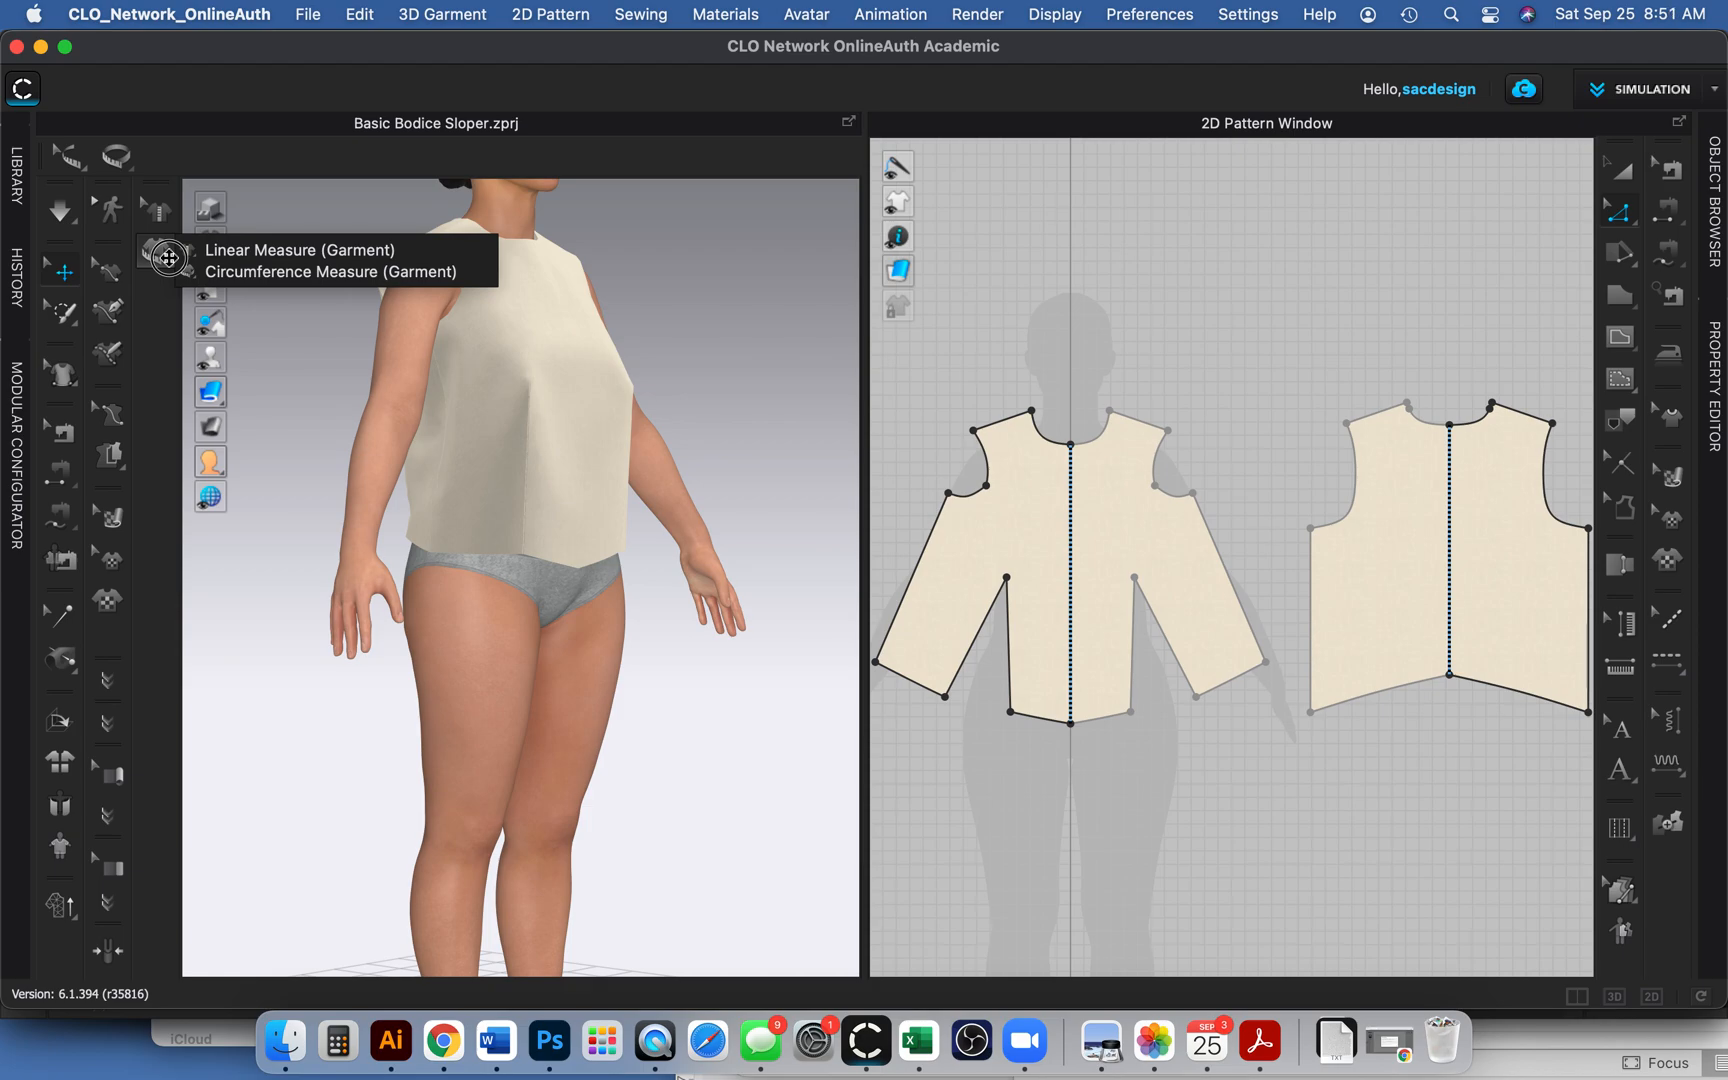
mouse_move(226, 250)
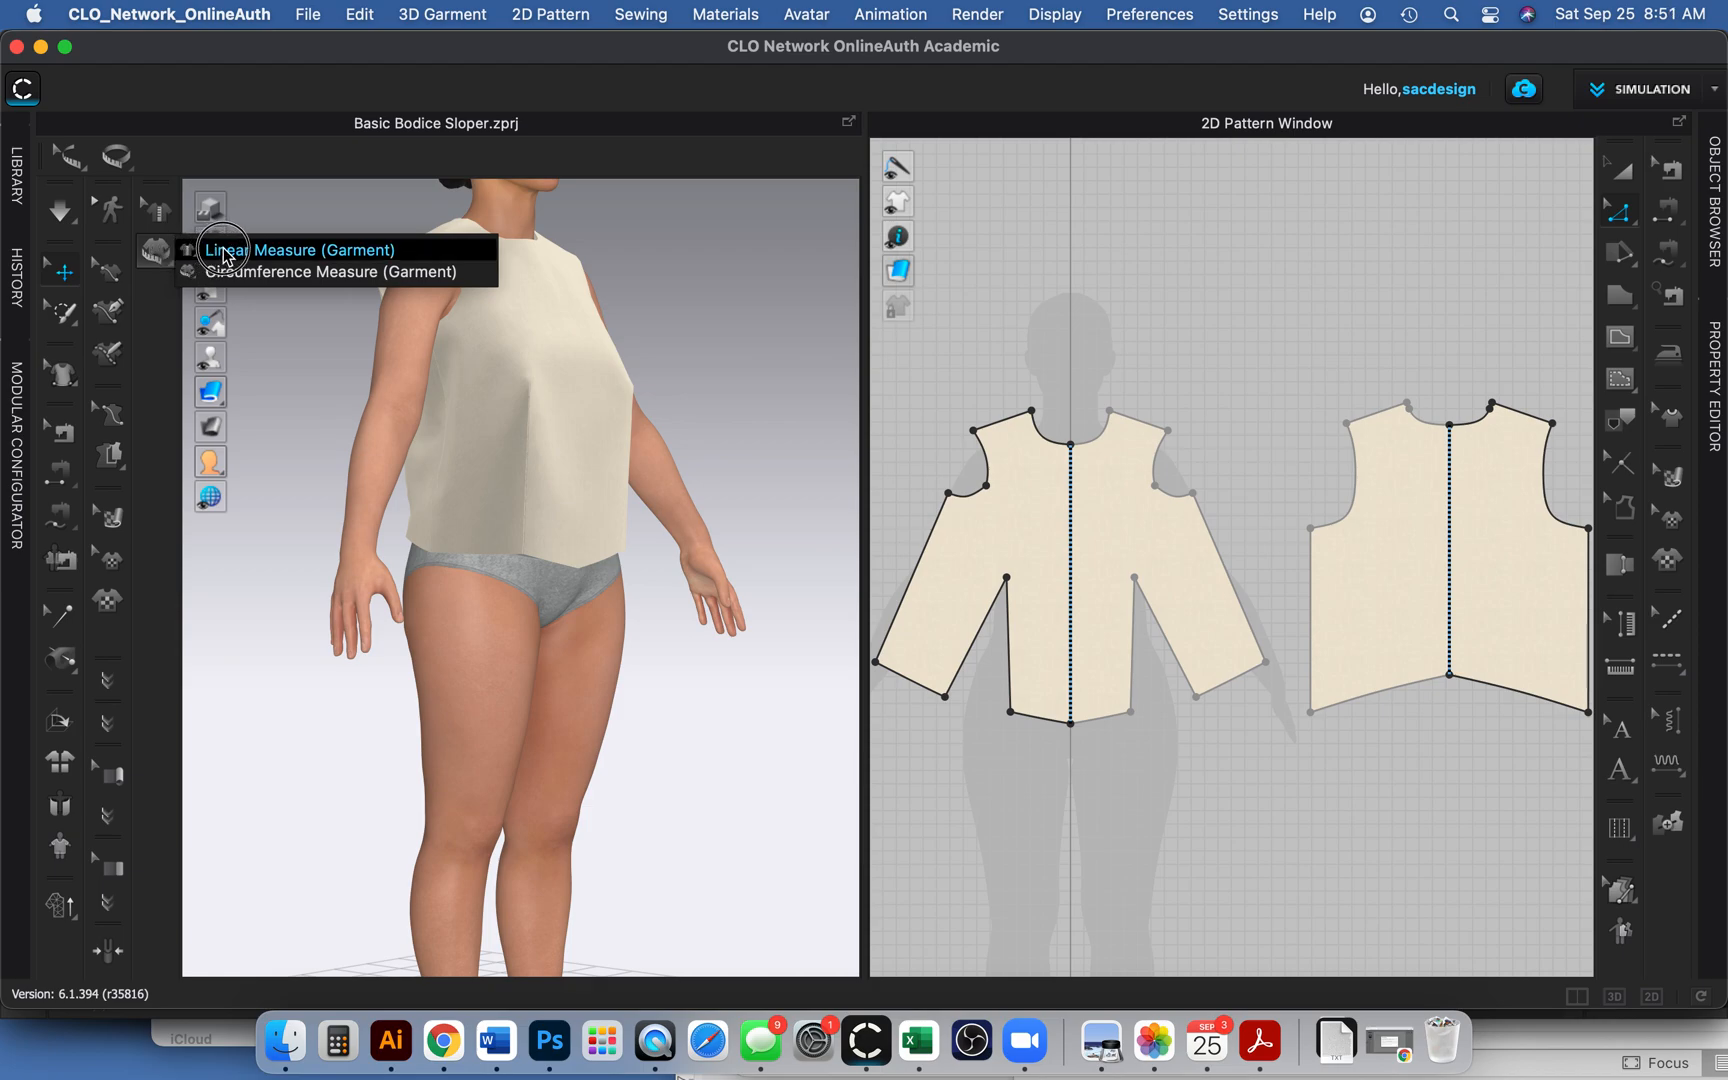
mouse_move(325, 272)
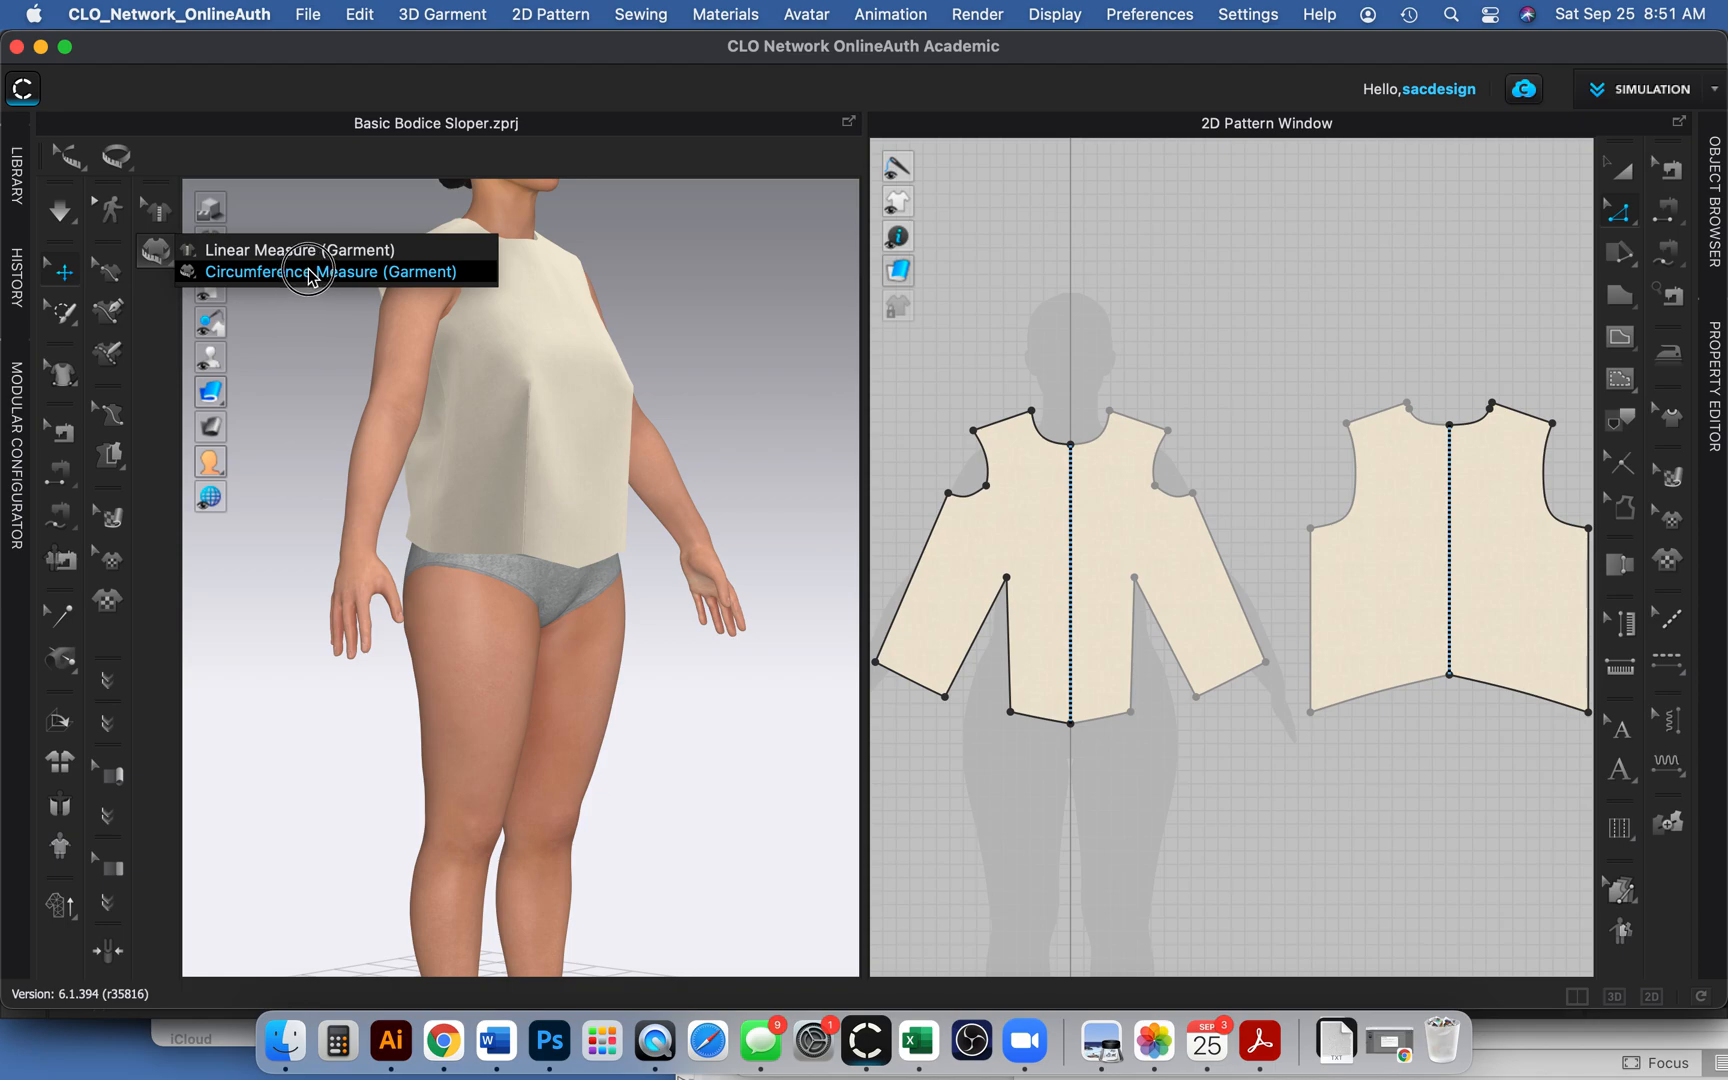
mouse_move(343, 278)
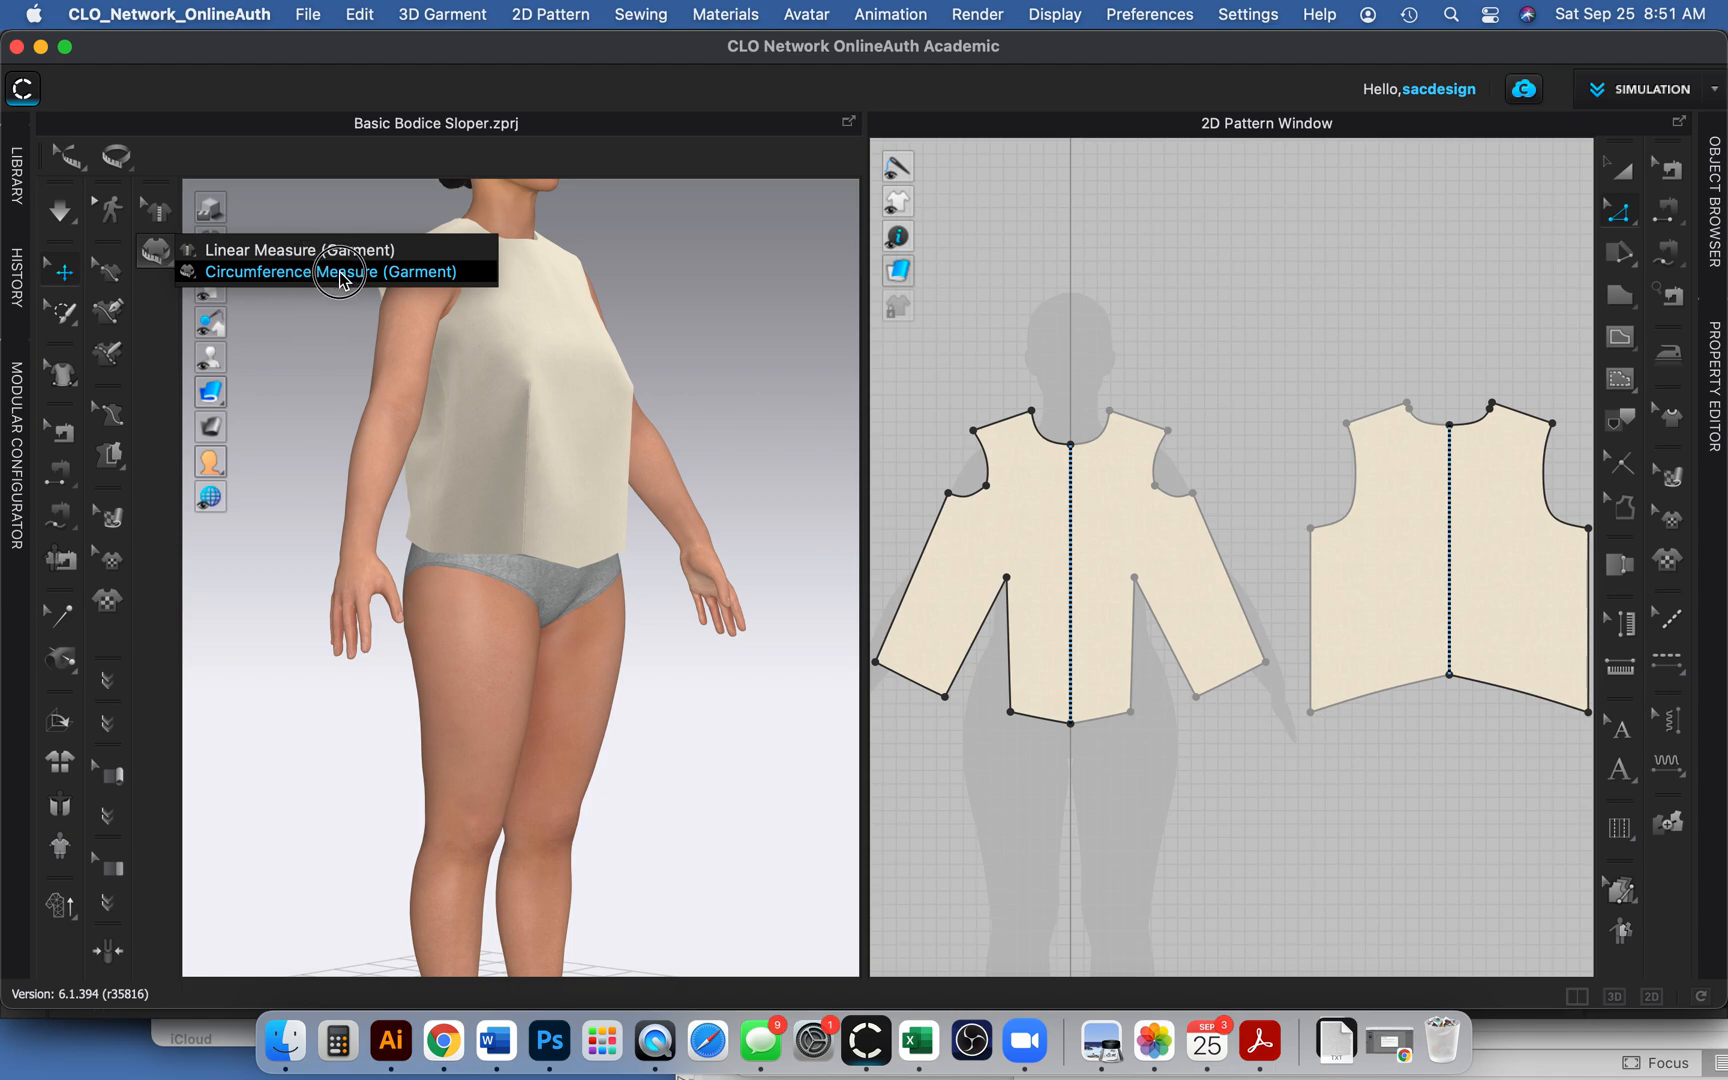
Place a level garment circumference measure around the bodice near its hem.
click(335, 271)
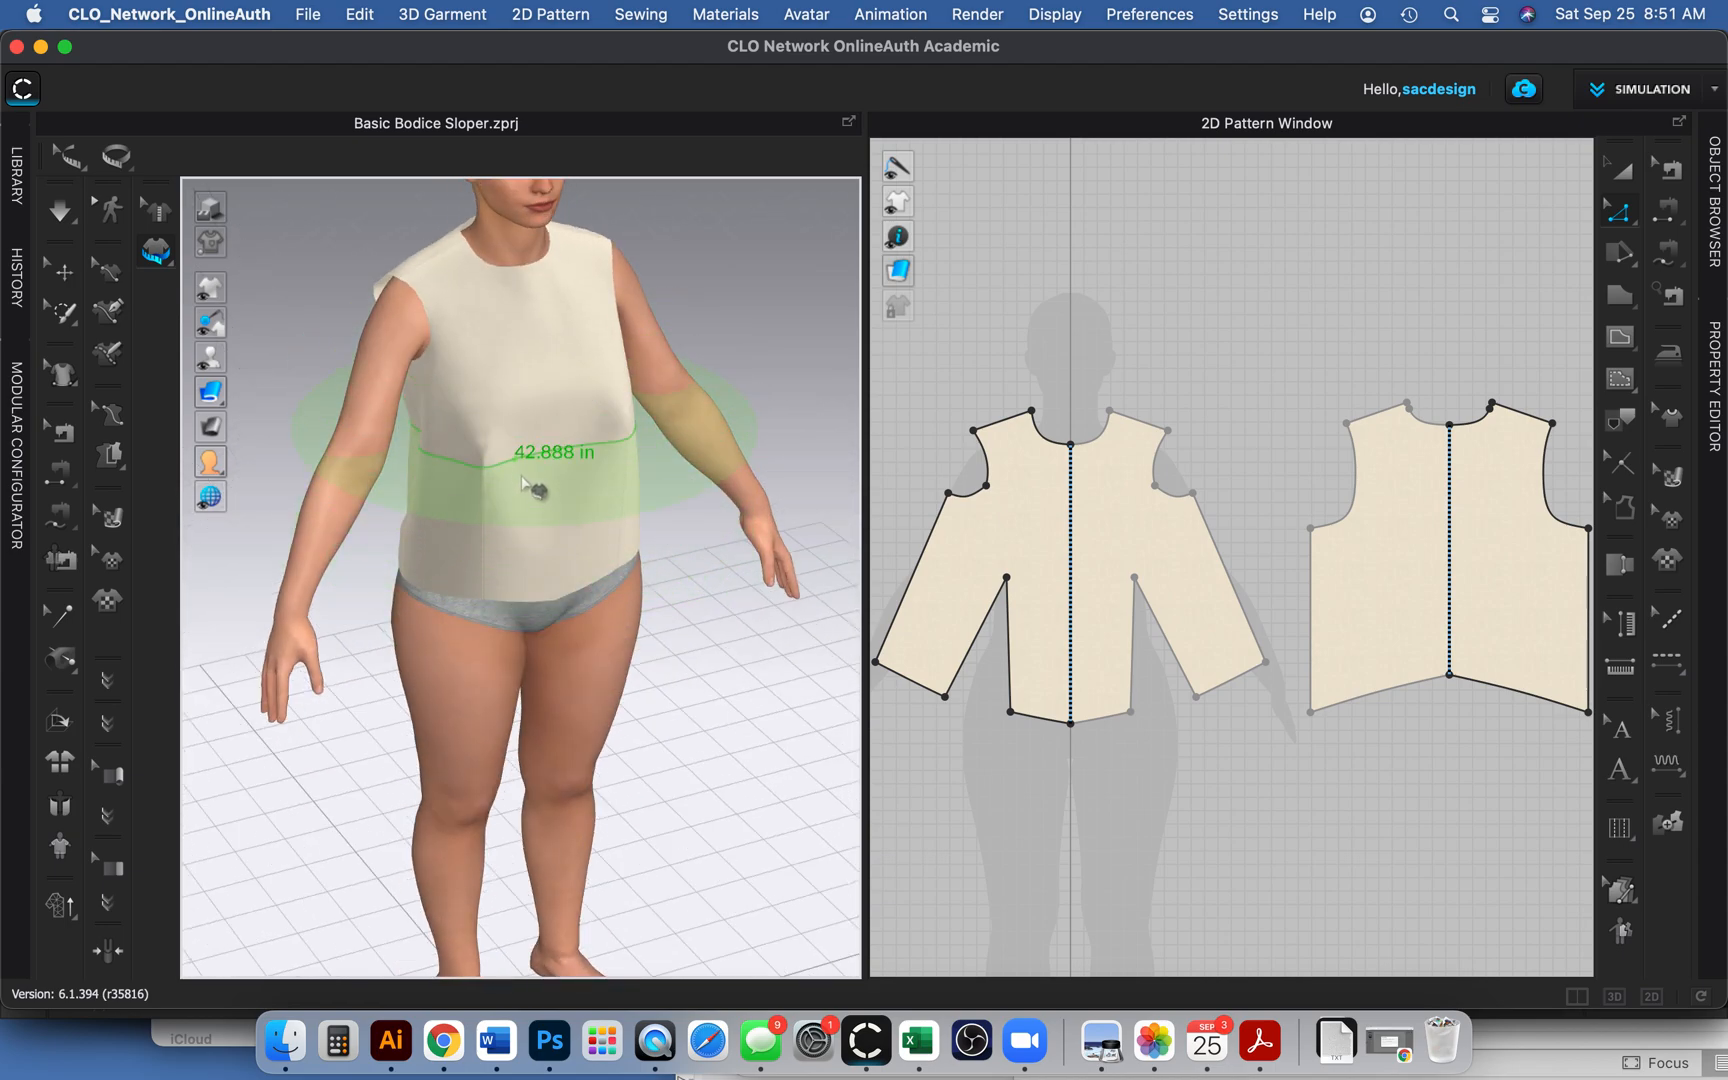
drag(532, 485, 540, 551)
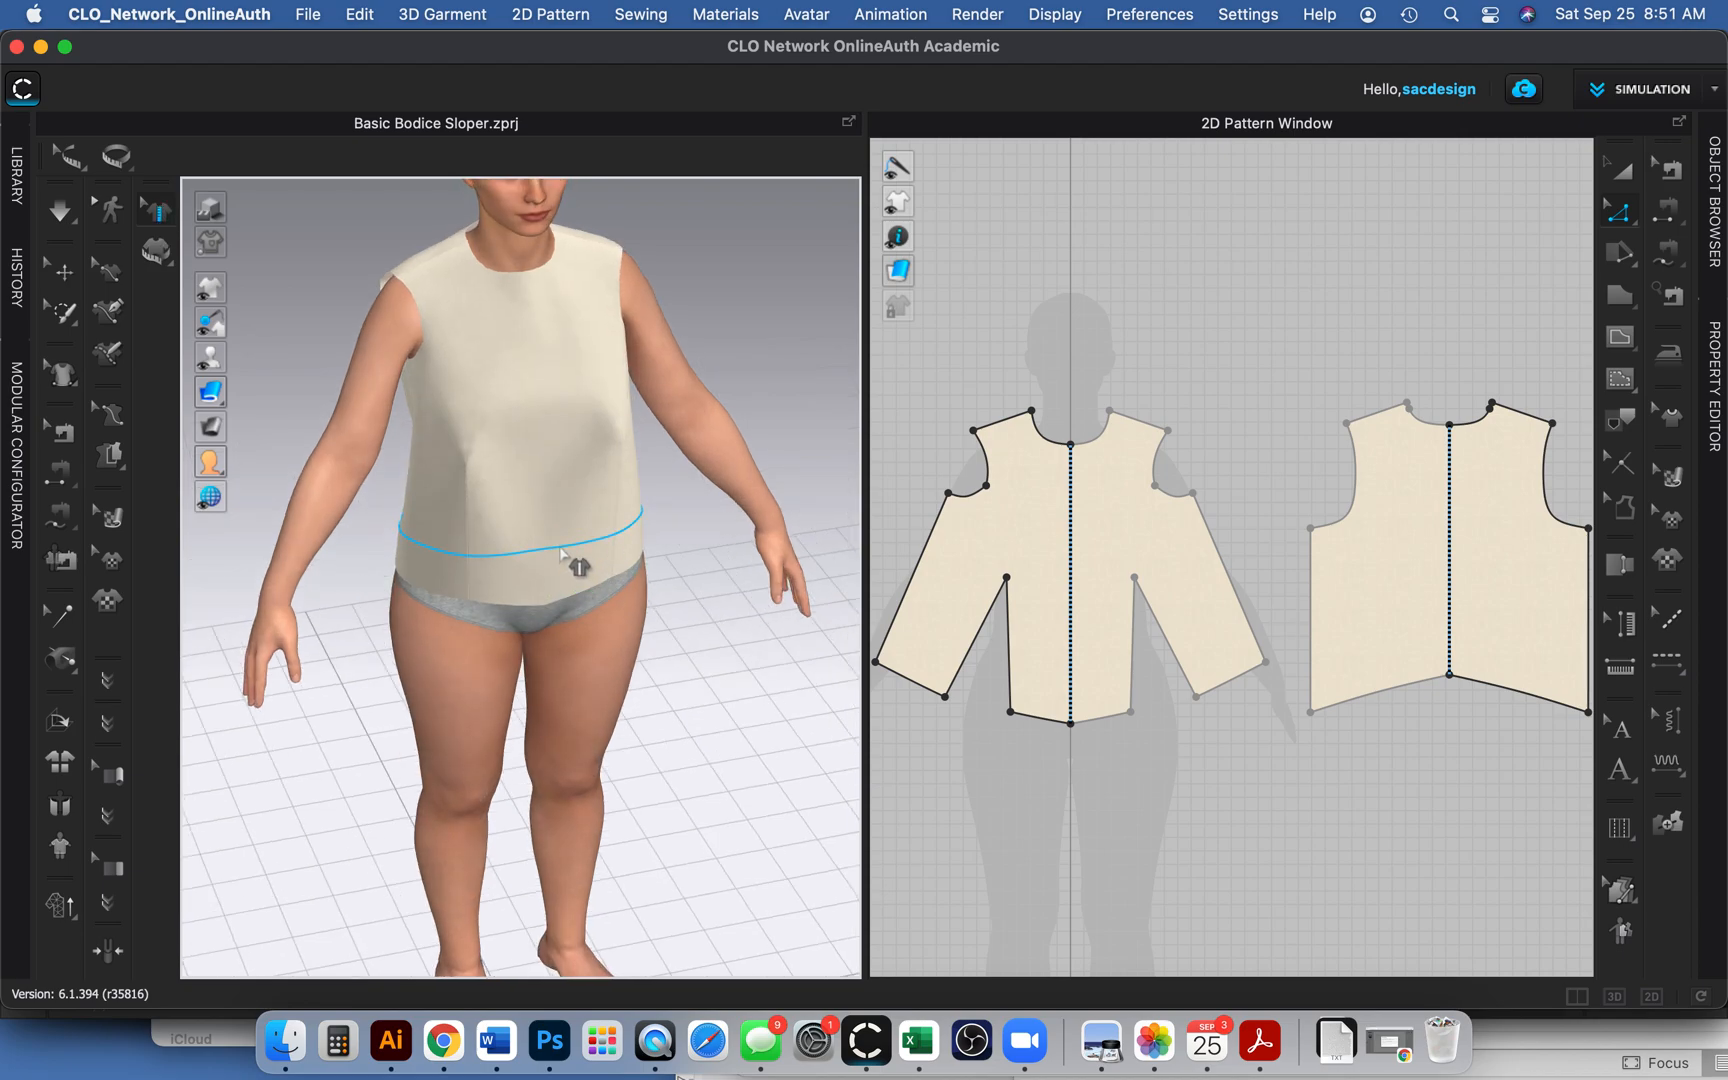
Cut the bodice along the 41.759 in hem circumference measure line.
right_click(561, 540)
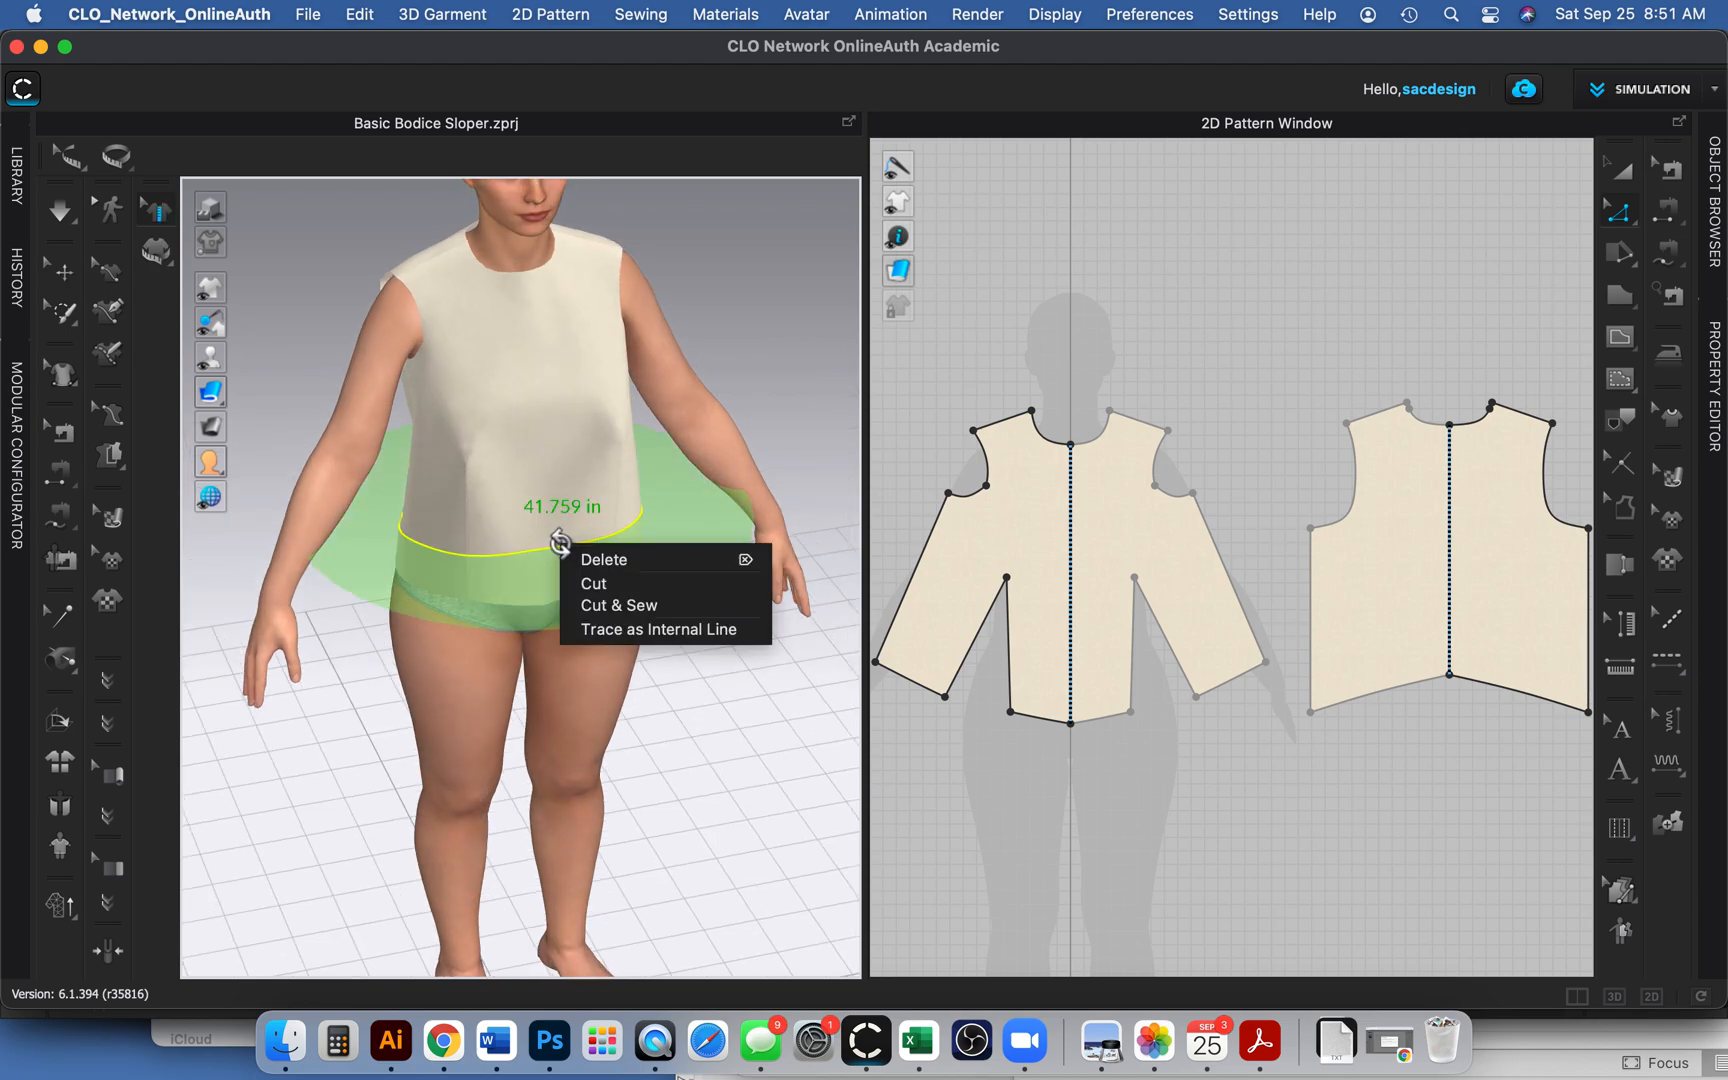
mouse_move(658, 629)
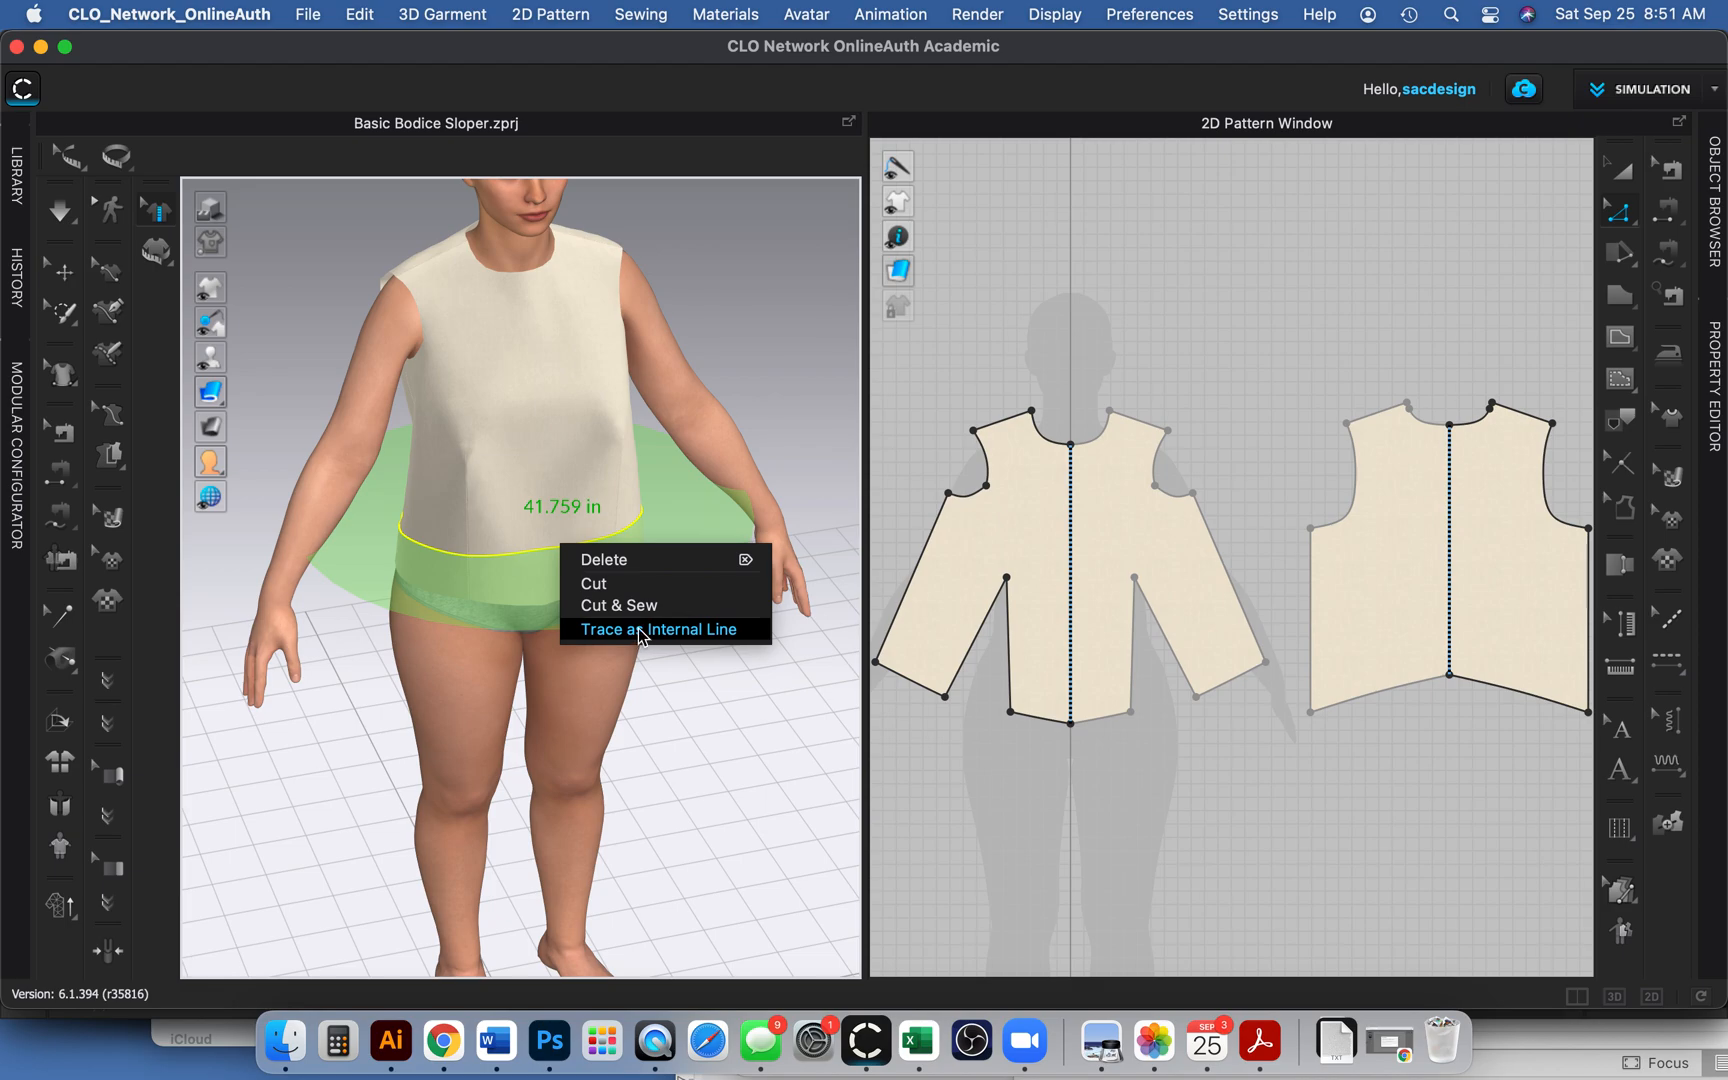
mouse_move(624, 584)
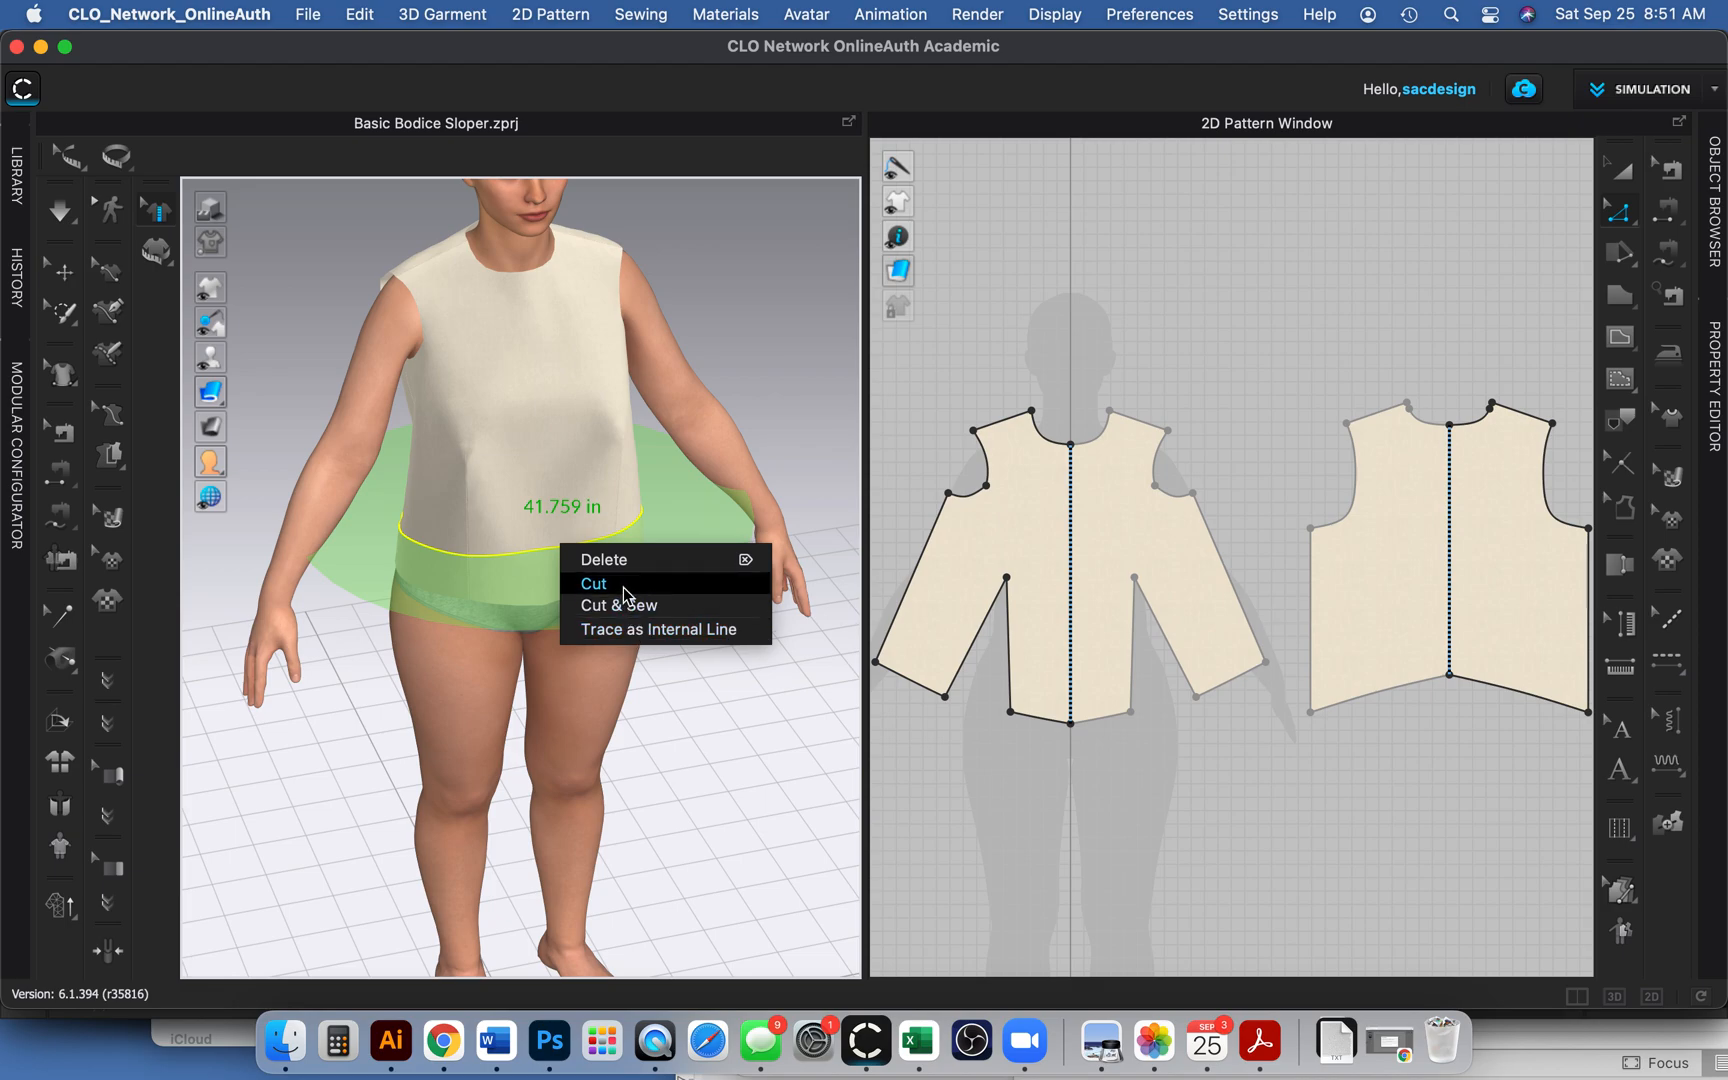
click(593, 583)
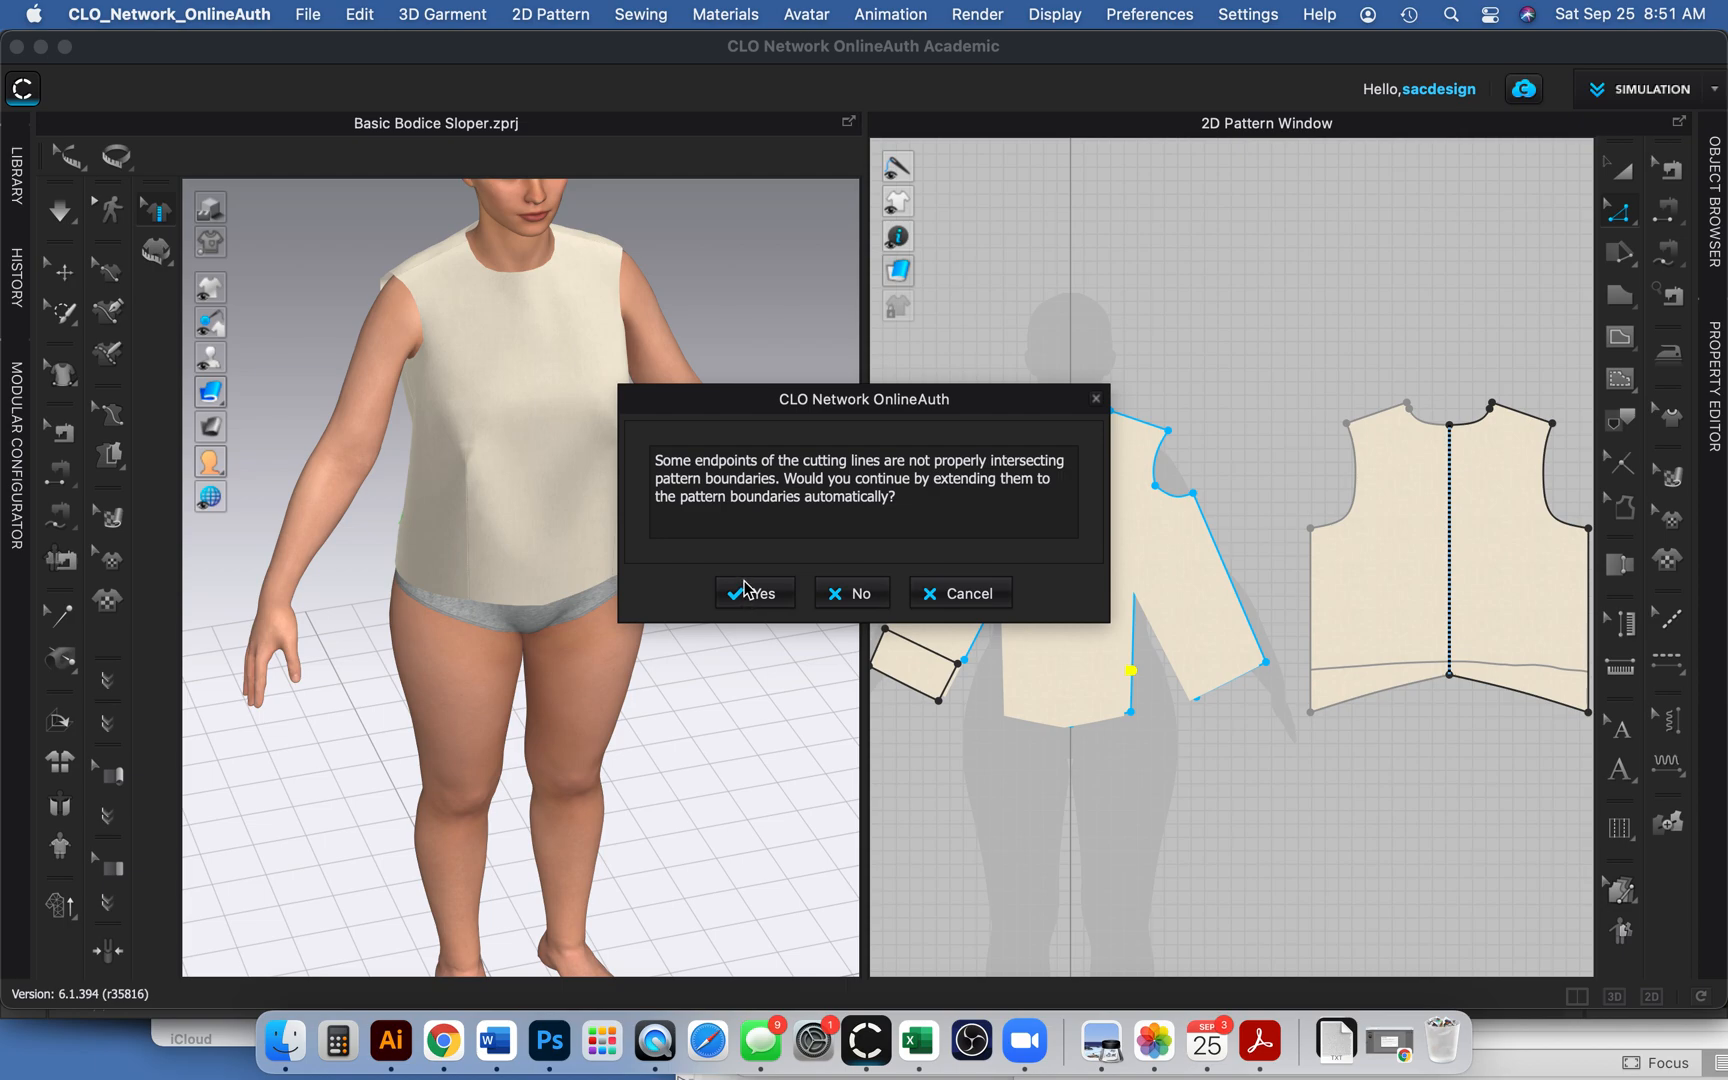
Confirm extending the cutting line endpoints to the pattern boundaries.
click(754, 593)
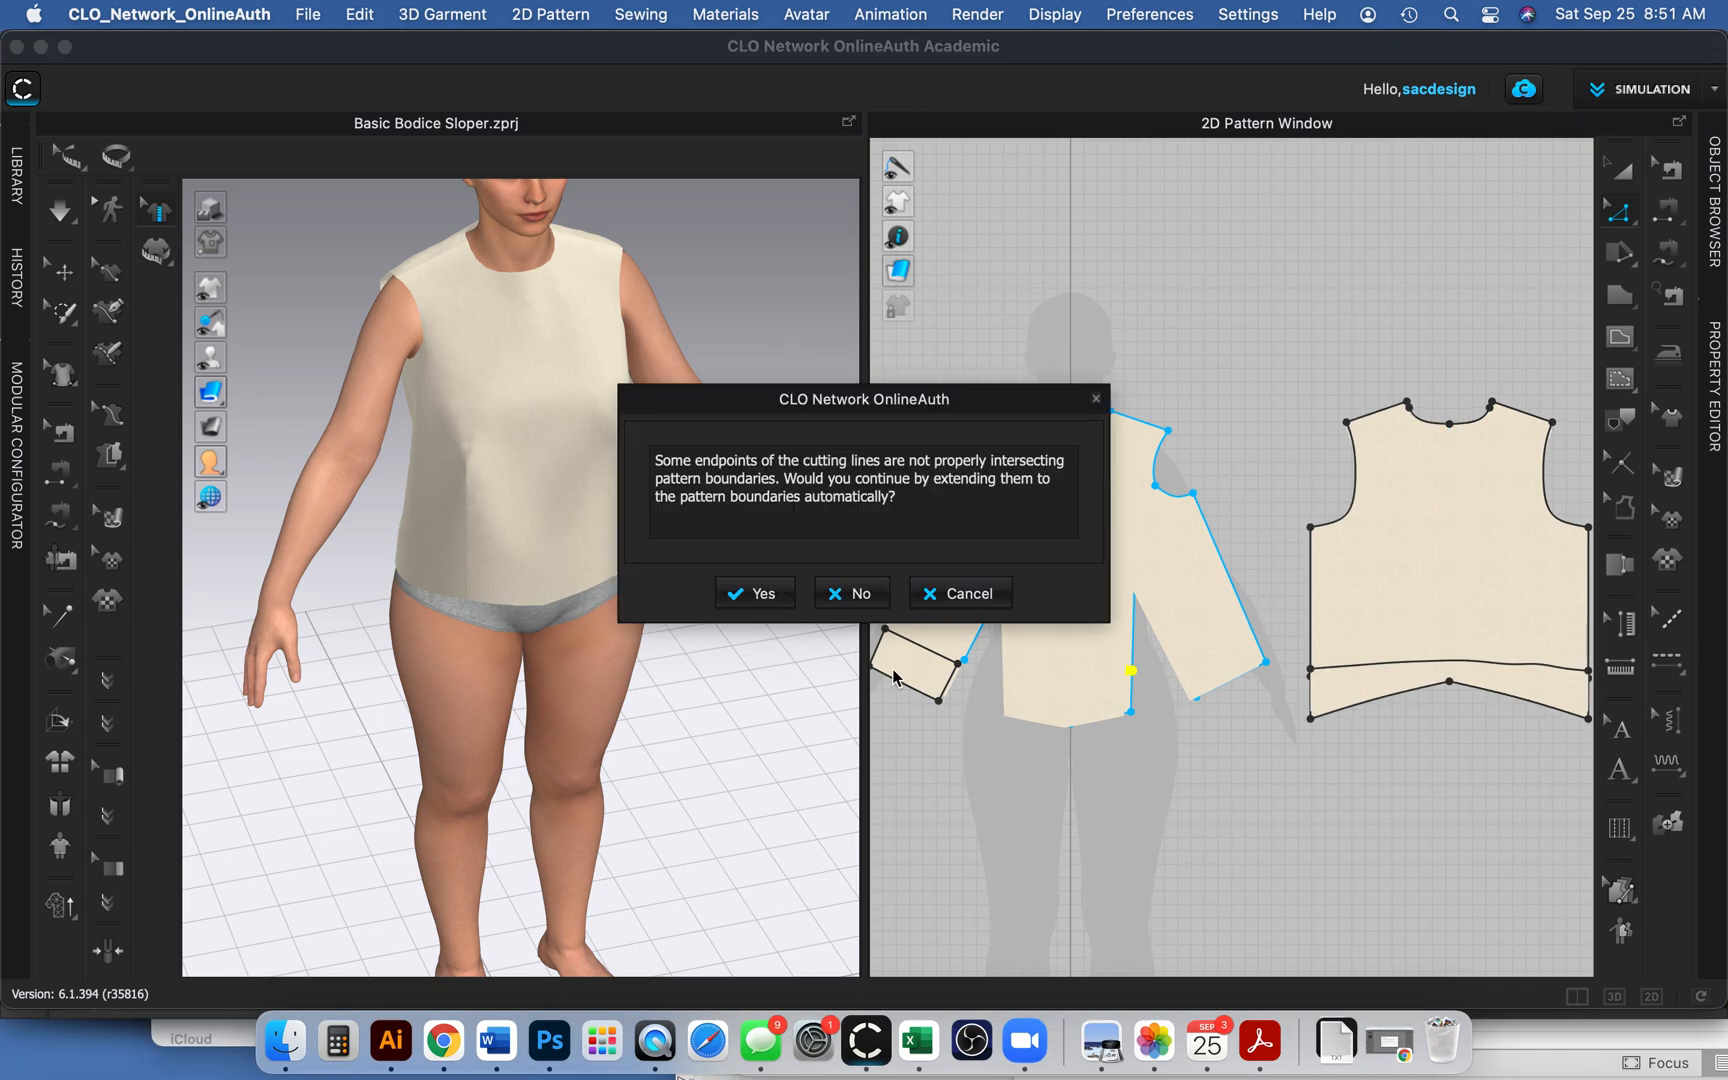
click(754, 593)
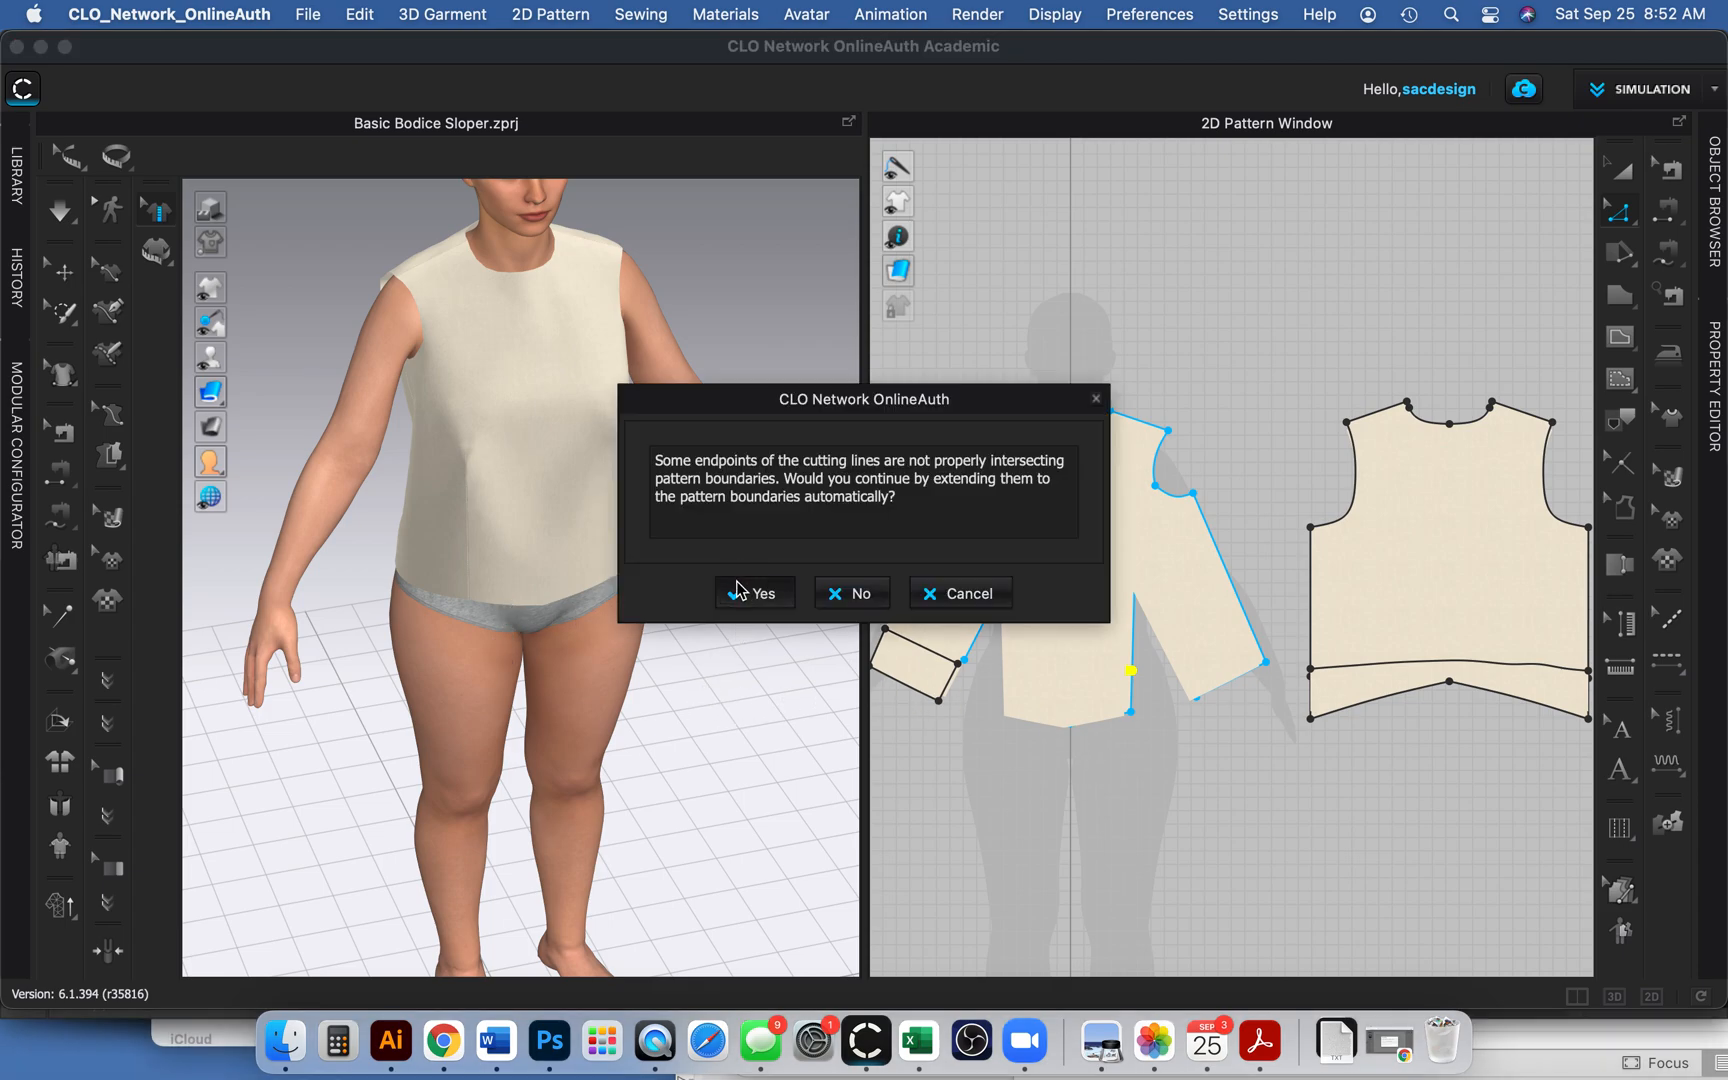
click(753, 593)
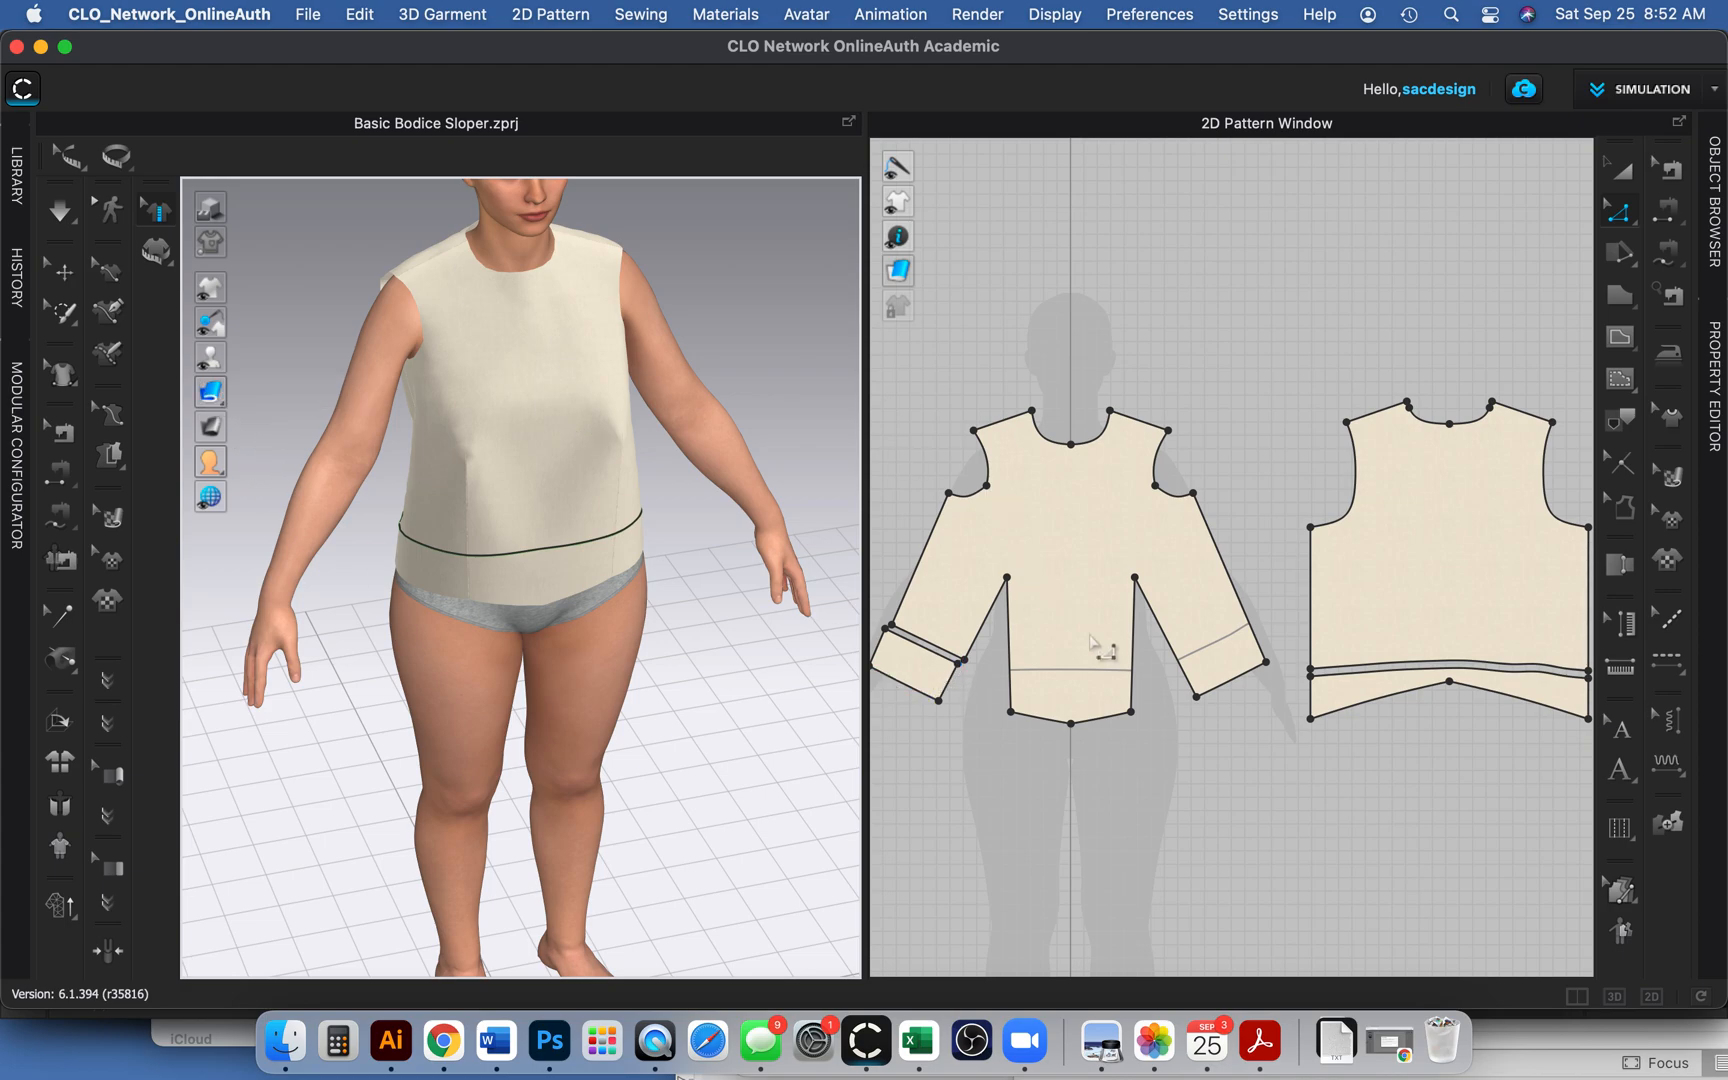
mouse_move(369, 347)
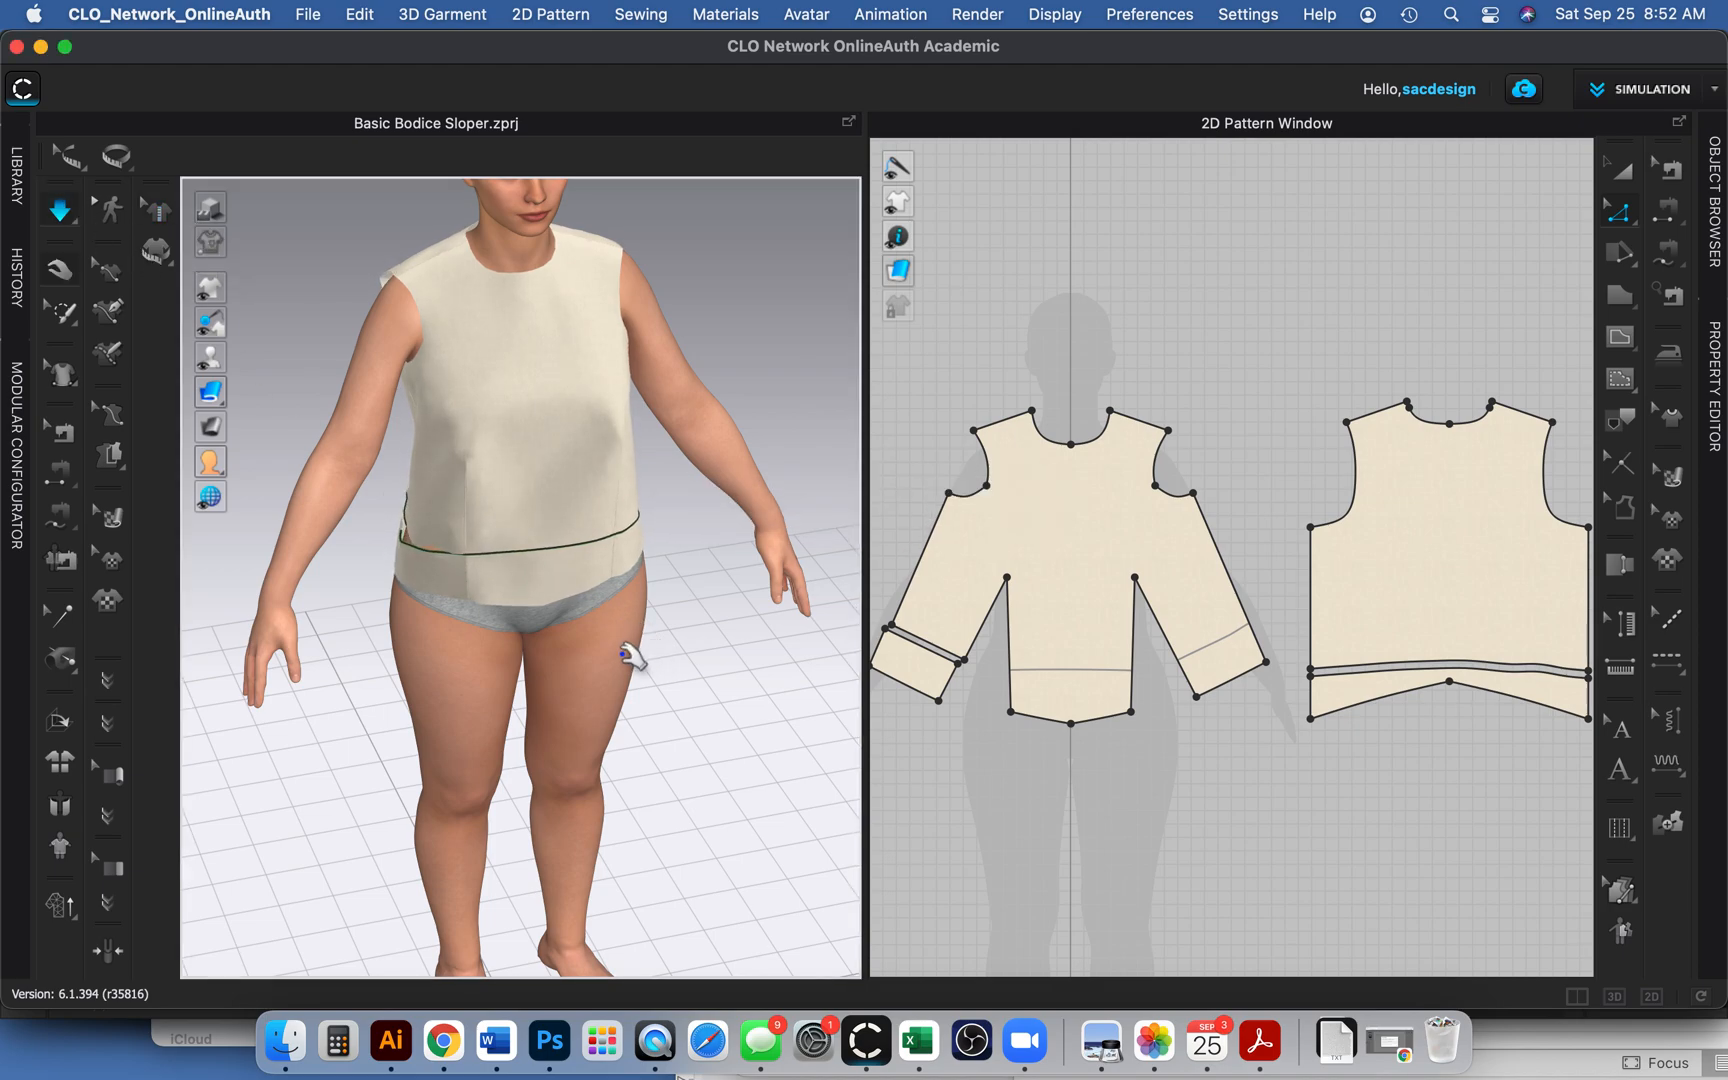
drag(628, 650, 540, 606)
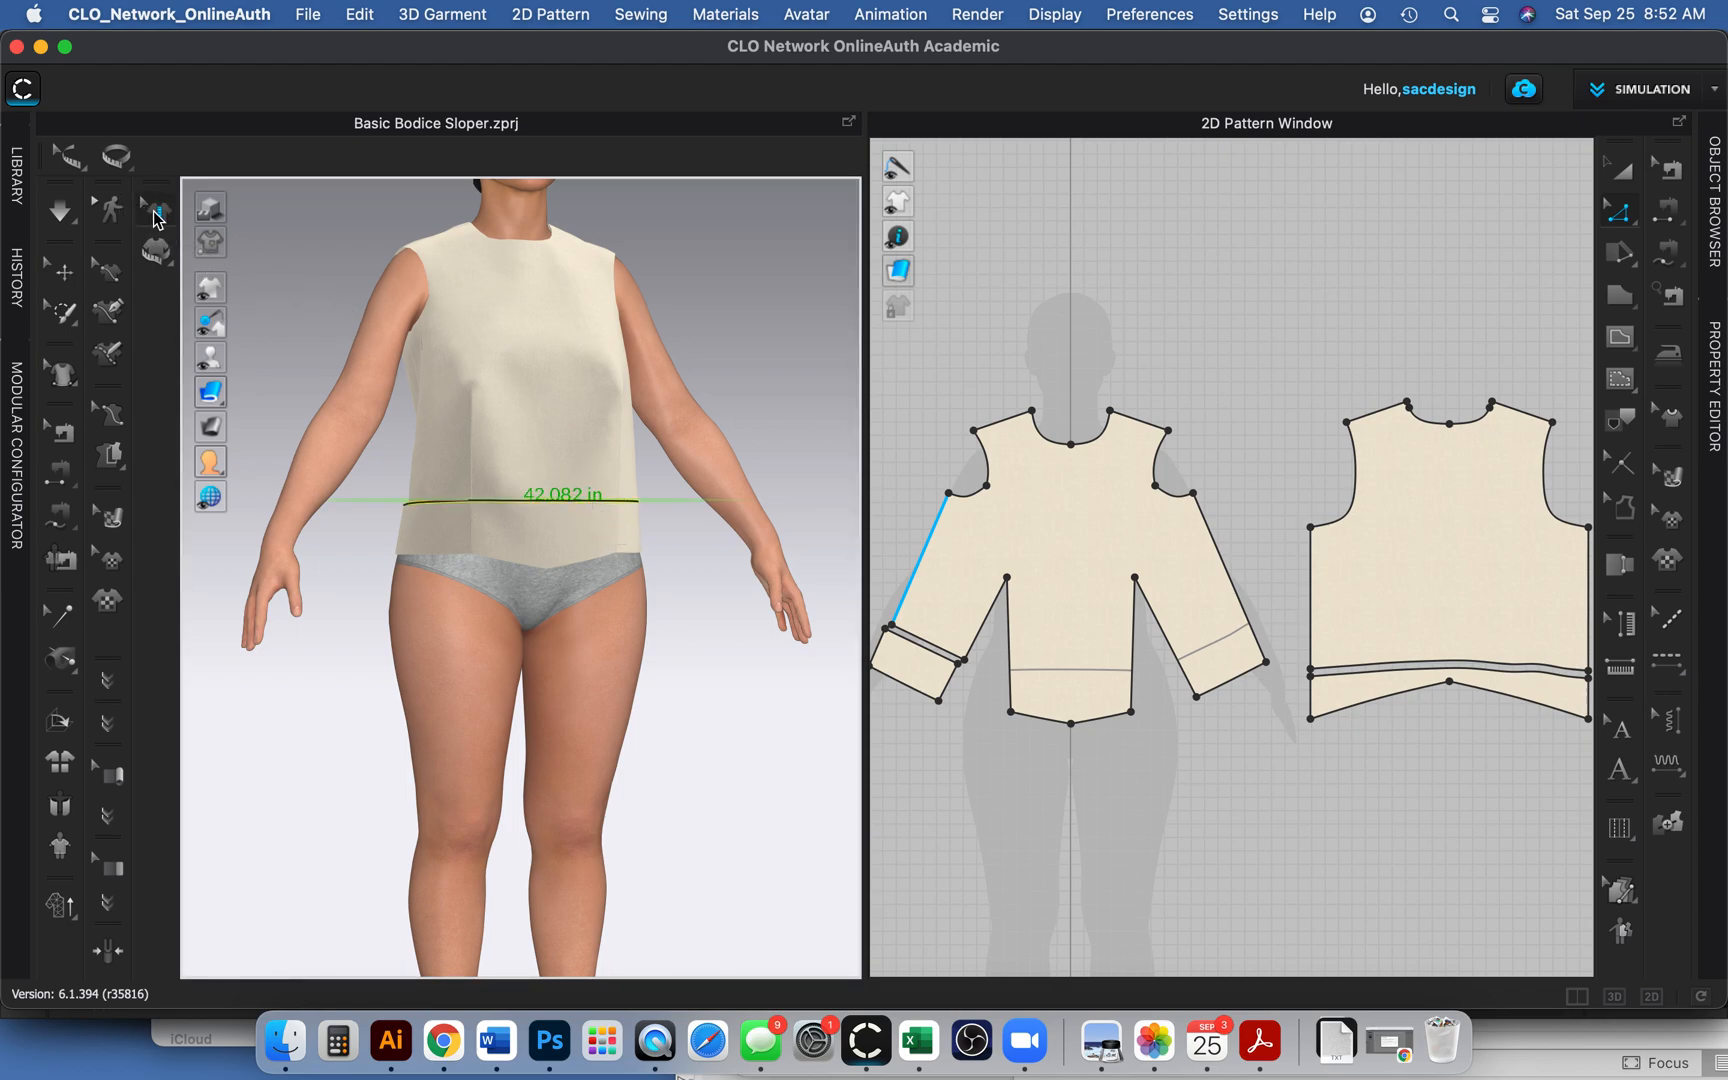
mouse_move(173, 261)
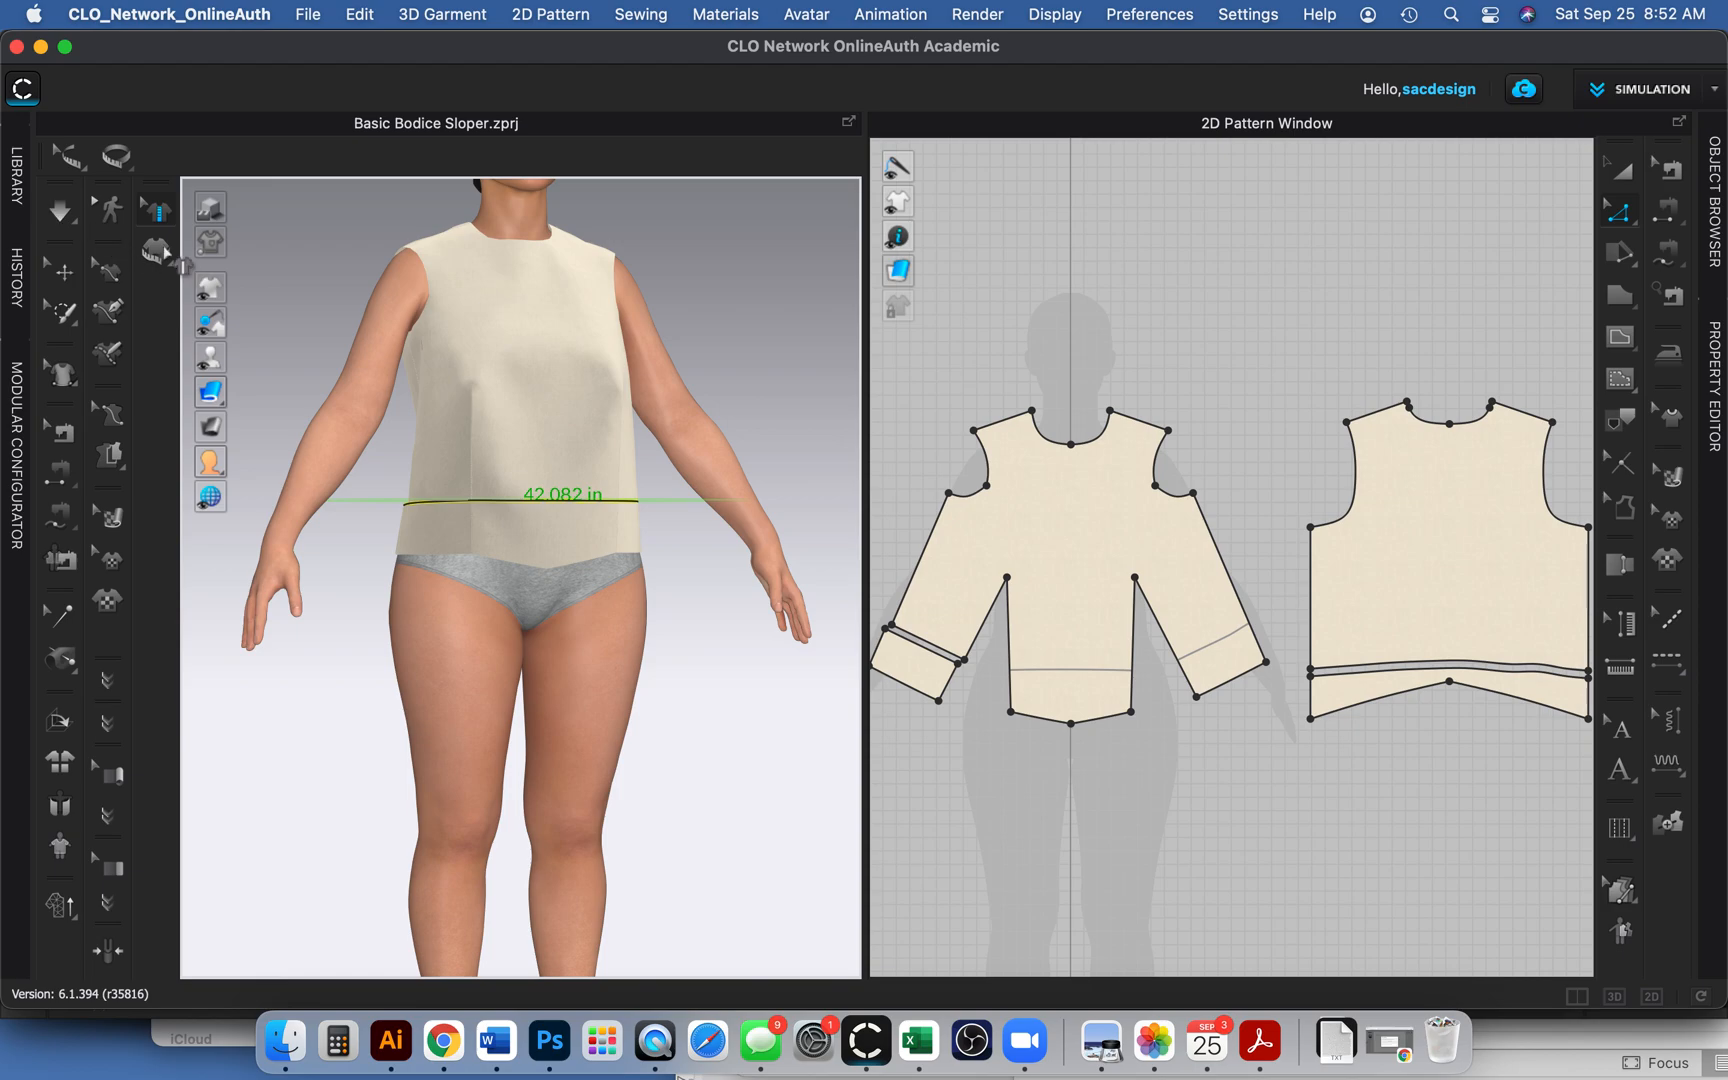
mouse_move(615, 518)
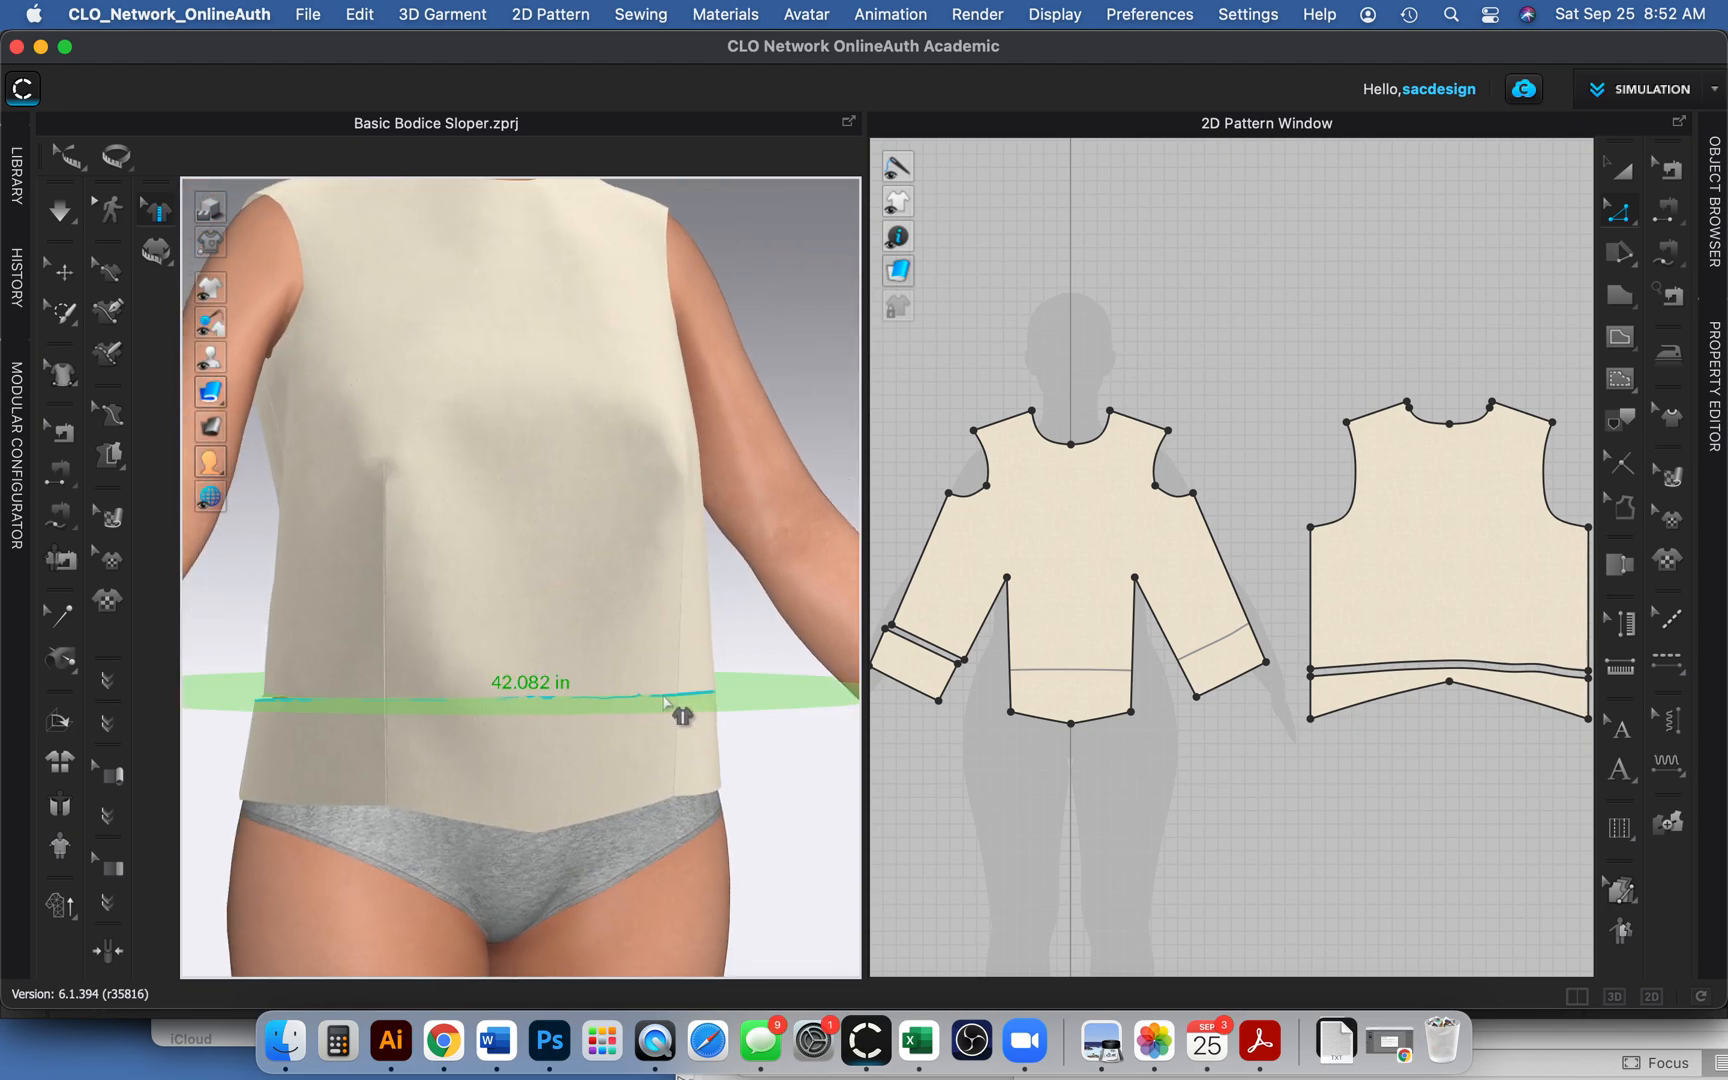
Trace the higher 42.082 in waist measure onto the pattern pieces as internal lines.
right_click(683, 711)
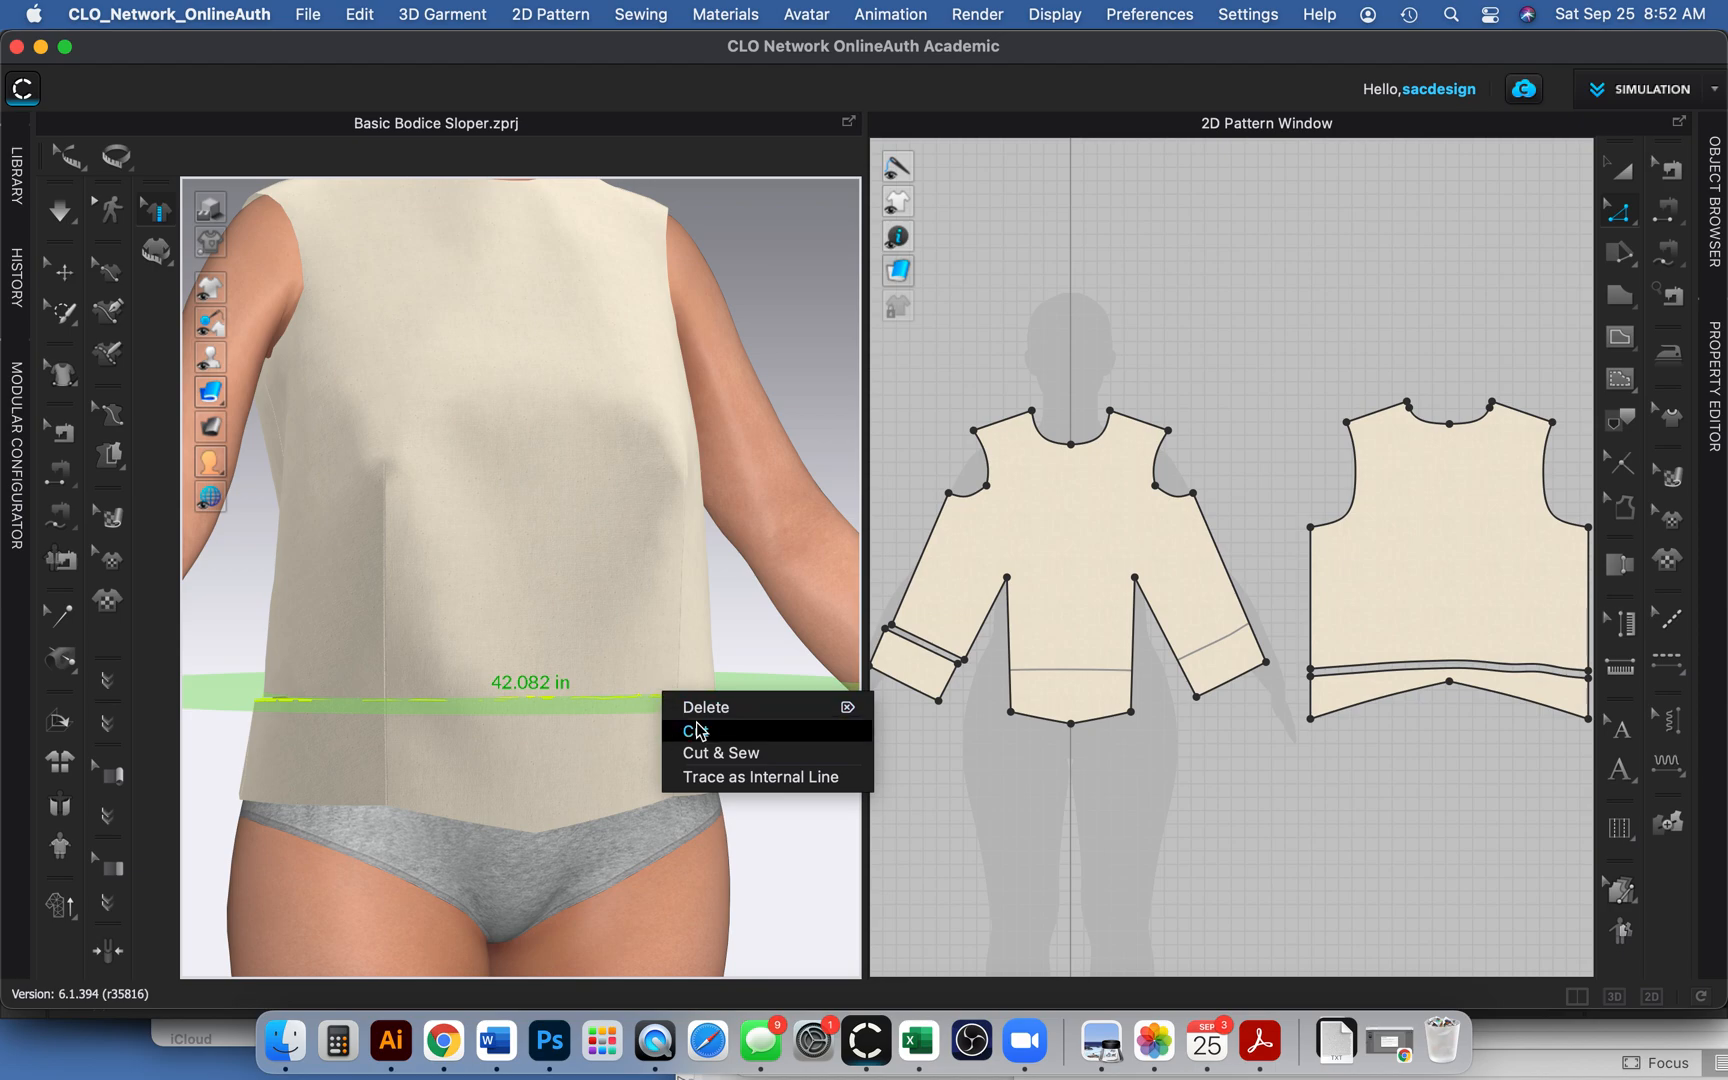
mouse_move(760, 777)
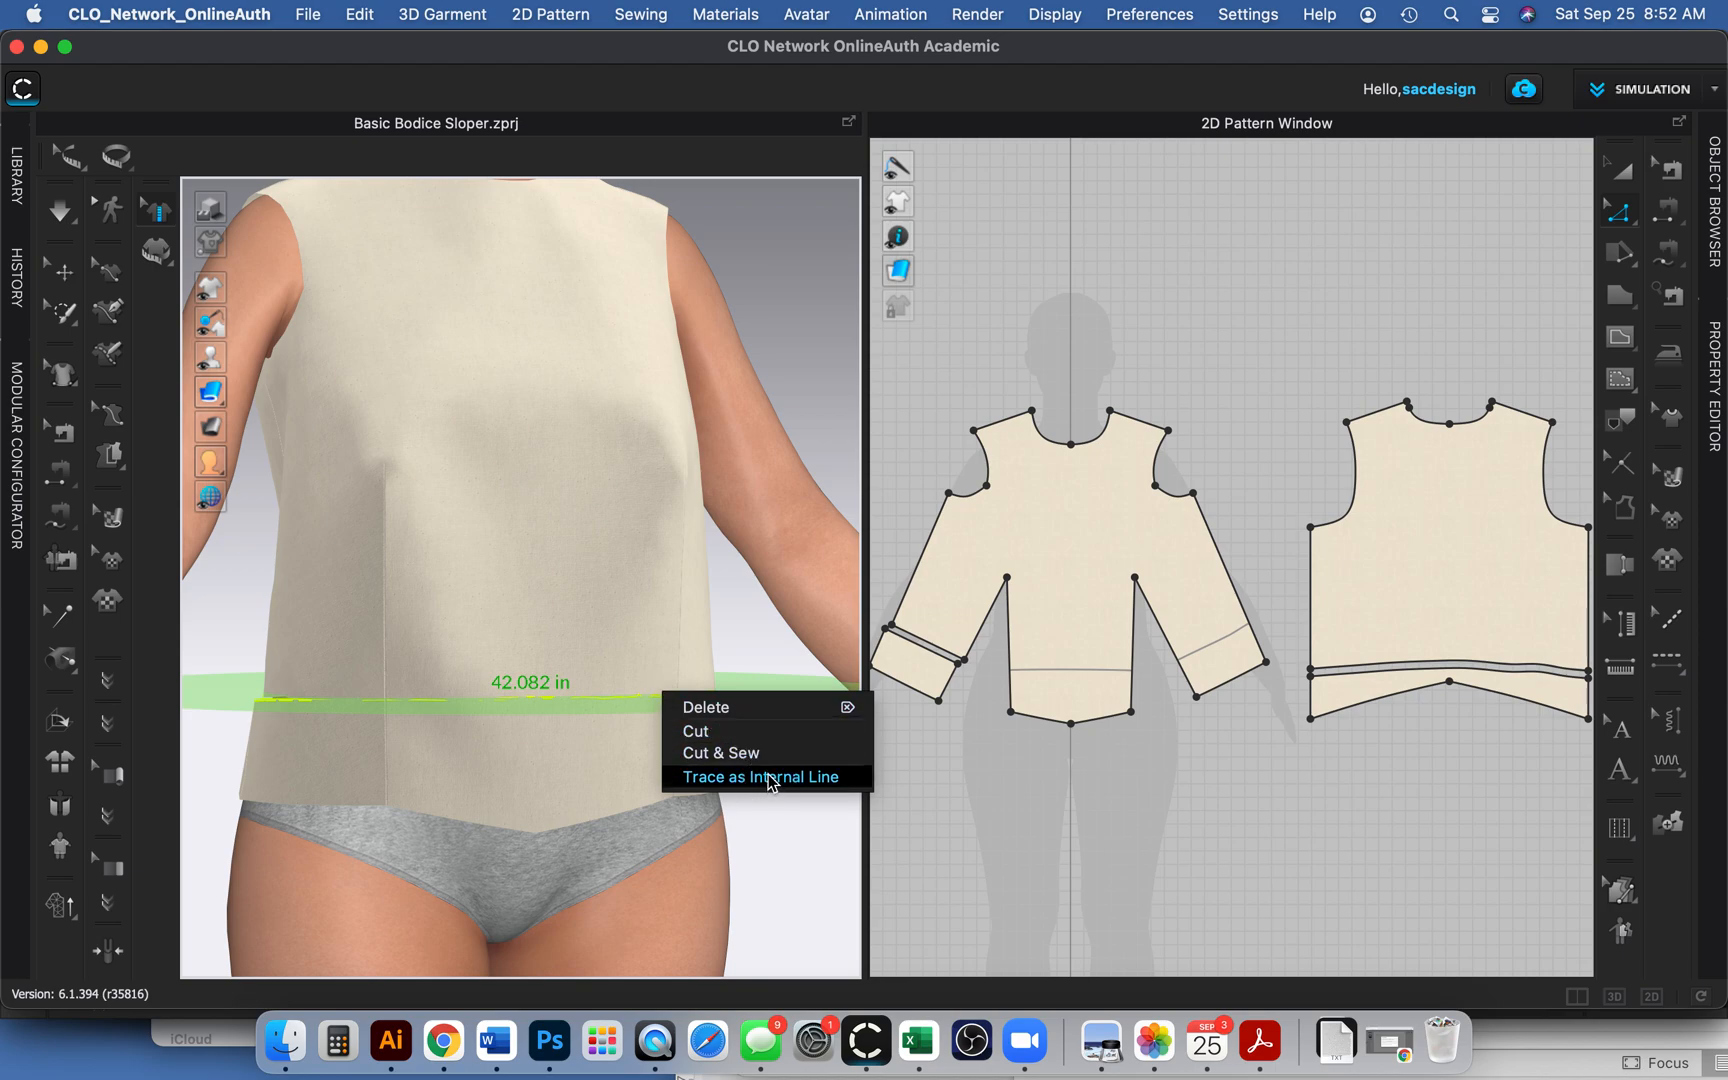
click(758, 777)
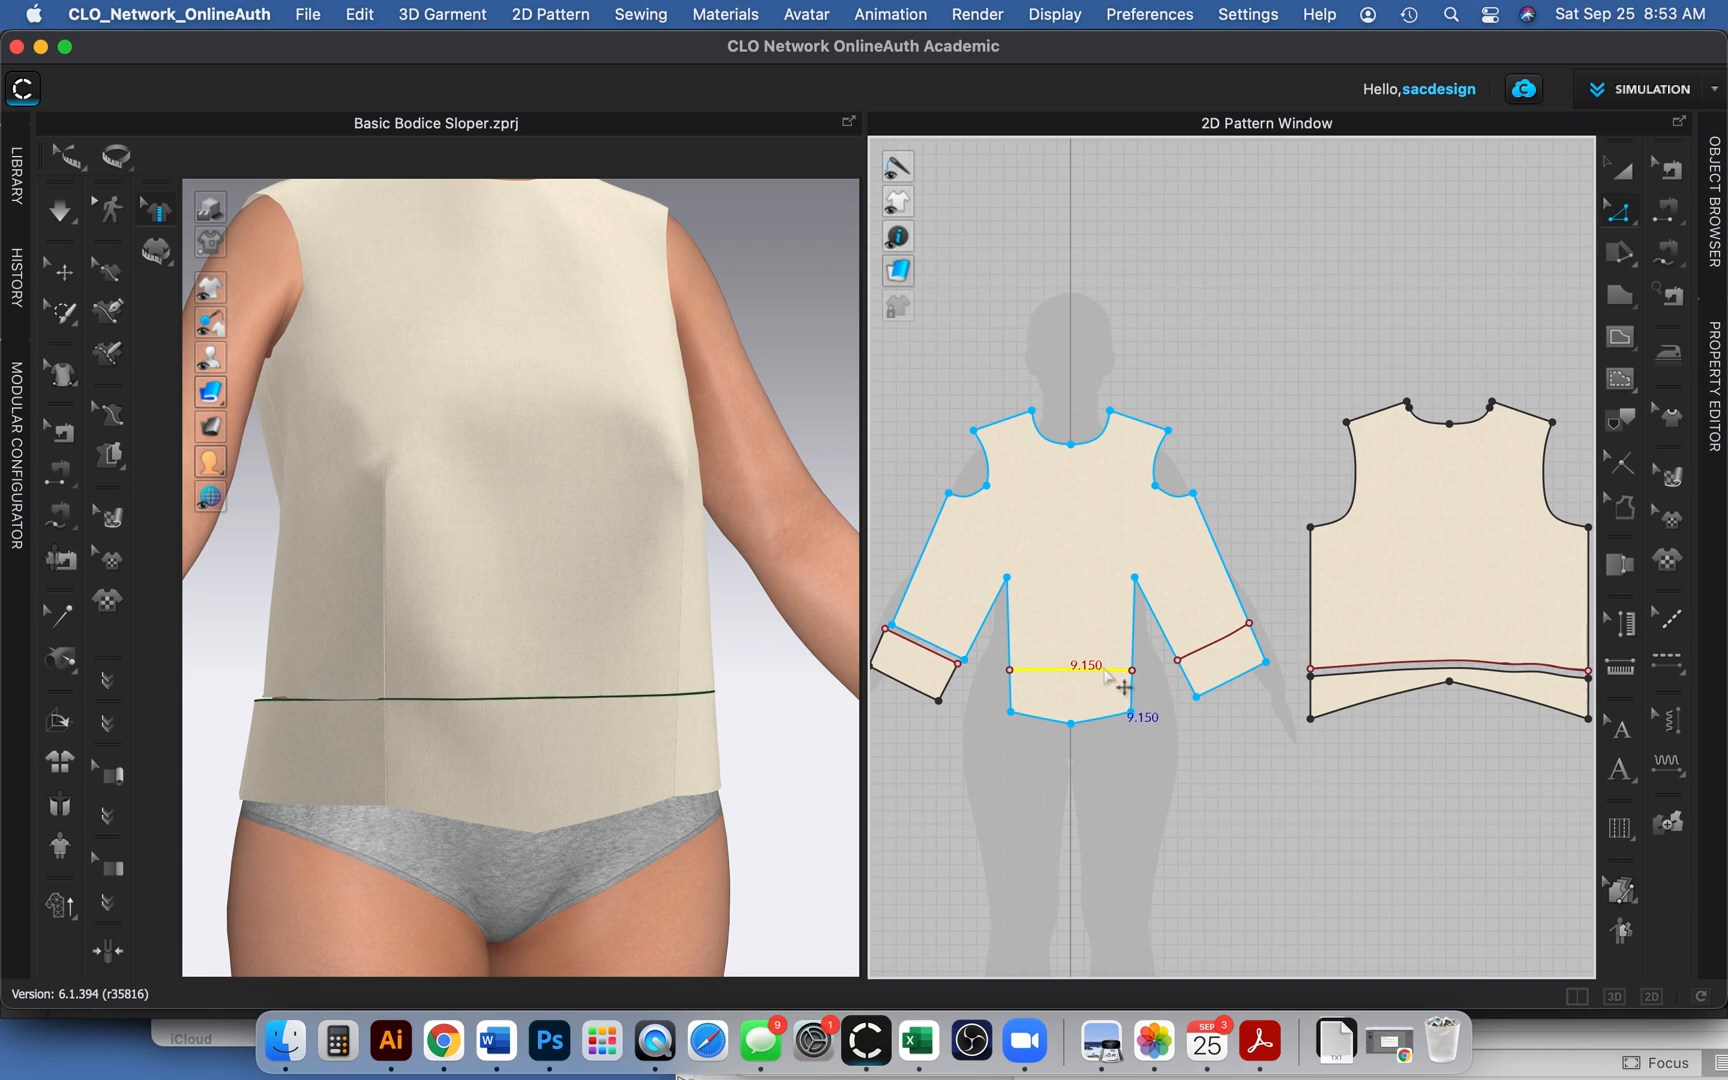
mouse_move(1113, 678)
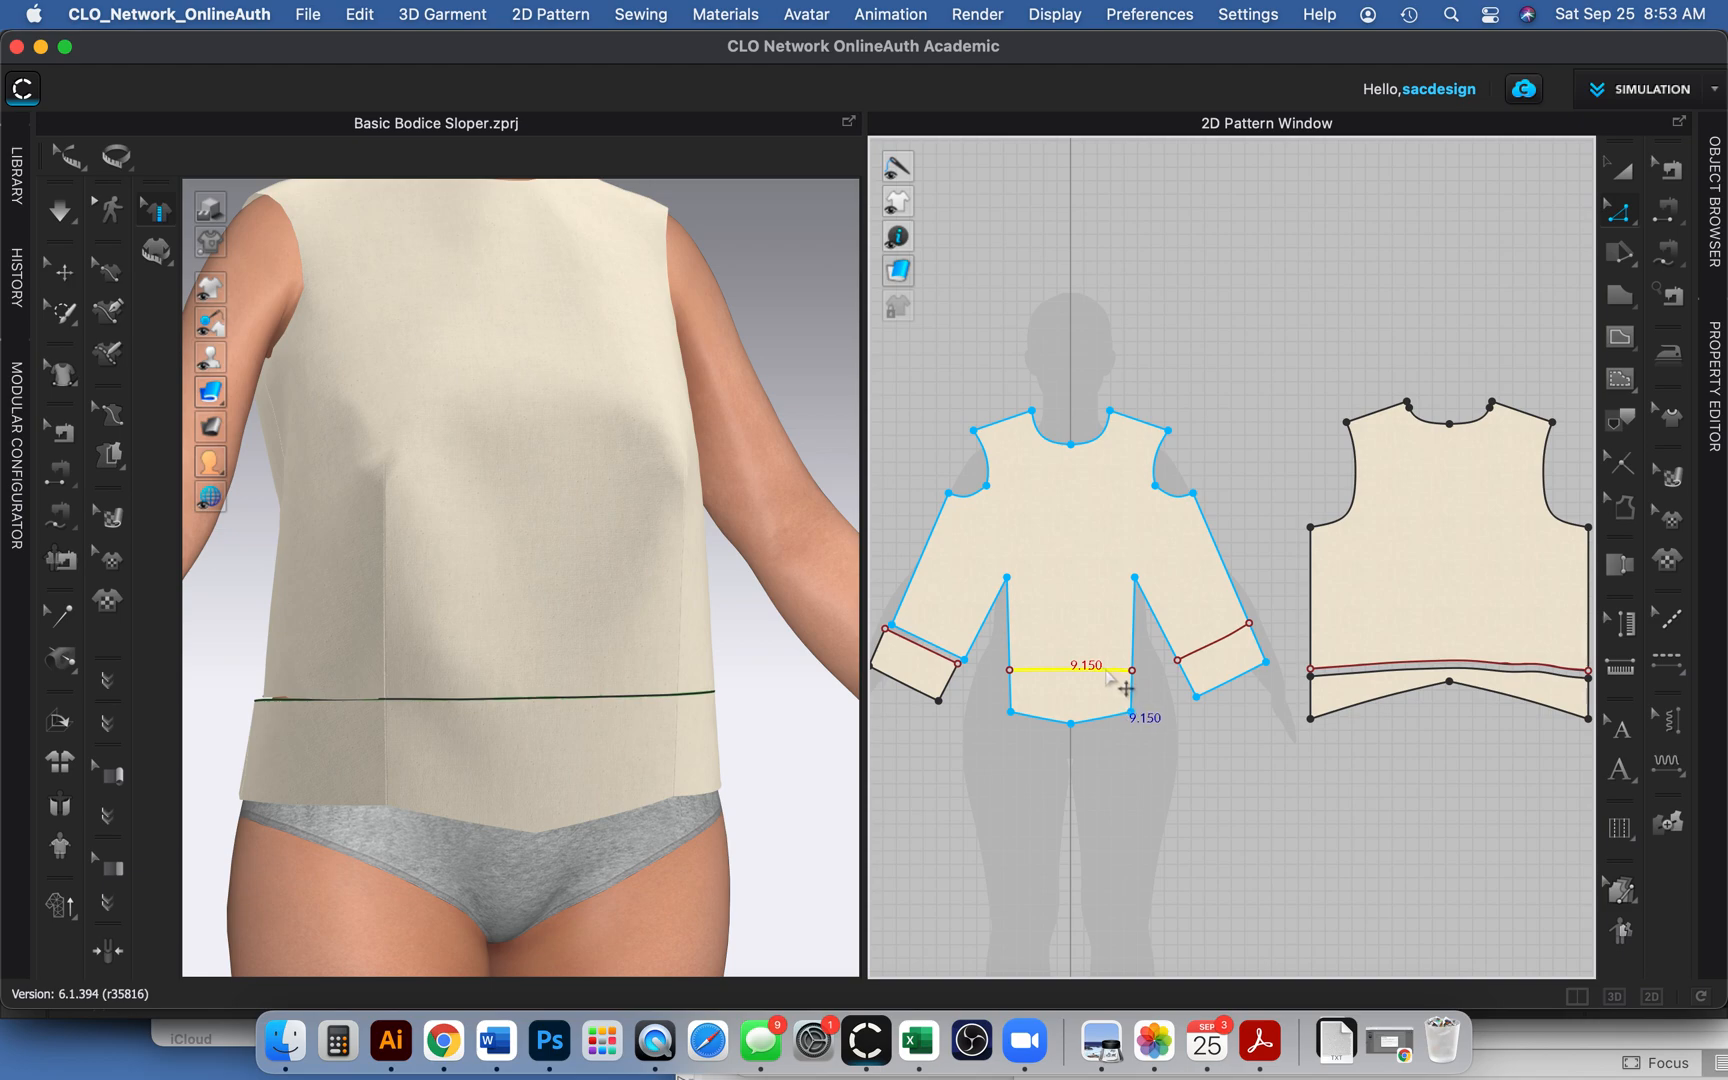
Bring up editing actions for the traced 9.150 in waist line on the front piece.
right_click(1108, 676)
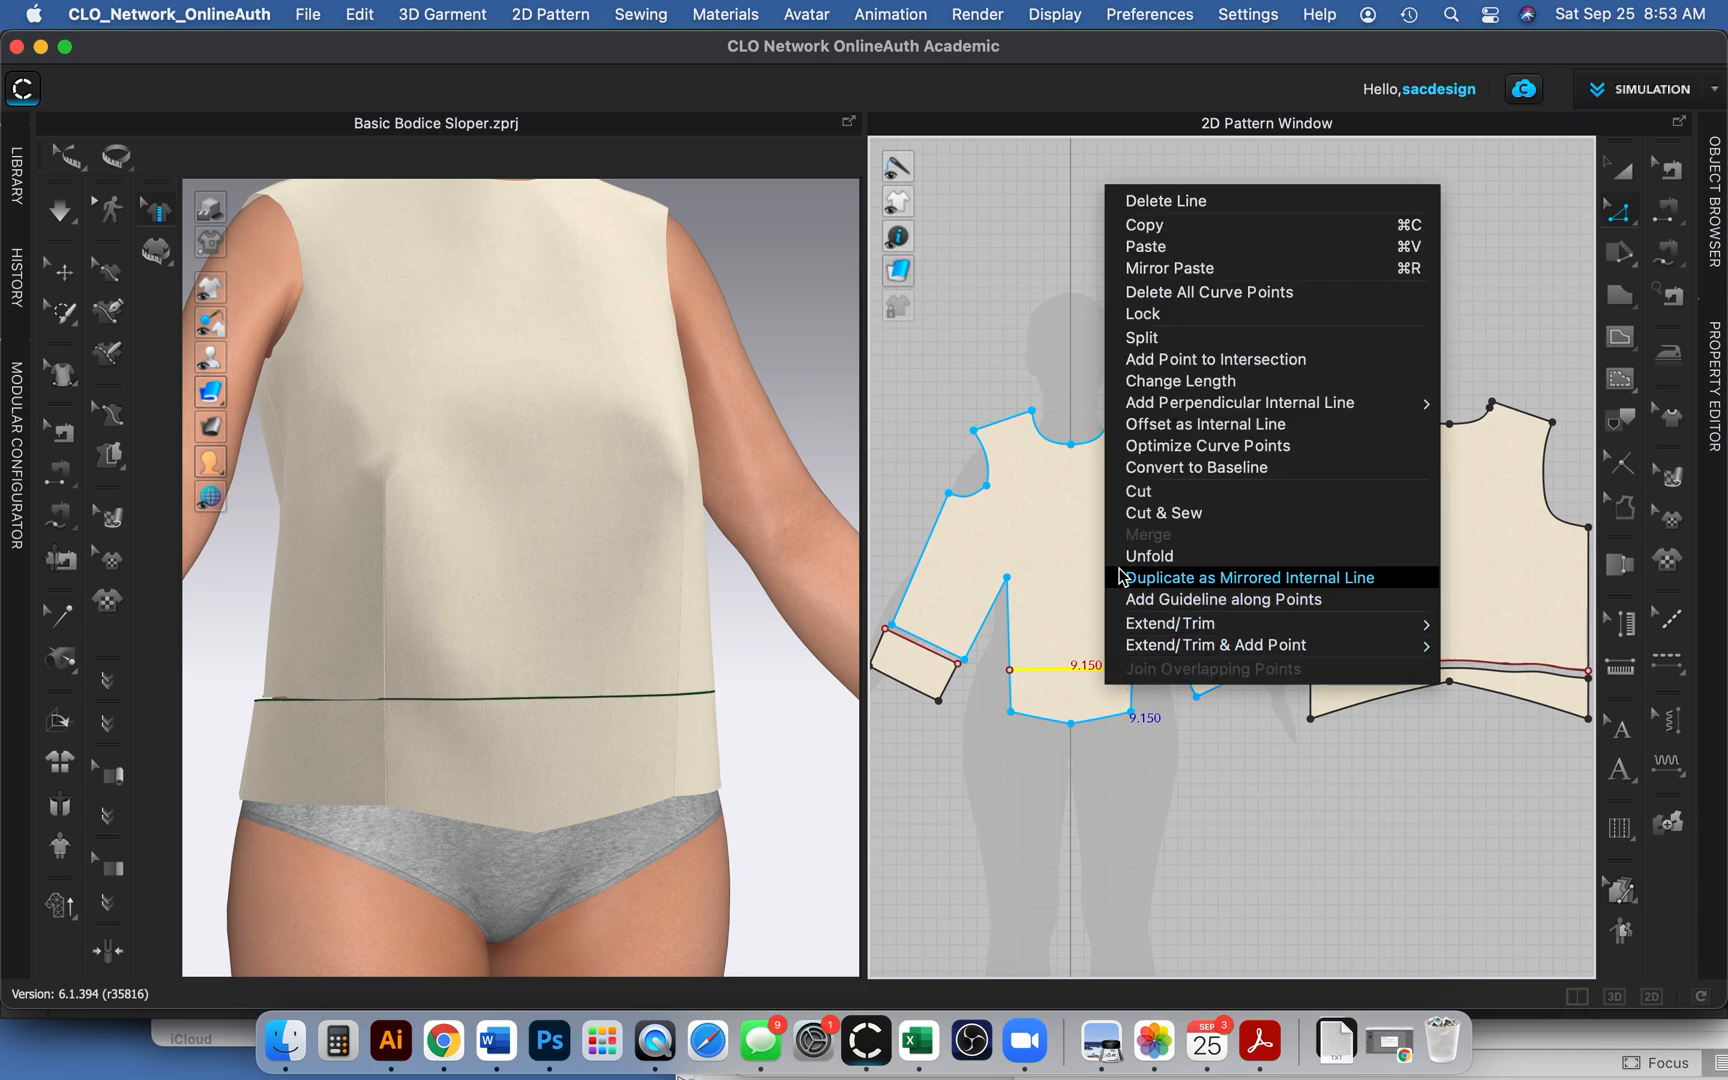
mouse_move(1141, 492)
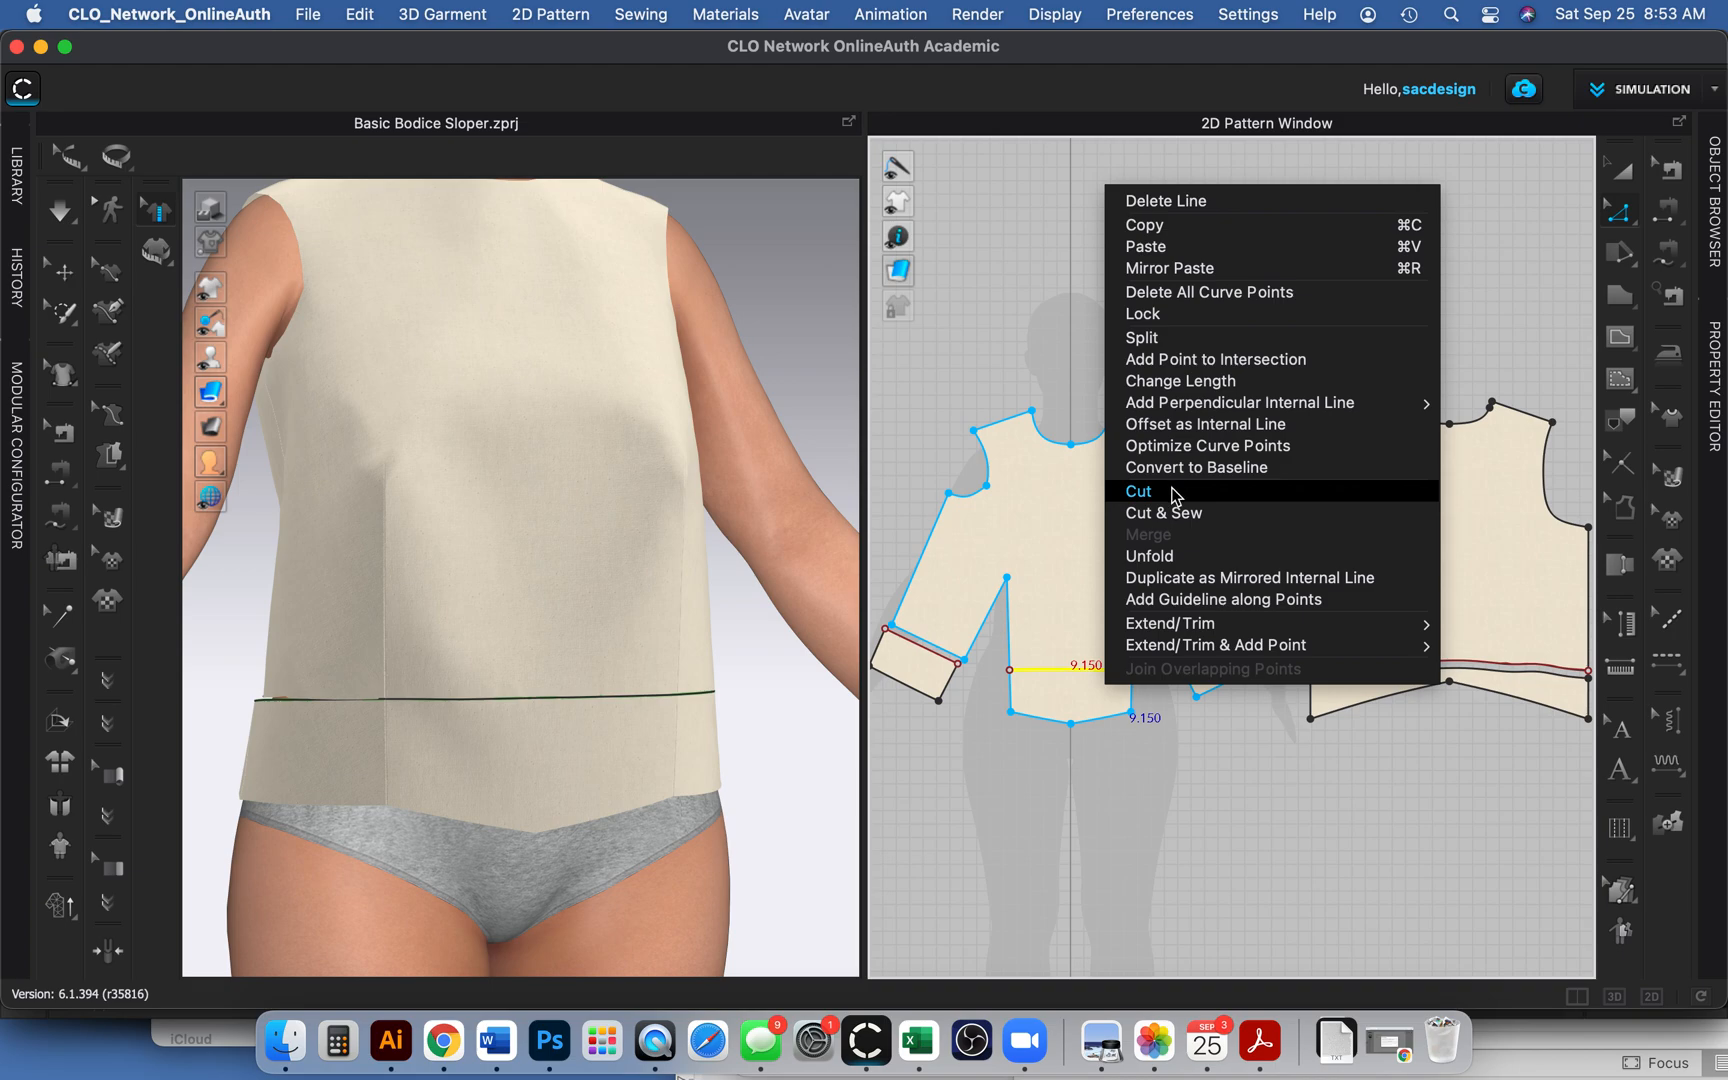
mouse_move(1112, 501)
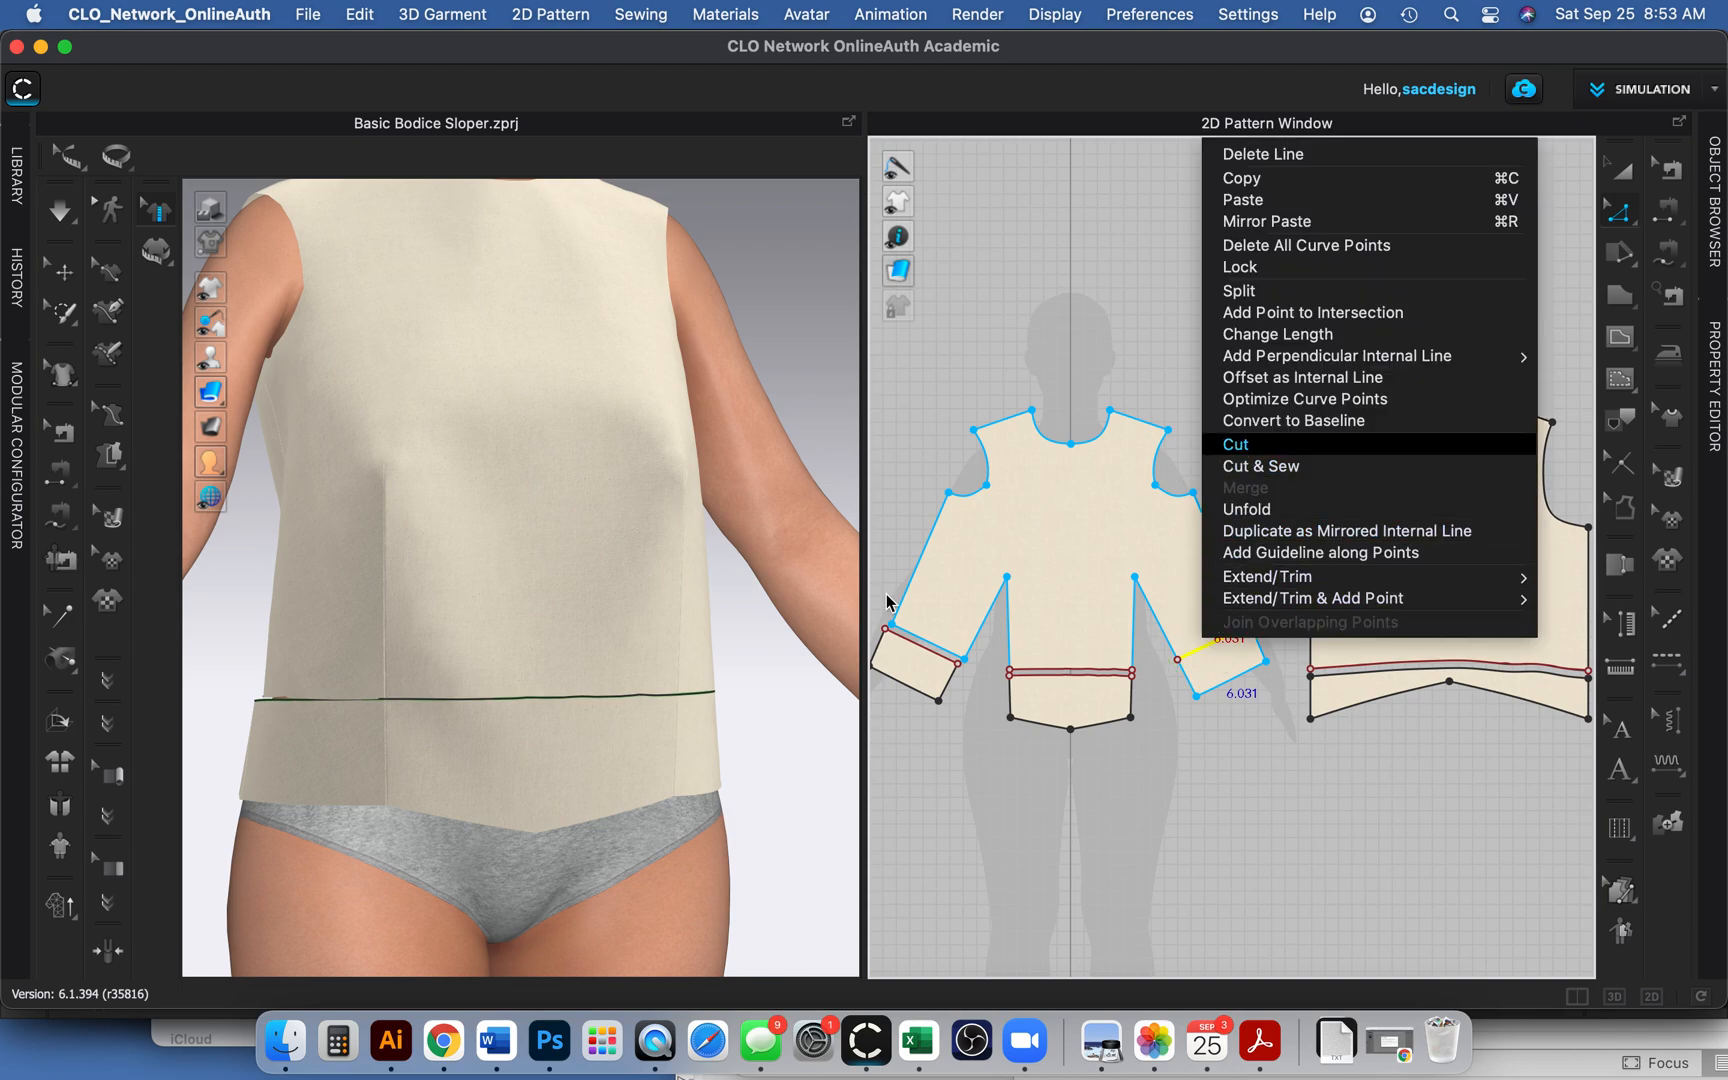
mouse_move(1349, 539)
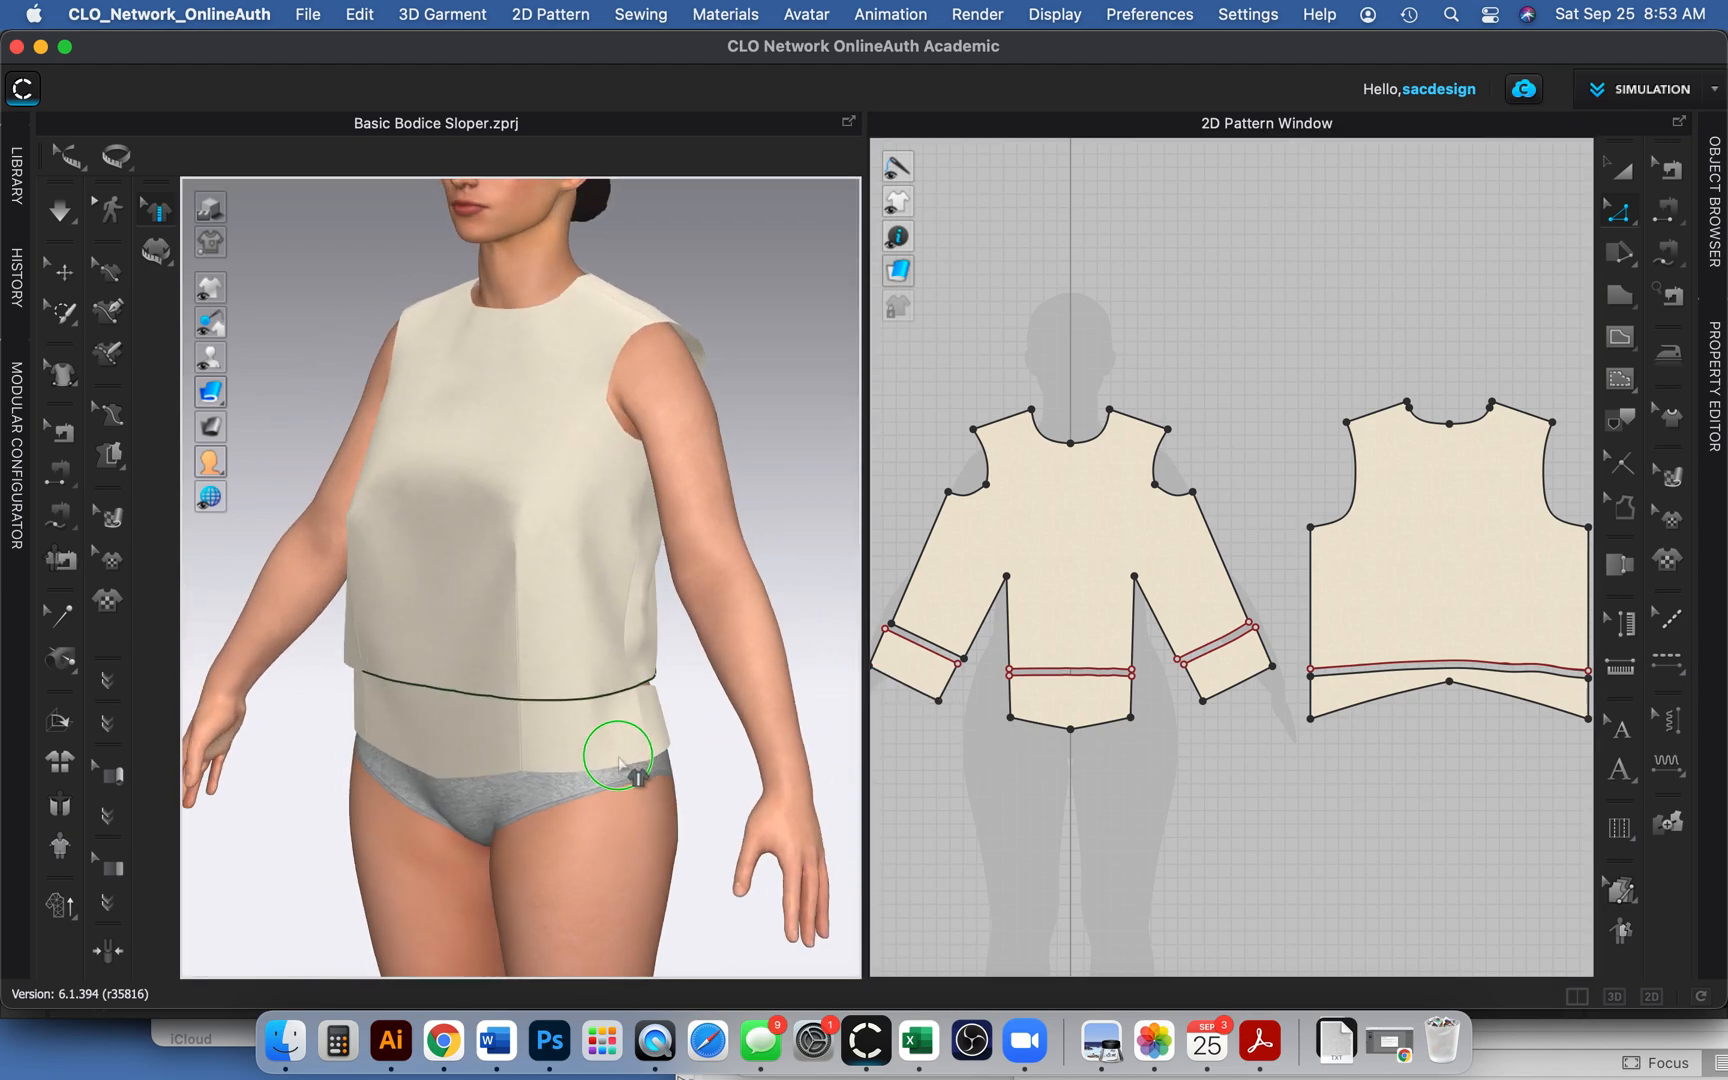
Select and delete the cut-off strips below the front bodice and sleeves.
drag(617, 755, 766, 744)
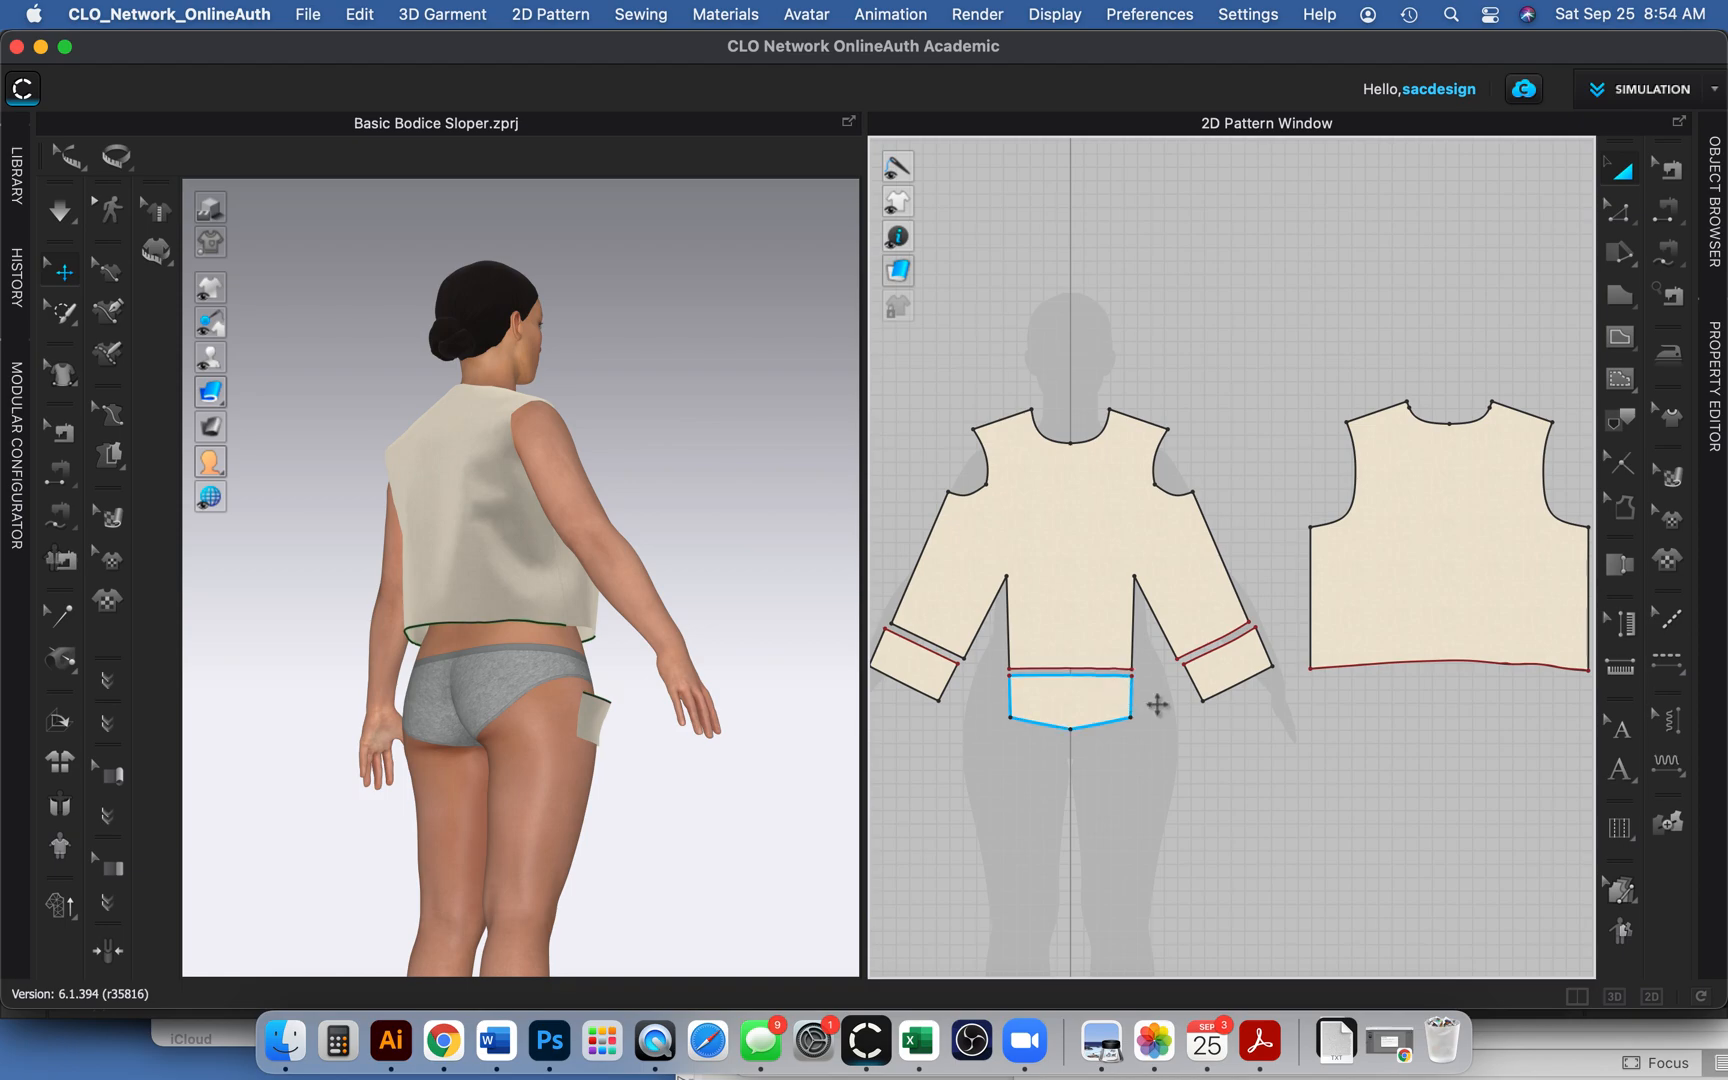
click(1069, 694)
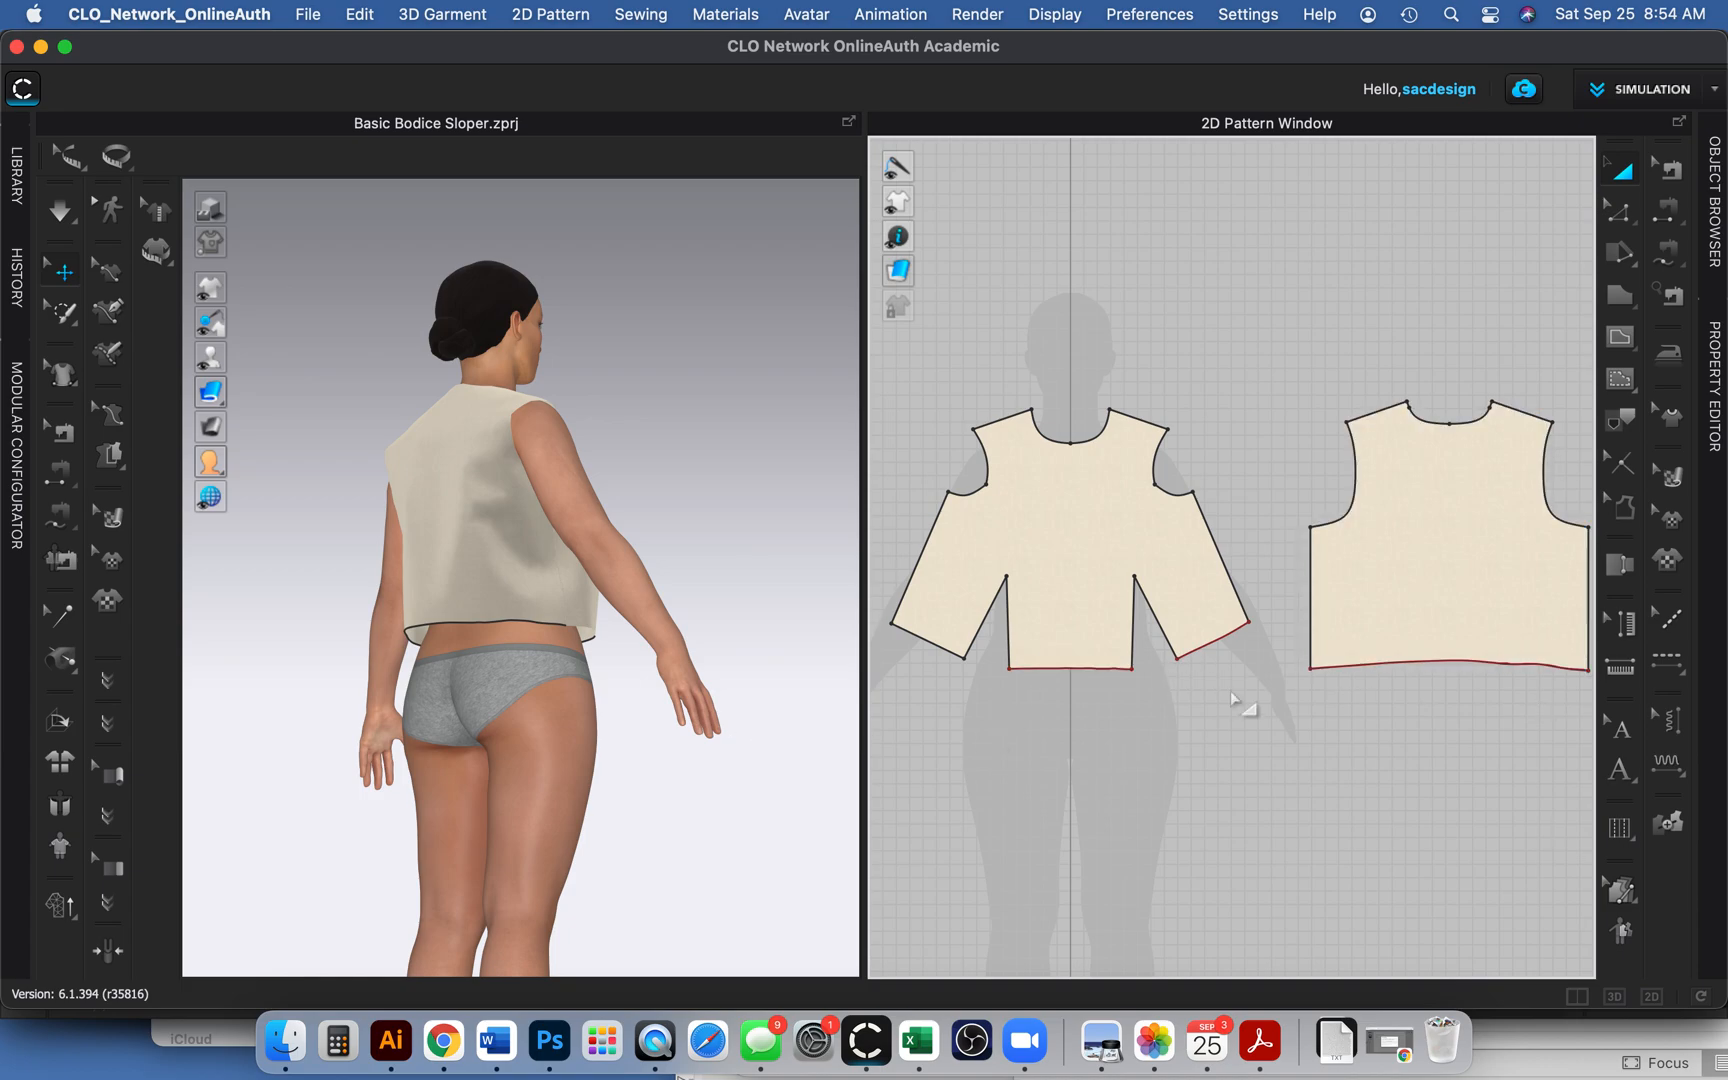
Flatten the back bodice hem curve with Edit Curvature and a segment adjustment.
right_click(1234, 703)
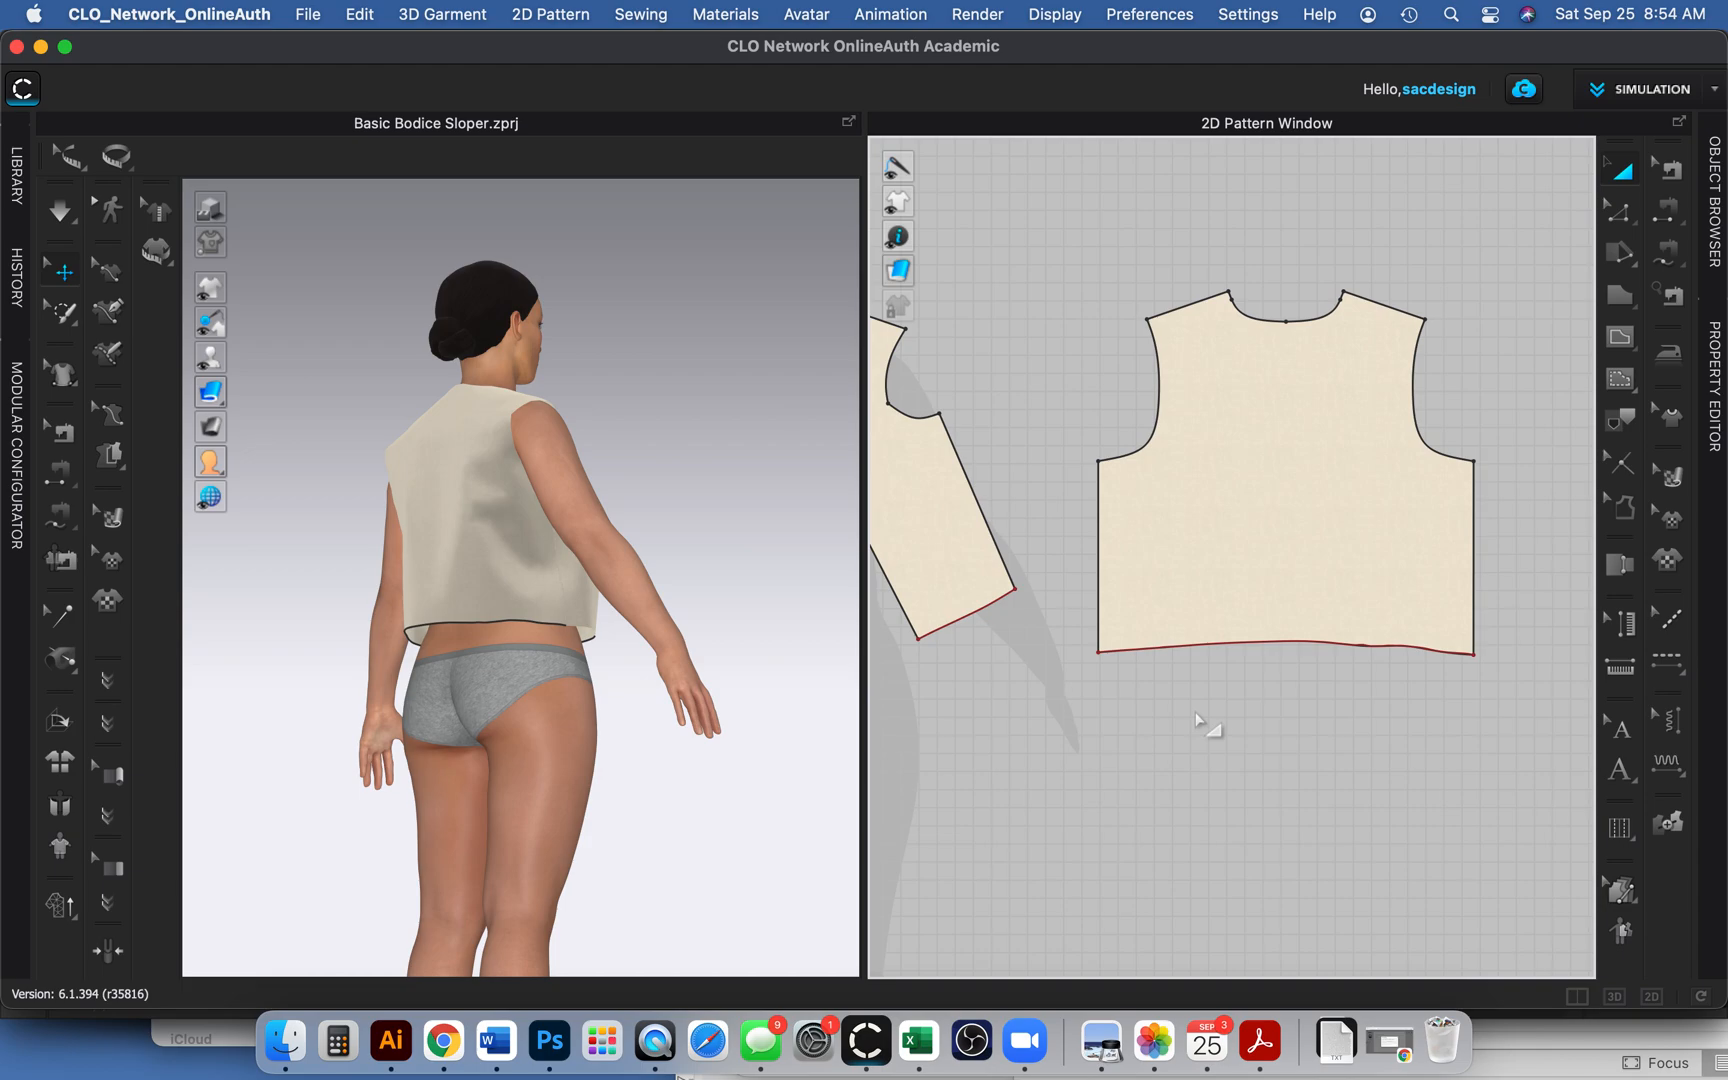
mouse_move(1203, 711)
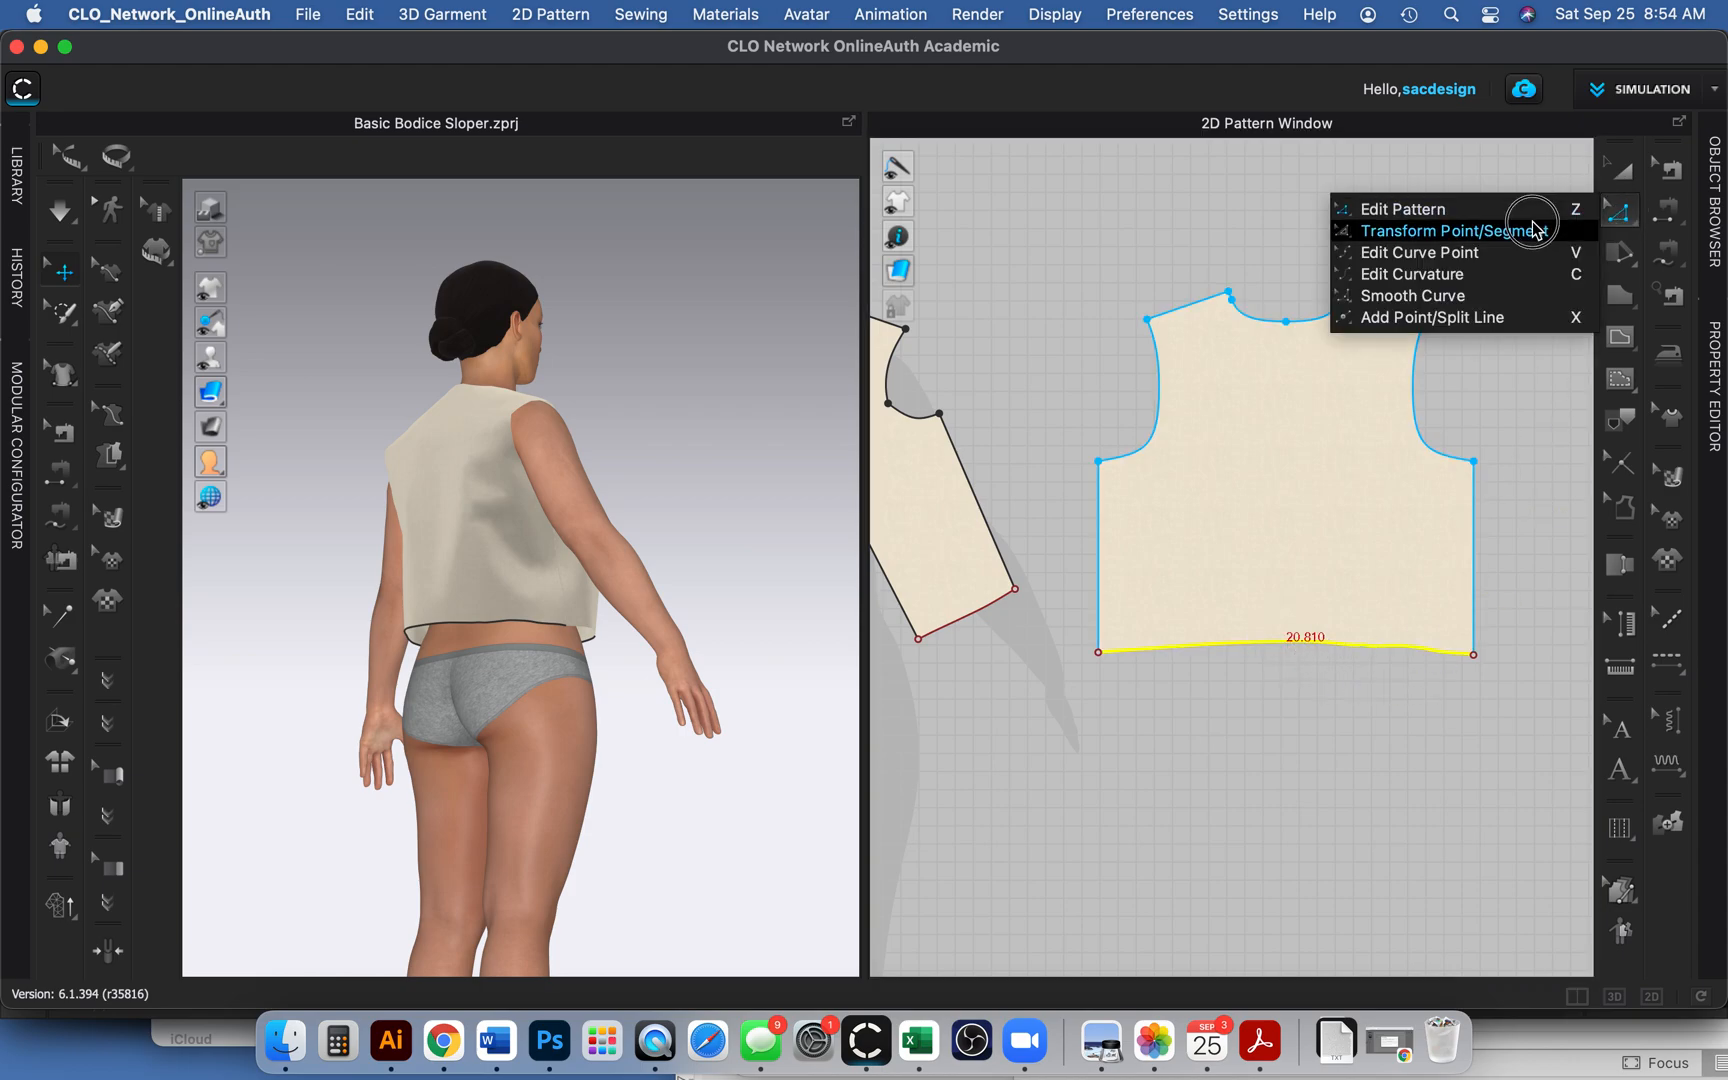
mouse_move(1508, 273)
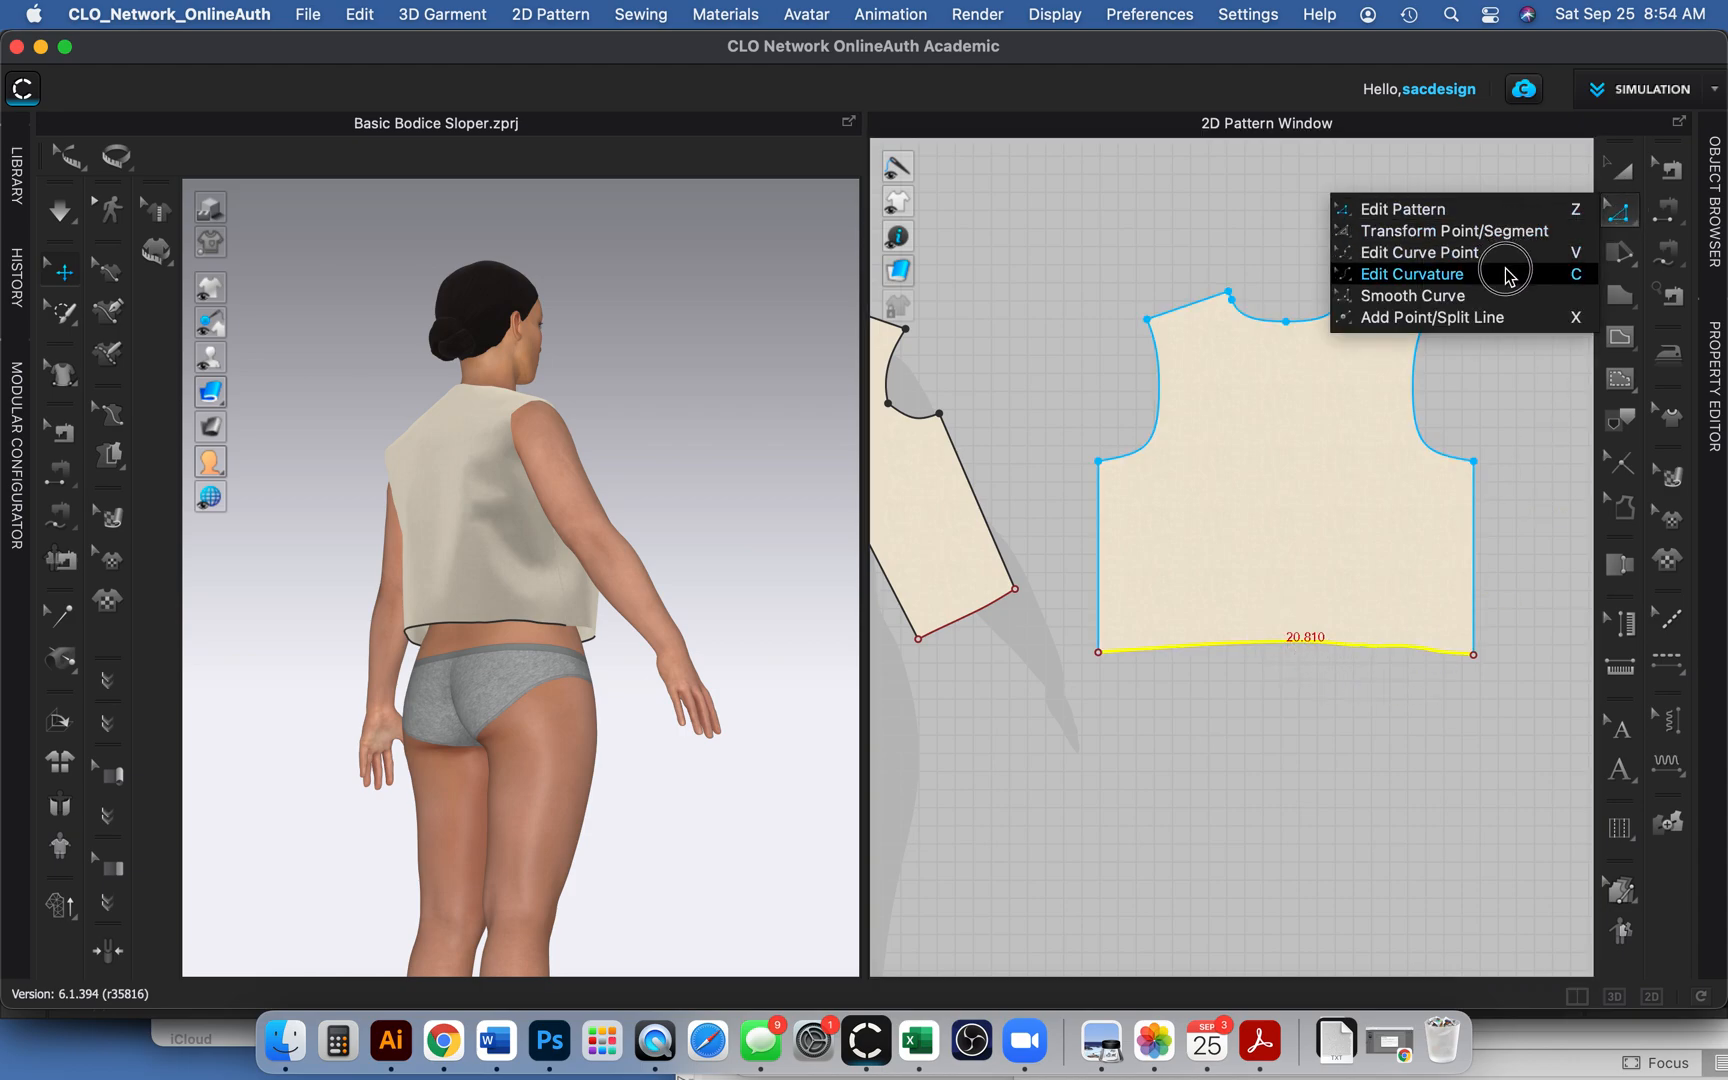
click(1411, 273)
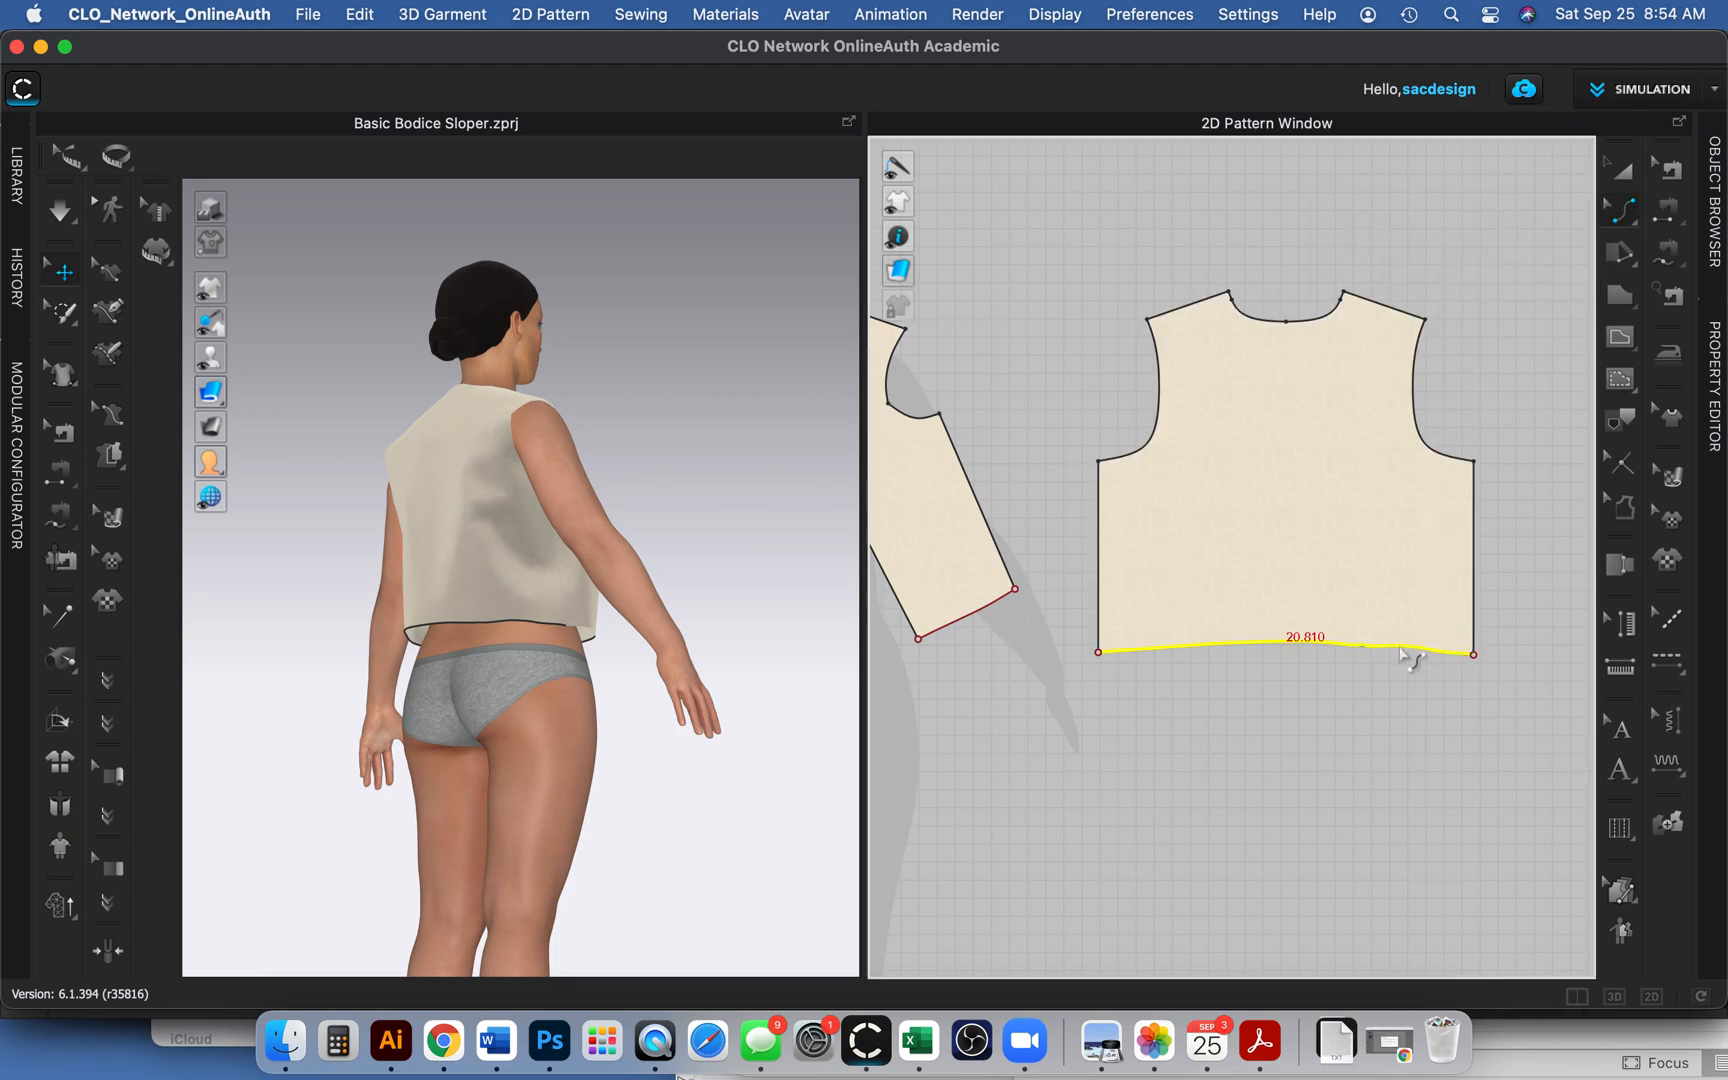
mouse_move(1358, 661)
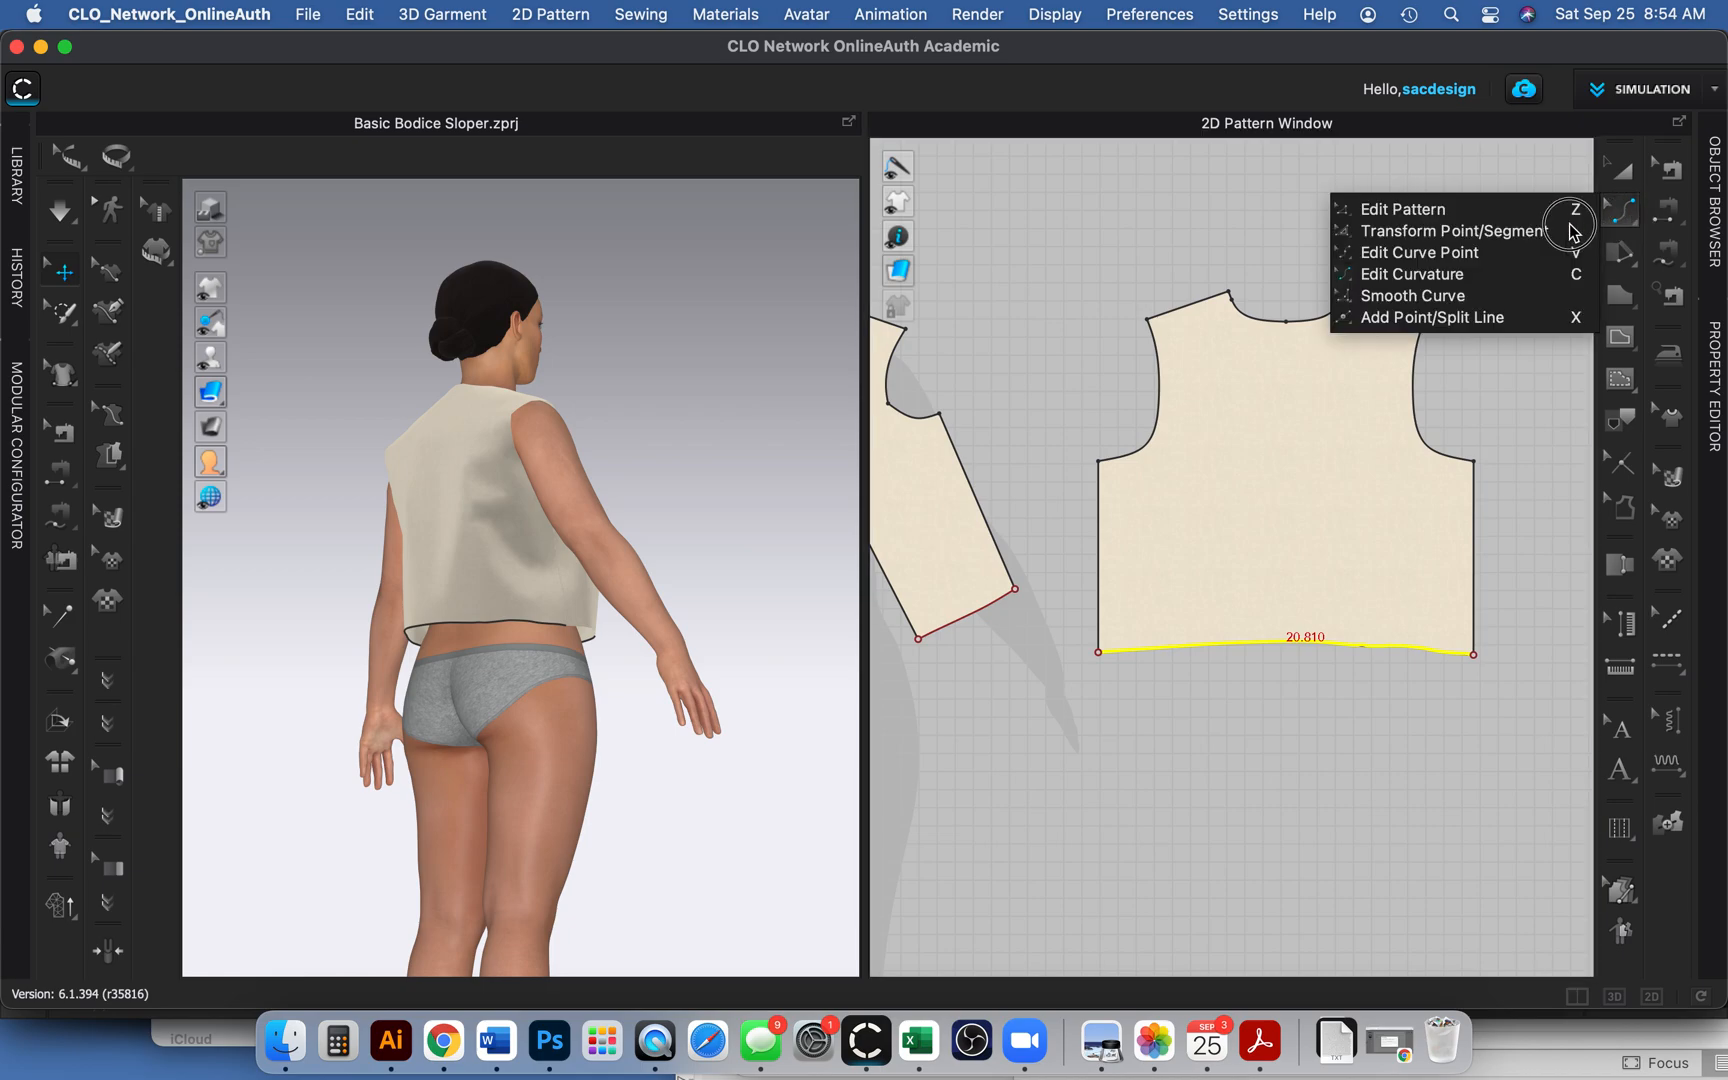
mouse_move(1494, 295)
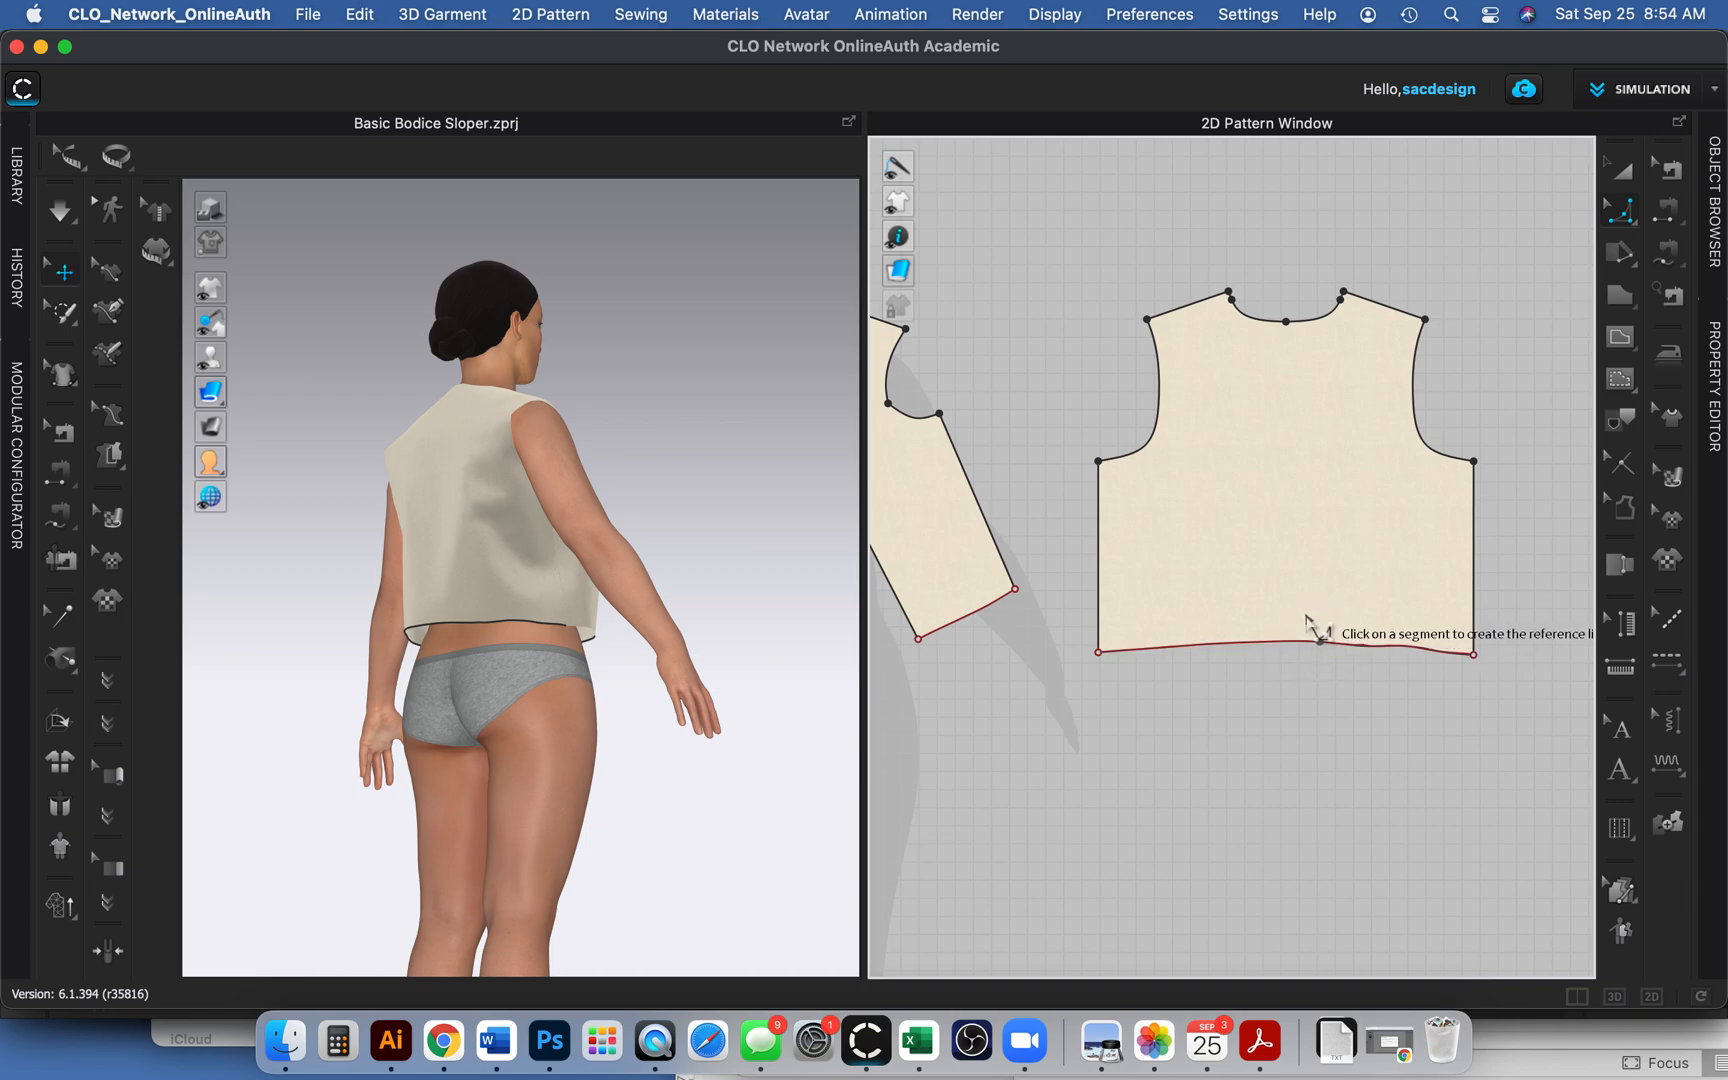
mouse_move(1265, 606)
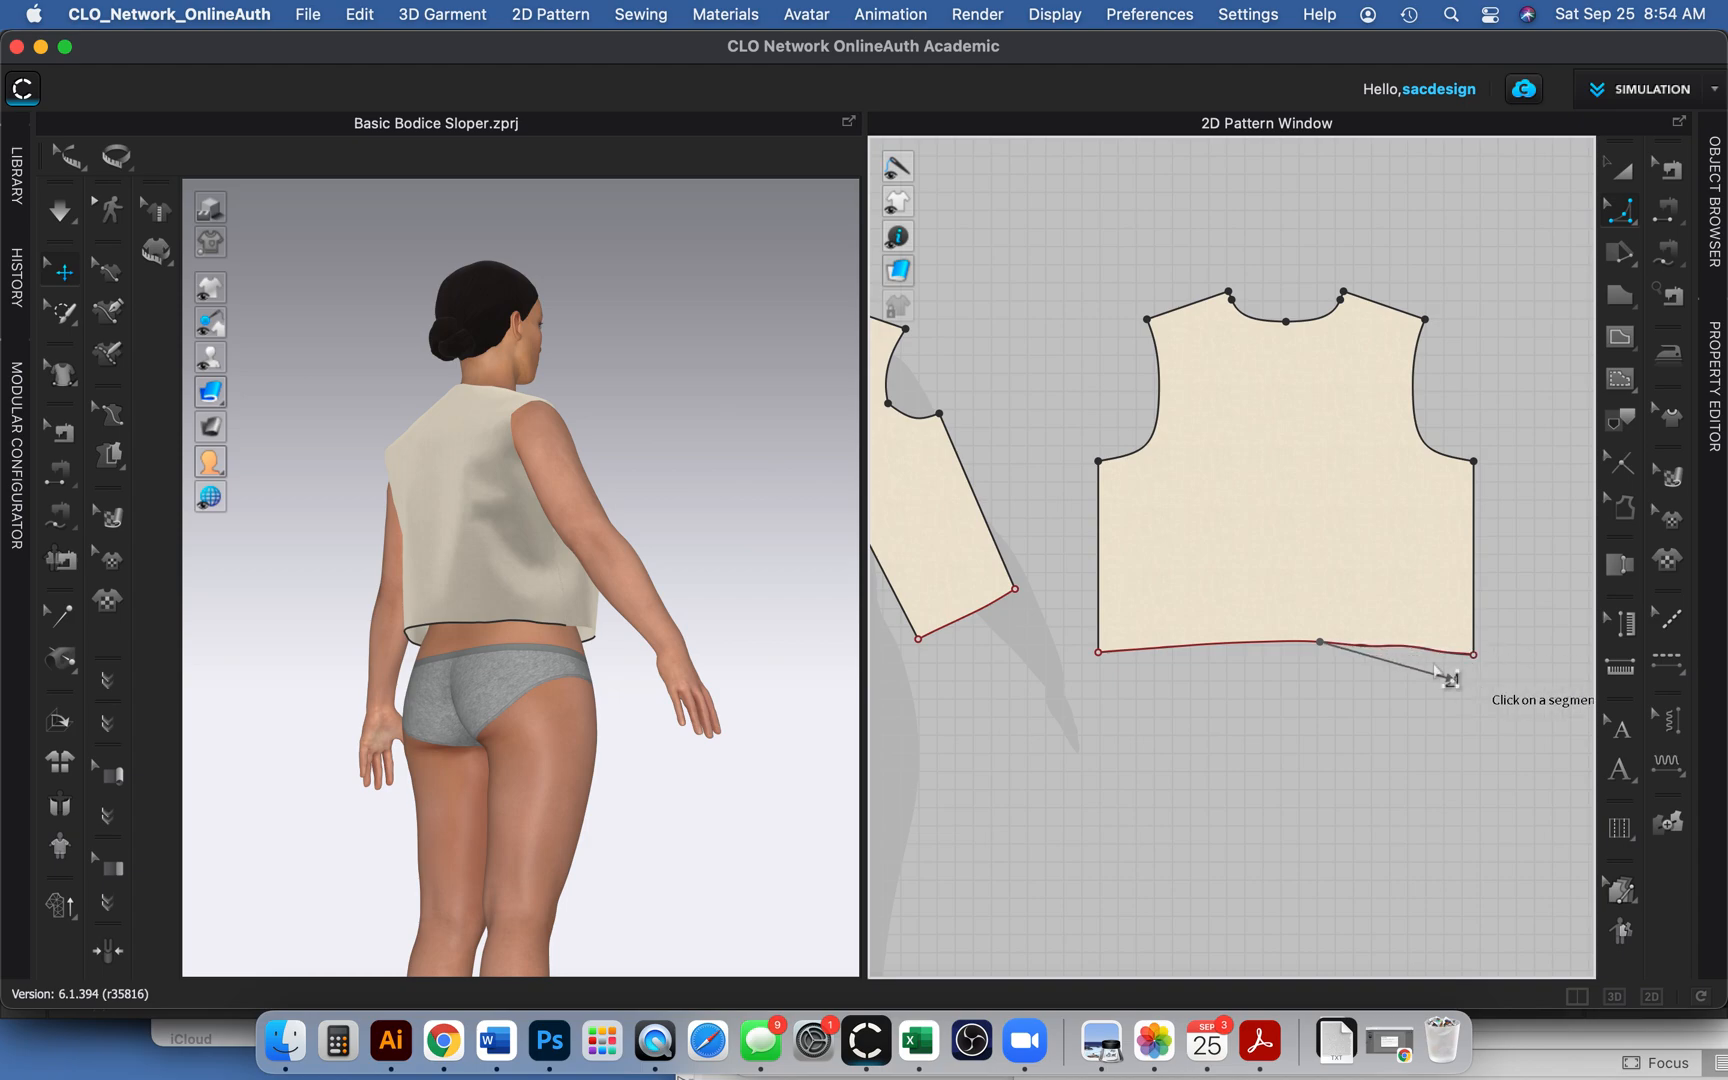
mouse_move(1063, 832)
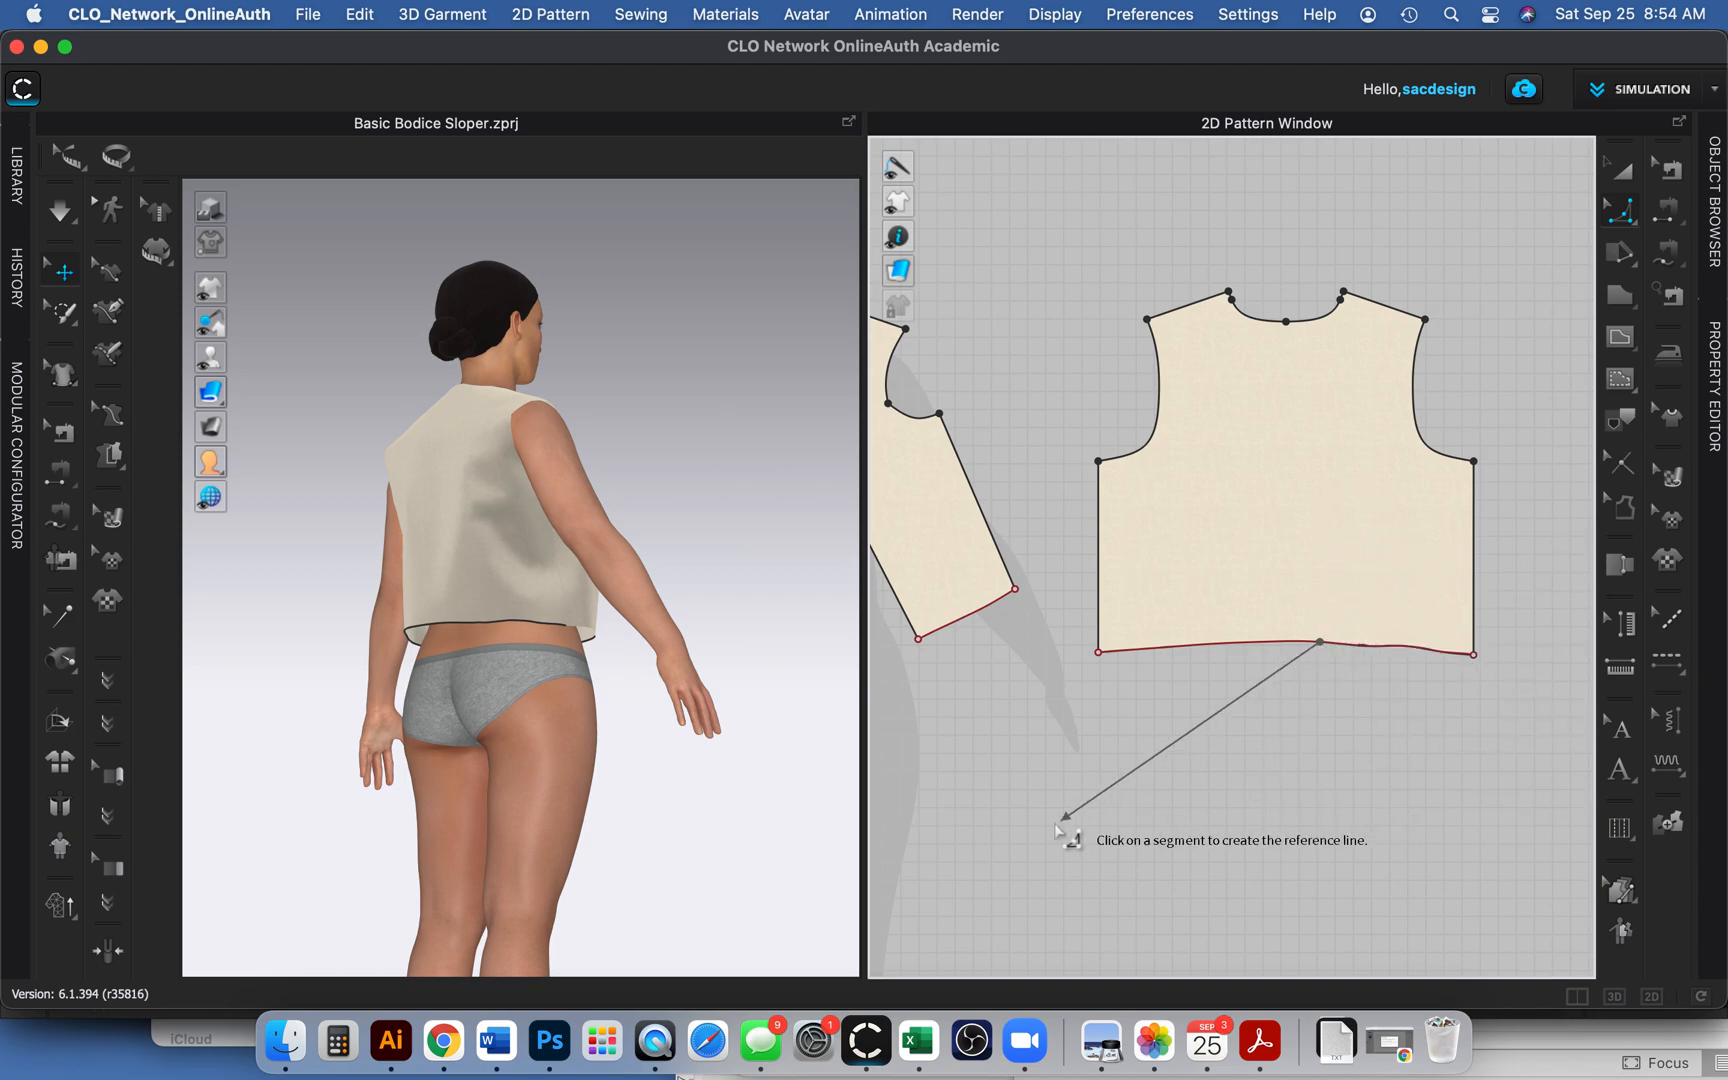
mouse_move(1358, 755)
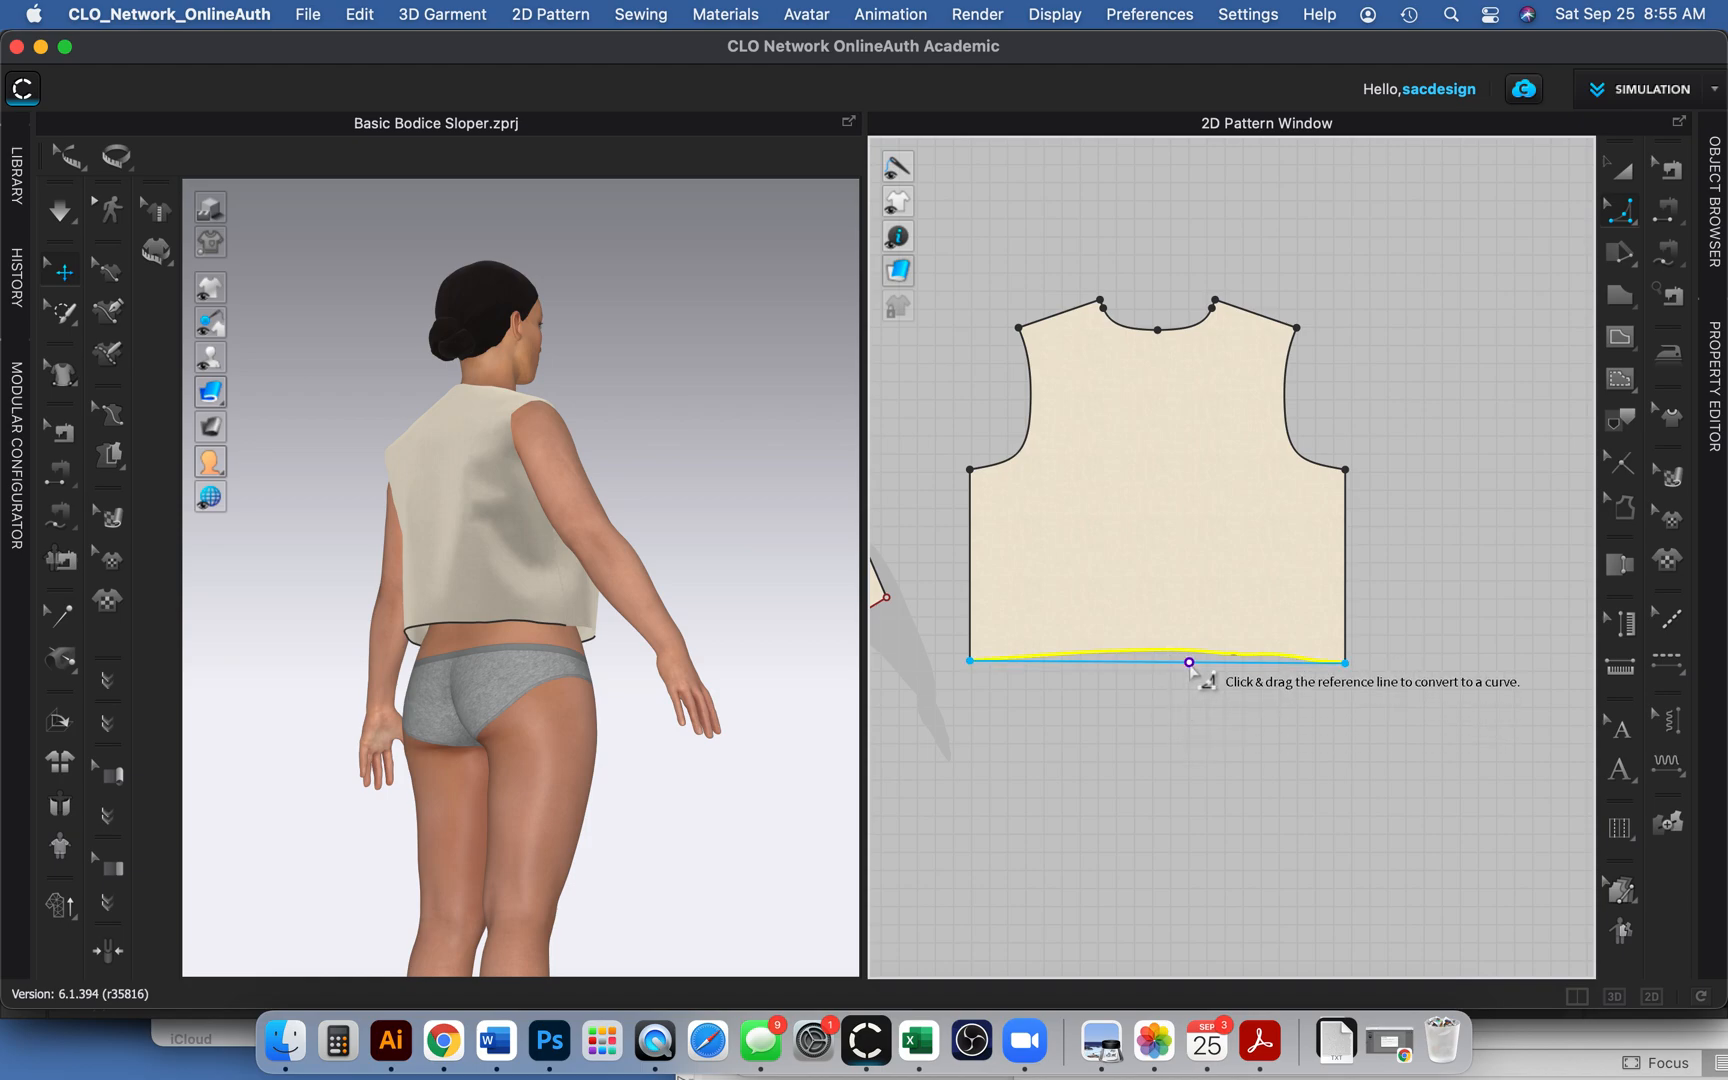
drag(1188, 662, 1181, 647)
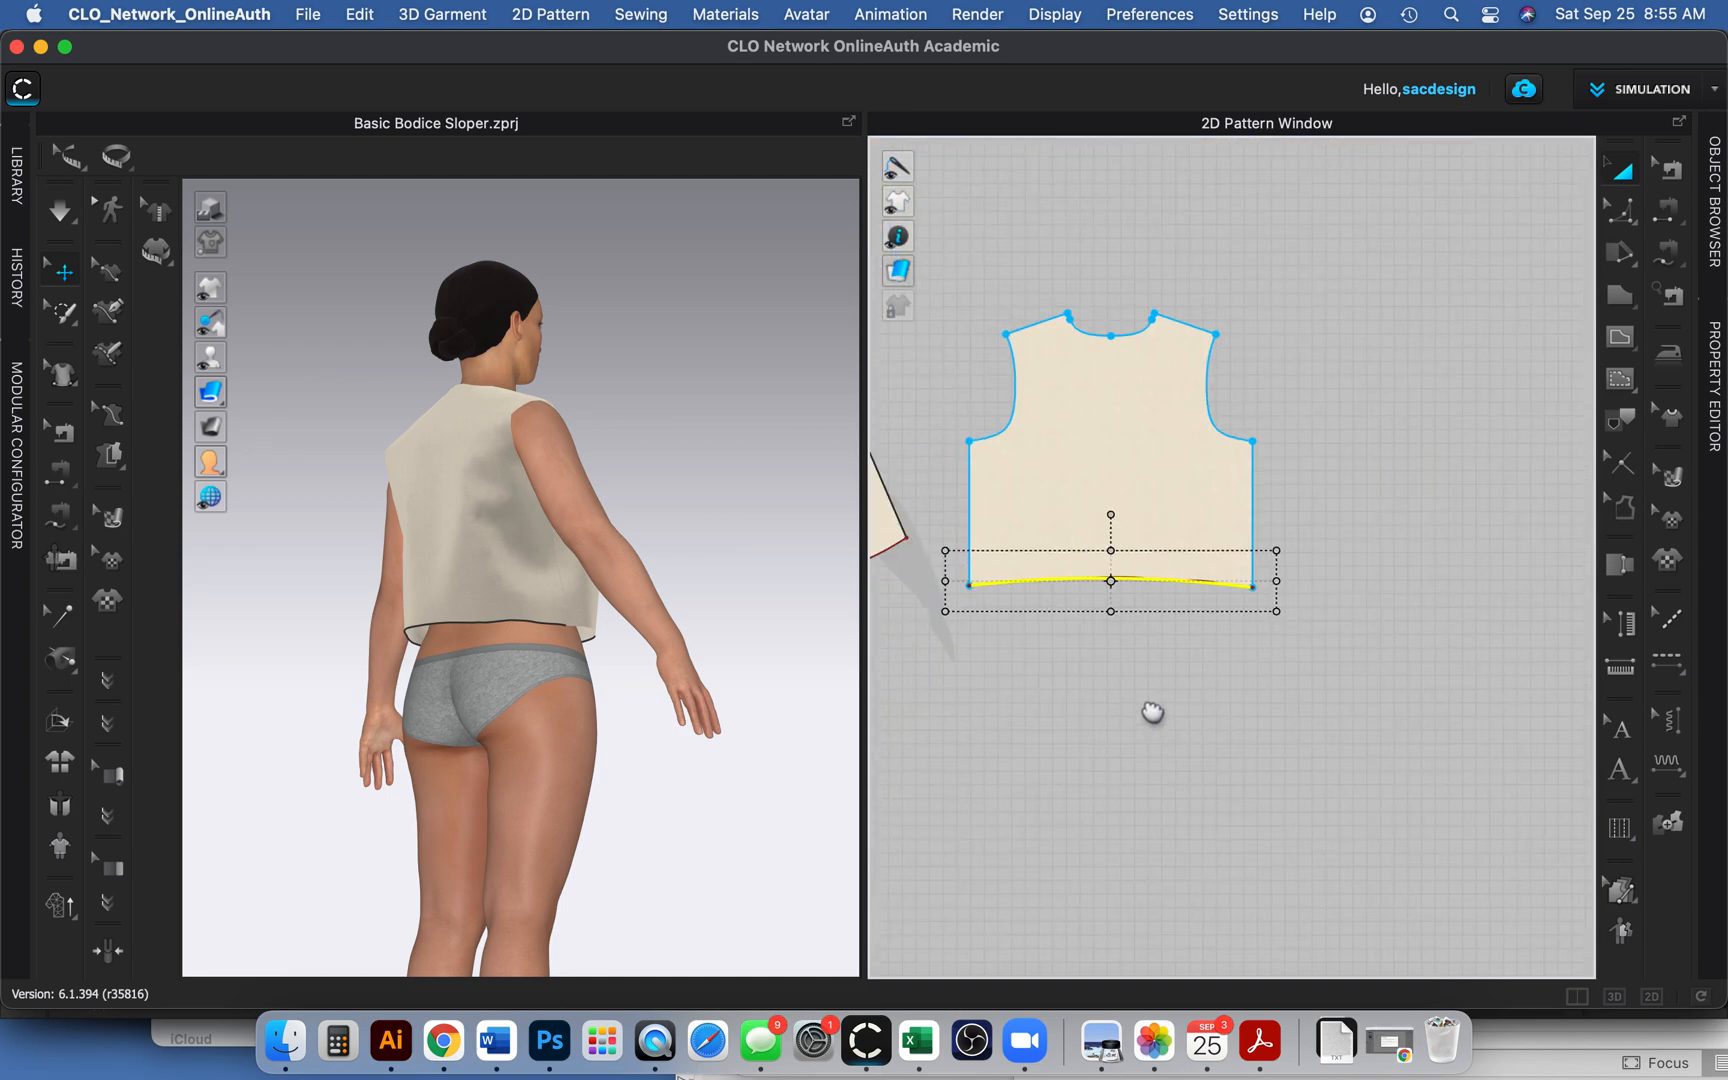
drag(1152, 711, 1052, 678)
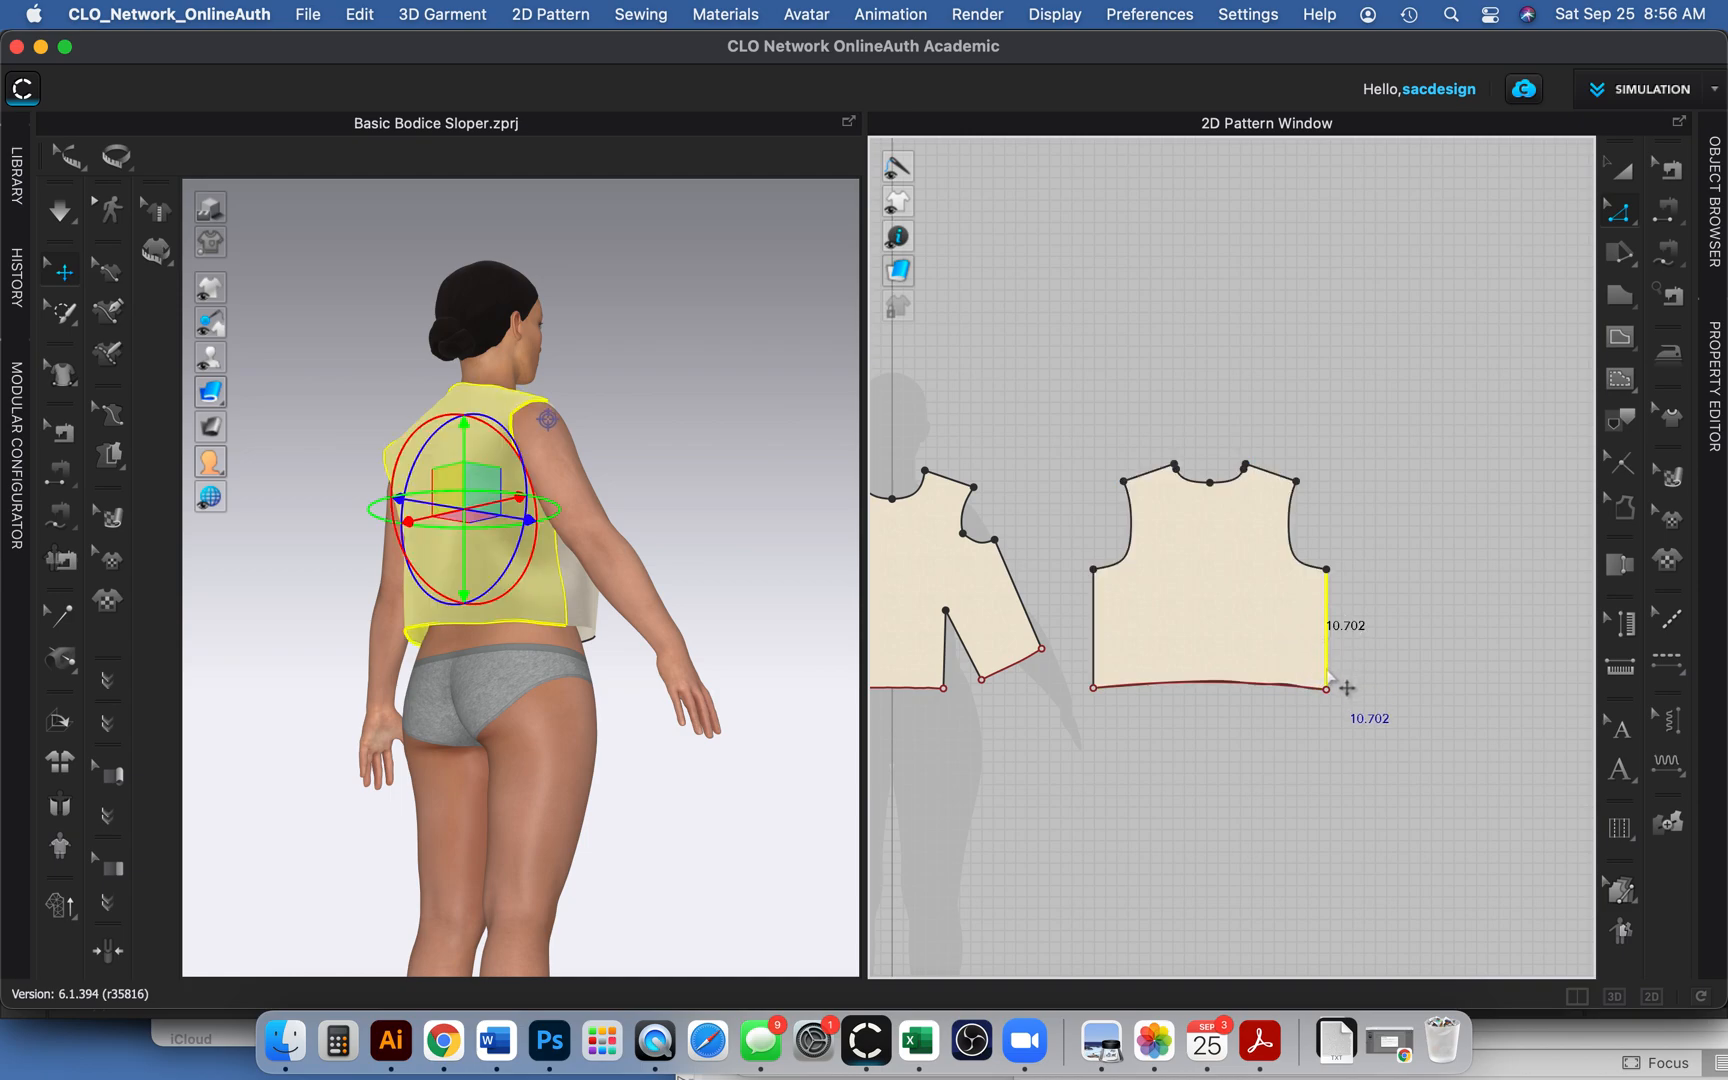
mouse_move(1326, 666)
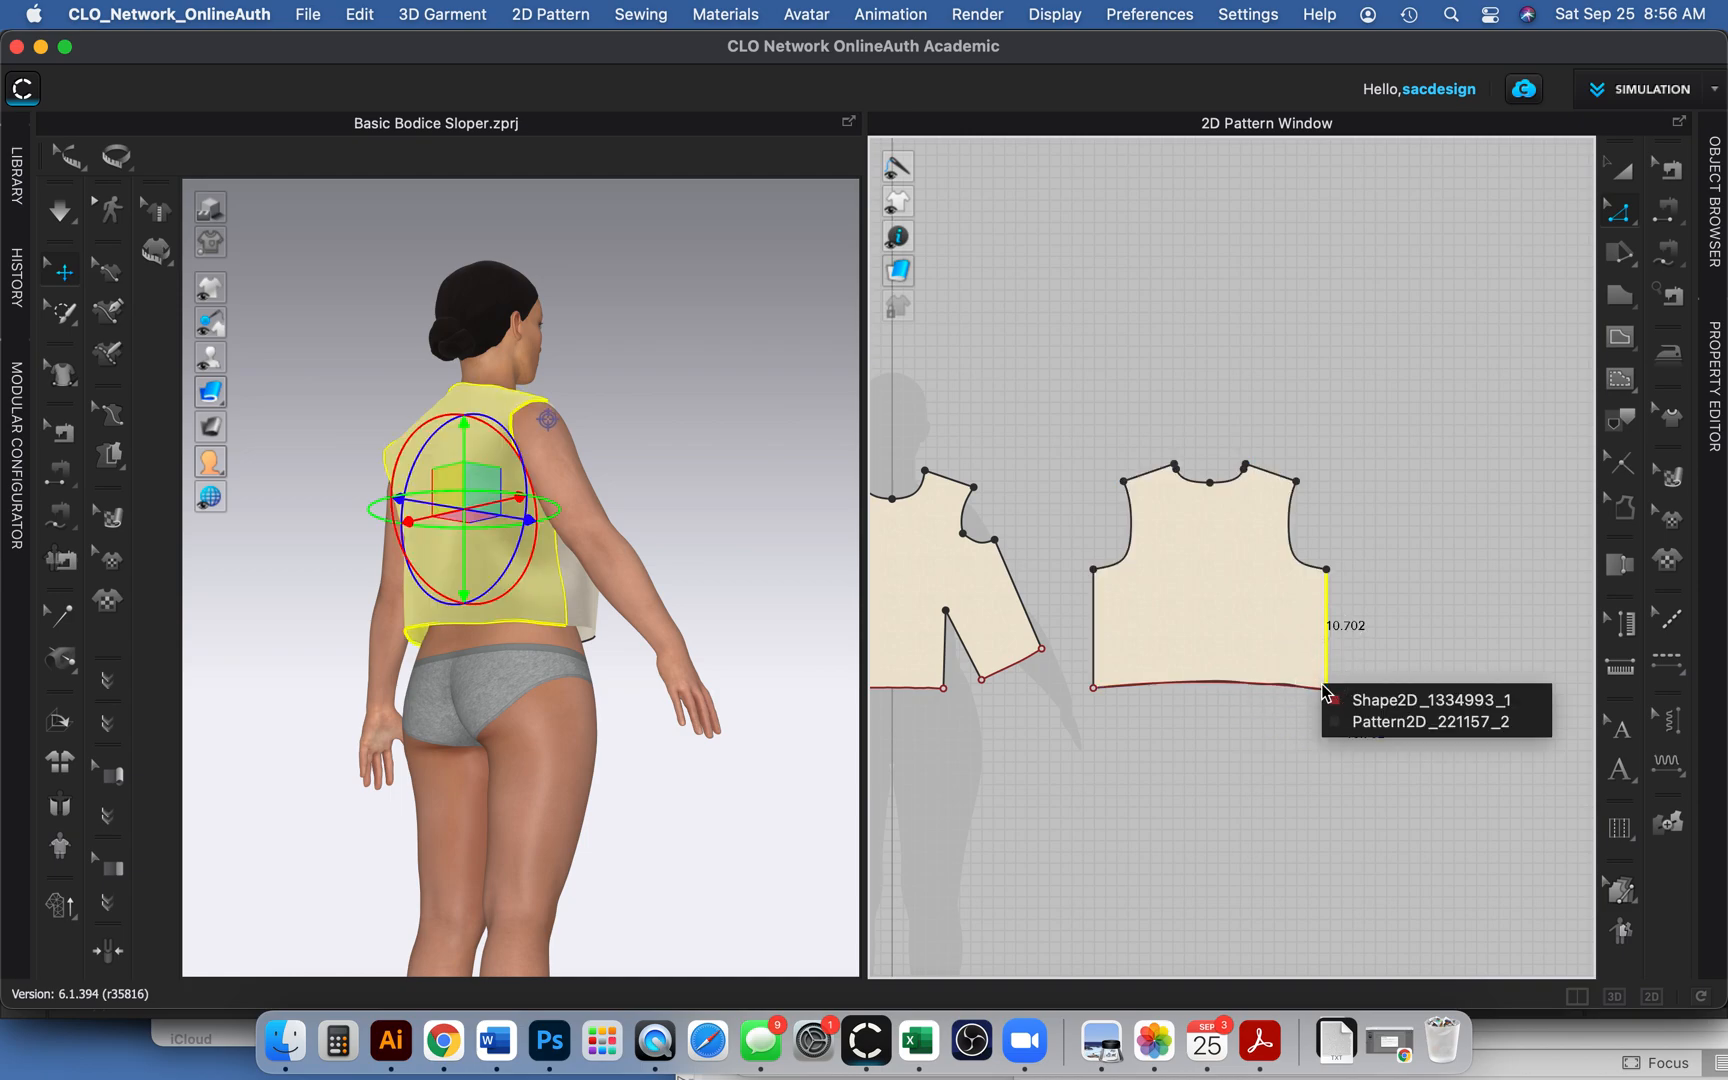
Extend the back hem downward, cut along the level internal line, and delete the lower piece.
drag(1328, 680, 1328, 711)
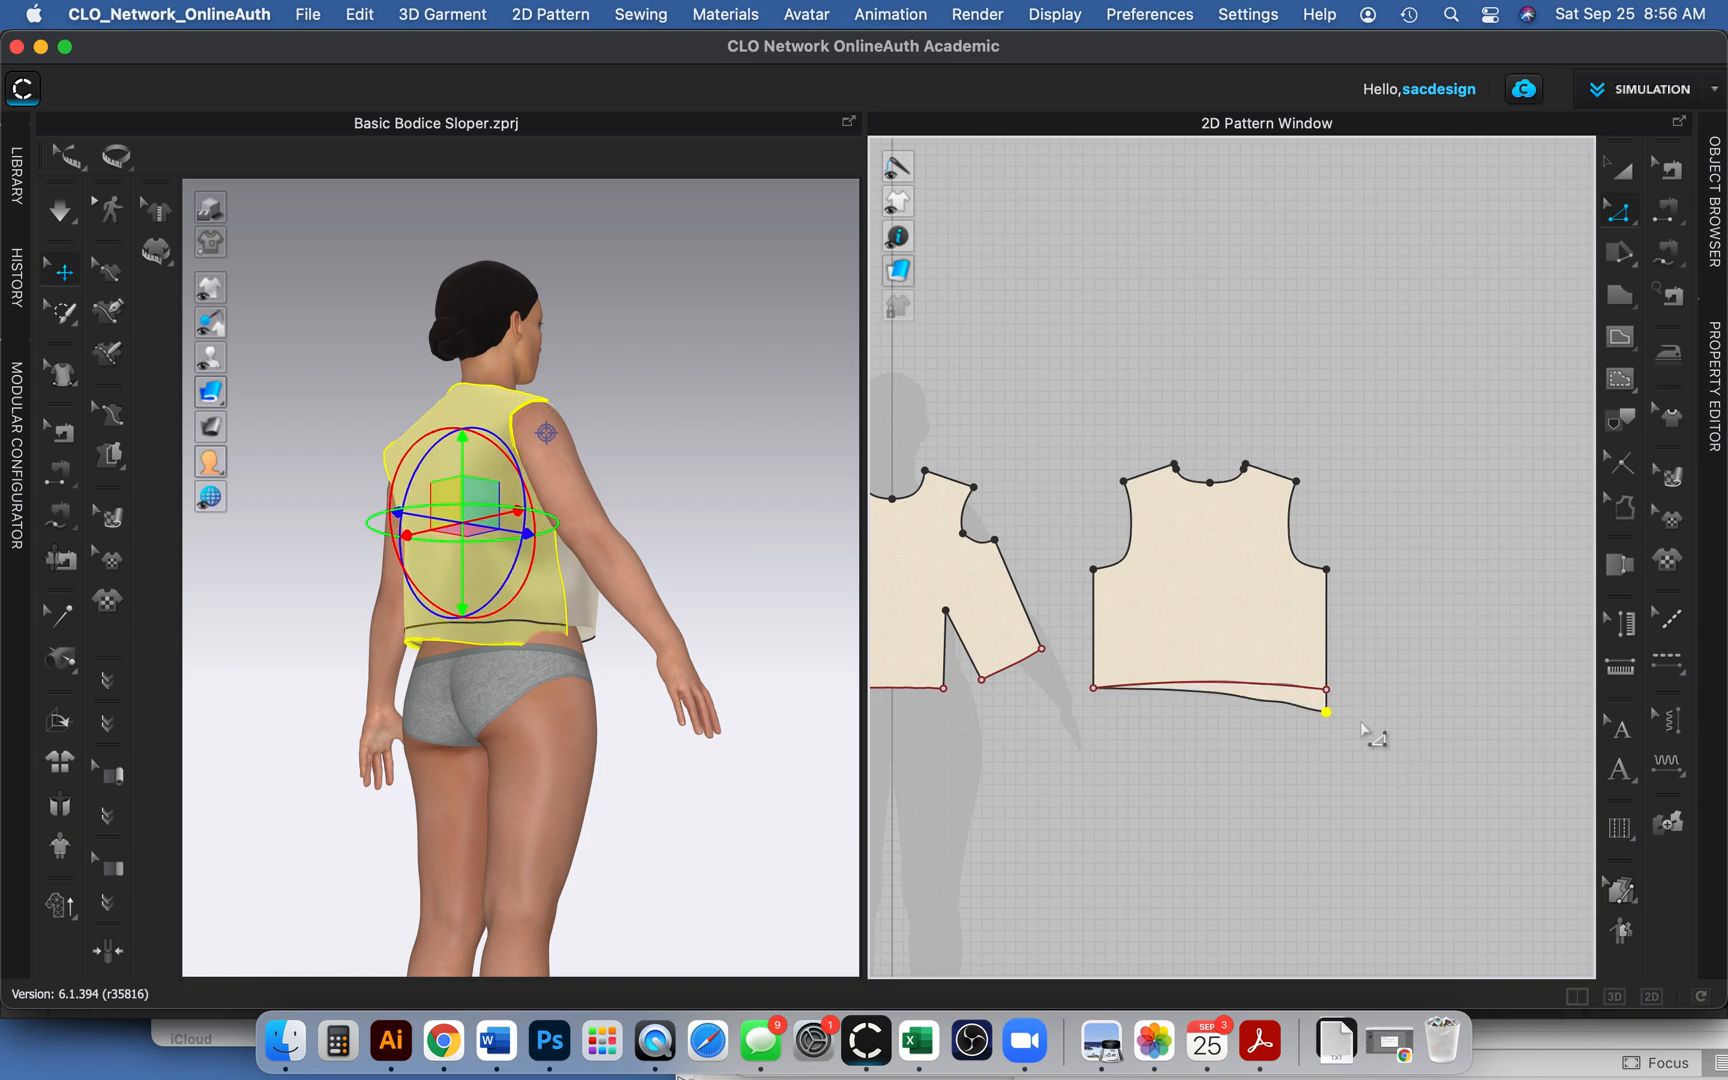
drag(1326, 710, 1326, 757)
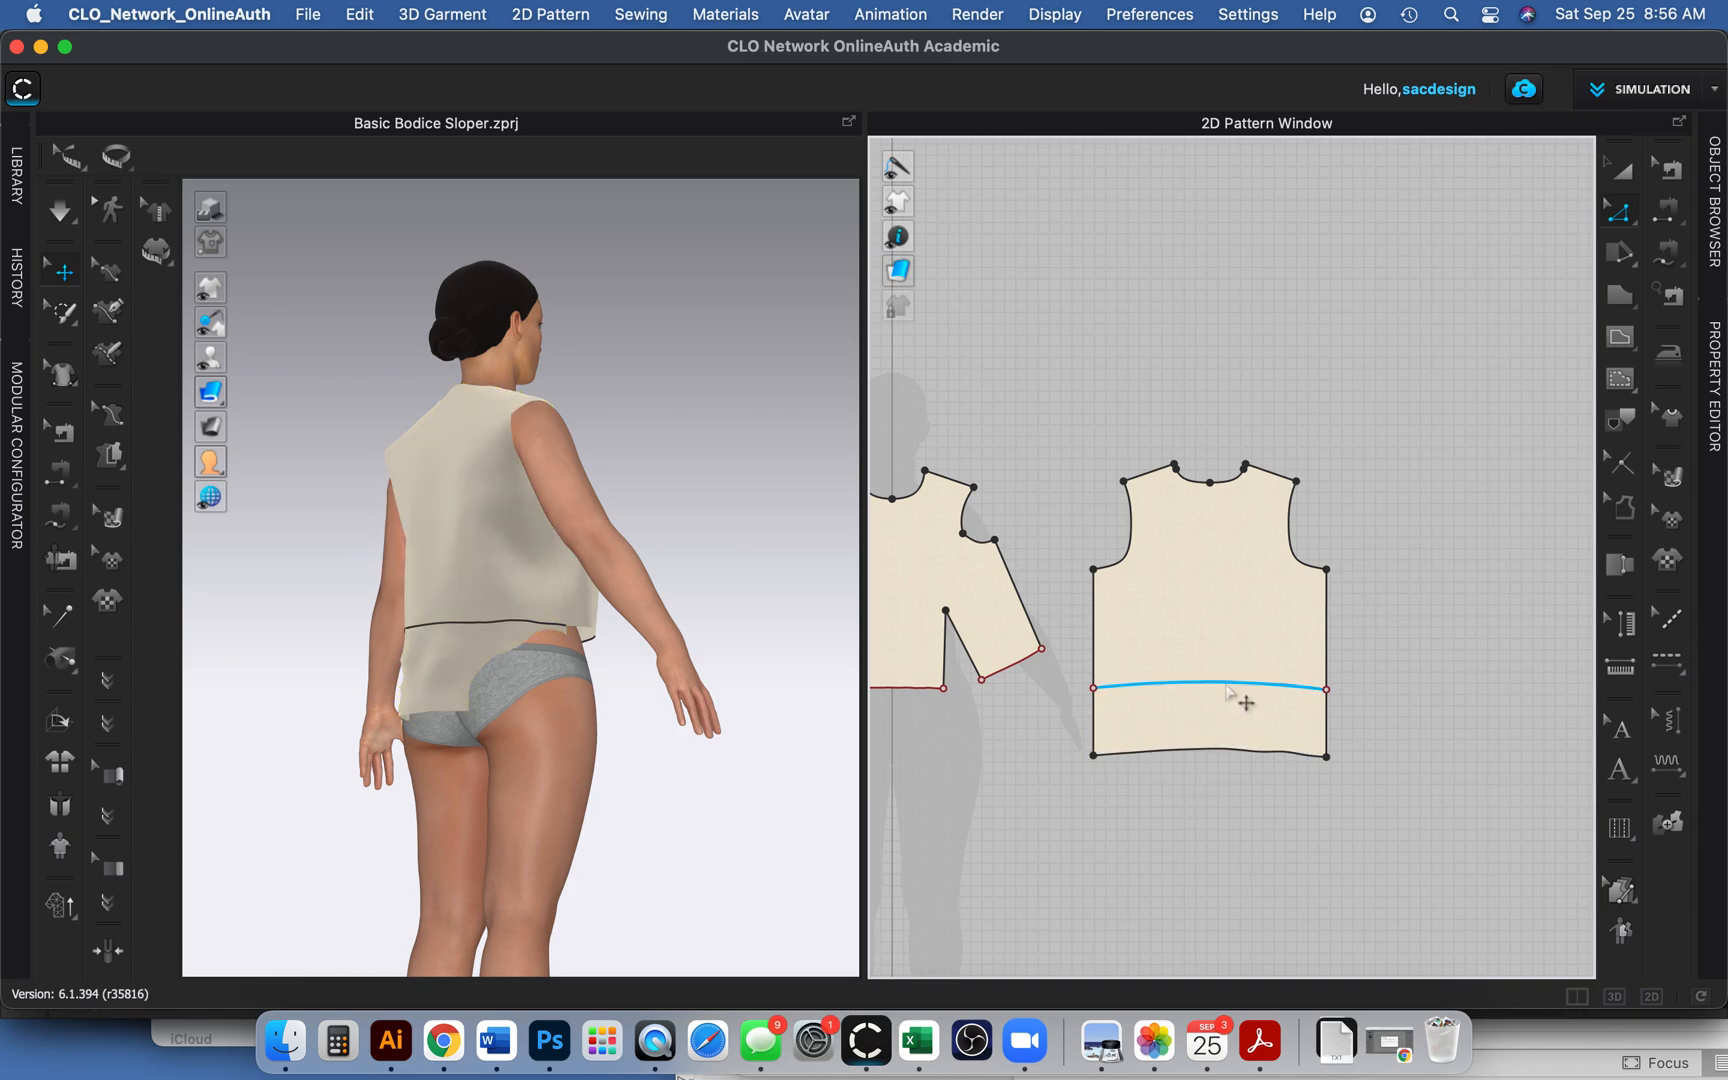
right_click(1210, 688)
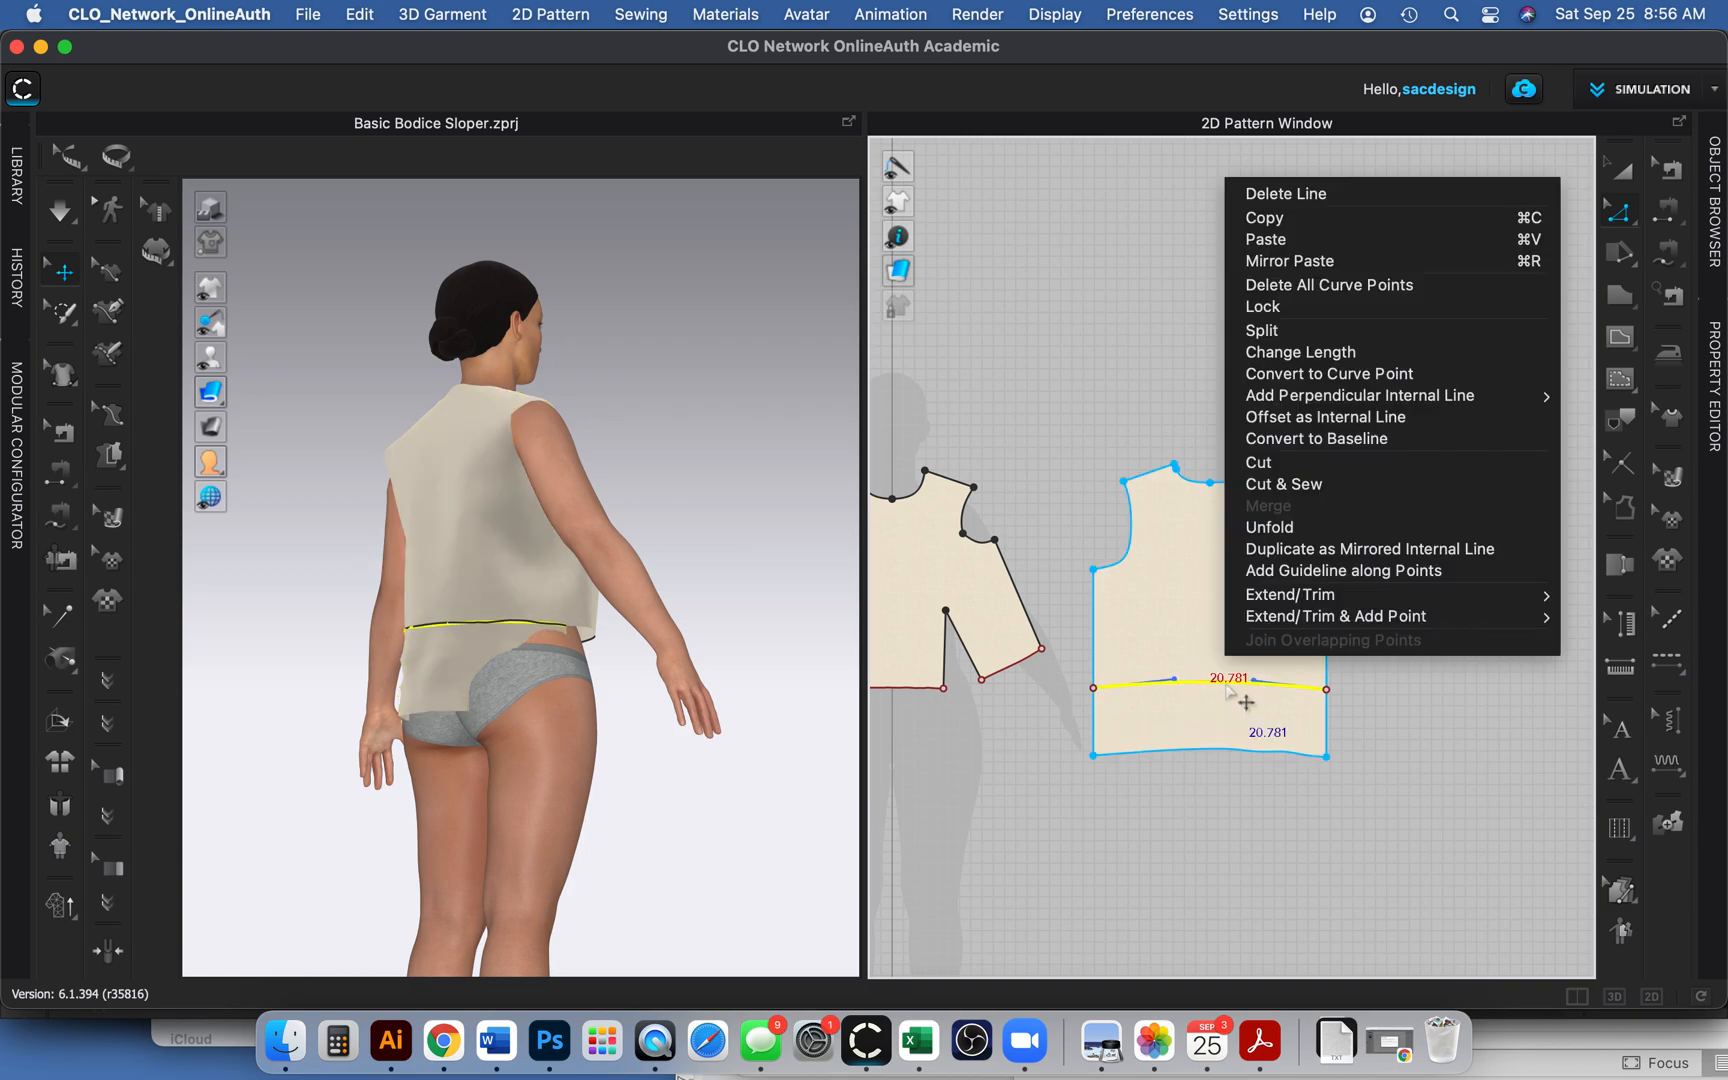
mouse_move(1256, 462)
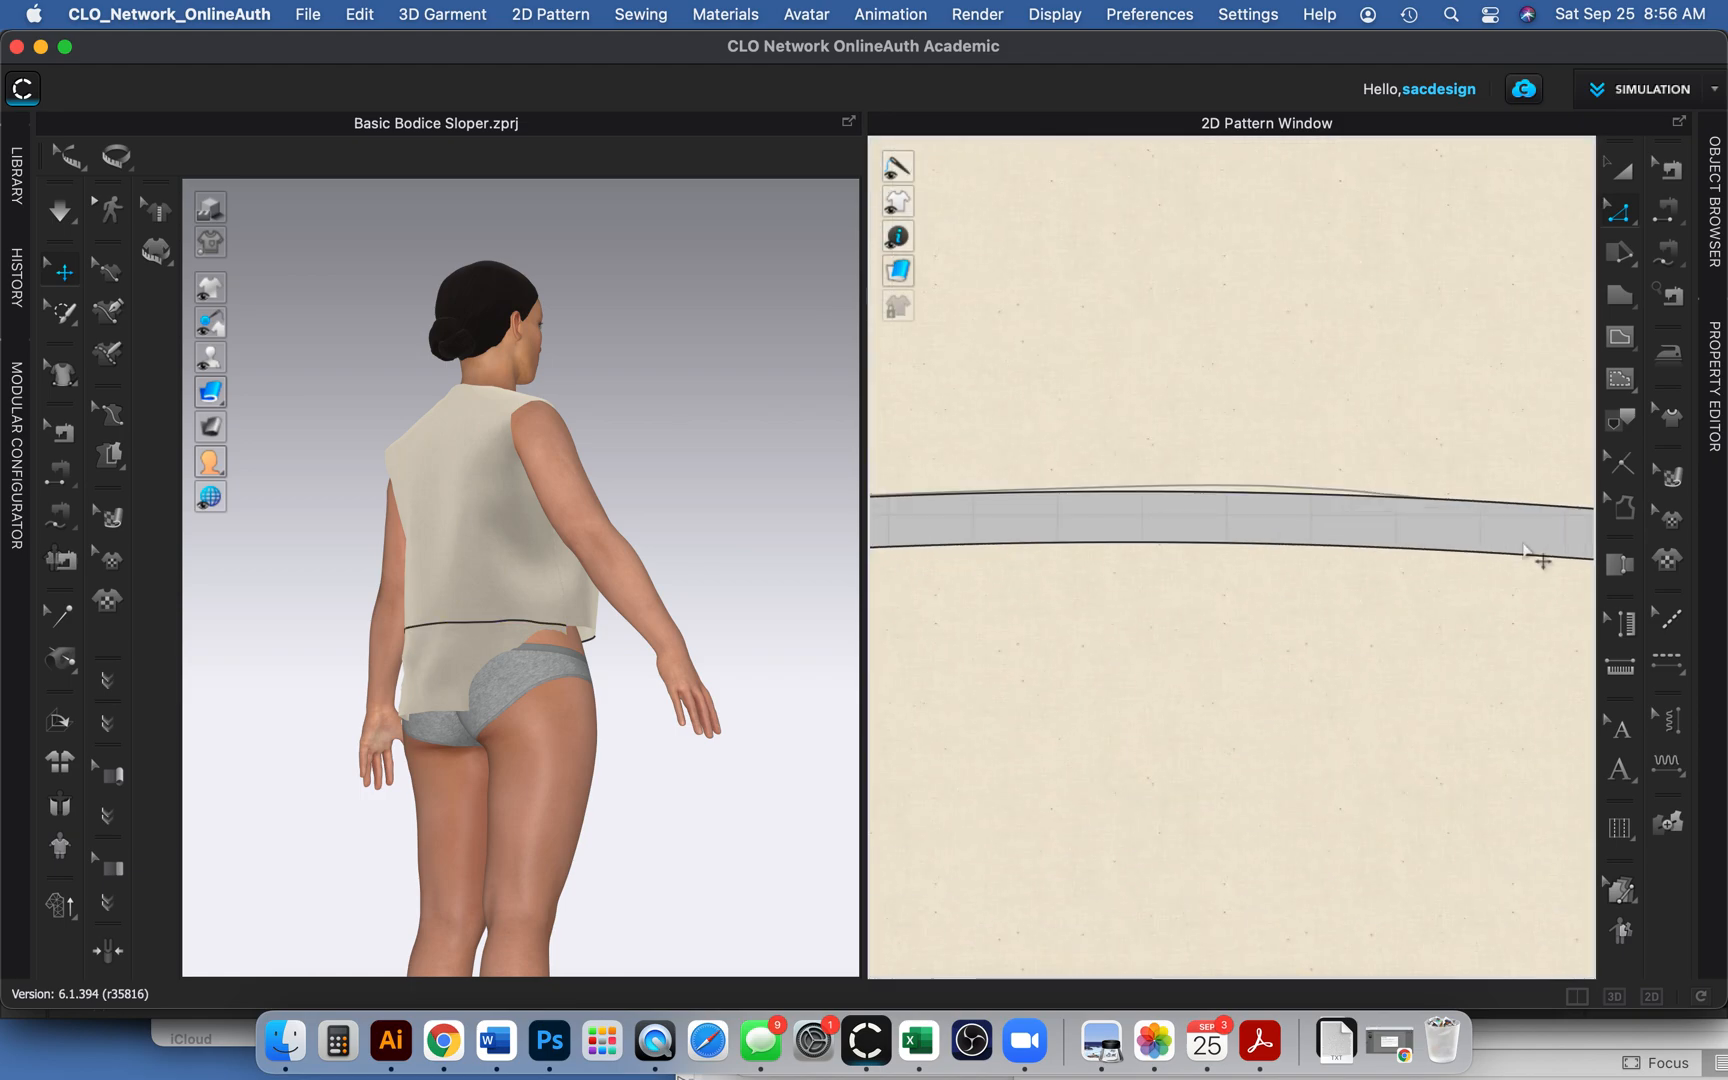
click(1537, 557)
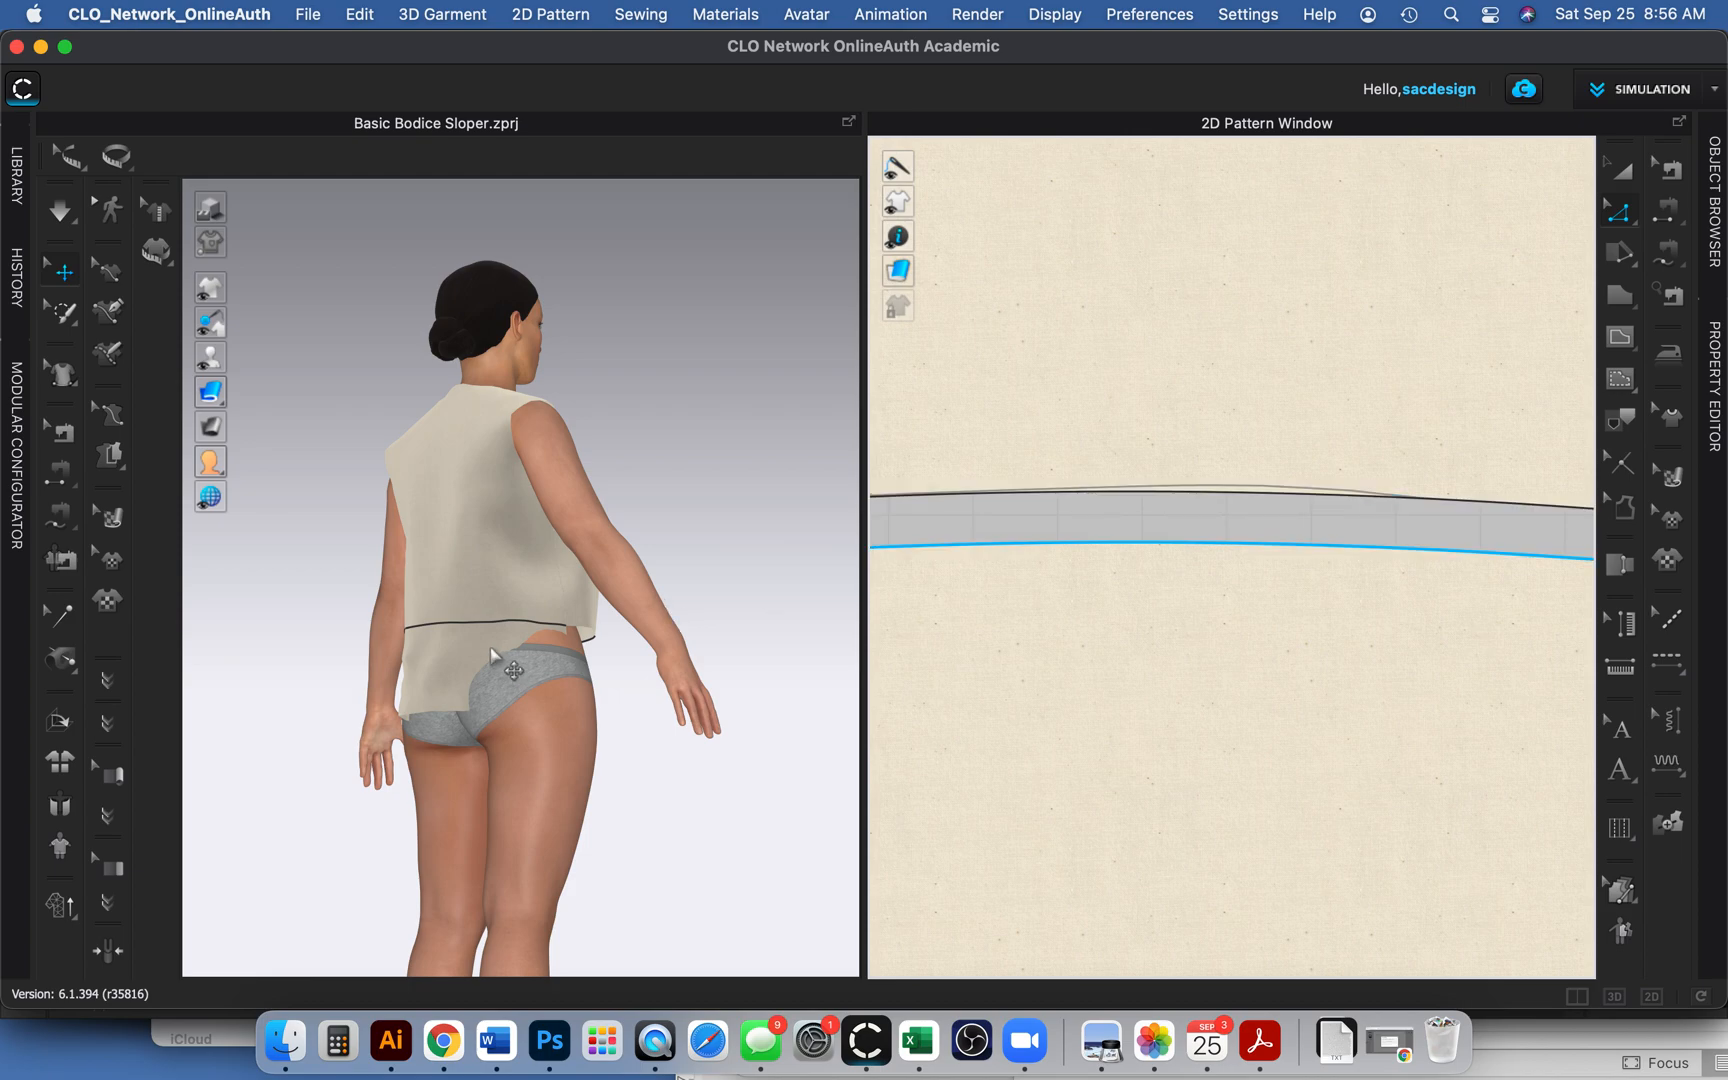
mouse_move(553, 660)
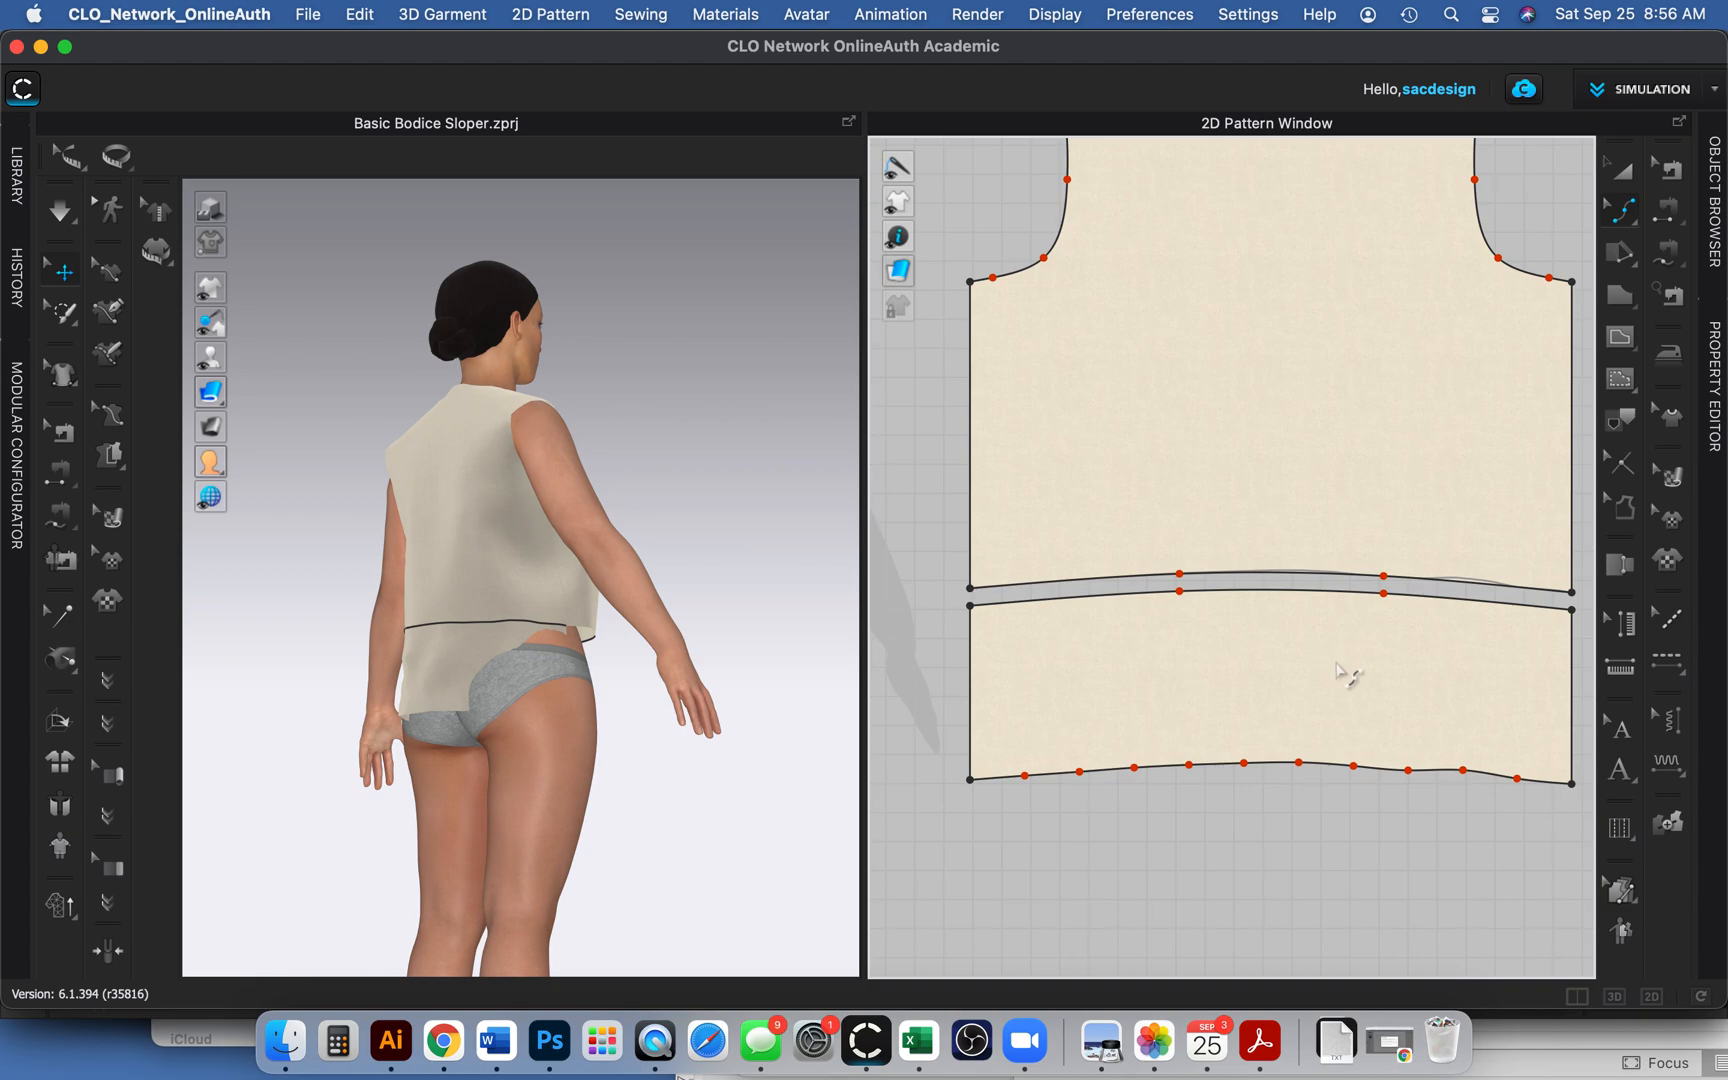
mouse_move(1400, 579)
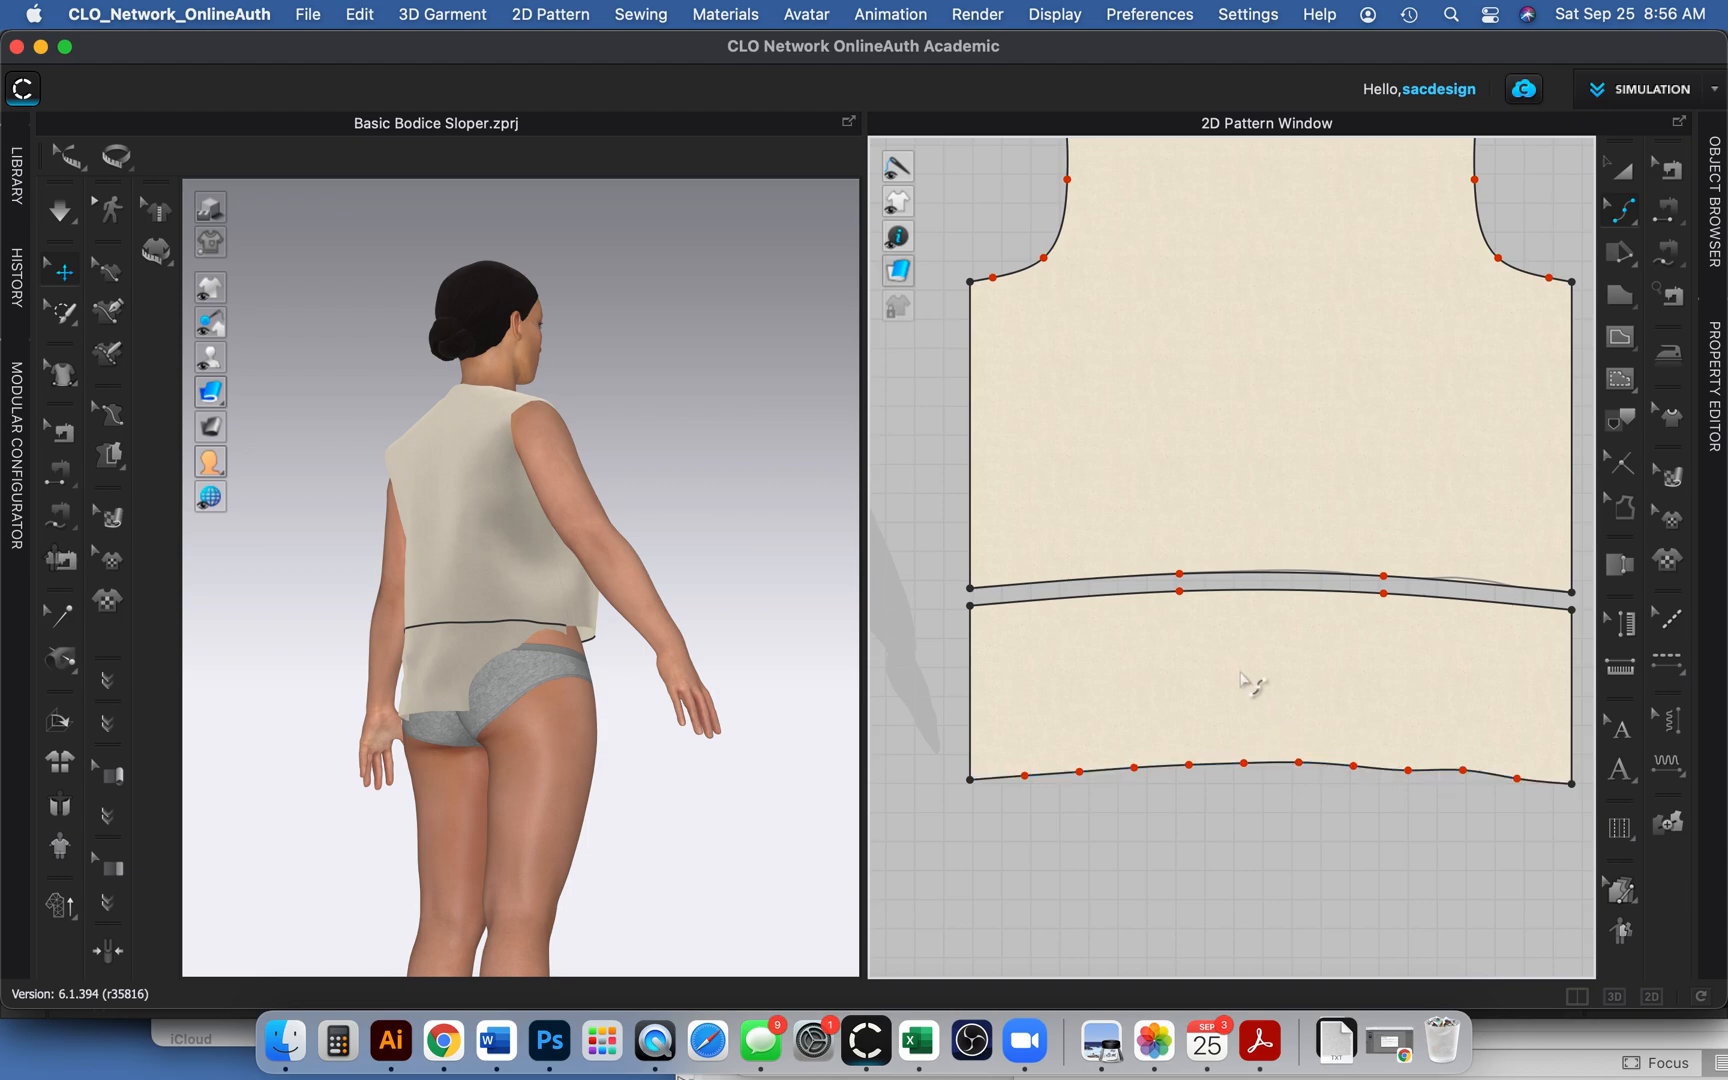
click(1256, 683)
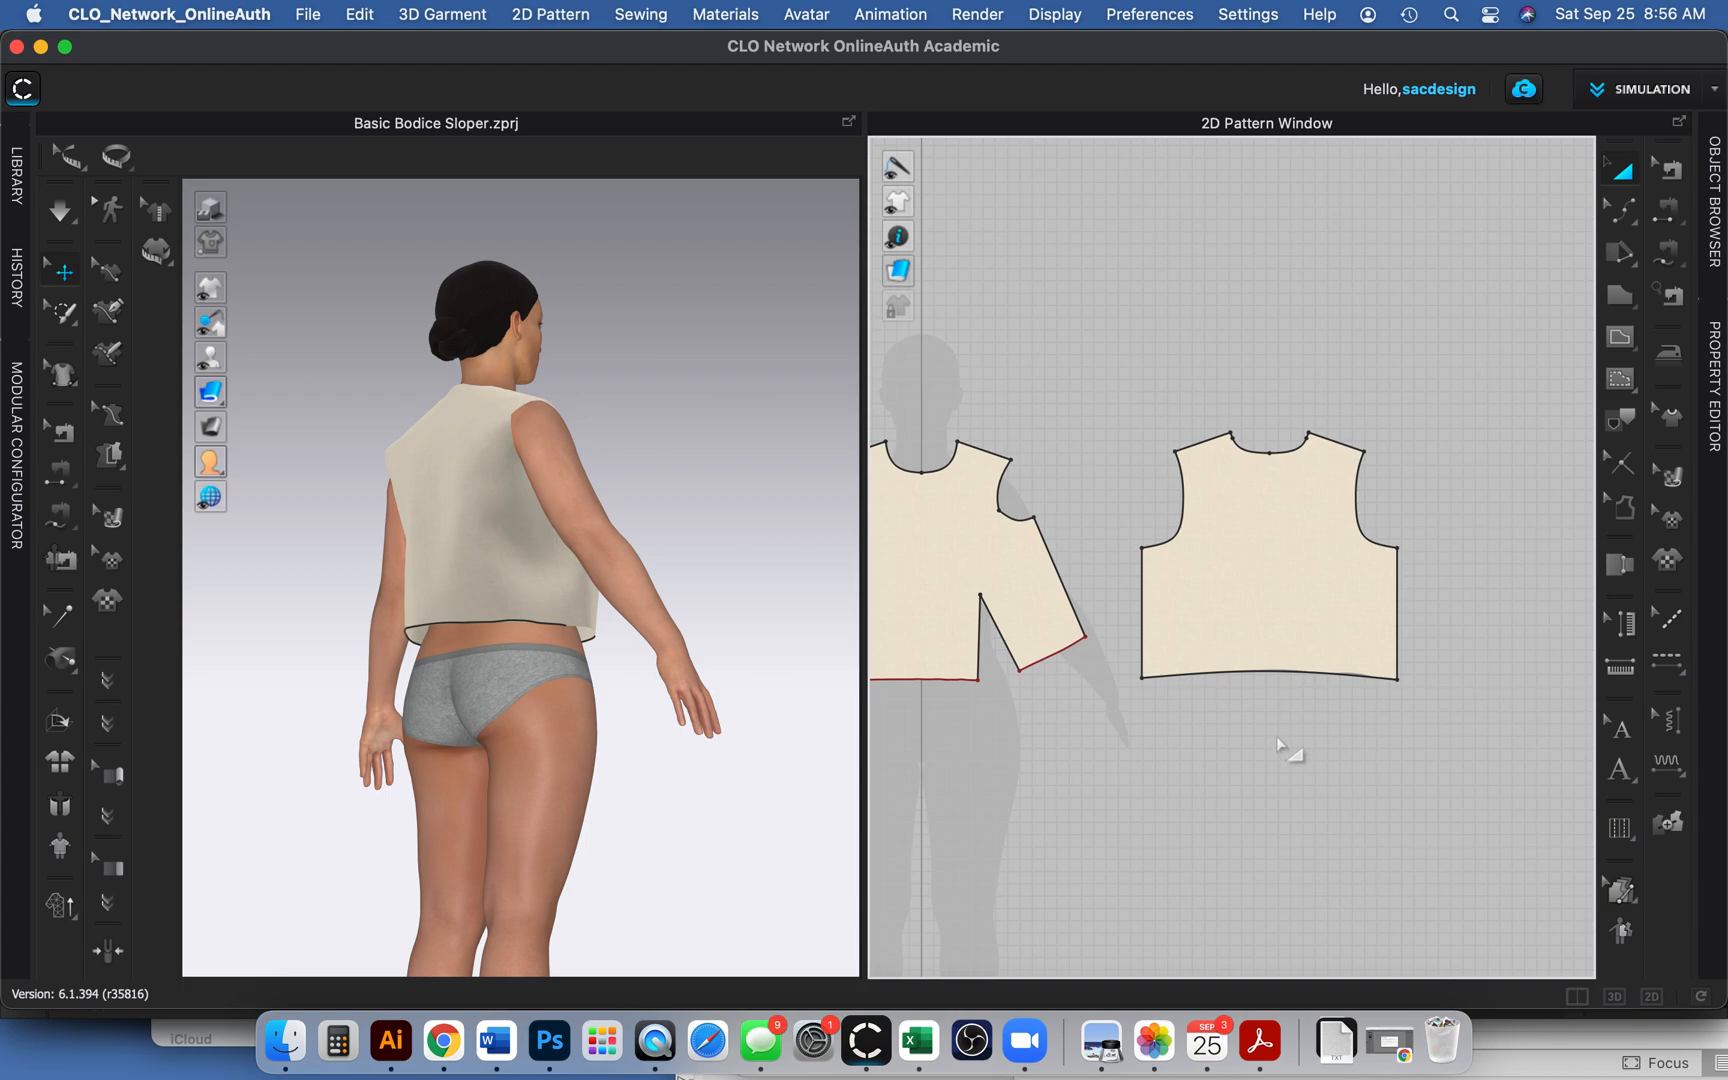
Measure the cropped bodice circumference at 42.246 in and orbit to check it's level.
drag(1289, 749, 1212, 716)
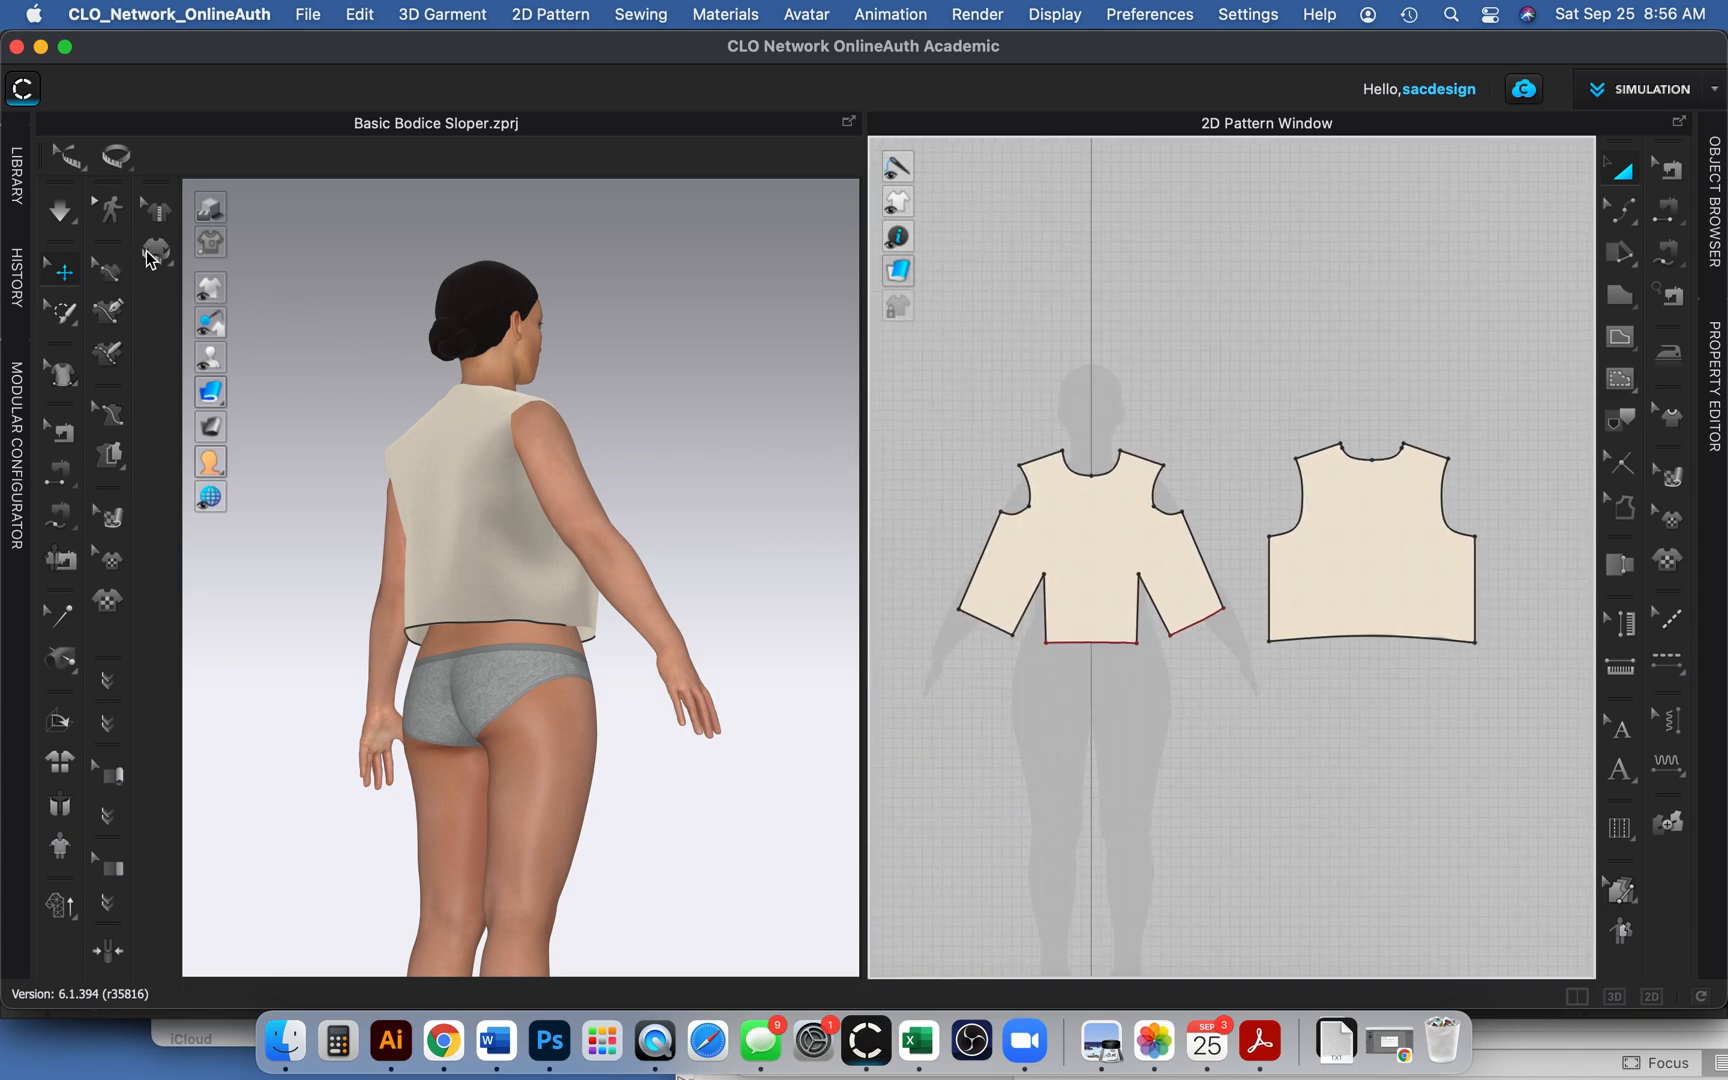
mouse_move(154, 253)
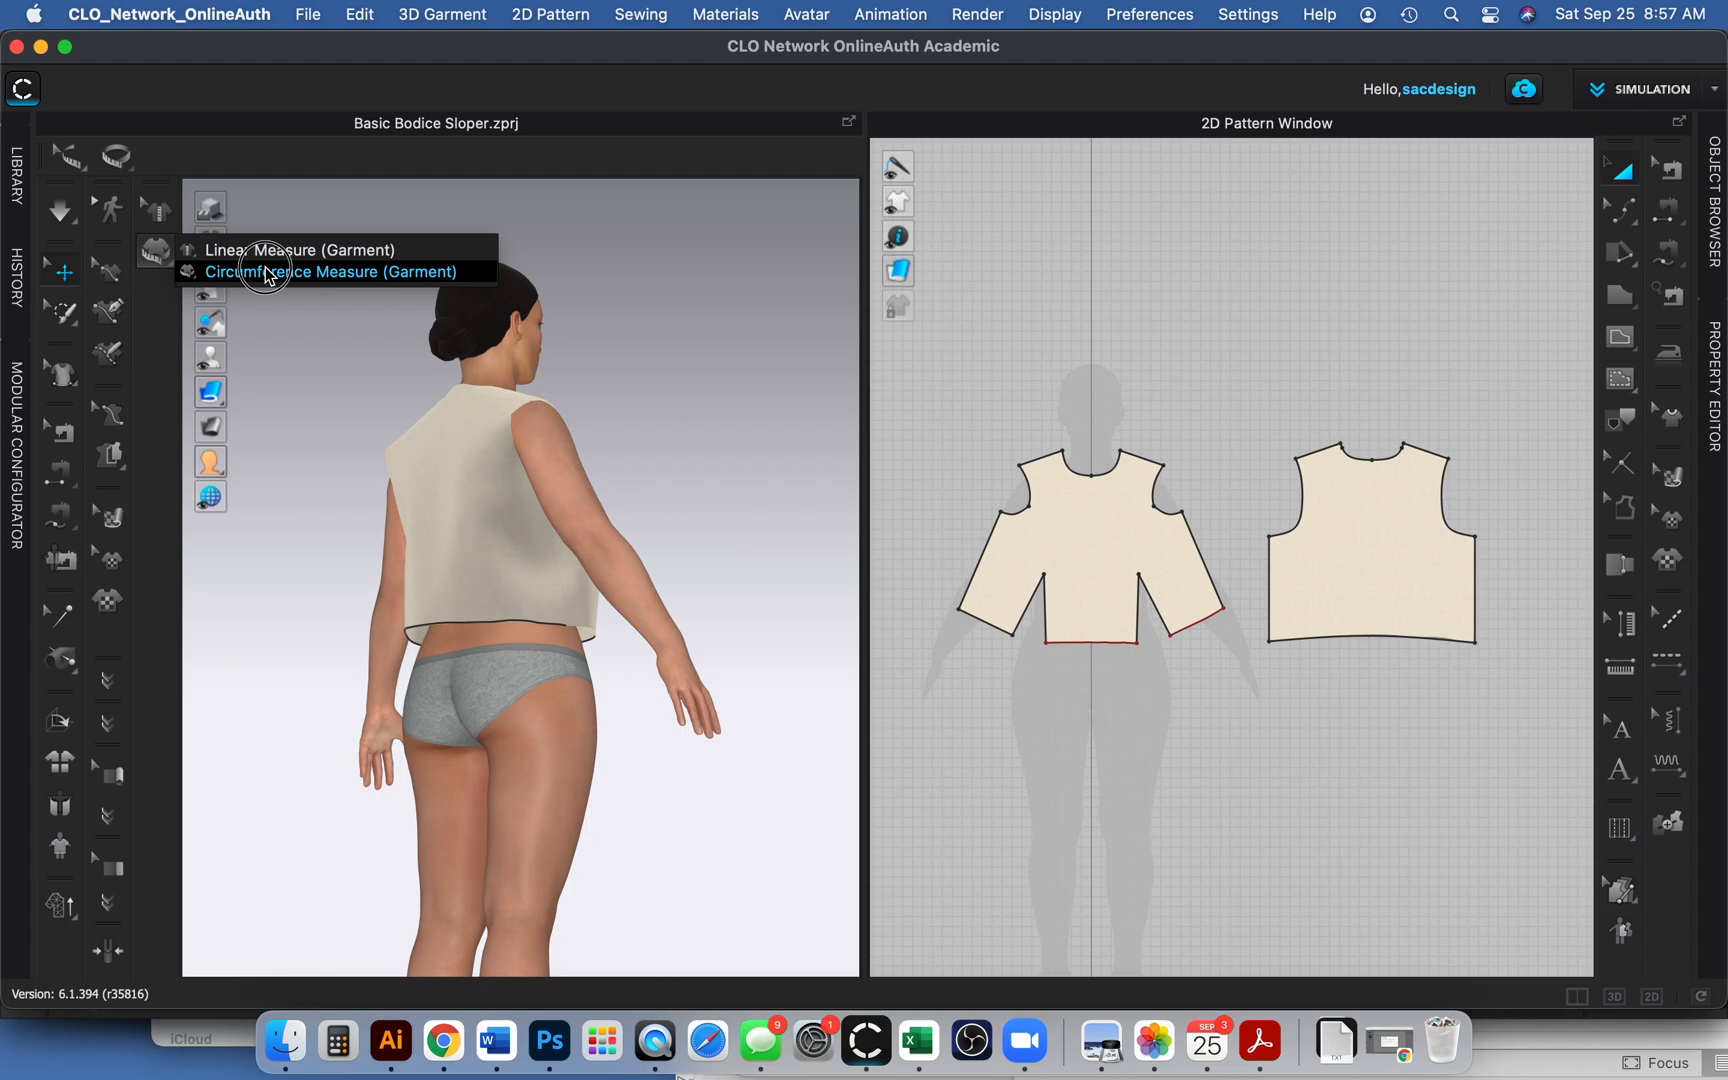
click(328, 271)
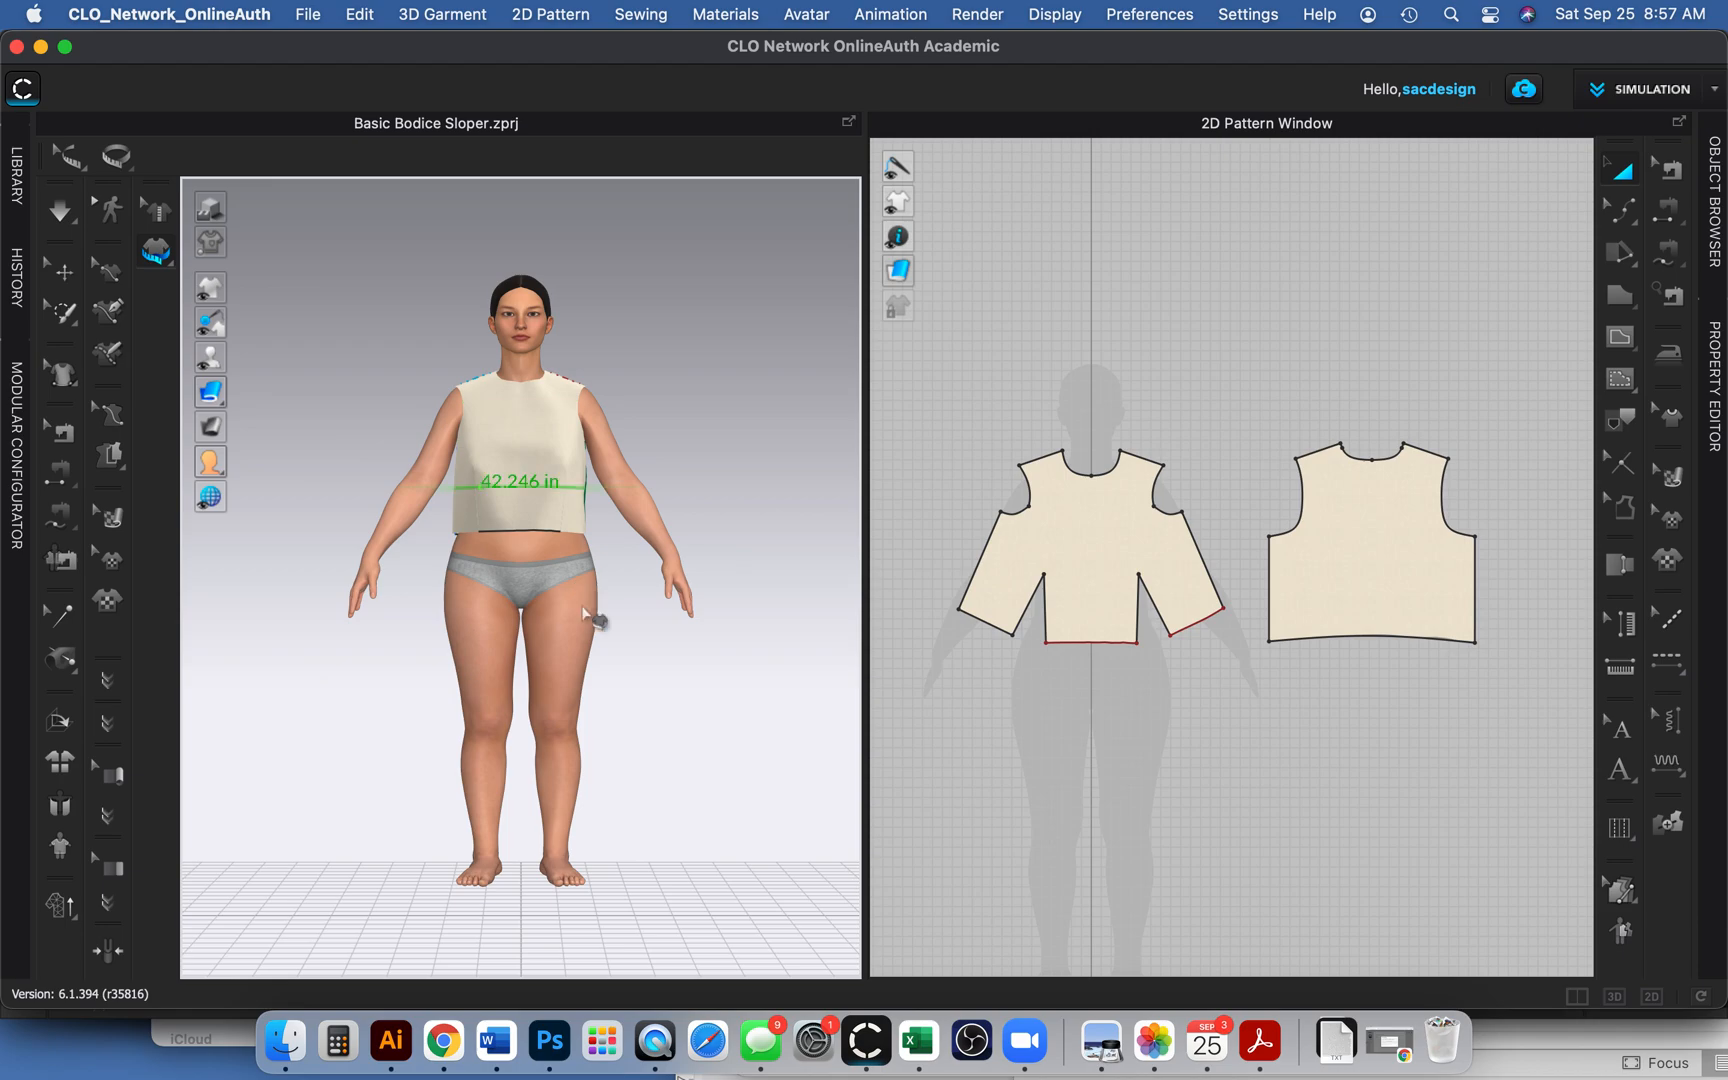
drag(595, 617, 733, 607)
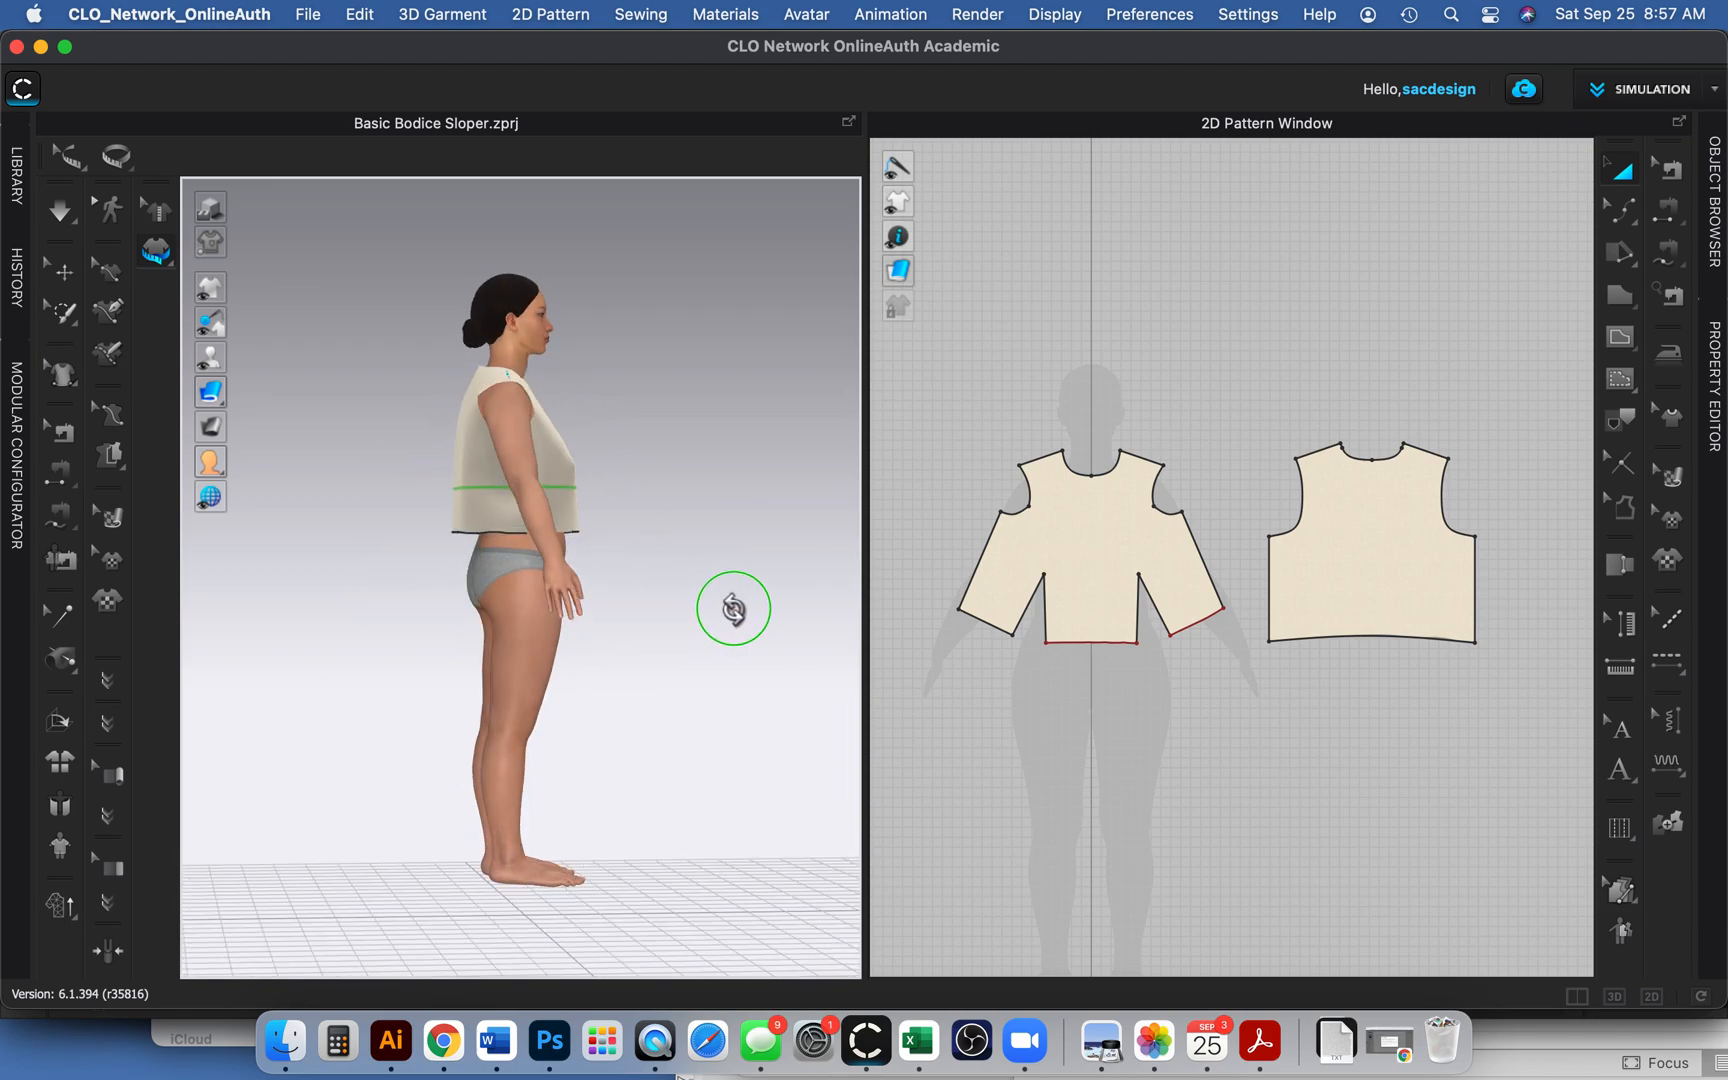